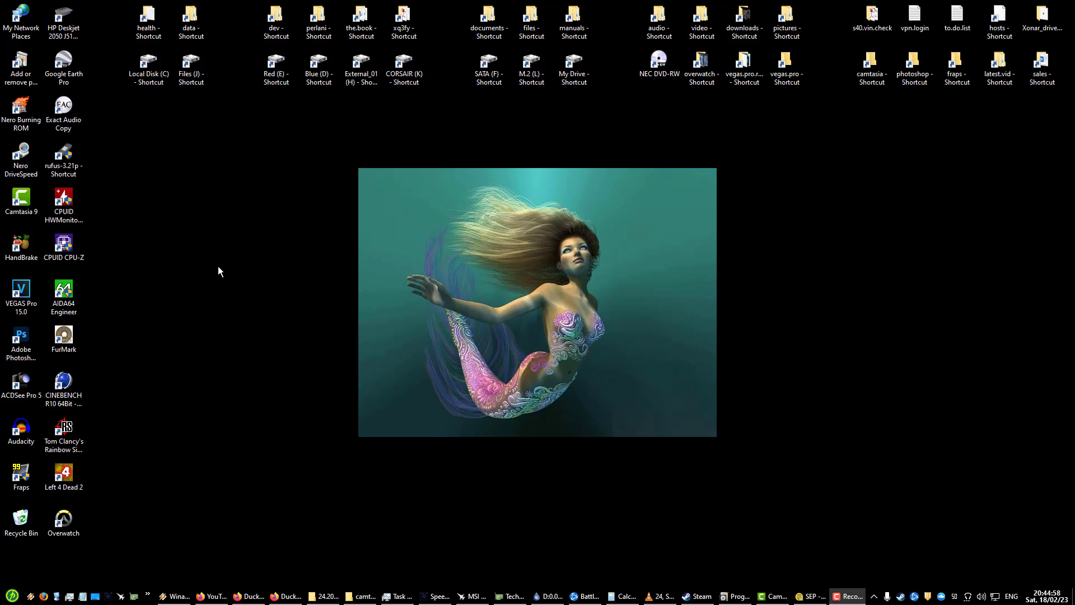
mouse_move(217, 265)
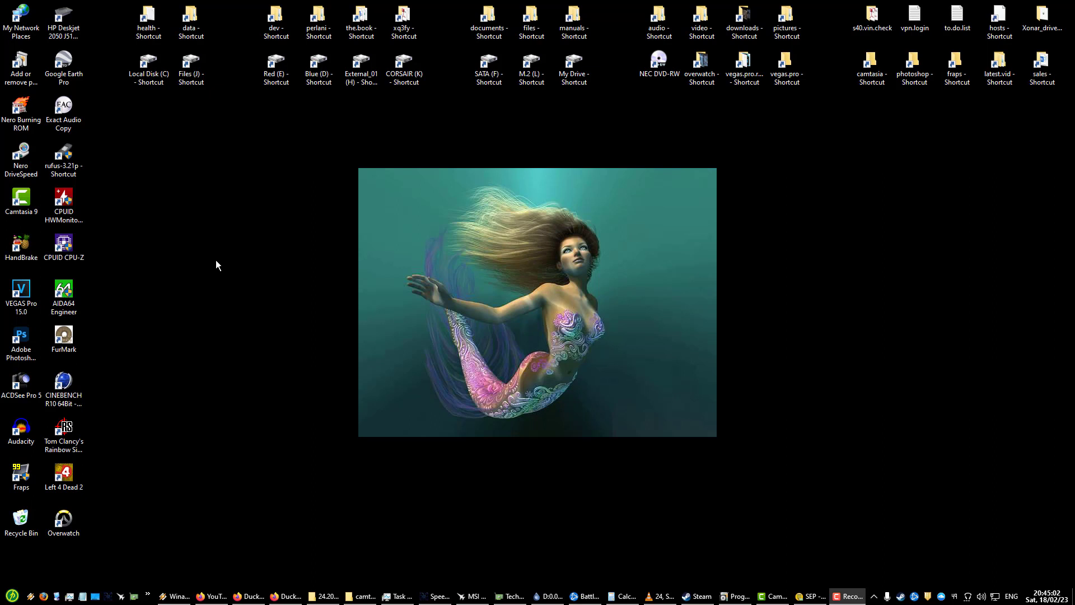
mouse_move(224, 294)
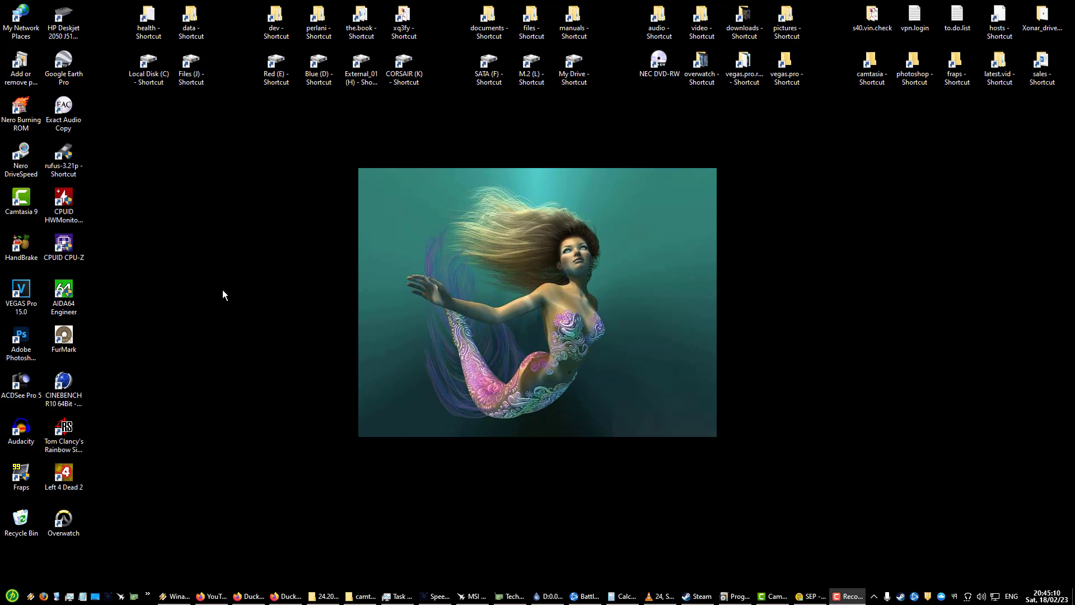
Step: Run winver to show About Windows: Version 21H2, OS Build 19044.2486
left_click(8, 592)
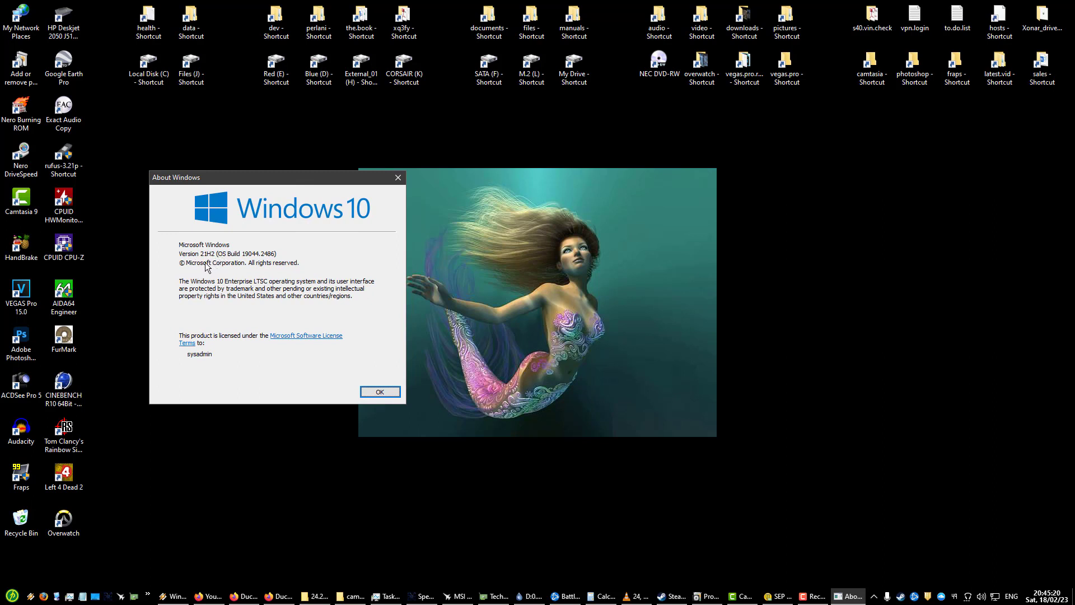
mouse_move(297, 267)
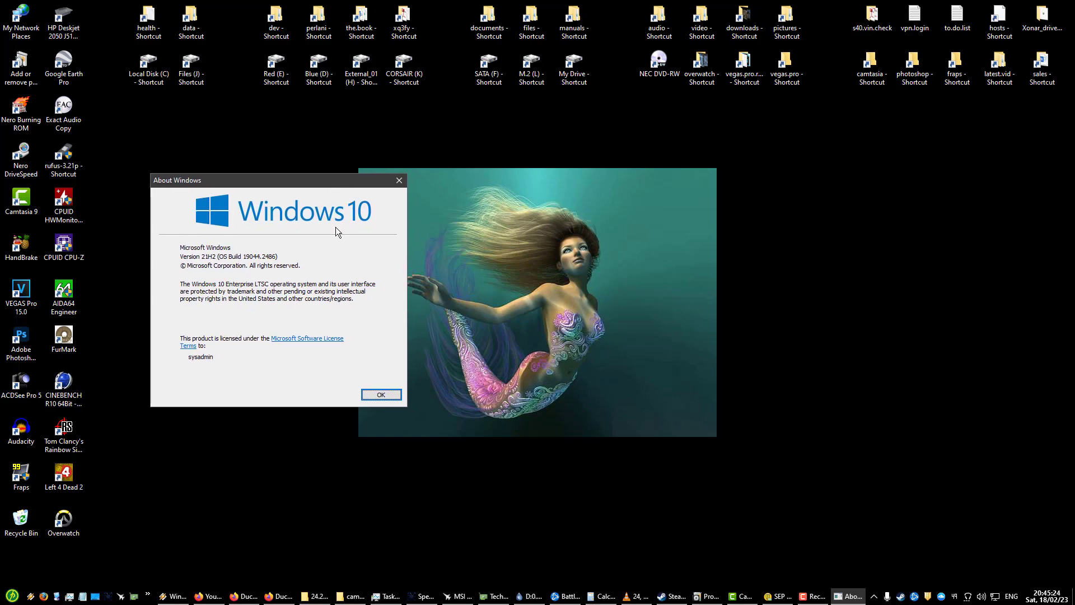
mouse_move(332, 206)
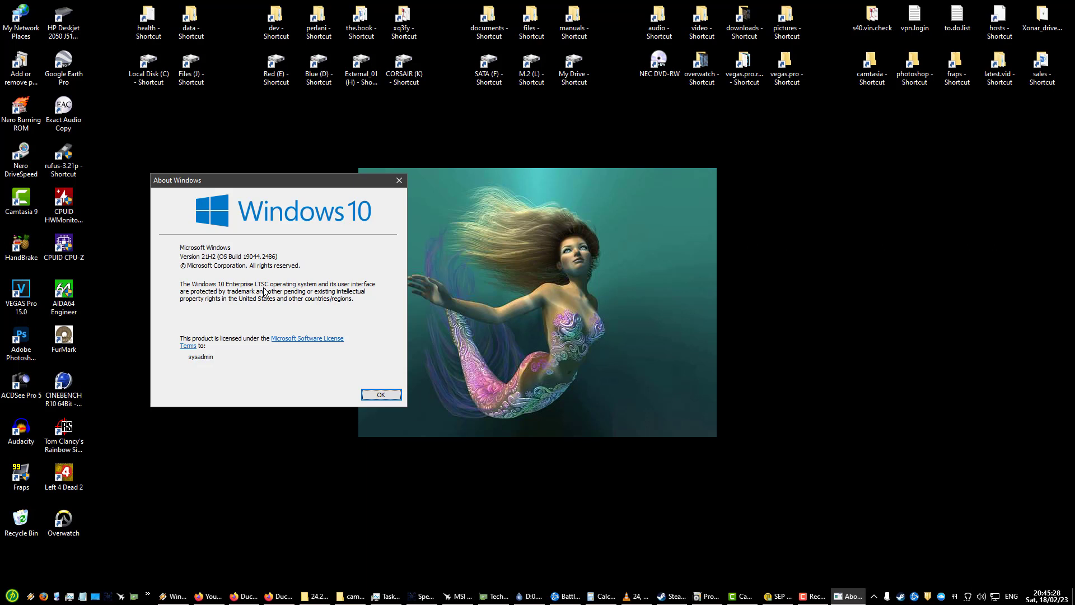
mouse_move(269, 294)
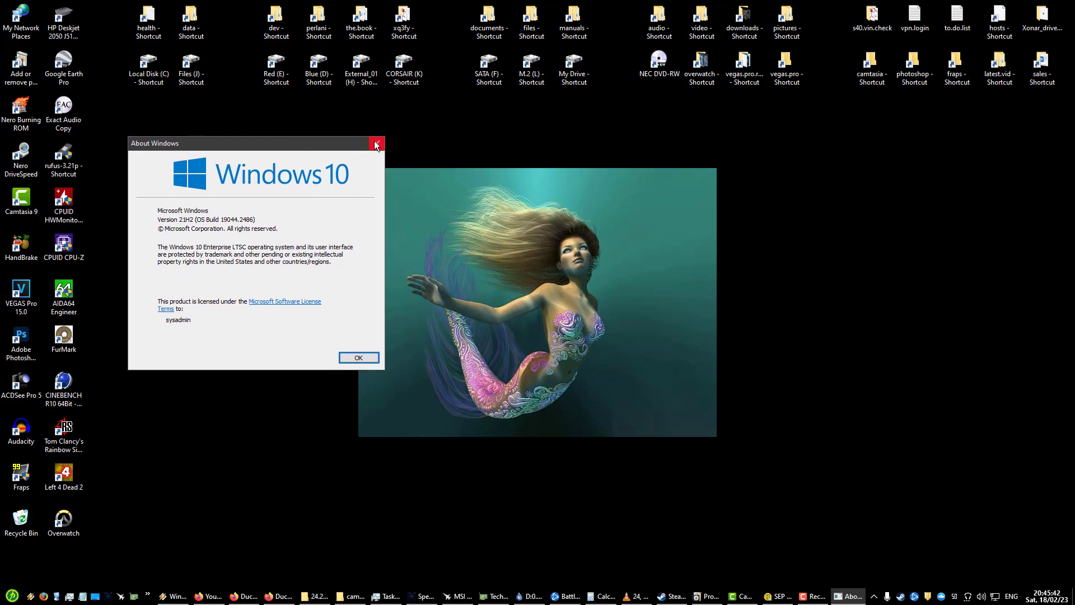
Step: Close About Windows, clear the icon selection and refresh the desktop so icons reappear
left_click(376, 143)
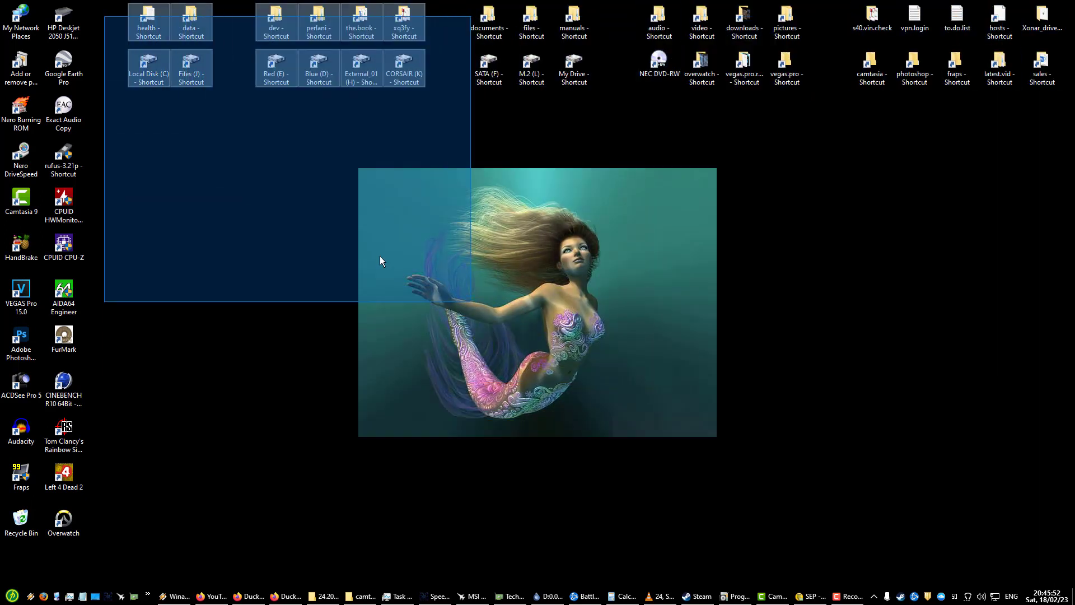
left_click(157, 121)
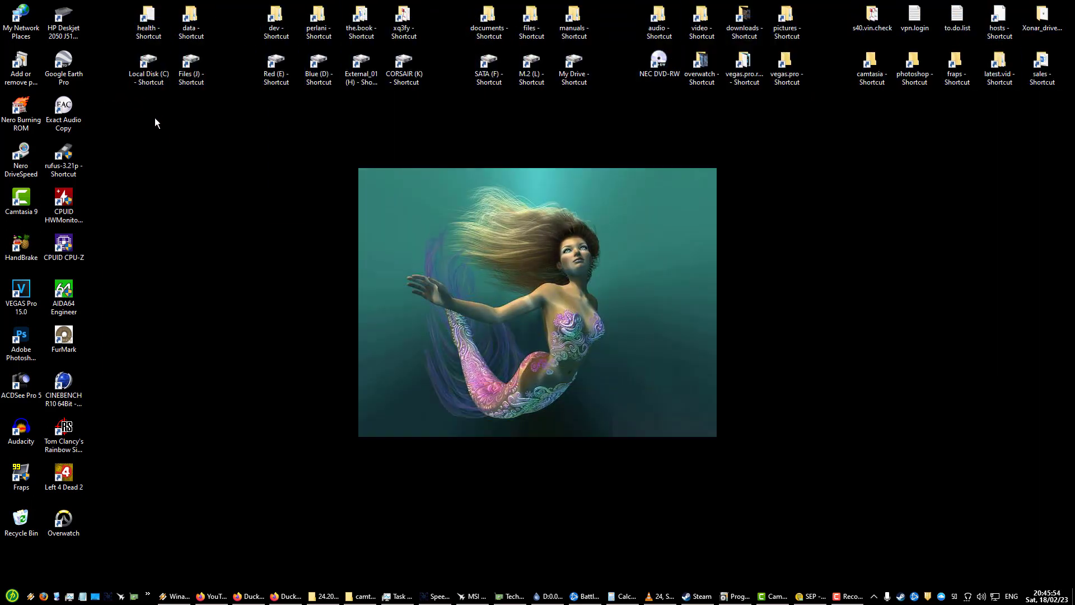
mouse_move(108, 47)
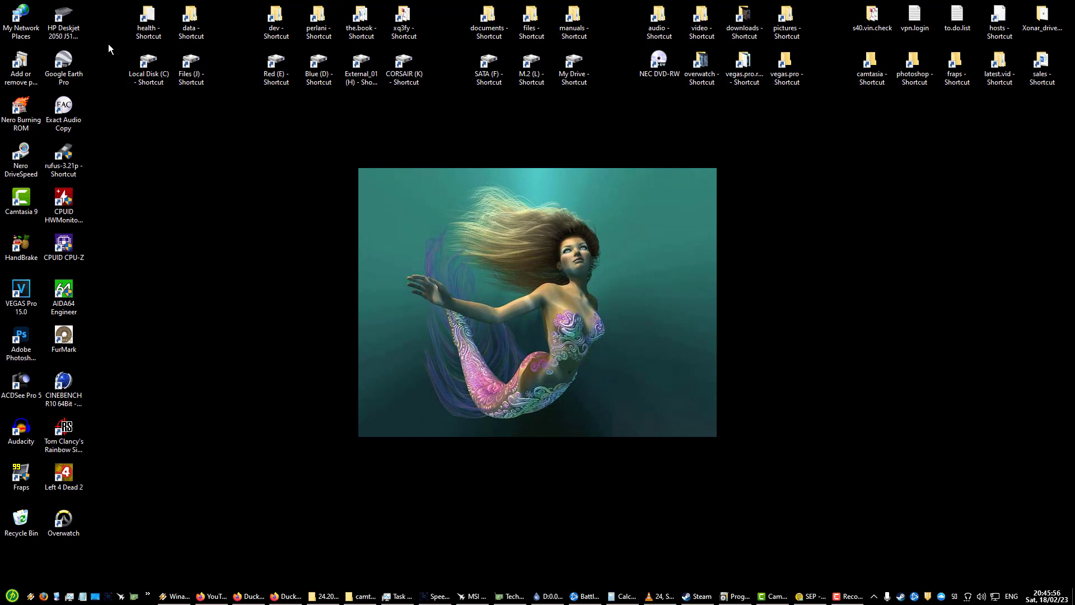
mouse_move(107, 23)
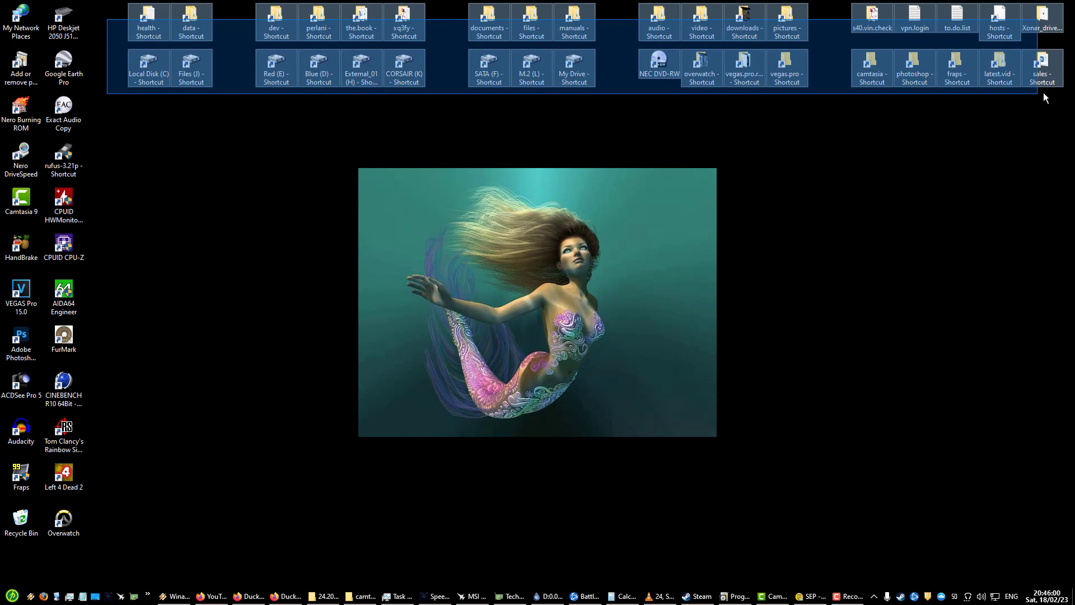
left_click(108, 11)
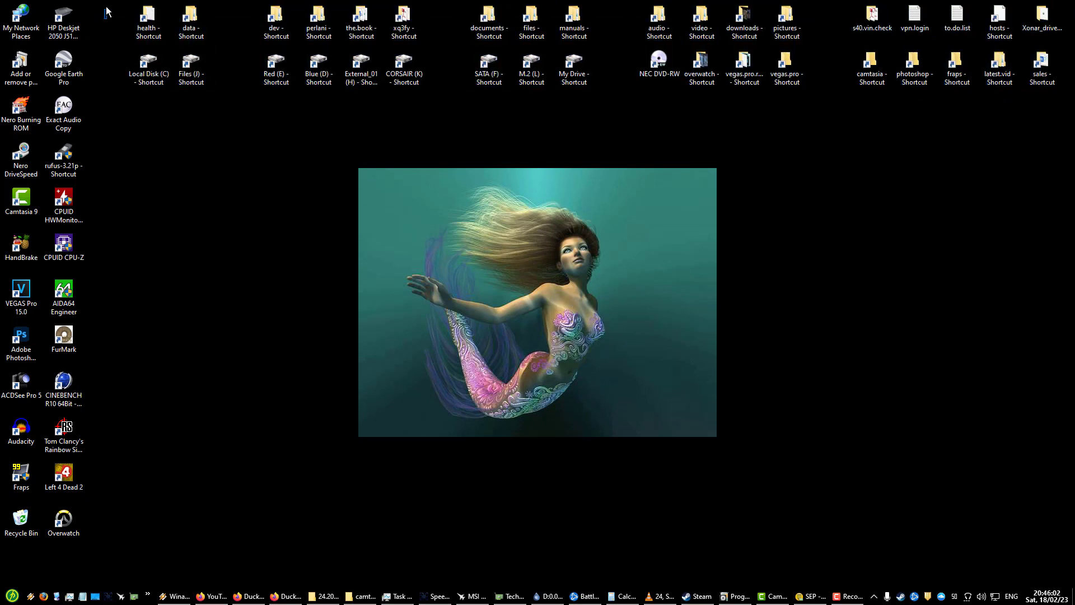
mouse_move(245, 197)
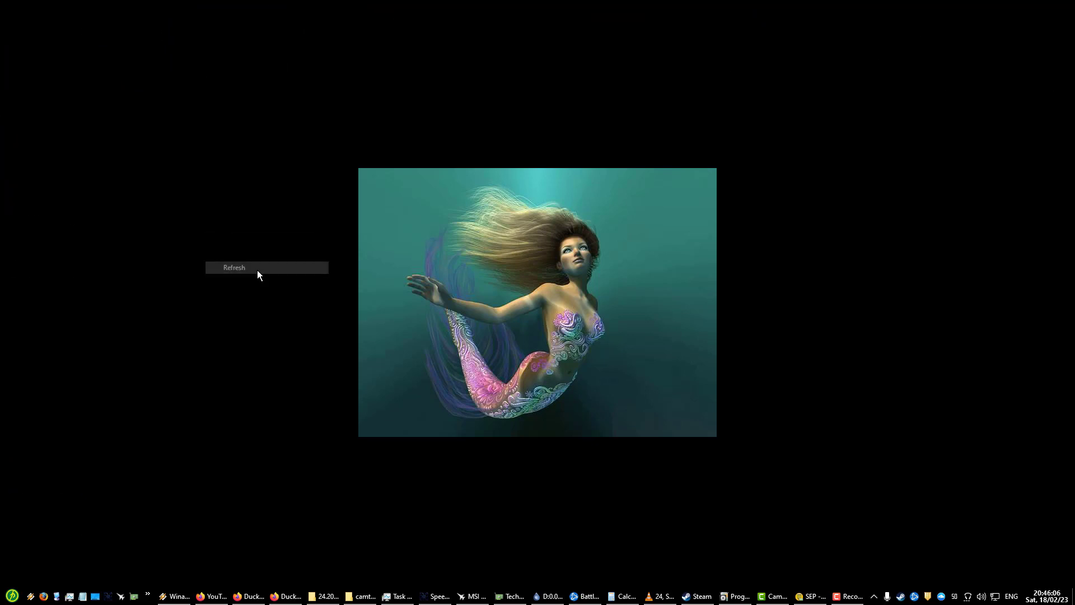
left_click(233, 267)
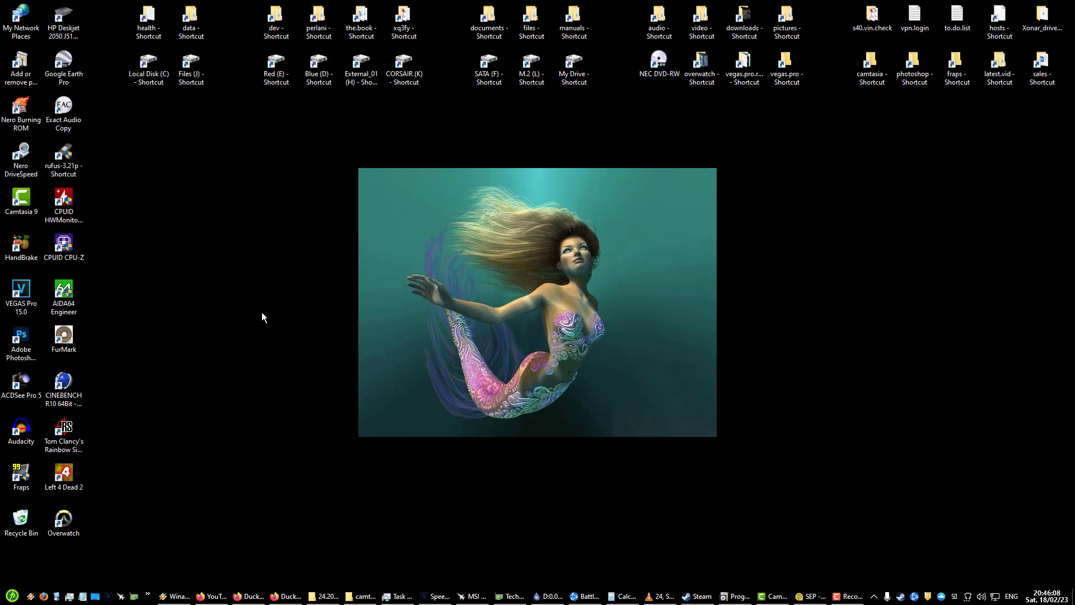
mouse_move(264, 285)
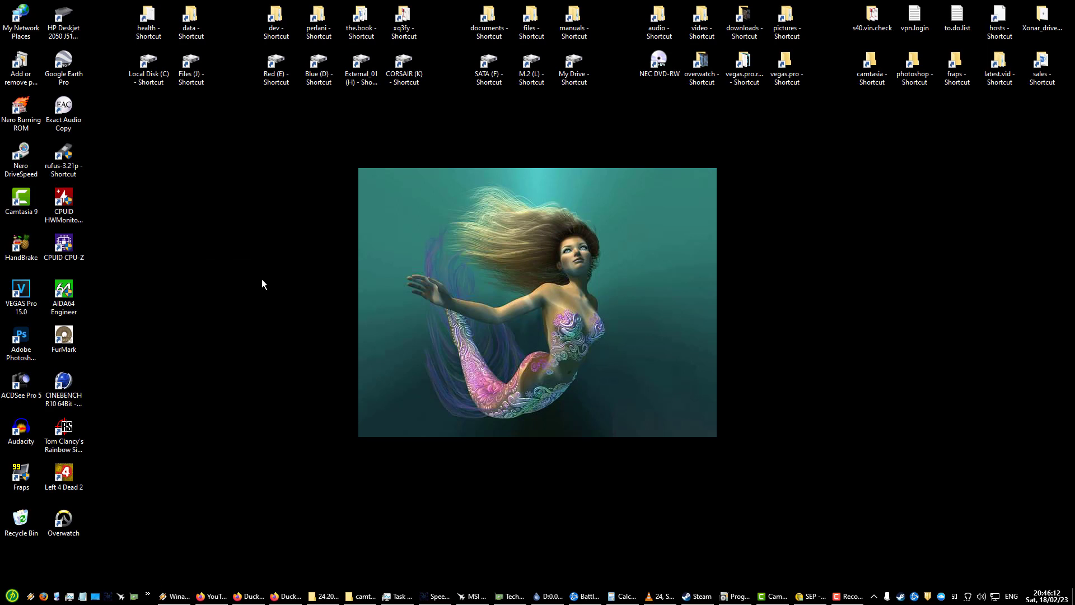
mouse_move(238, 267)
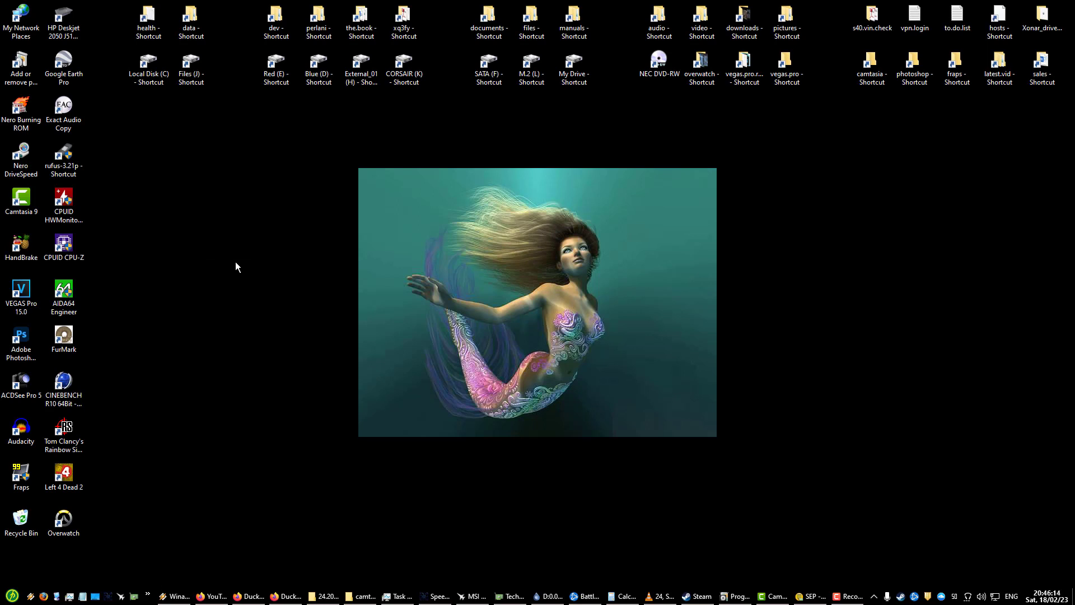
mouse_move(144, 150)
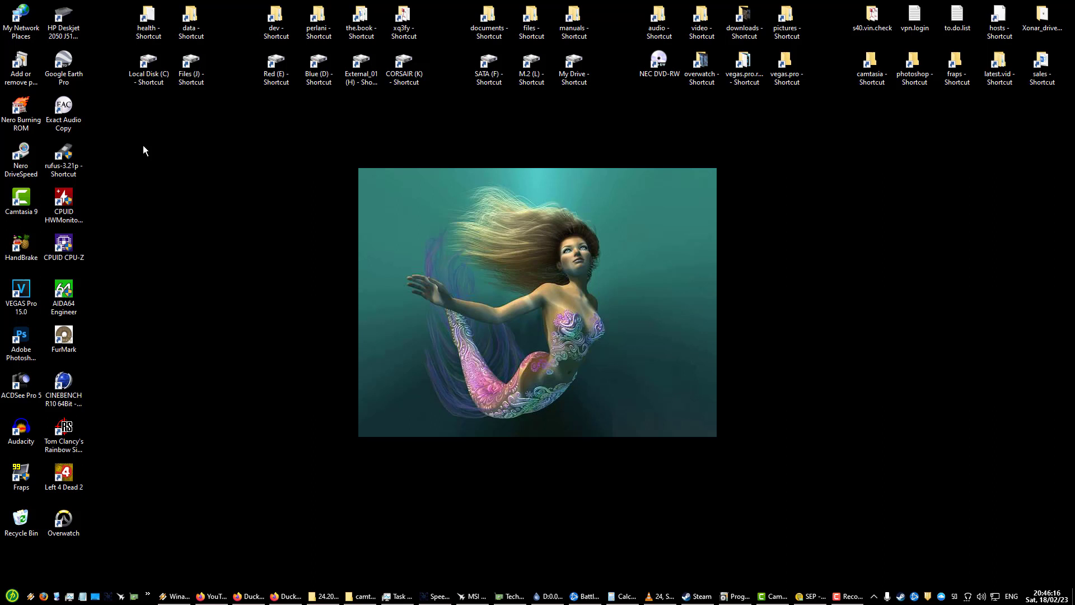
mouse_move(750, 450)
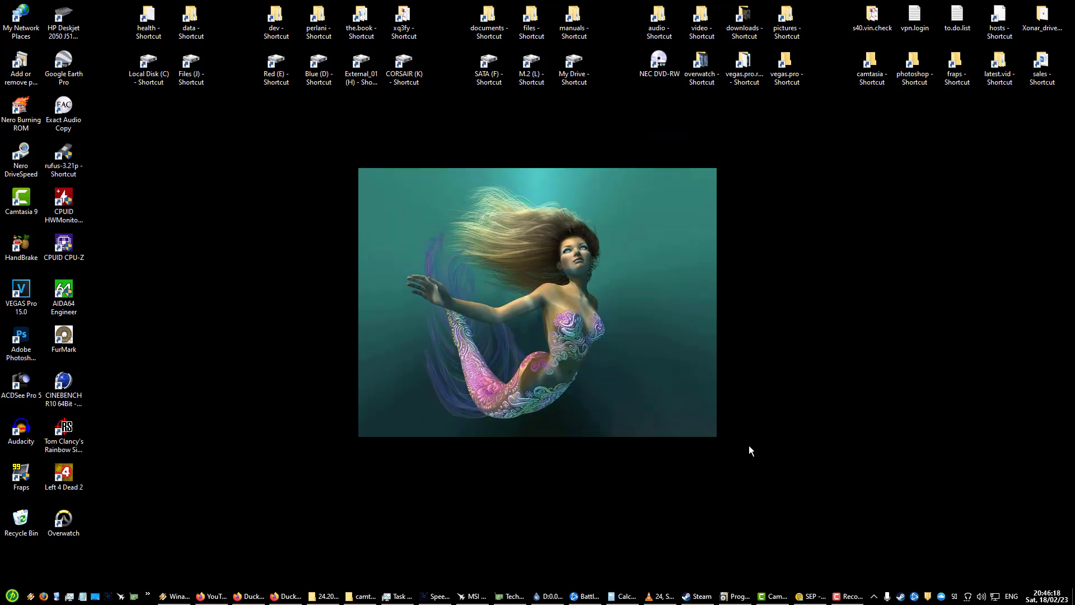
mouse_move(331, 345)
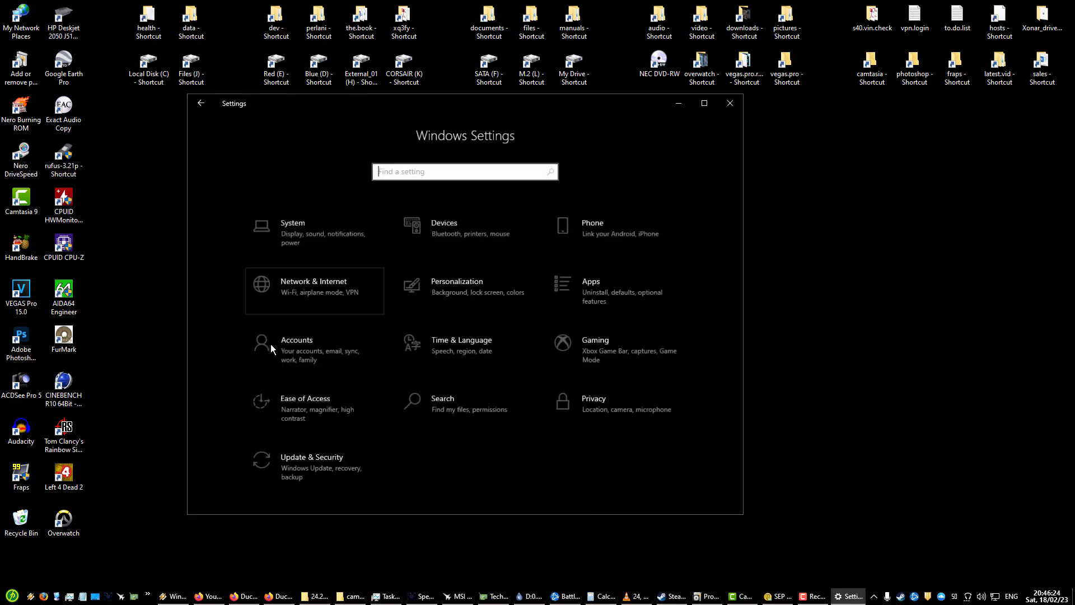
Step: Go to Update & Security to see Windows Update reporting the system up to date
left_click(312, 457)
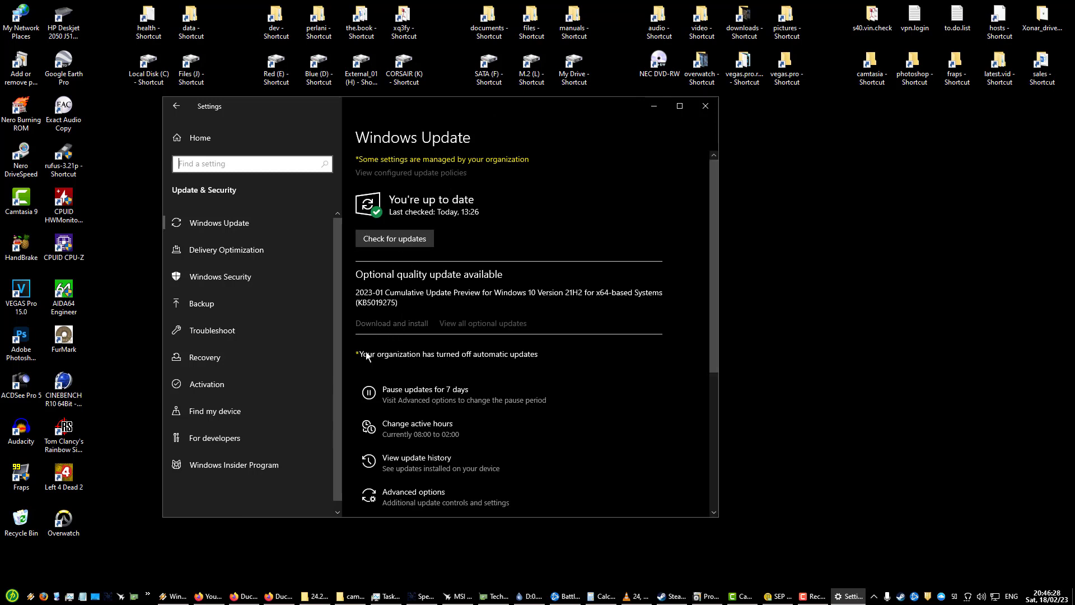
mouse_move(365, 358)
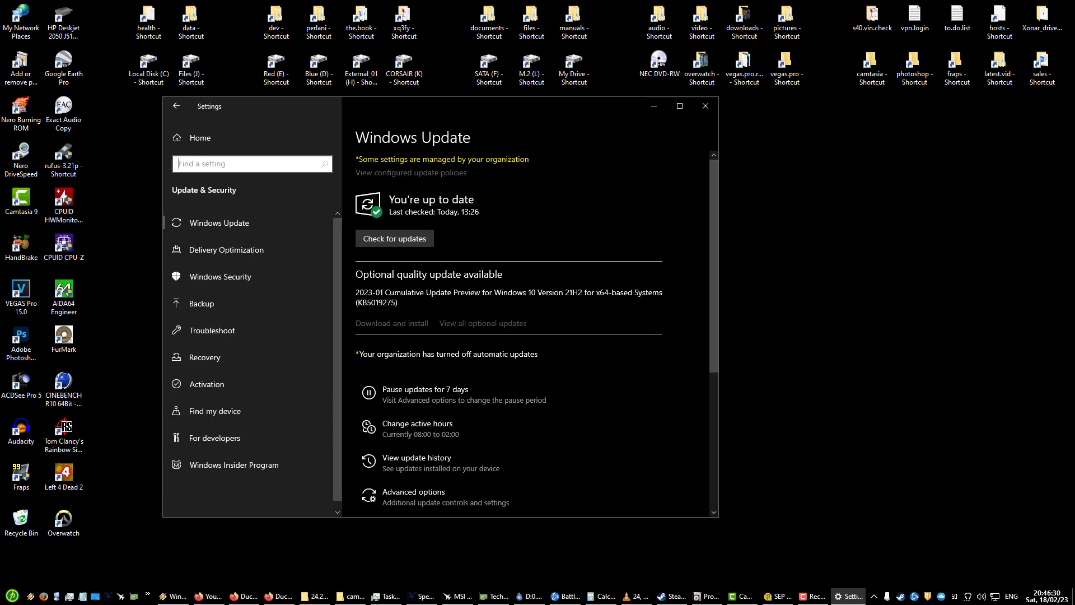
mouse_move(403, 364)
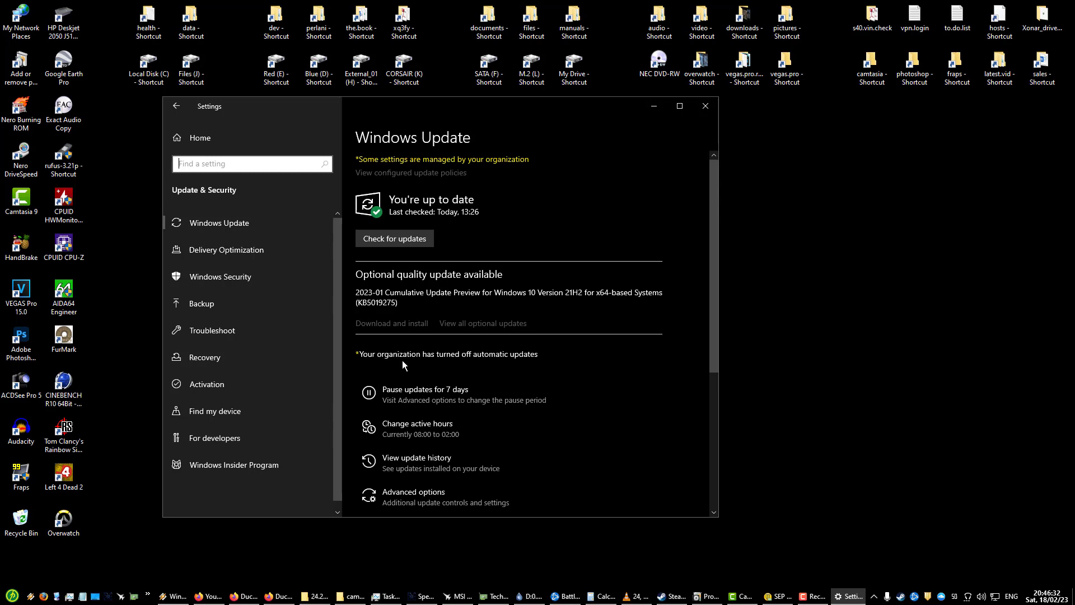
mouse_move(506, 101)
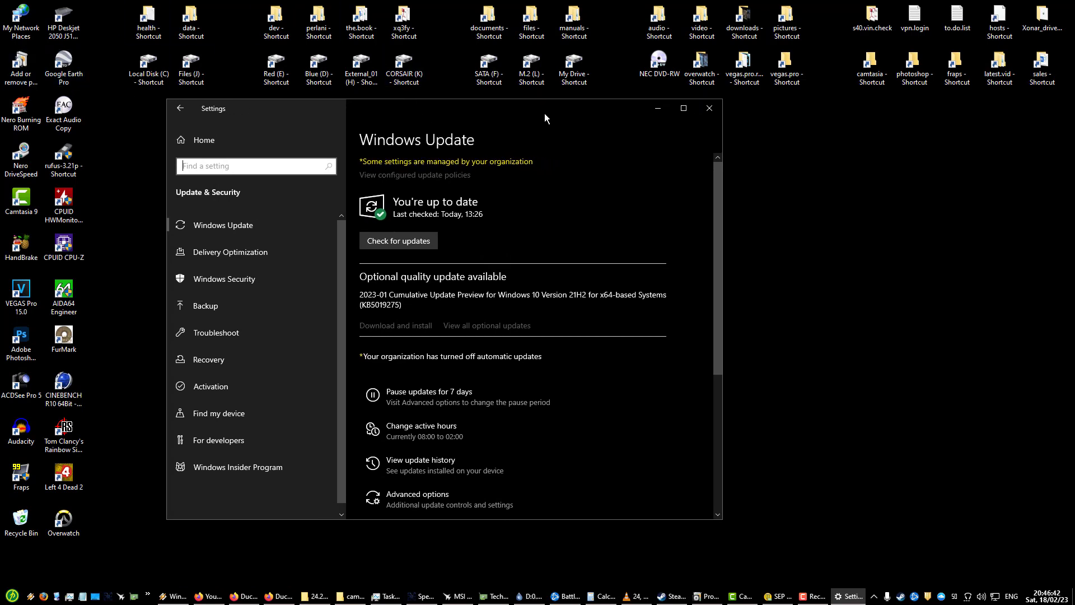
mouse_move(363, 228)
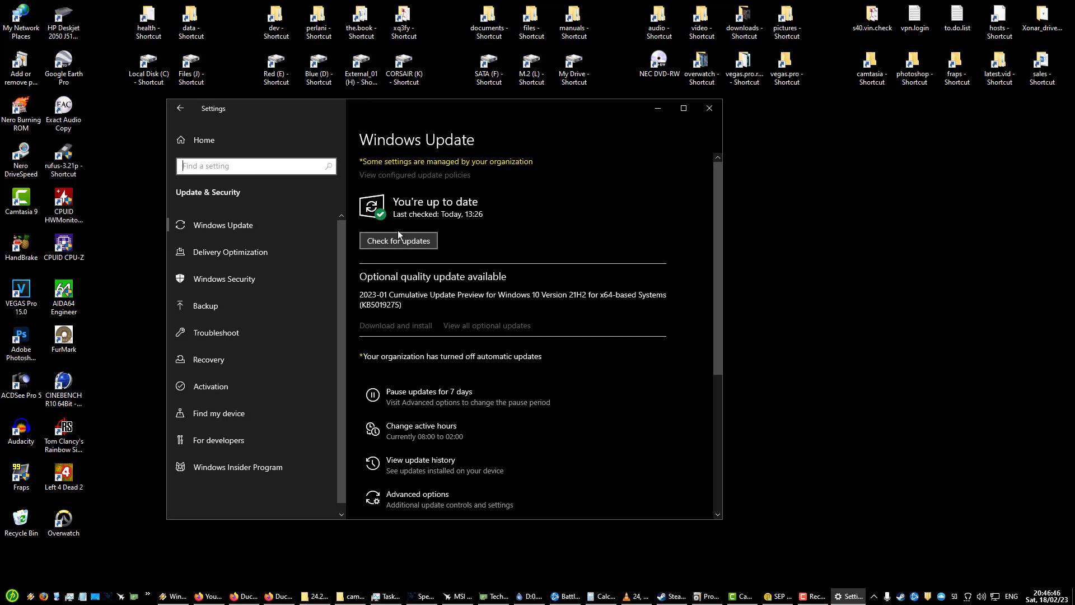
mouse_move(414, 247)
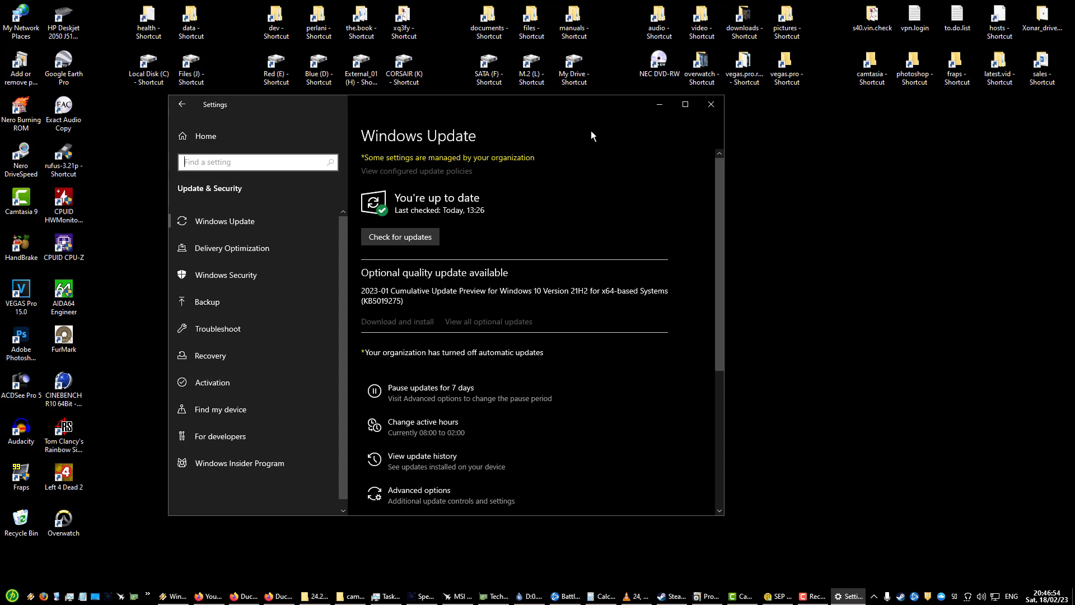
mouse_move(406, 129)
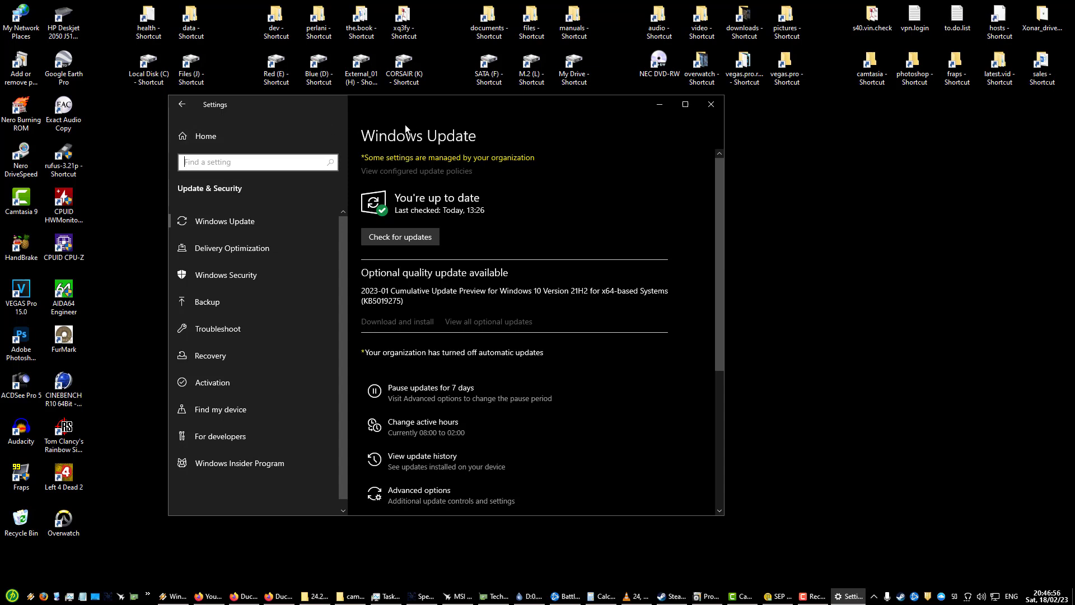
mouse_move(360, 119)
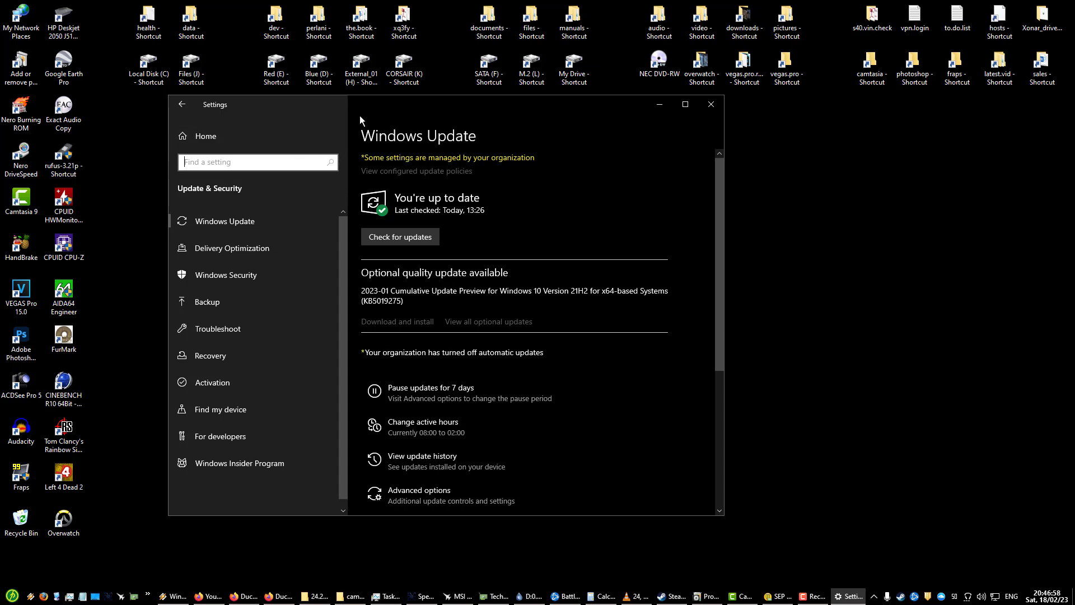
mouse_move(359, 199)
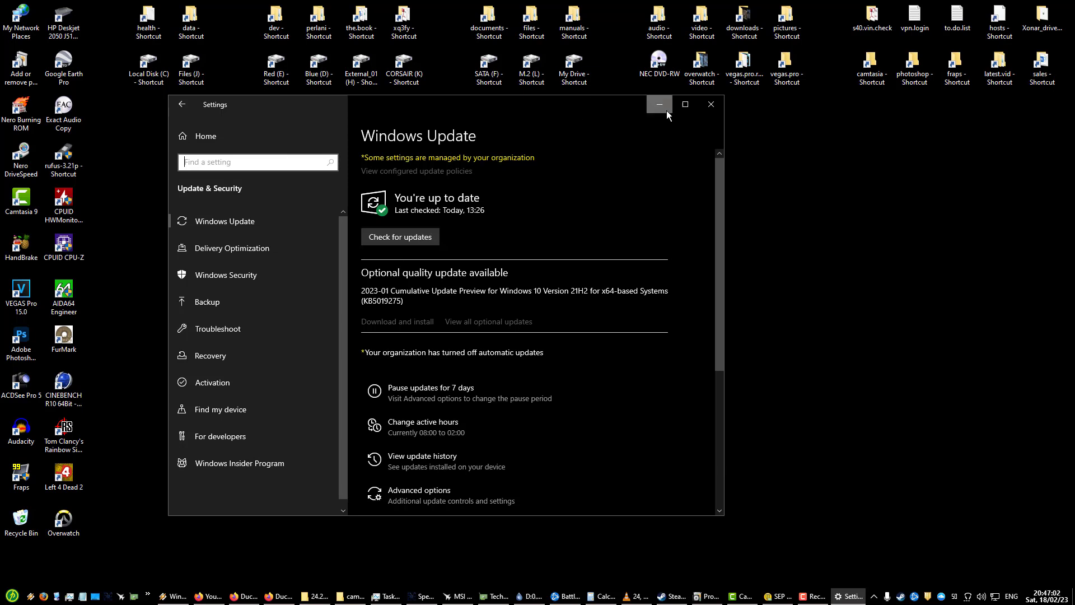
mouse_move(712, 106)
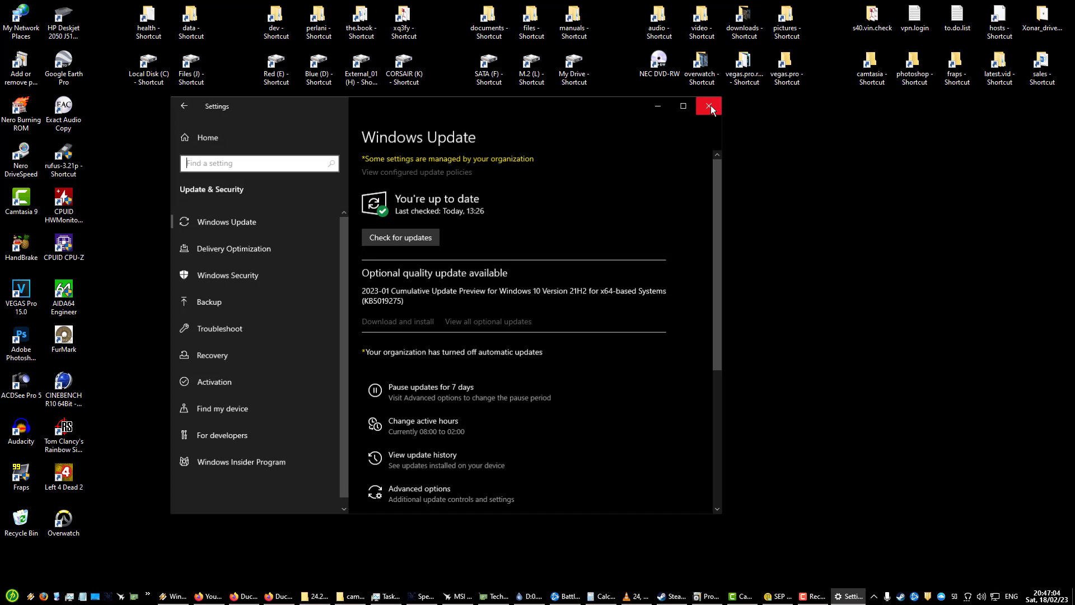
left_click(708, 106)
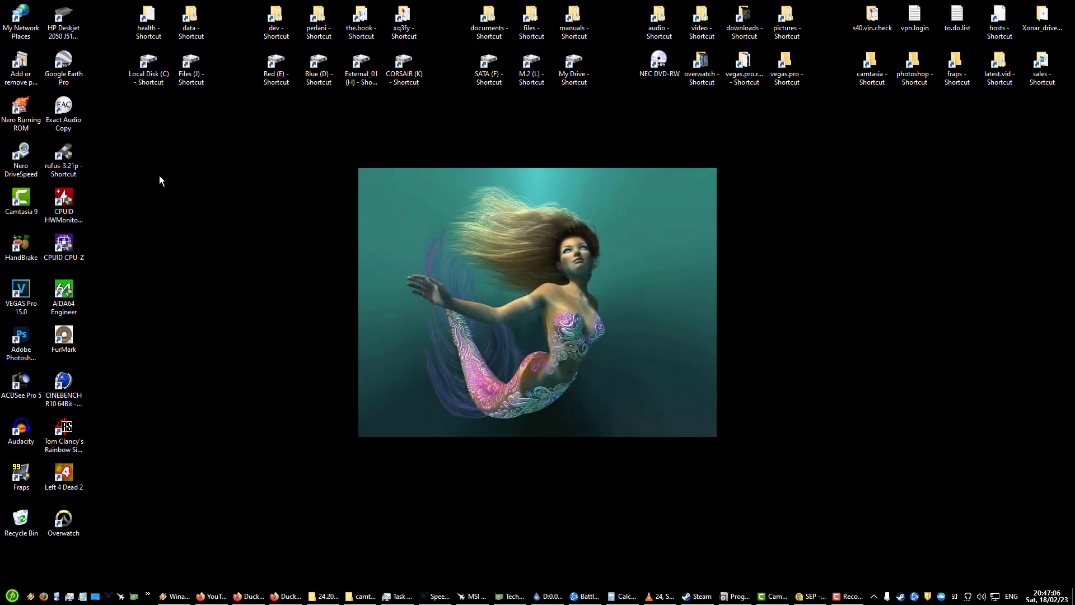
left_click(64, 67)
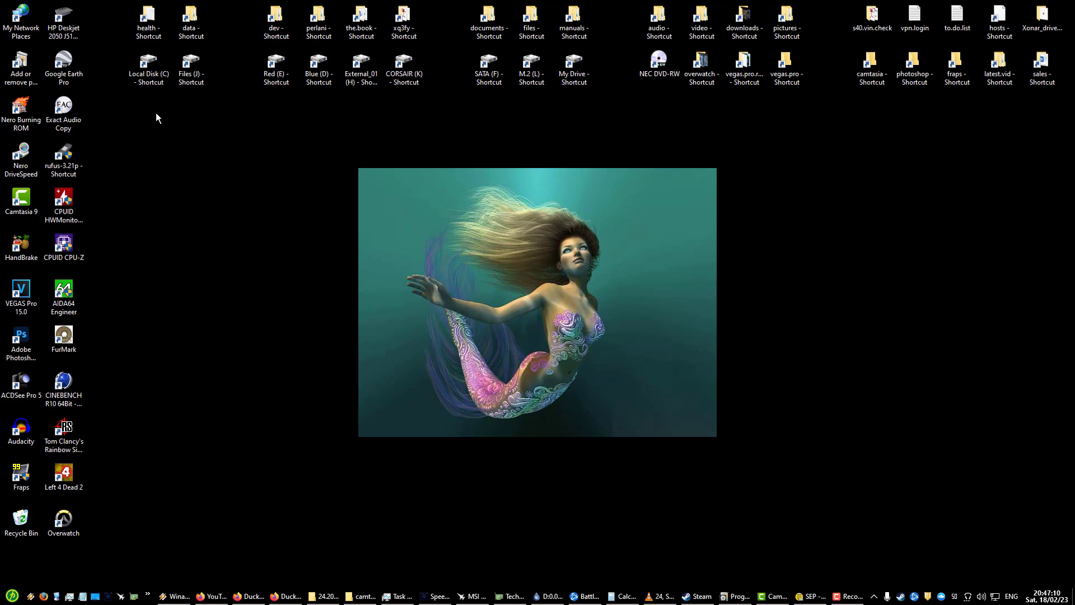
left_click(148, 15)
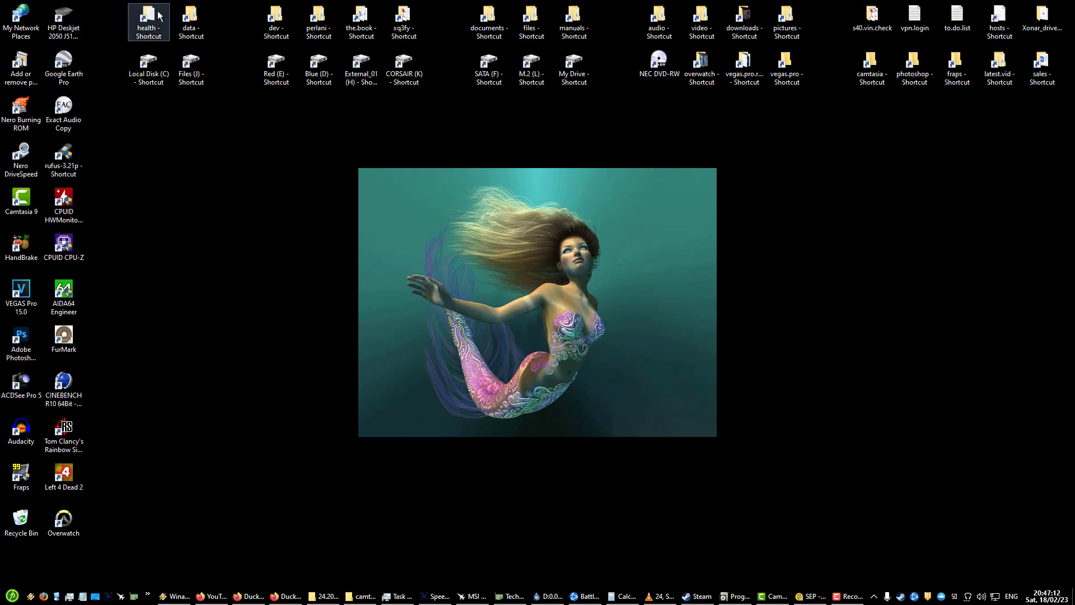
left_click(404, 65)
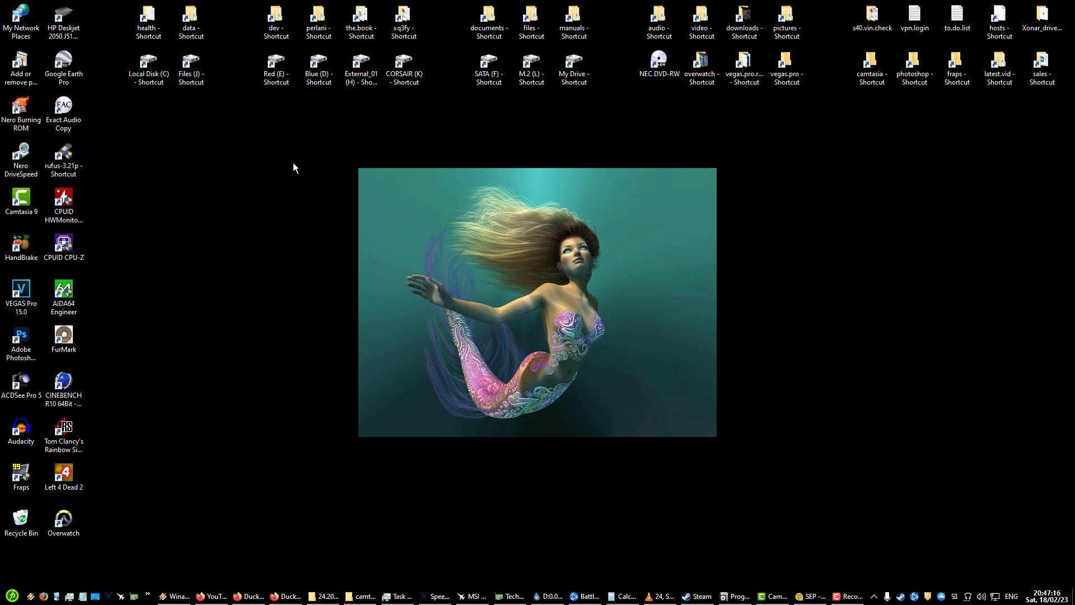
mouse_move(296, 186)
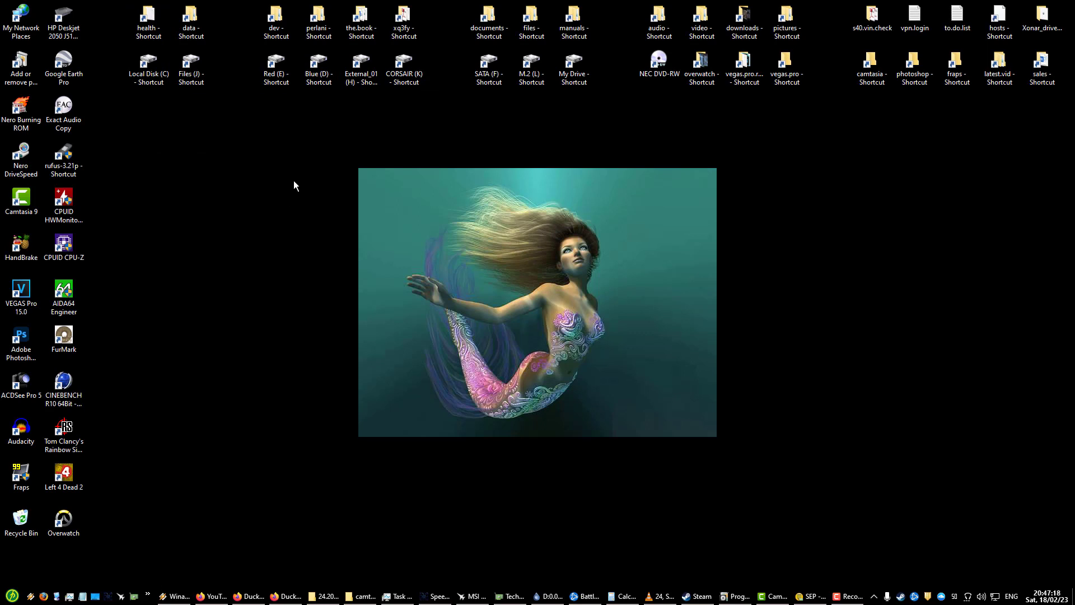
mouse_move(188, 188)
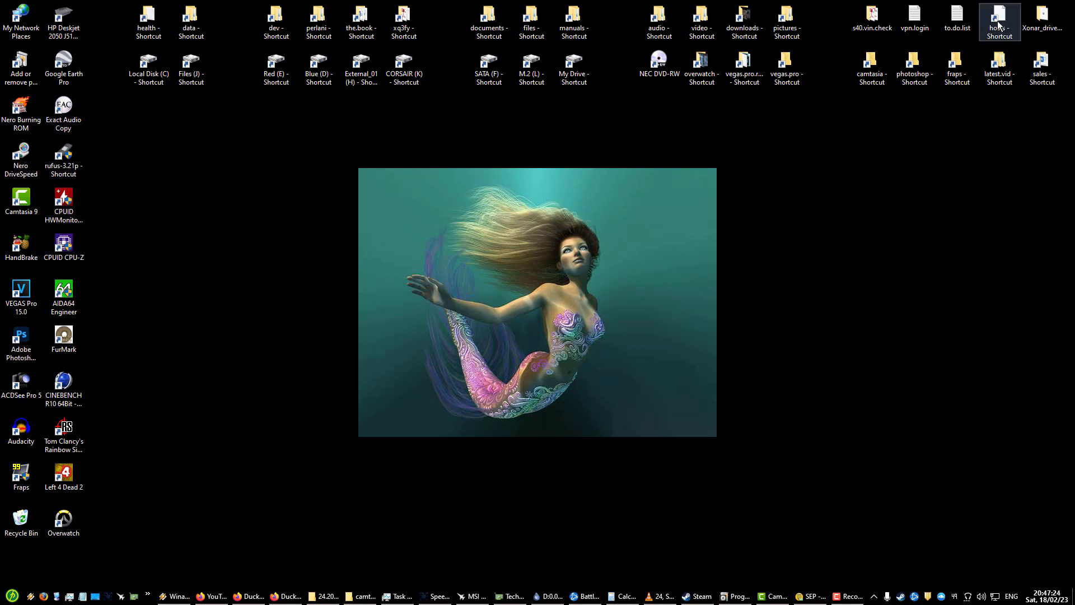
mouse_move(1010, 23)
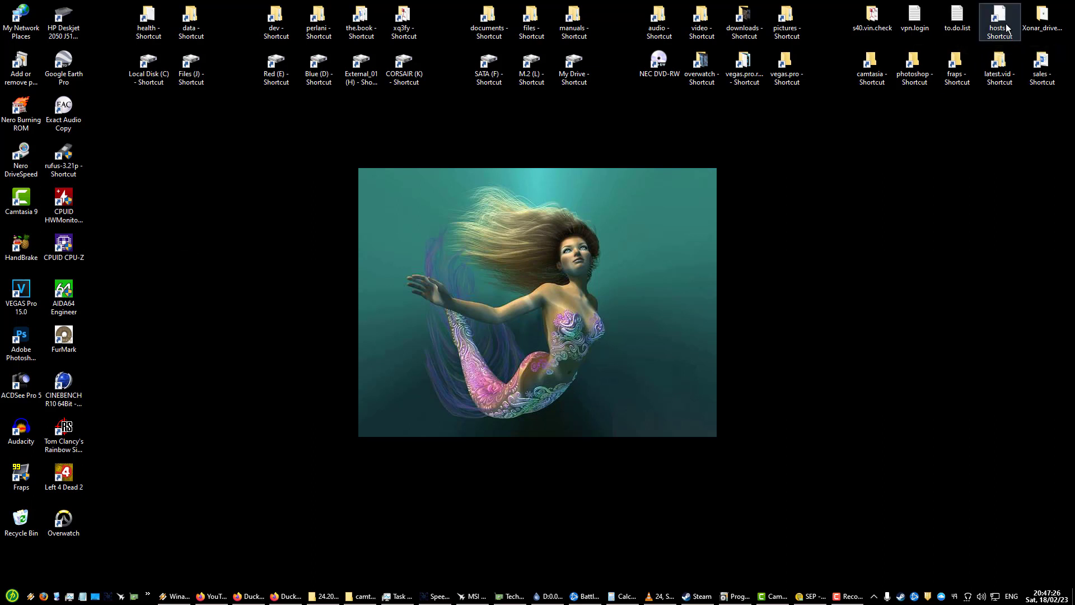
mouse_move(1007, 27)
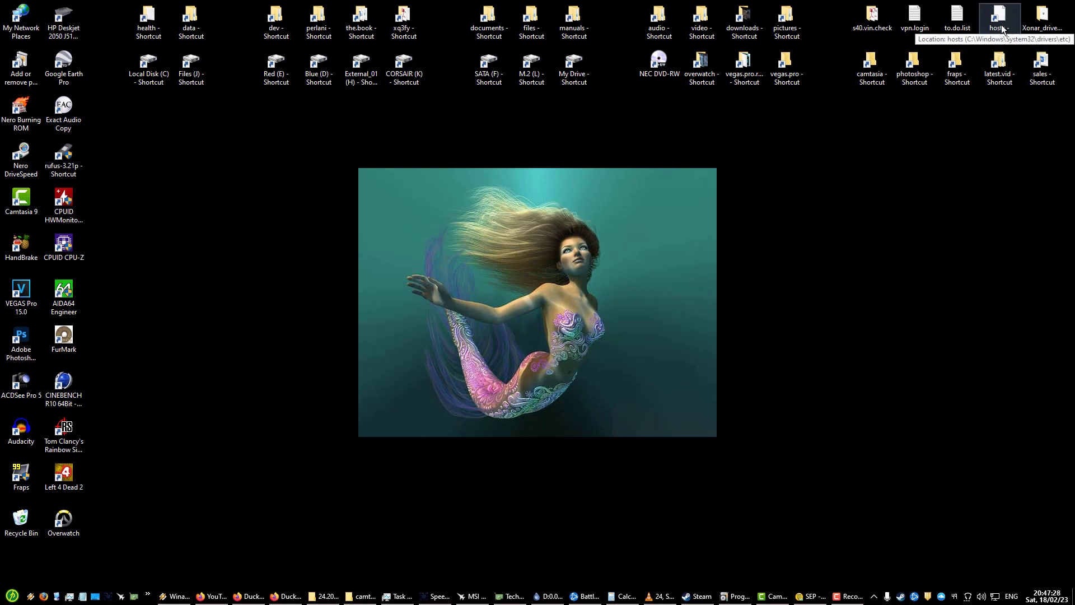
mouse_move(927, 101)
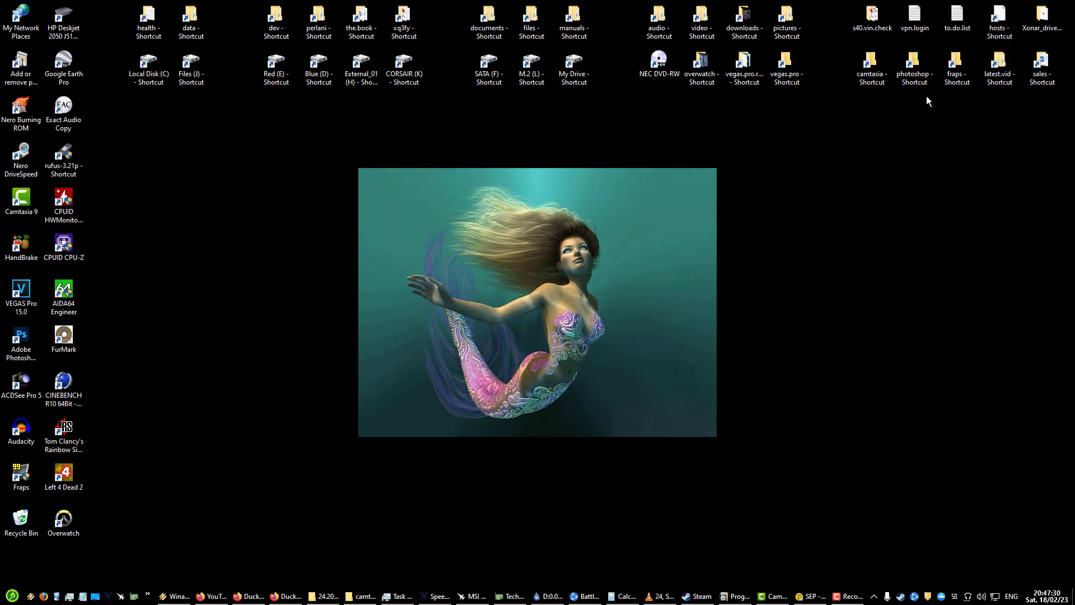
mouse_move(373, 193)
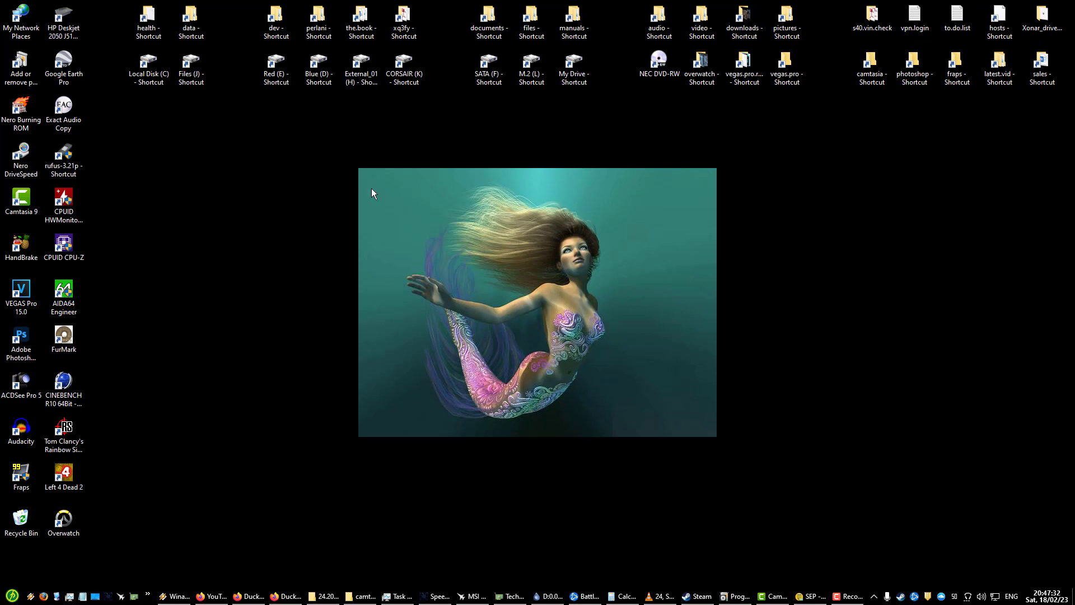
mouse_move(231, 122)
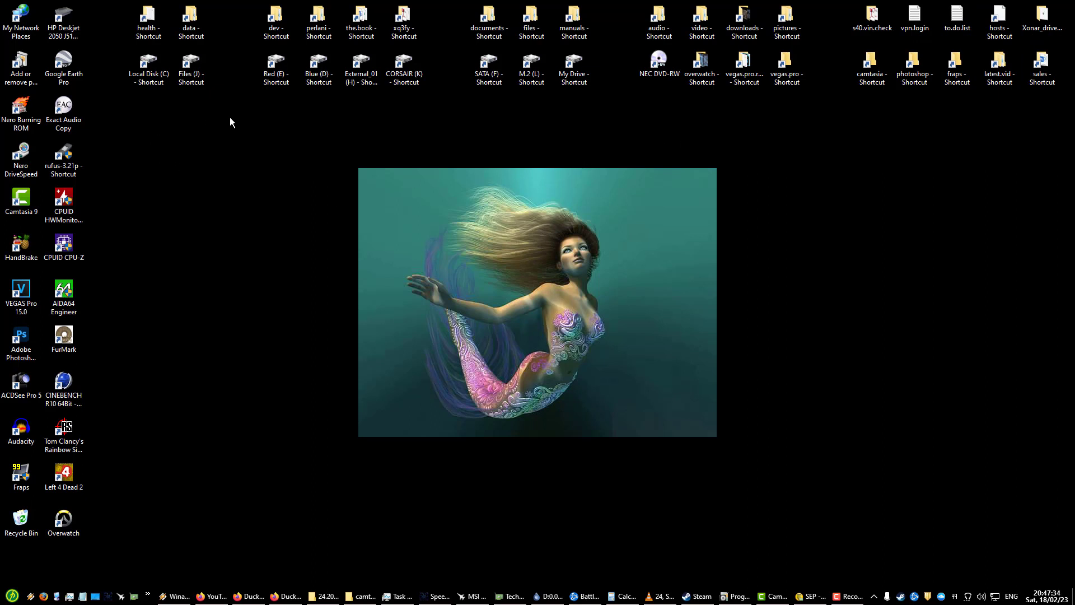
mouse_move(210, 162)
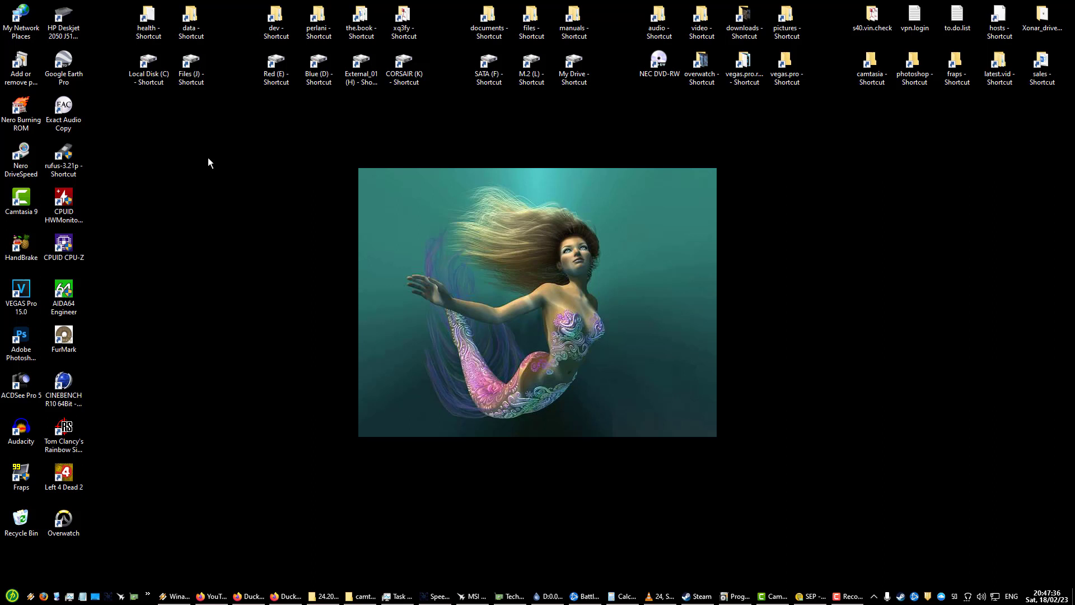
mouse_move(204, 164)
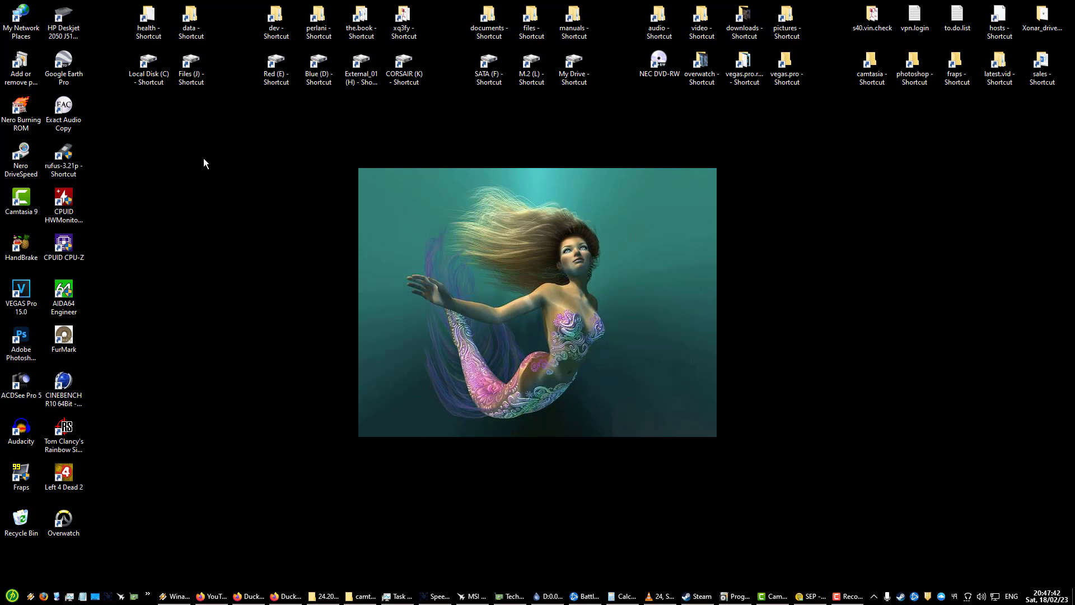
mouse_move(161, 124)
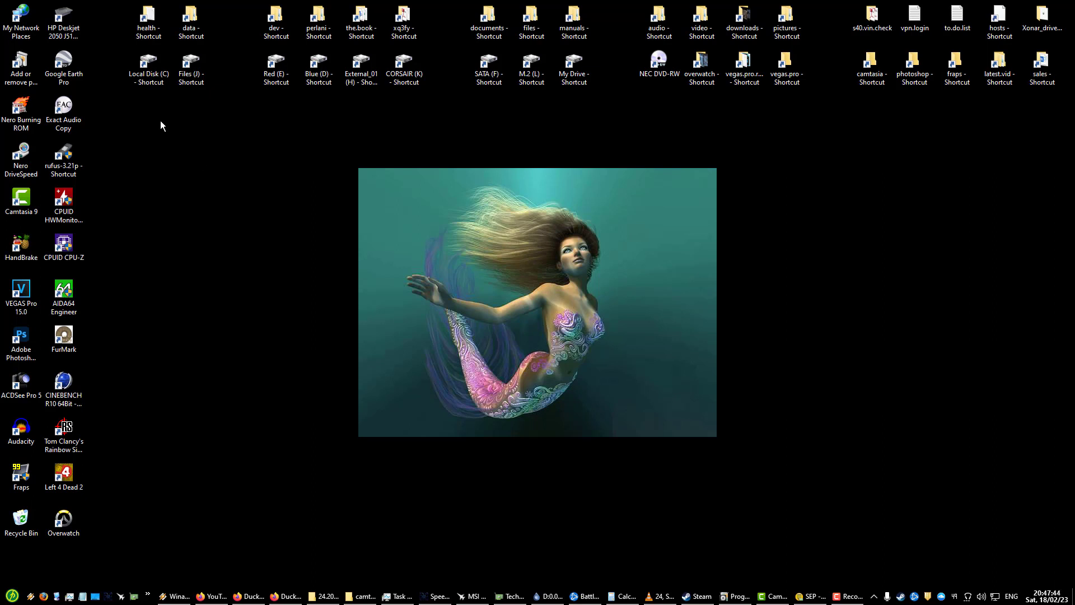
left_click(787, 62)
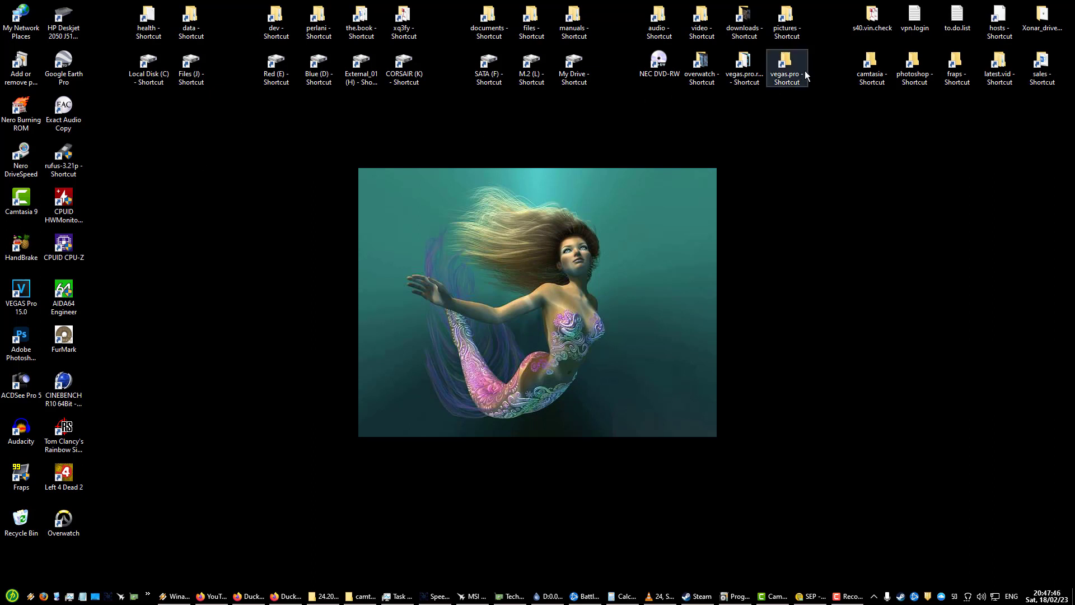
left_click(463, 150)
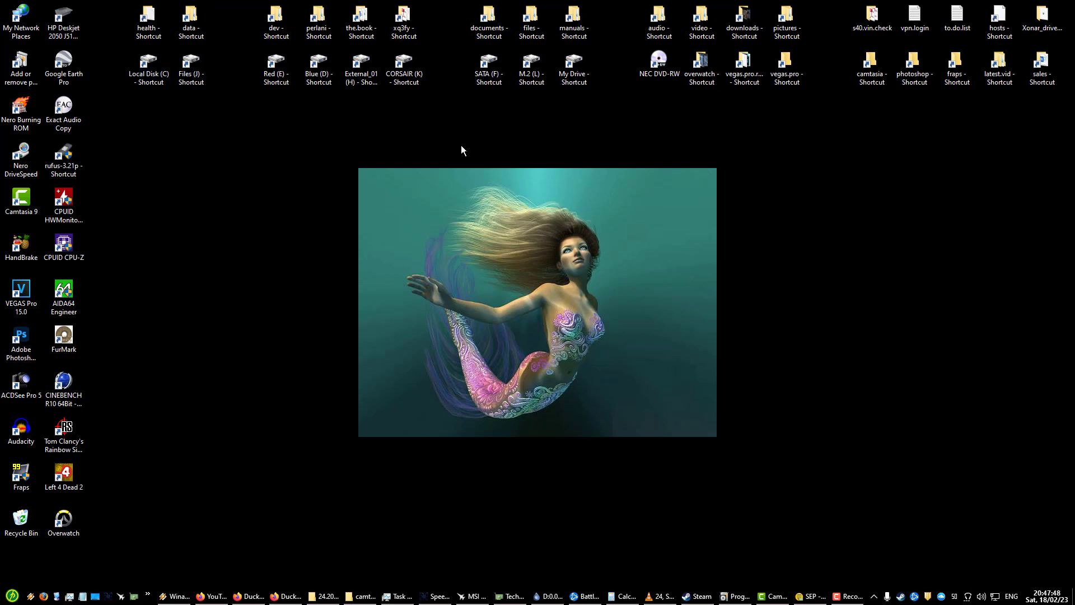
mouse_move(190, 119)
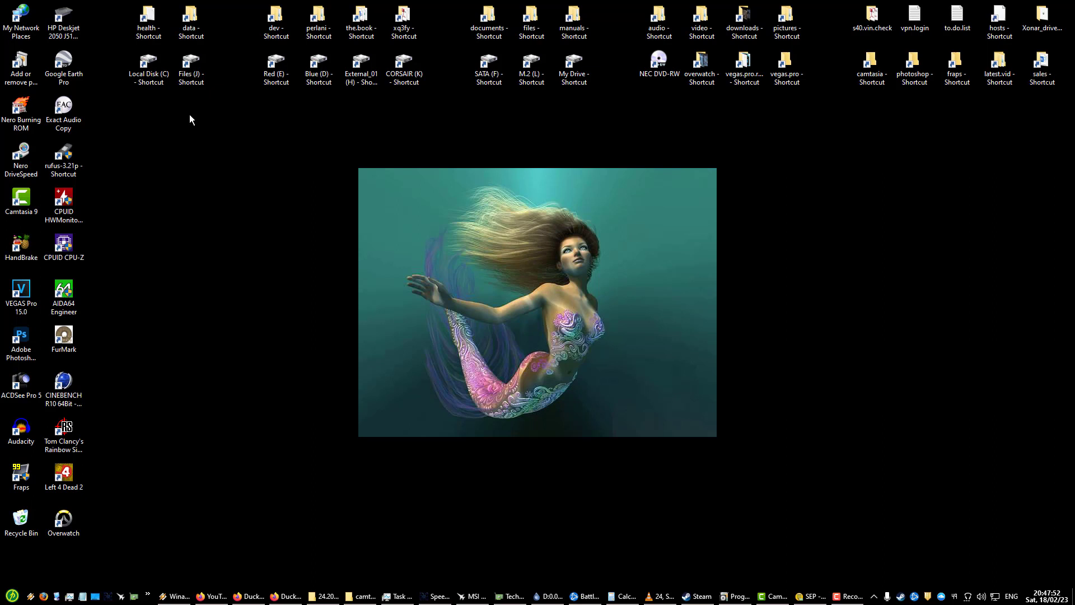
left_click(191, 16)
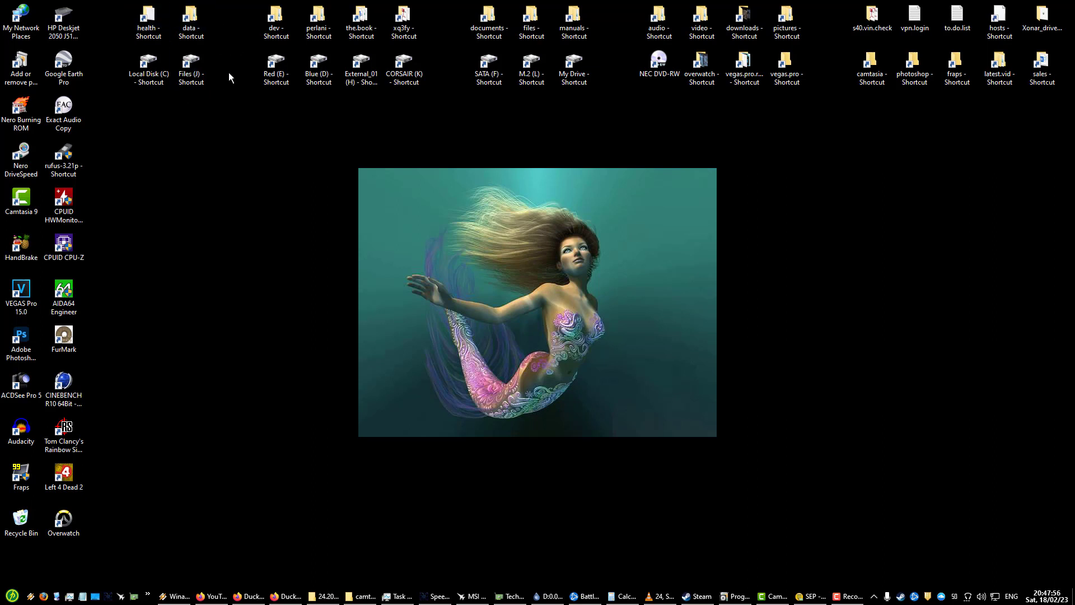
mouse_move(258, 157)
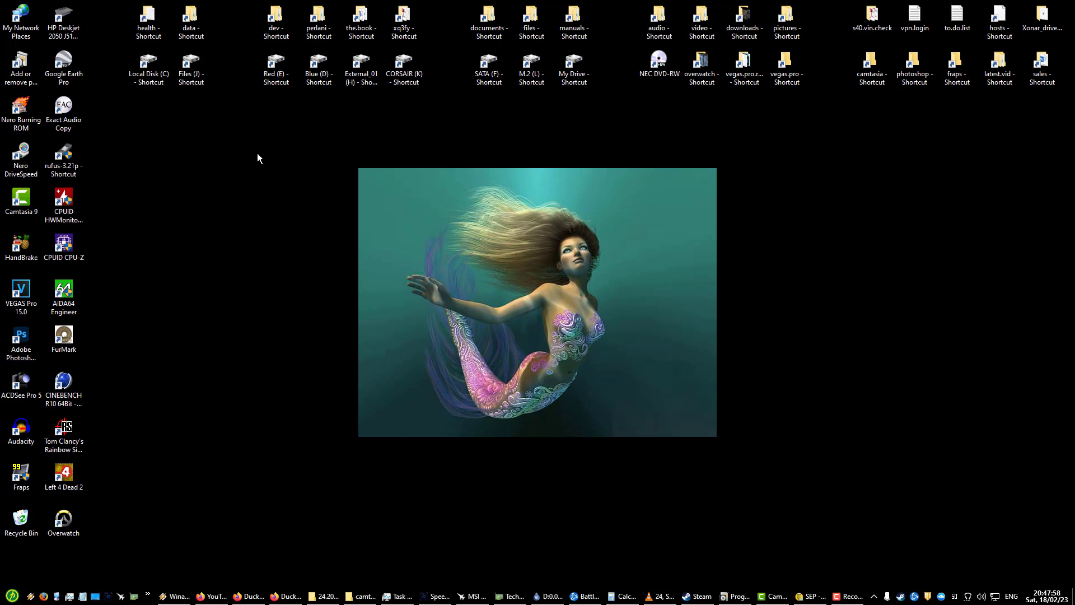
mouse_move(243, 48)
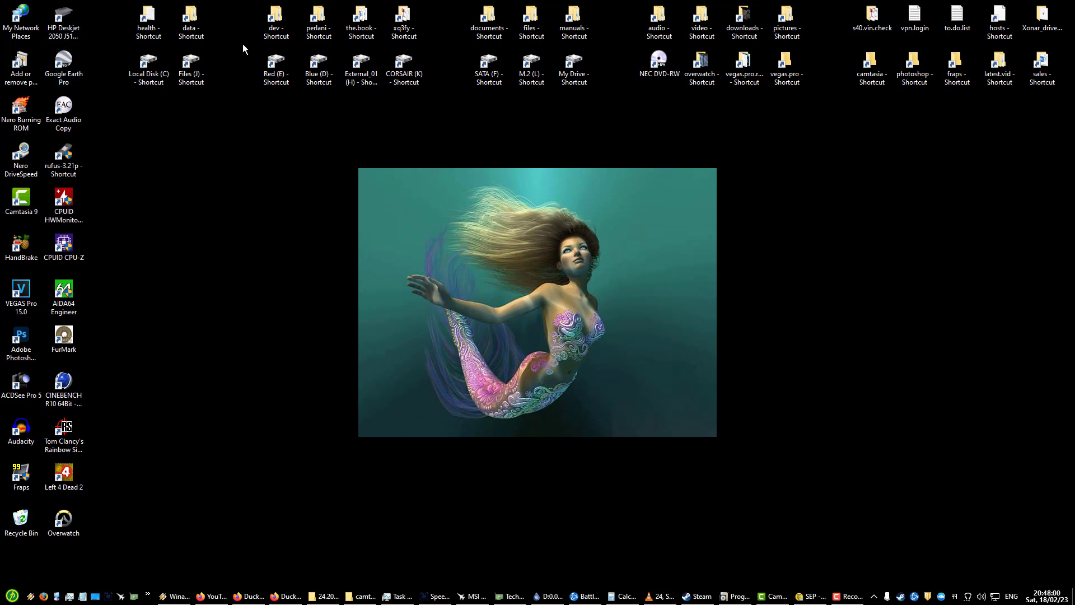
left_click(737, 596)
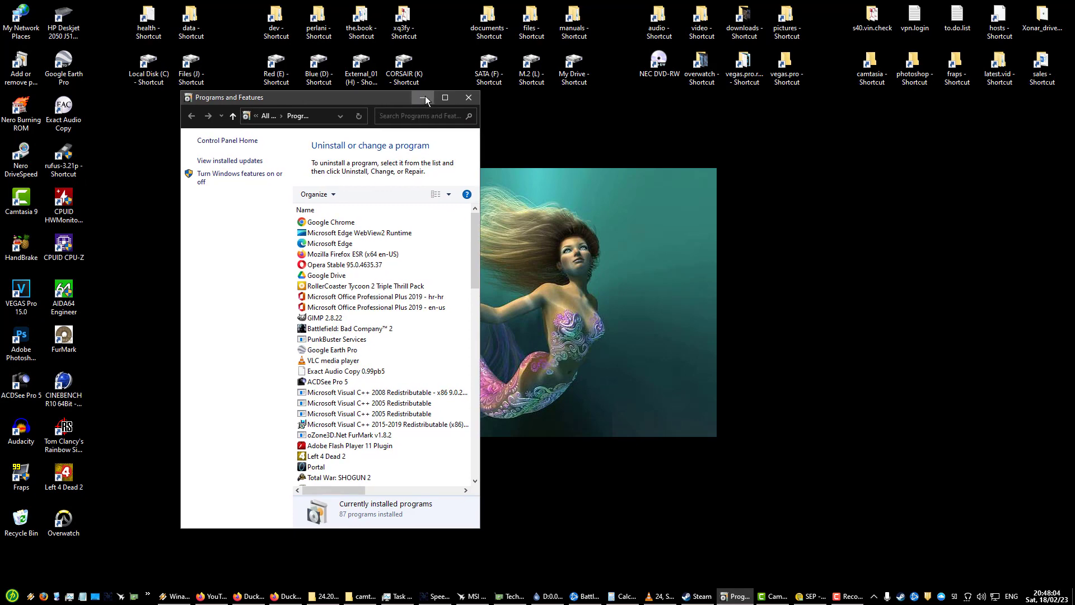
Step: Minimize Programs and Features, leaving the mermaid-wallpaper desktop showing
left_click(422, 98)
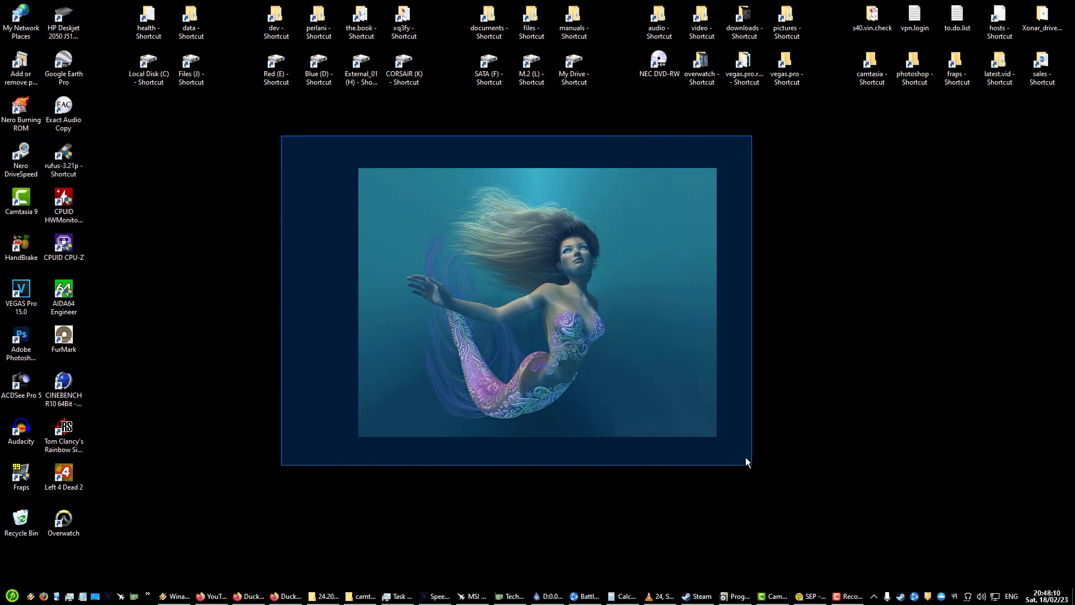
left_click(147, 15)
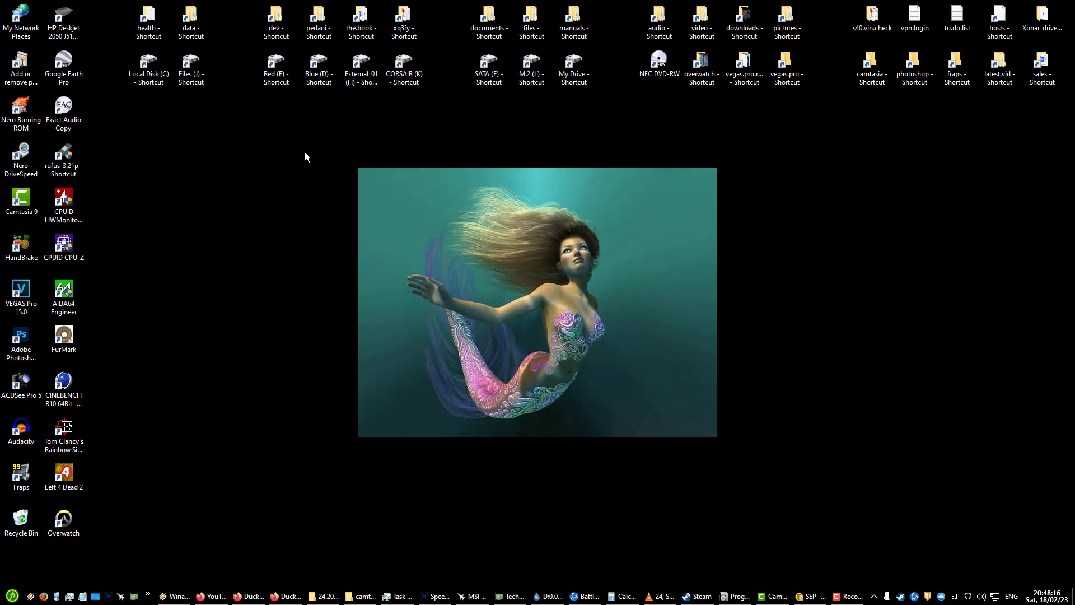
mouse_move(303, 152)
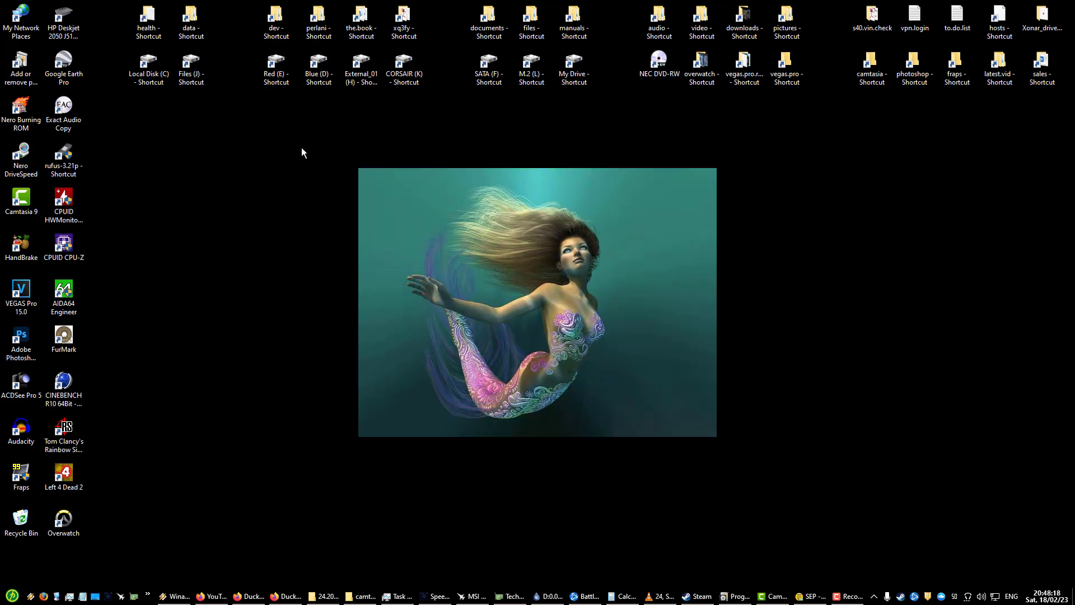
mouse_move(208, 92)
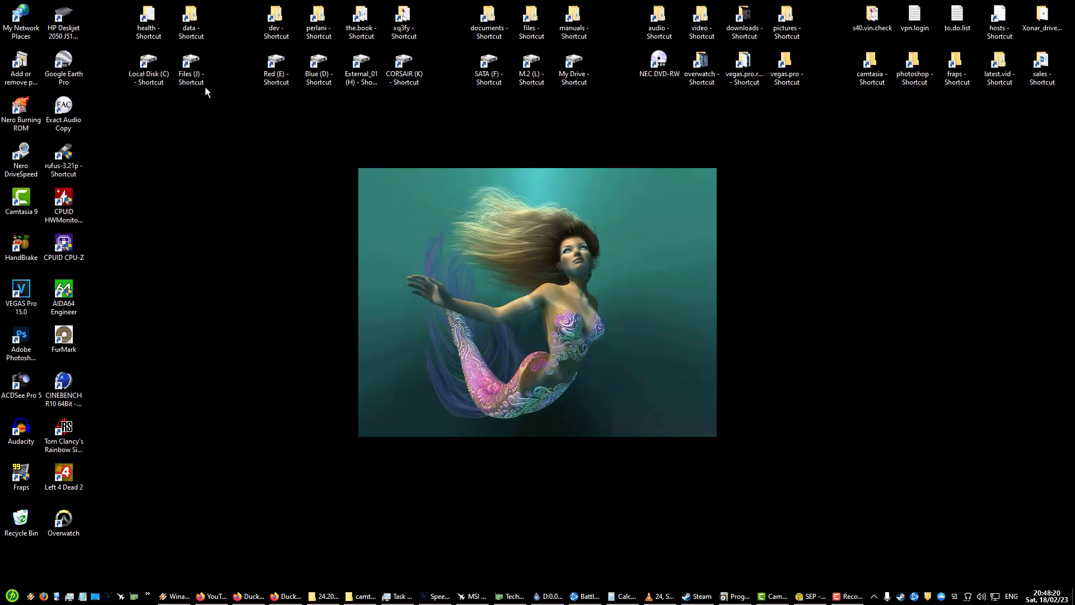
mouse_move(182, 123)
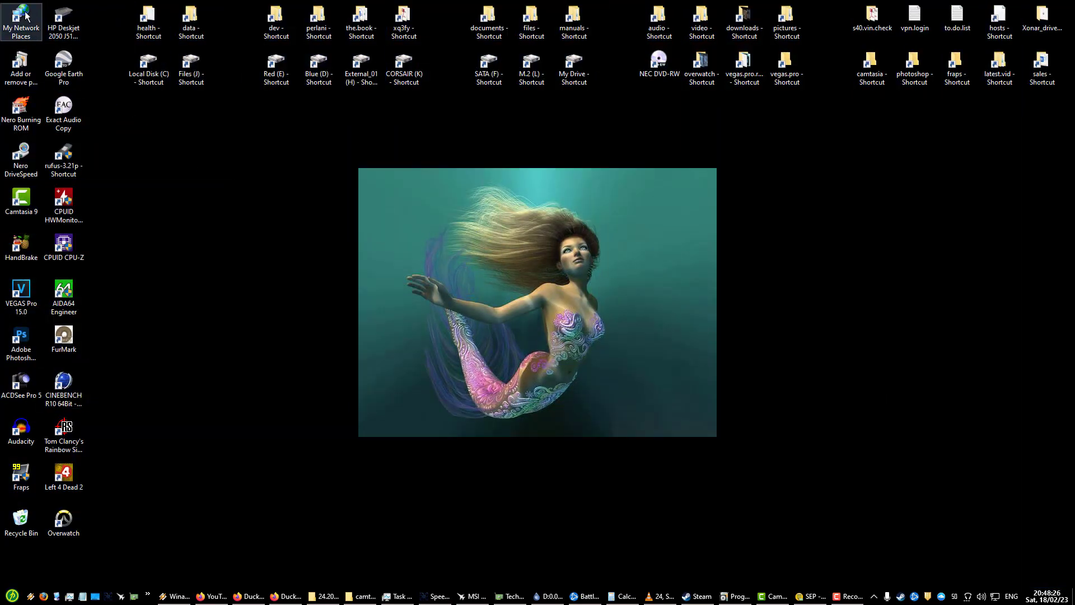
mouse_move(331, 326)
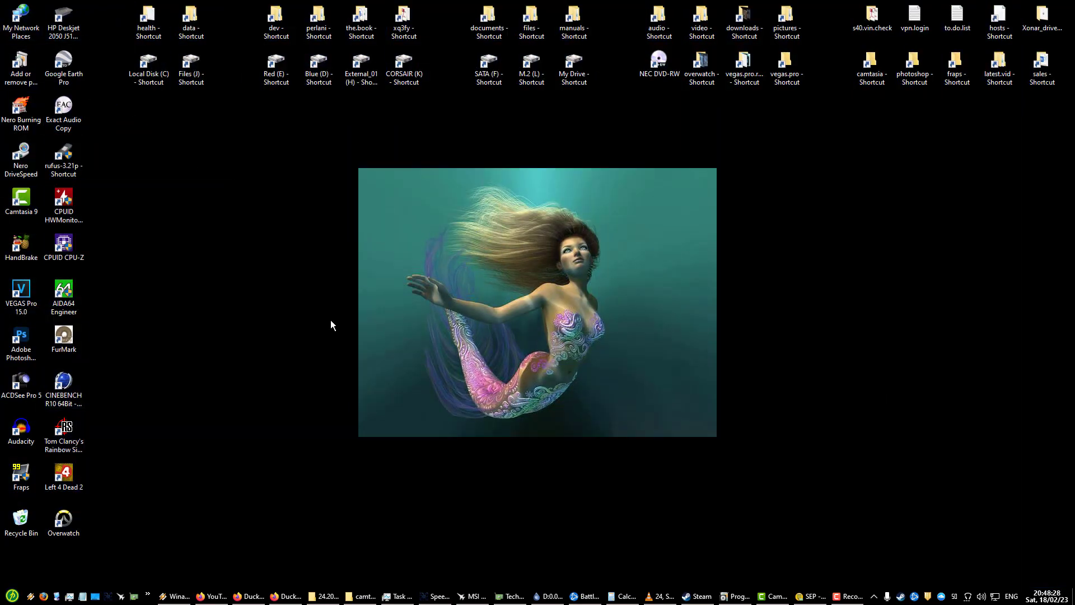
left_click(361, 62)
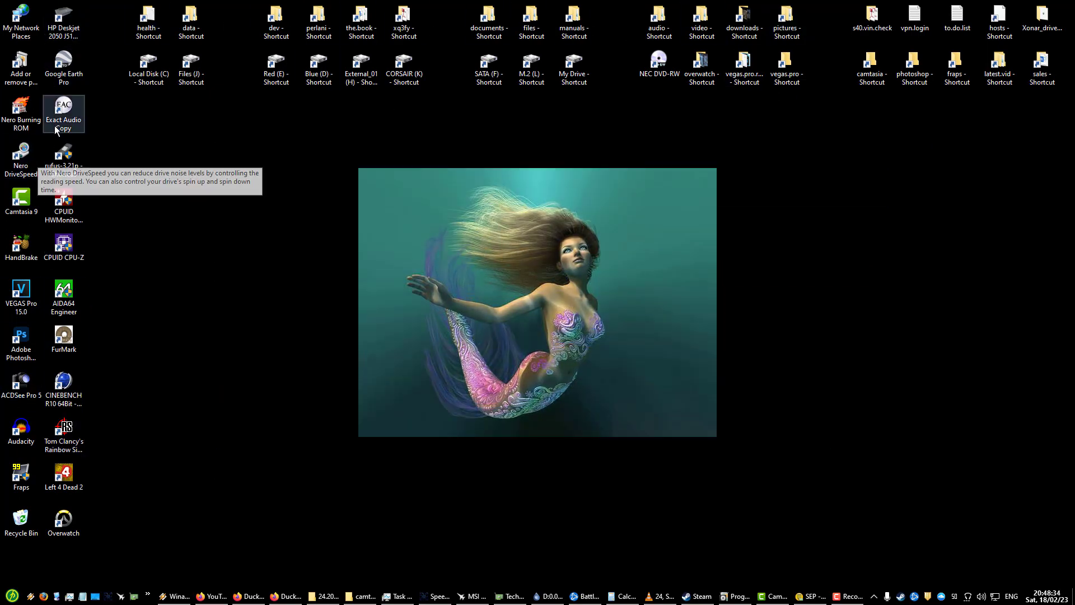
mouse_move(161, 184)
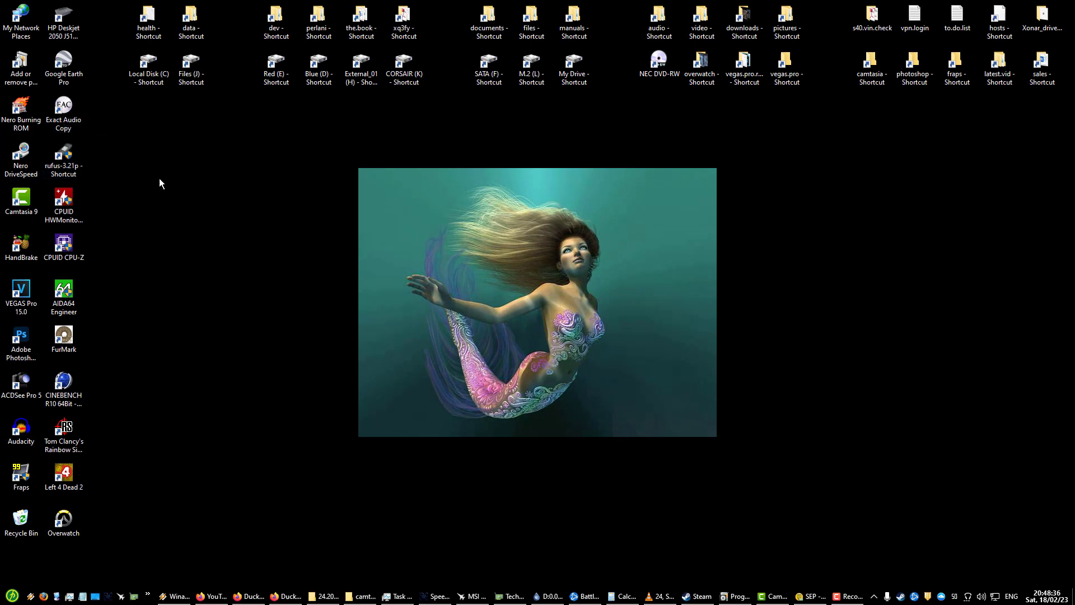
left_click(190, 62)
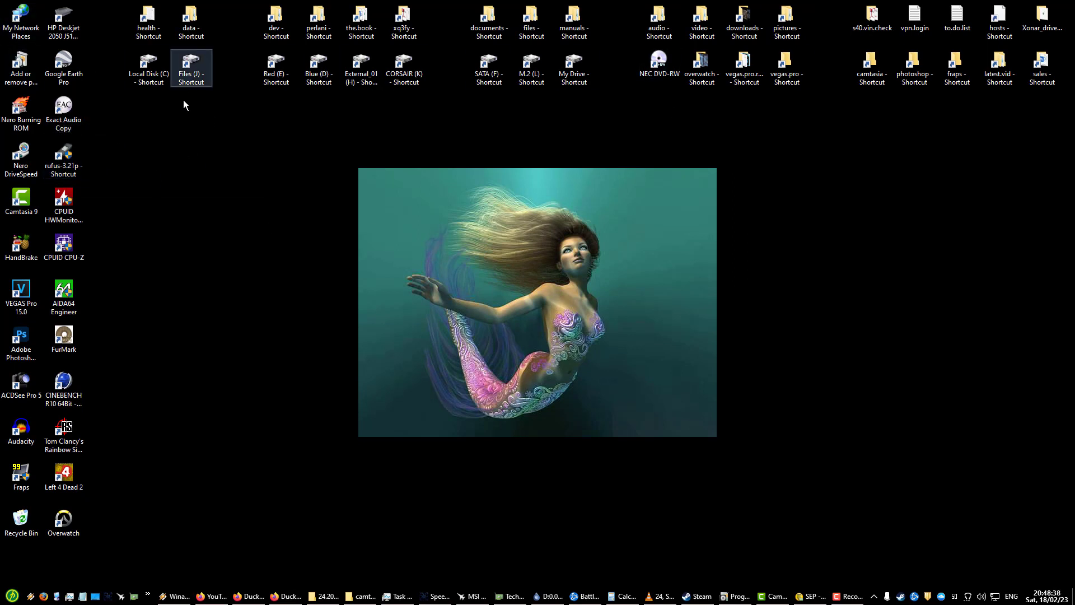
left_click(221, 237)
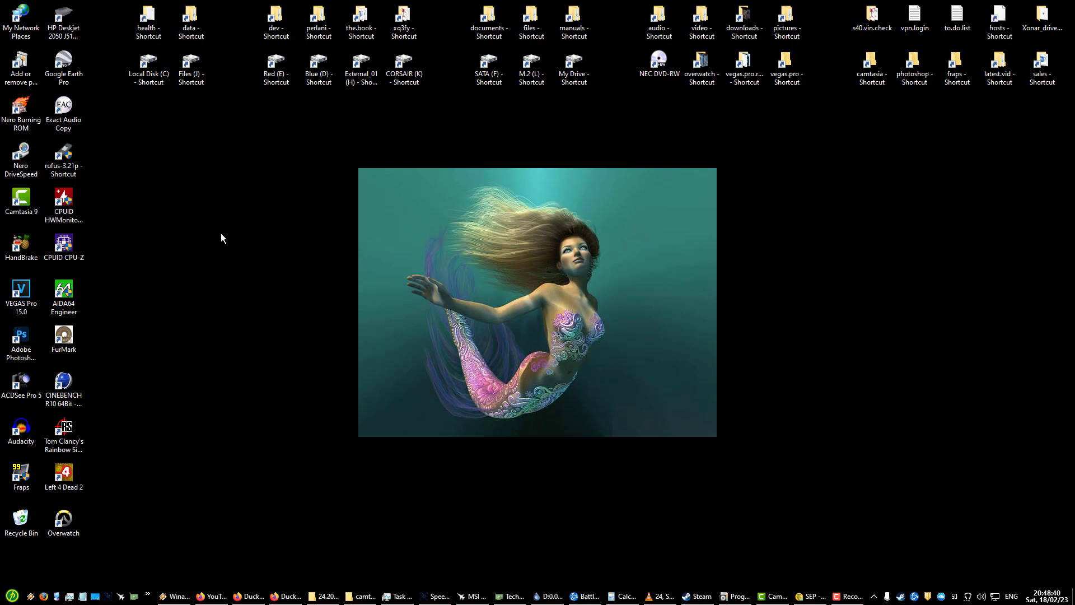
mouse_move(203, 213)
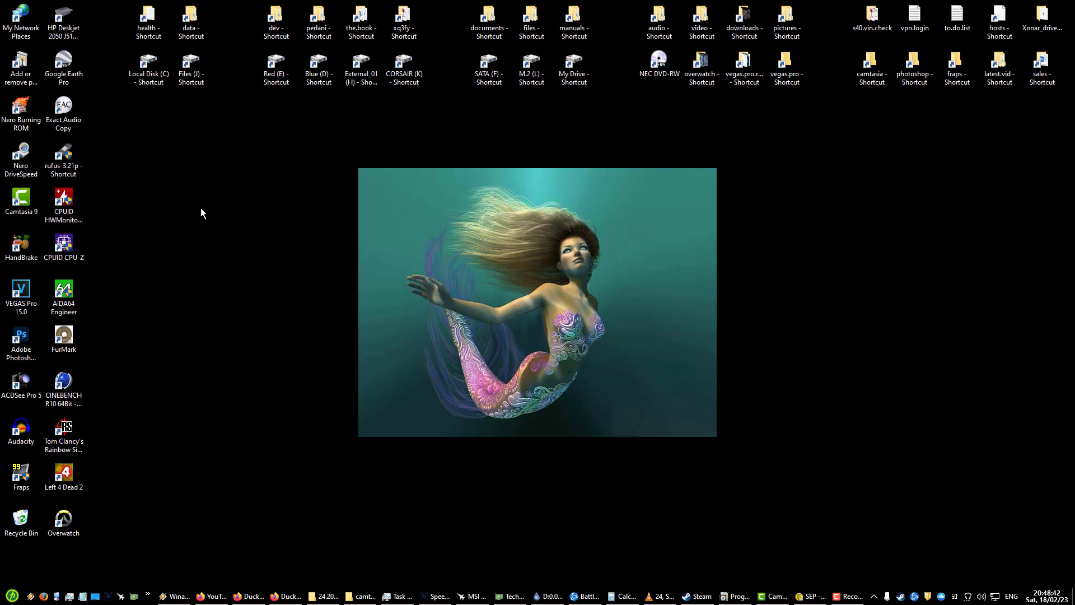
mouse_move(276, 185)
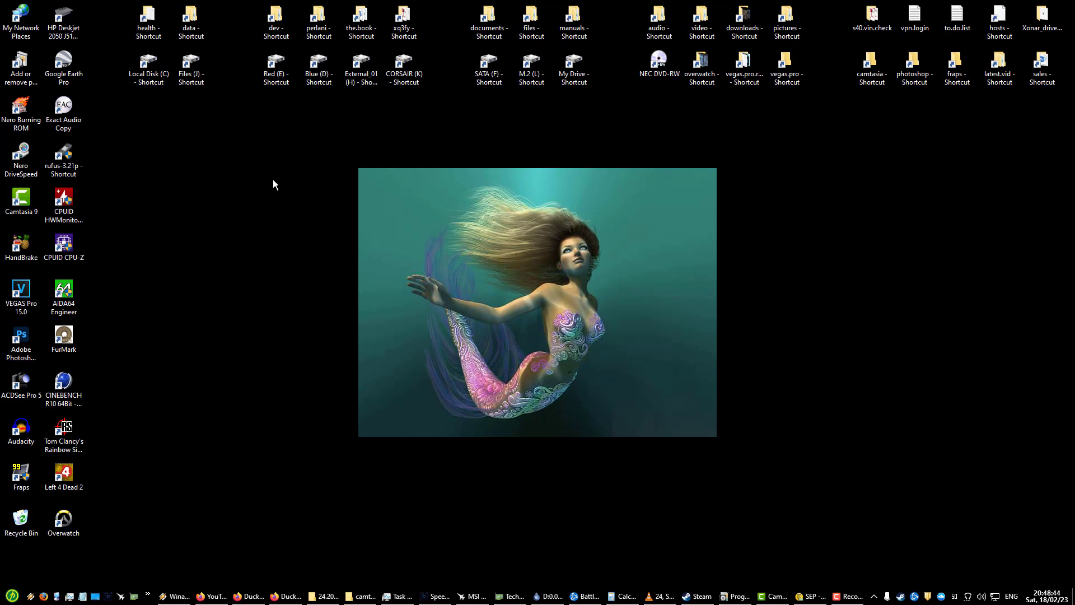
mouse_move(154, 206)
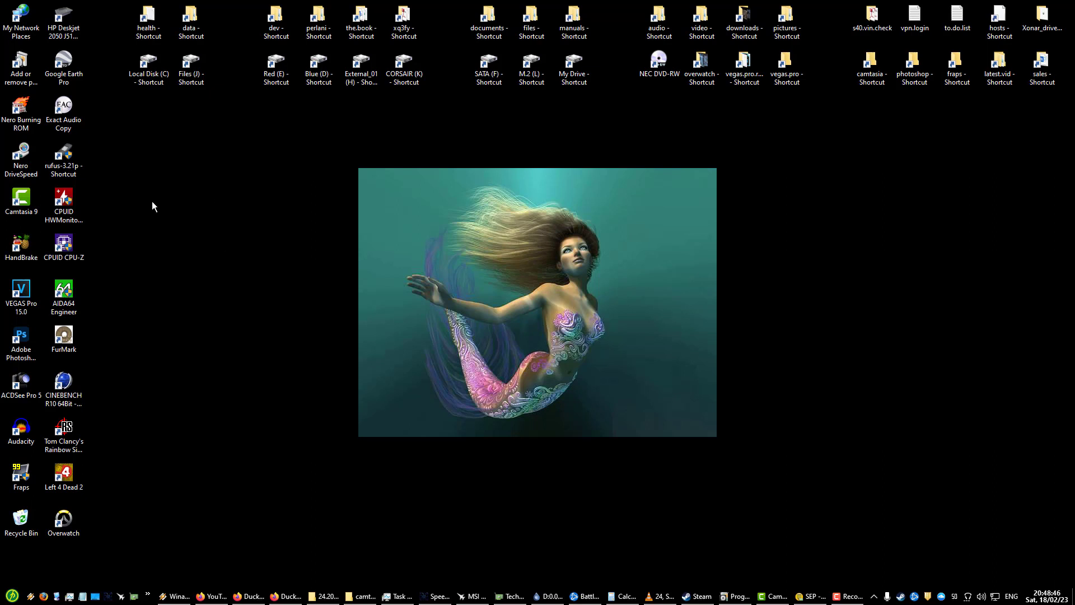
mouse_move(233, 197)
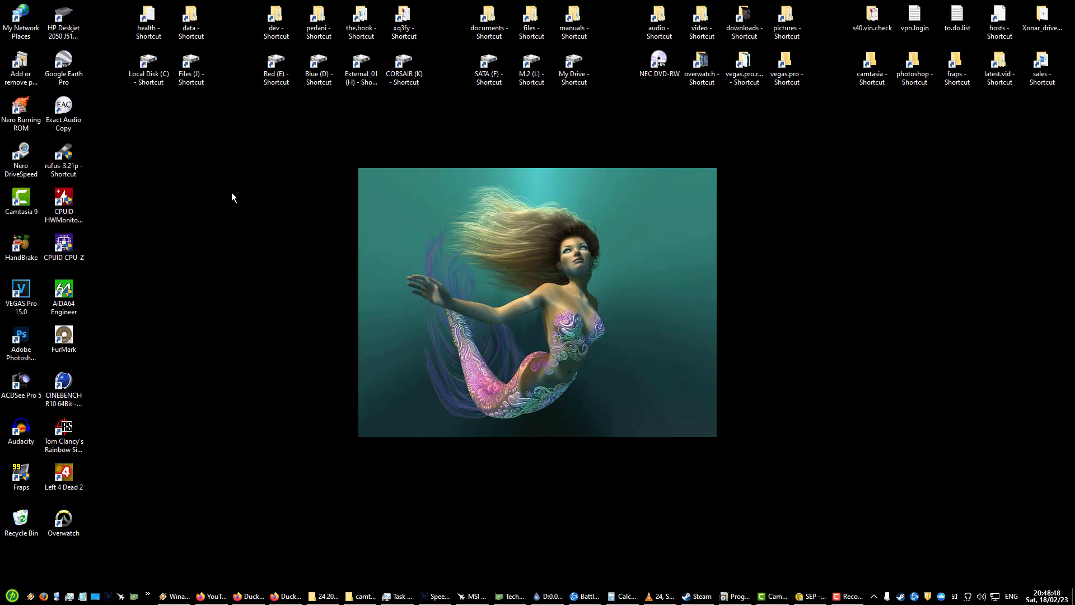
mouse_move(48, 584)
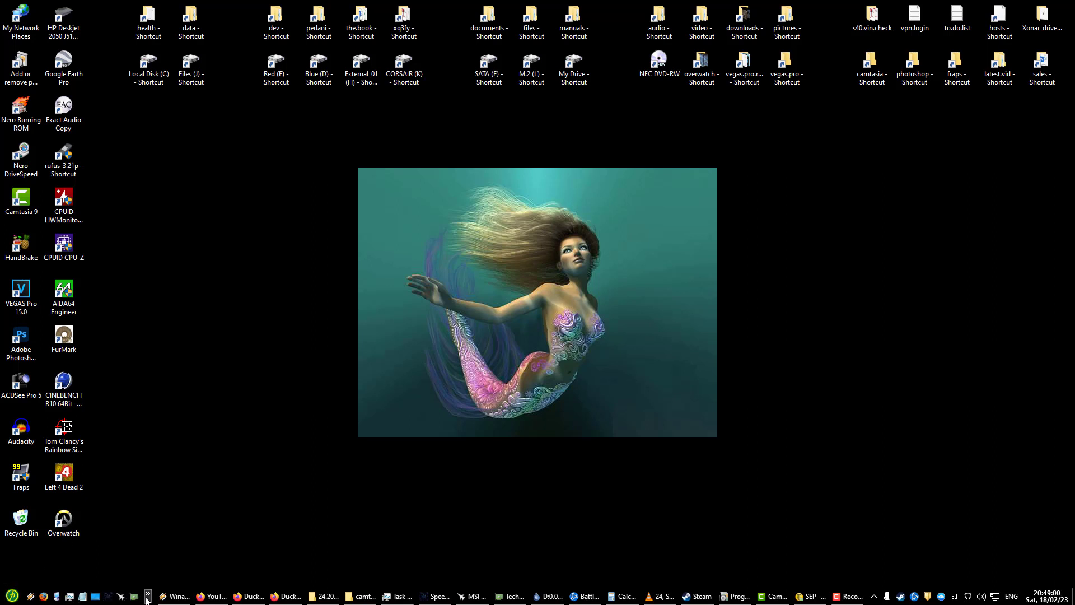
mouse_move(174, 428)
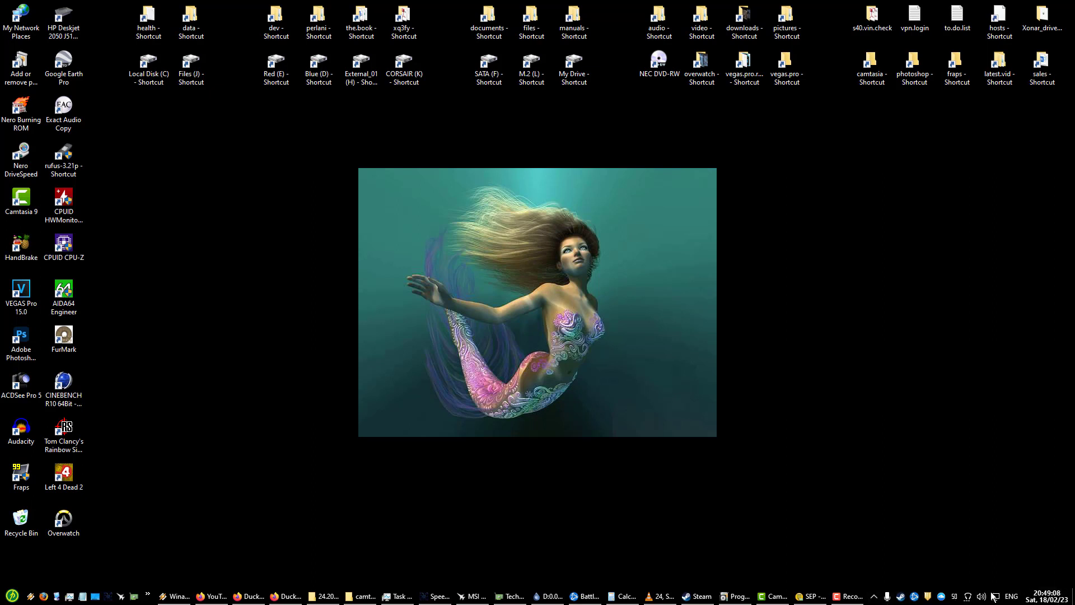
mouse_move(993, 571)
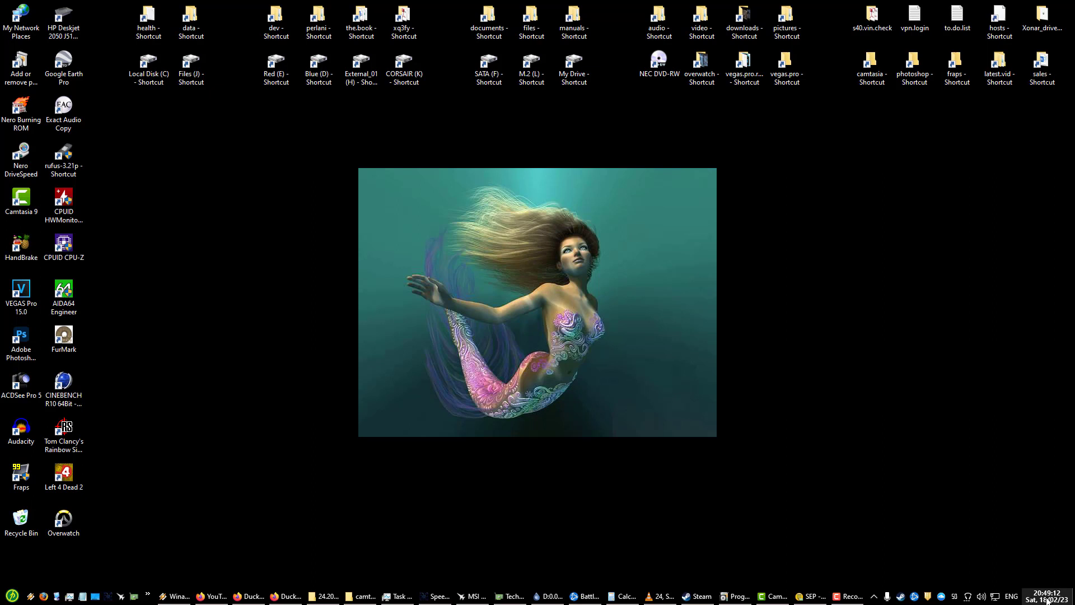
mouse_move(333, 400)
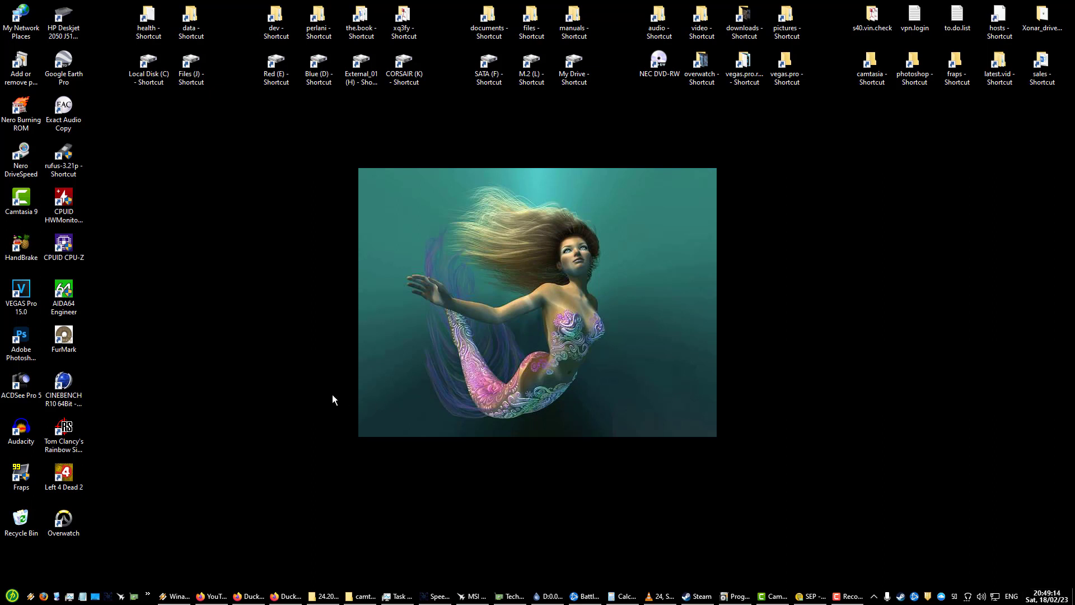
left_click(64, 65)
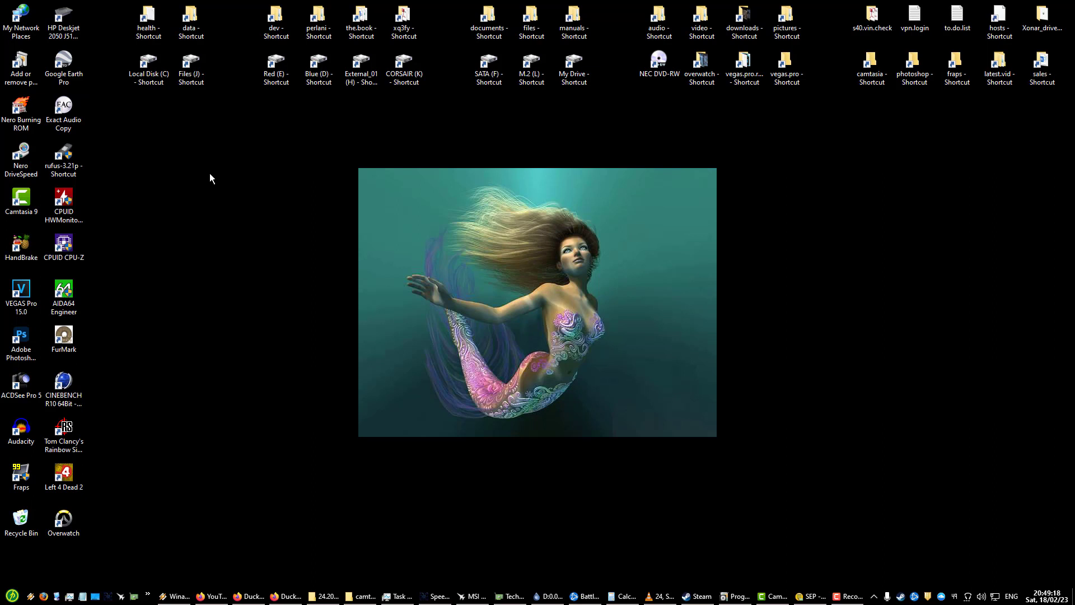
left_click(63, 518)
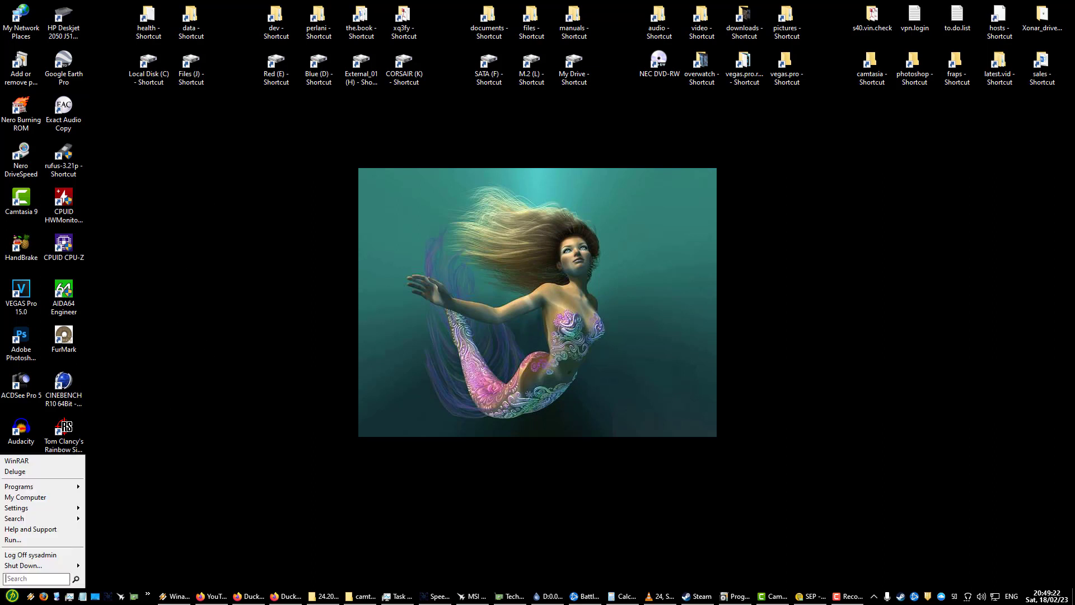
mouse_move(47, 492)
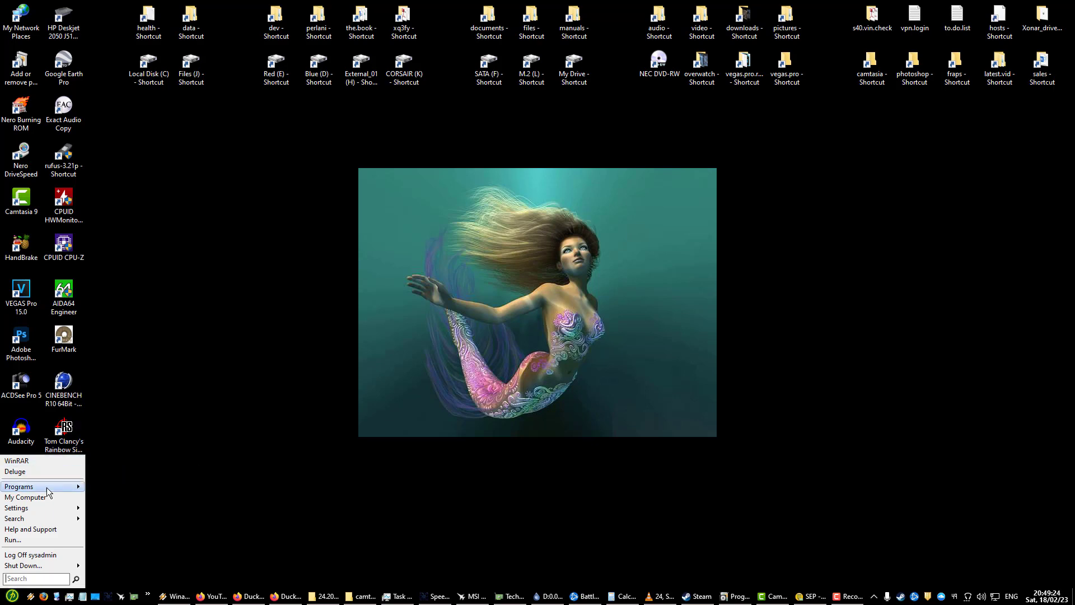
Step: Expand the Start menu's Programs list of folders from ACD Systems to WinRAR
left_click(18, 486)
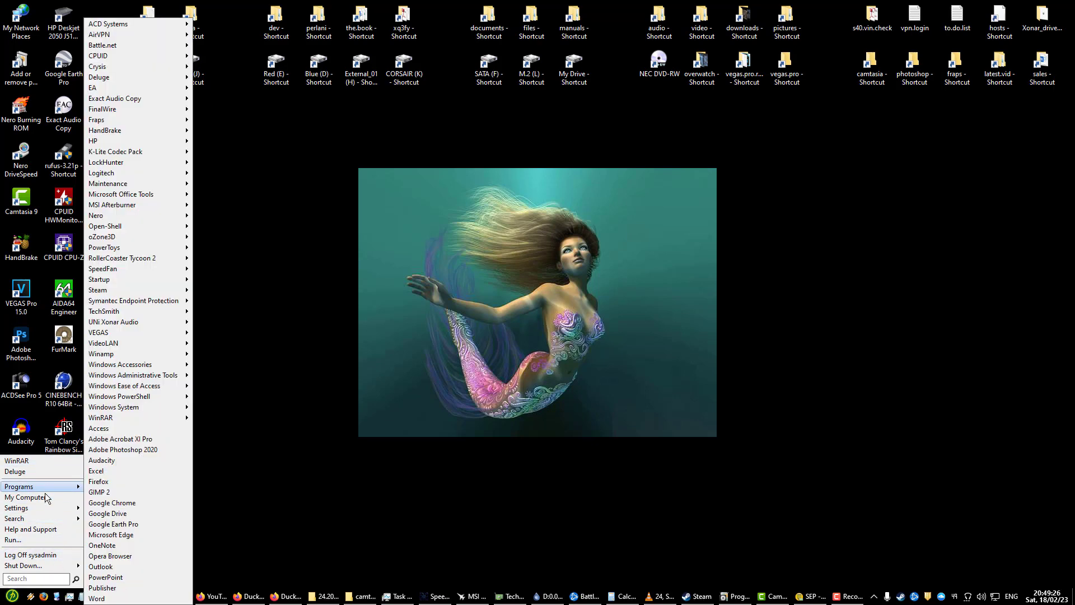
mouse_move(114, 471)
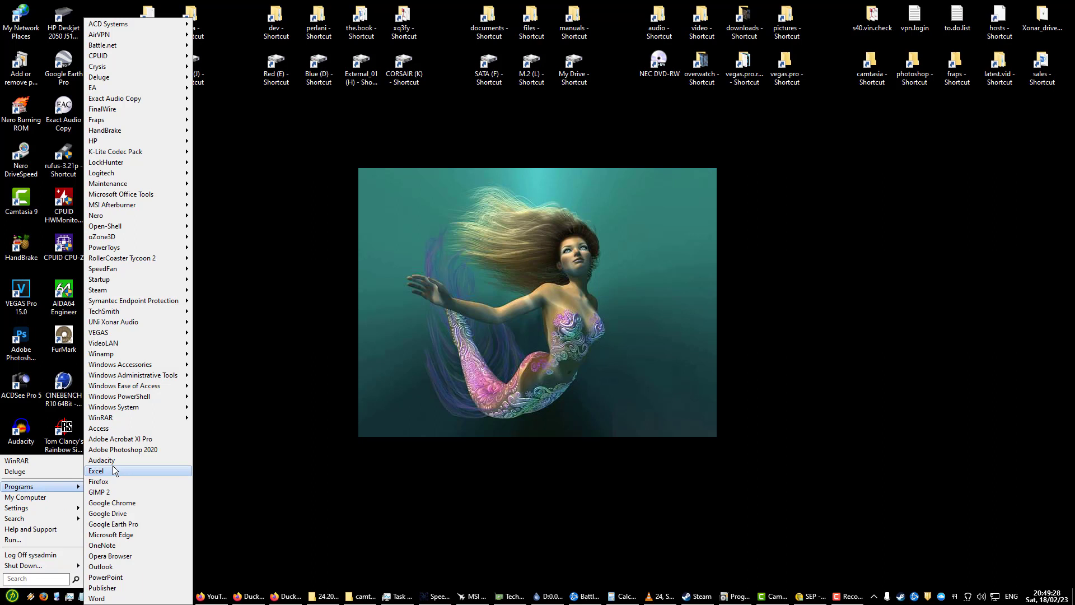
mouse_move(146, 233)
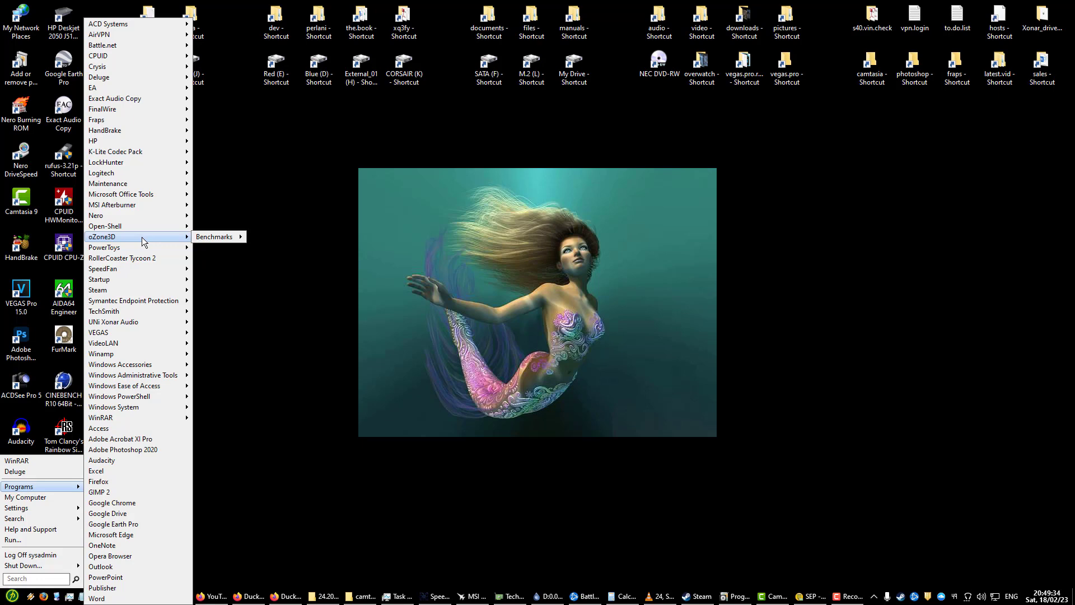
mouse_move(146, 105)
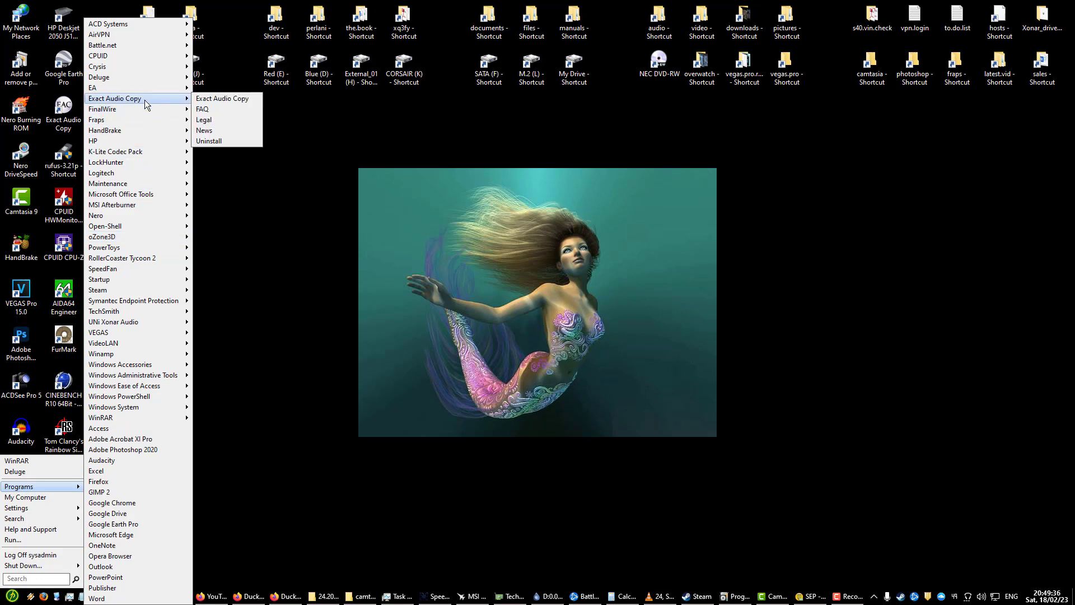
mouse_move(102, 173)
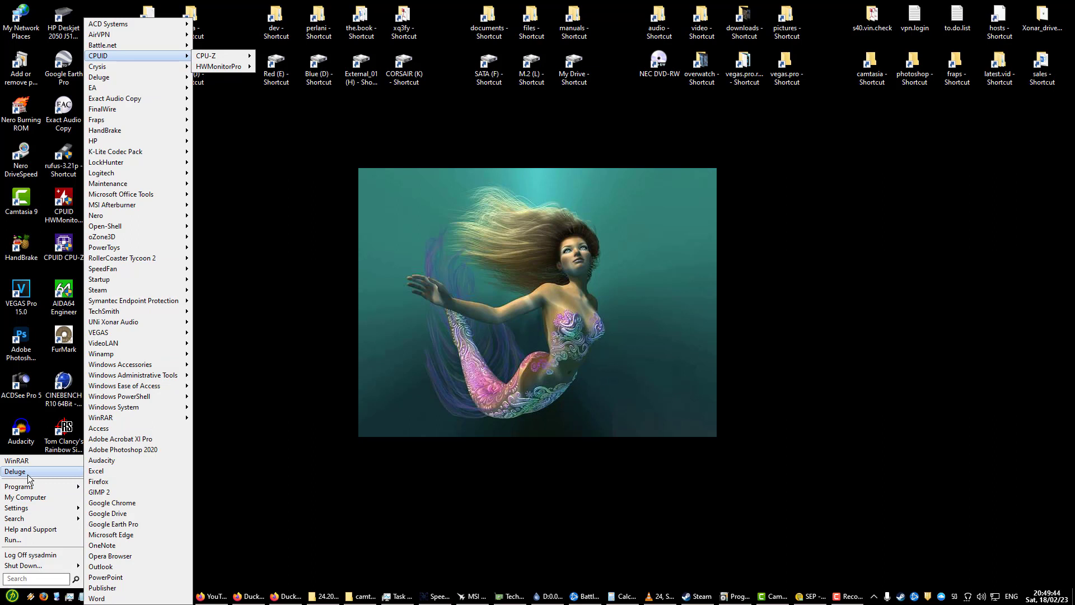
mouse_move(50, 518)
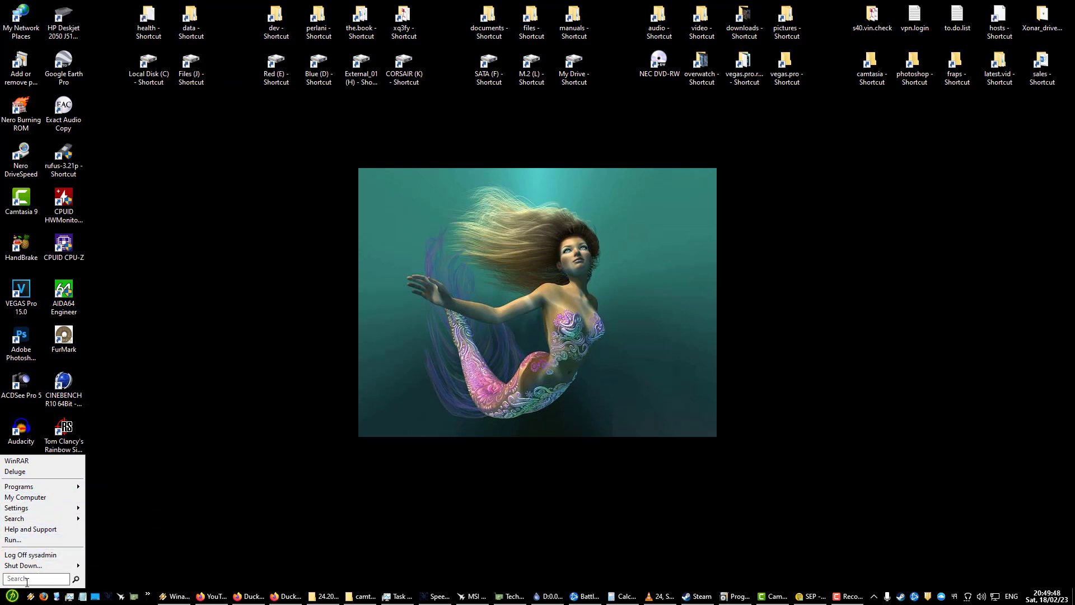
mouse_move(193, 557)
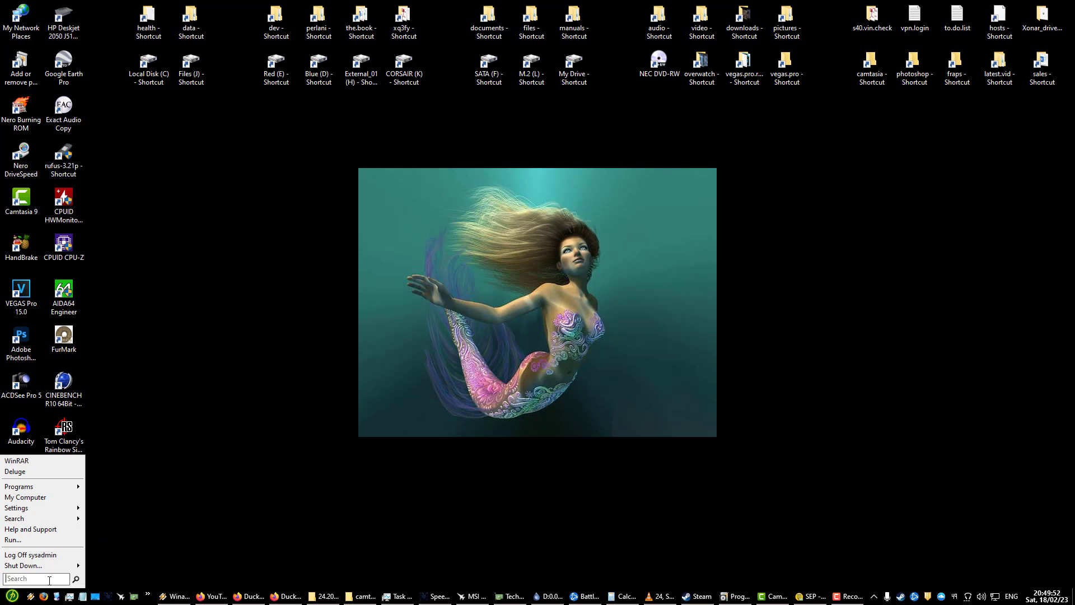
mouse_move(165, 174)
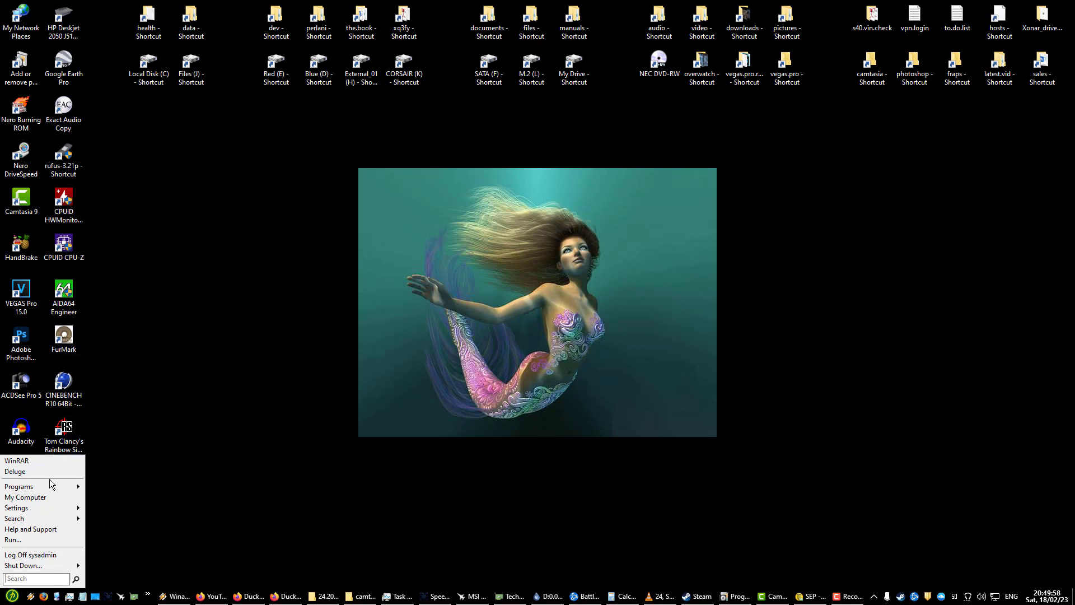
Step: Dismiss the Start menu and check the taskbar clock on the plain desktop
left_click(280, 311)
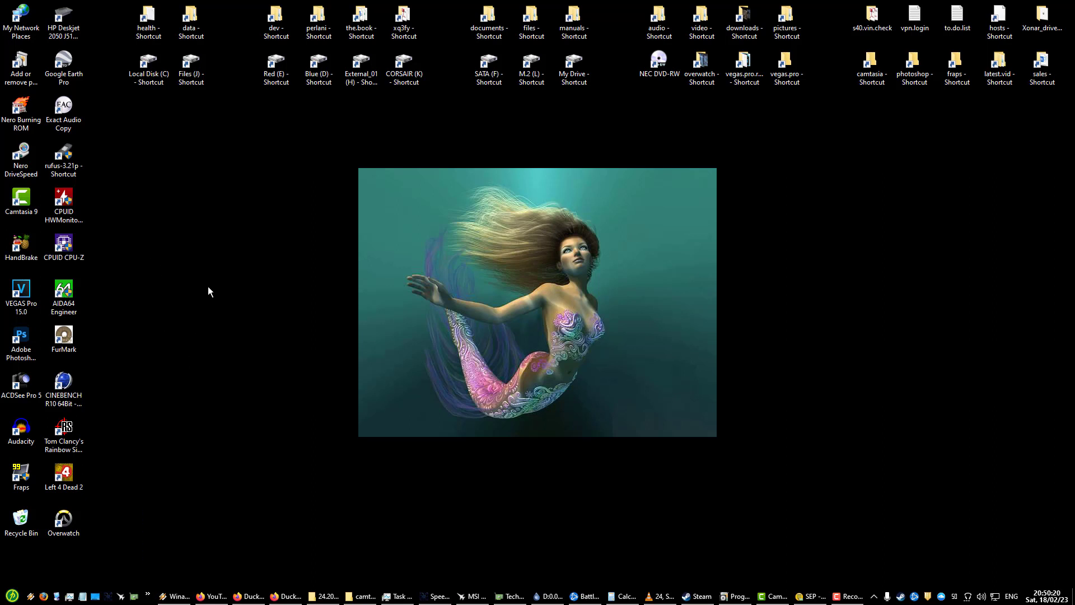
mouse_move(247, 456)
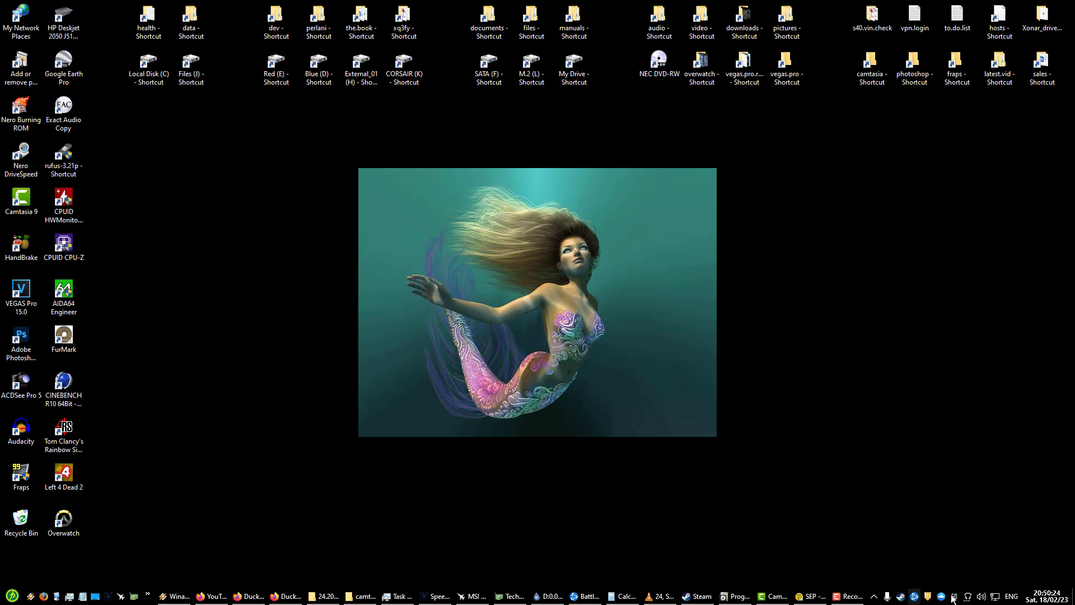
left_click(956, 596)
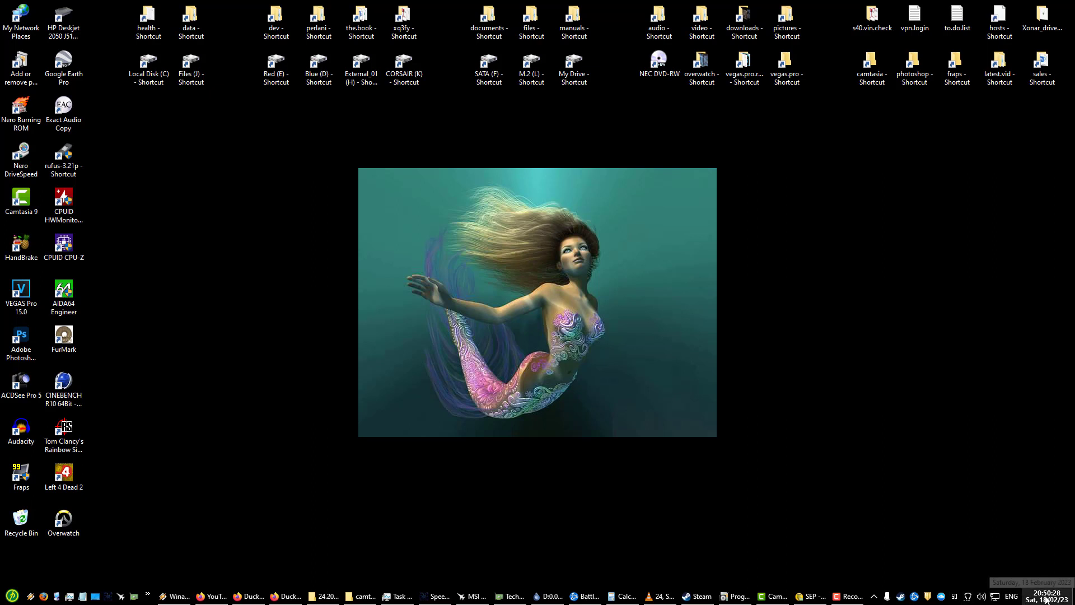
right_click(1045, 596)
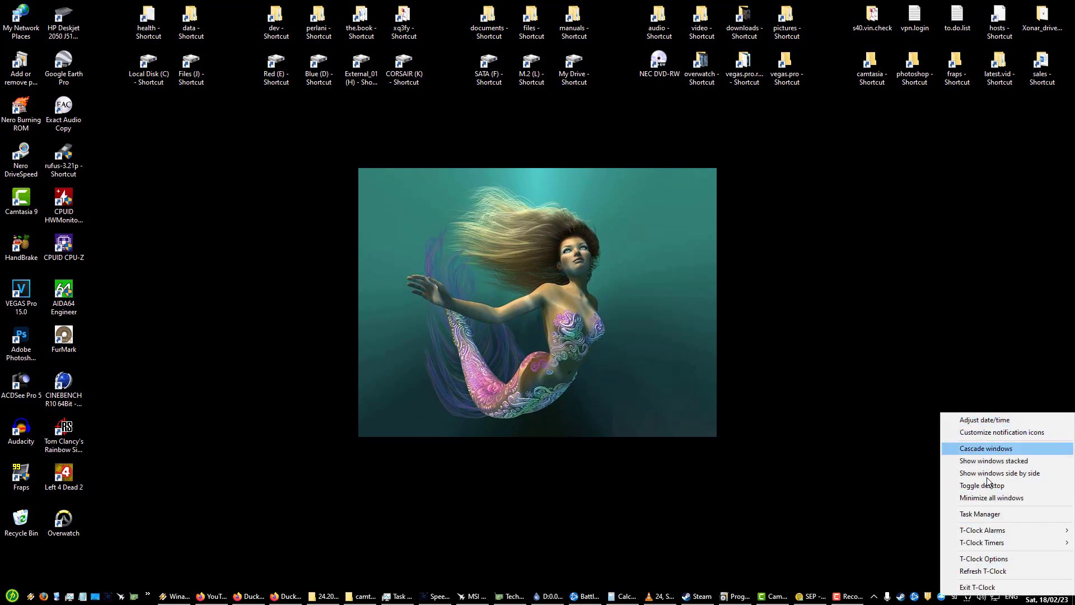
mouse_move(992, 561)
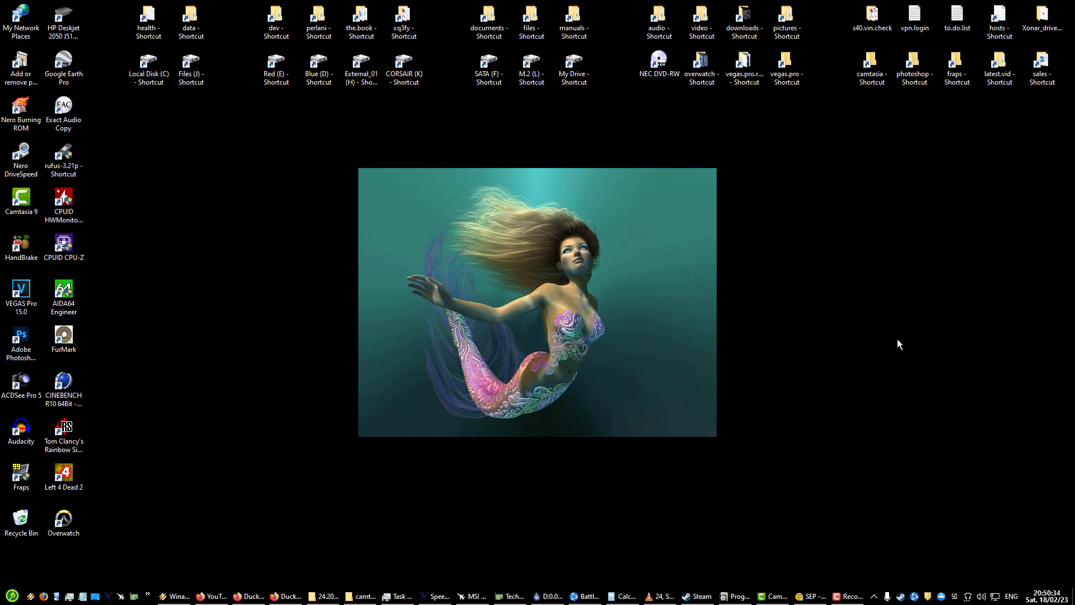
mouse_move(990, 569)
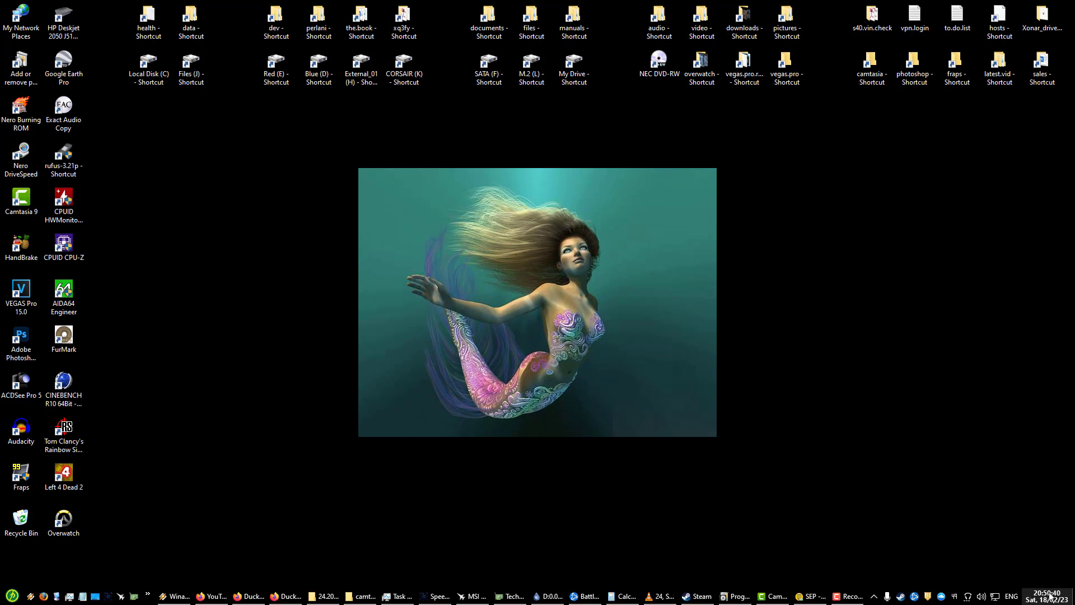
mouse_move(1015, 556)
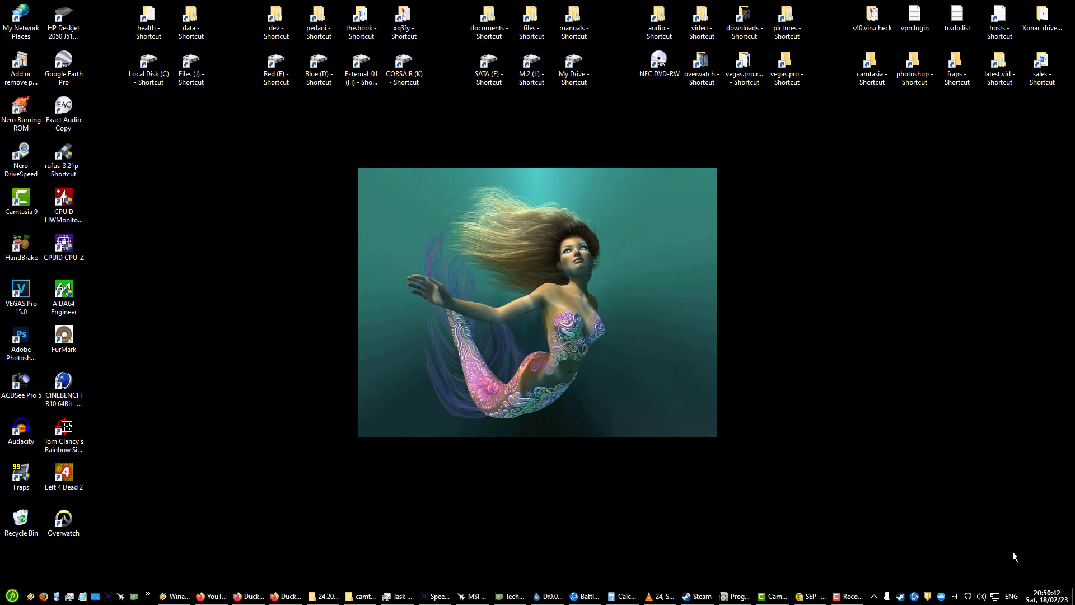
mouse_move(1044, 595)
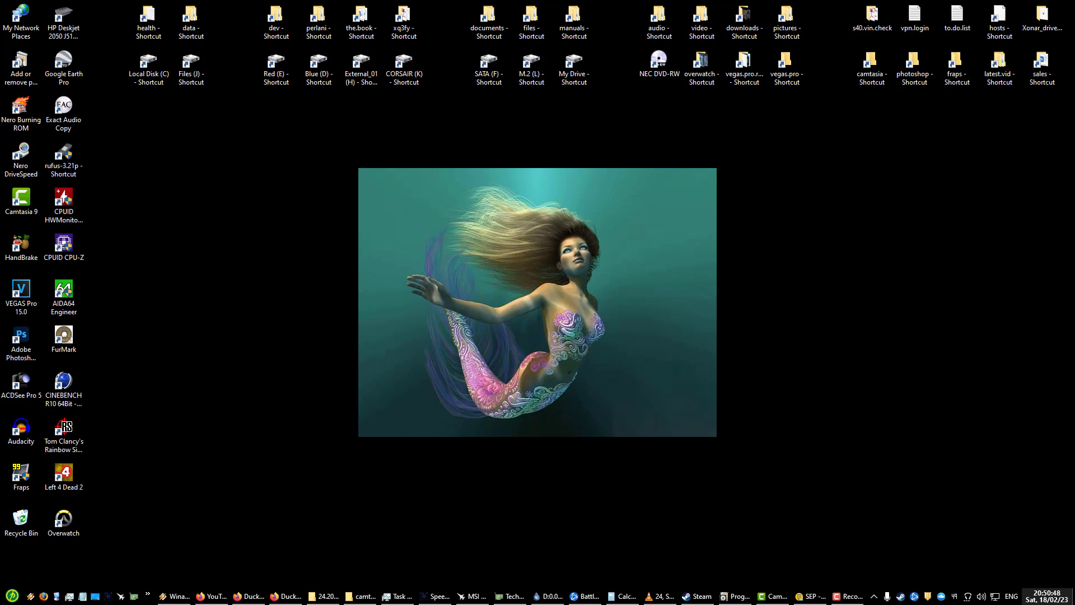
mouse_move(1053, 582)
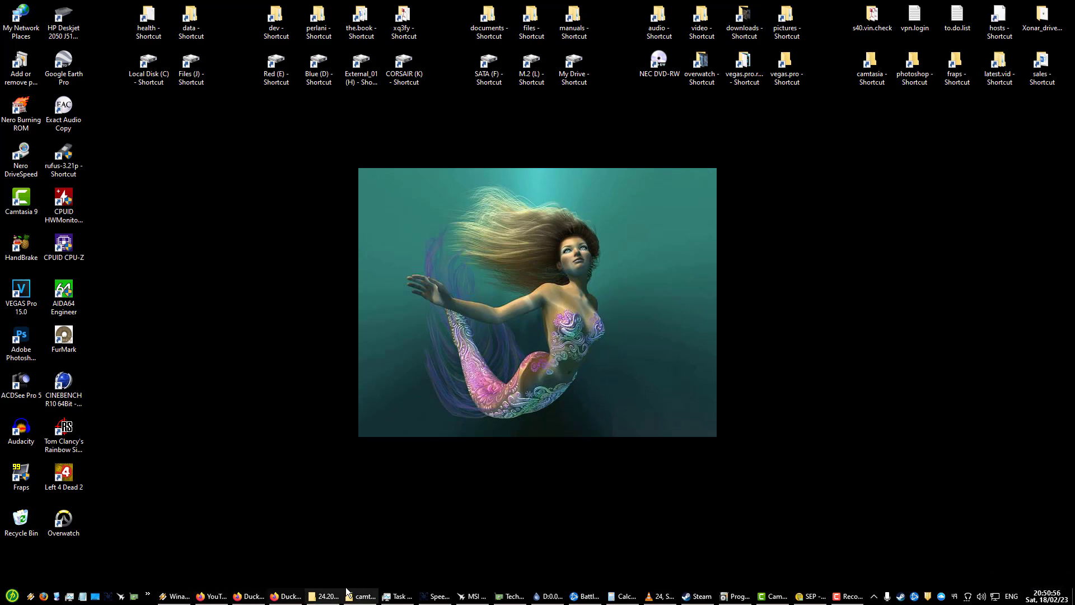
Step: Restore Programs and Features from the taskbar, move it upper-left and browse the 87 programs
left_click(739, 596)
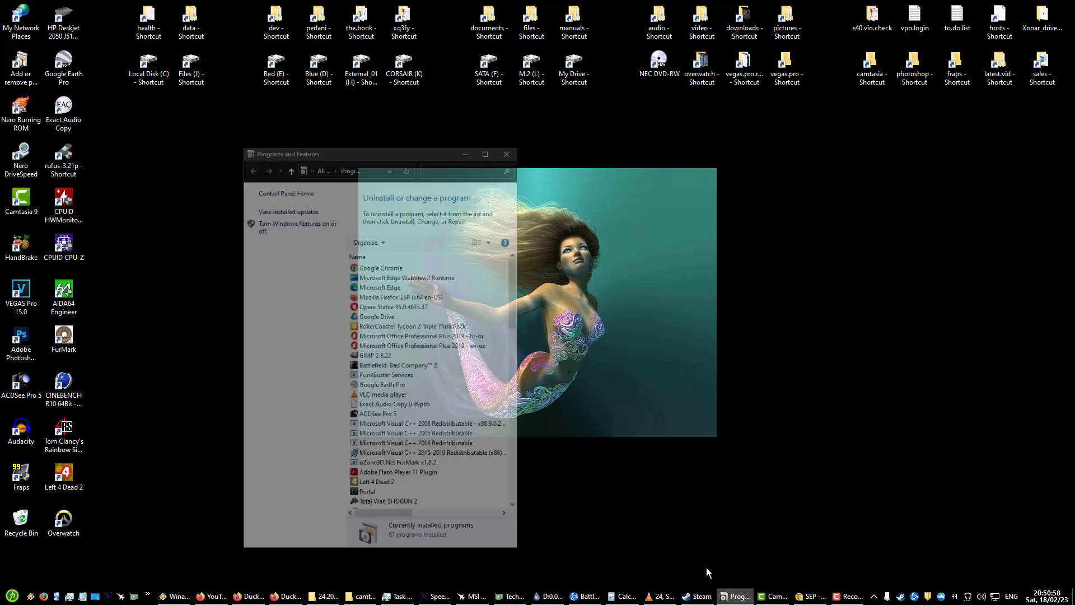
left_click_drag(381, 153, 274, 89)
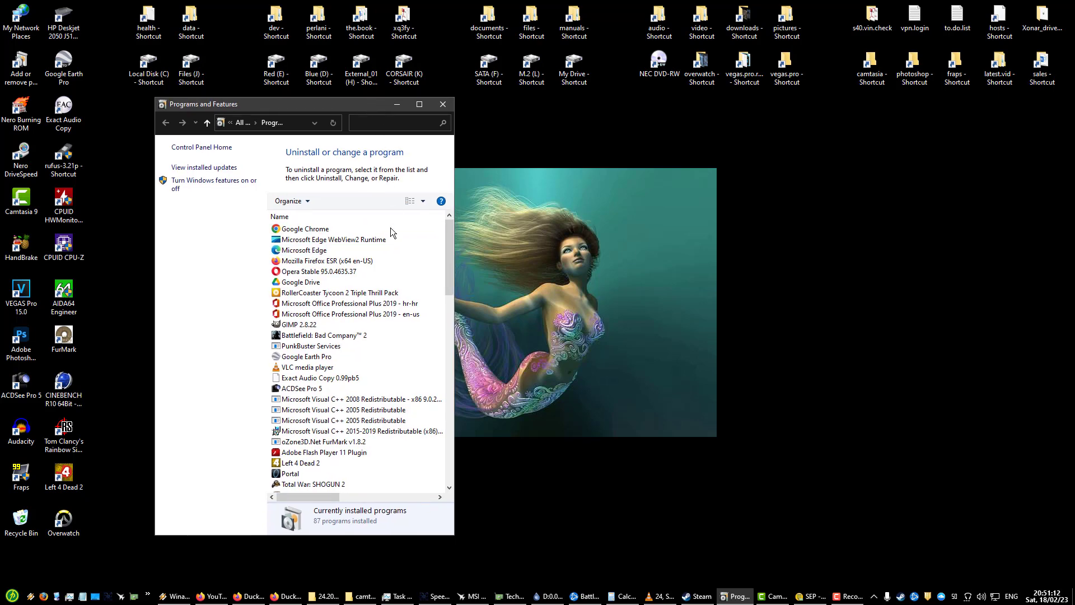
mouse_move(430, 184)
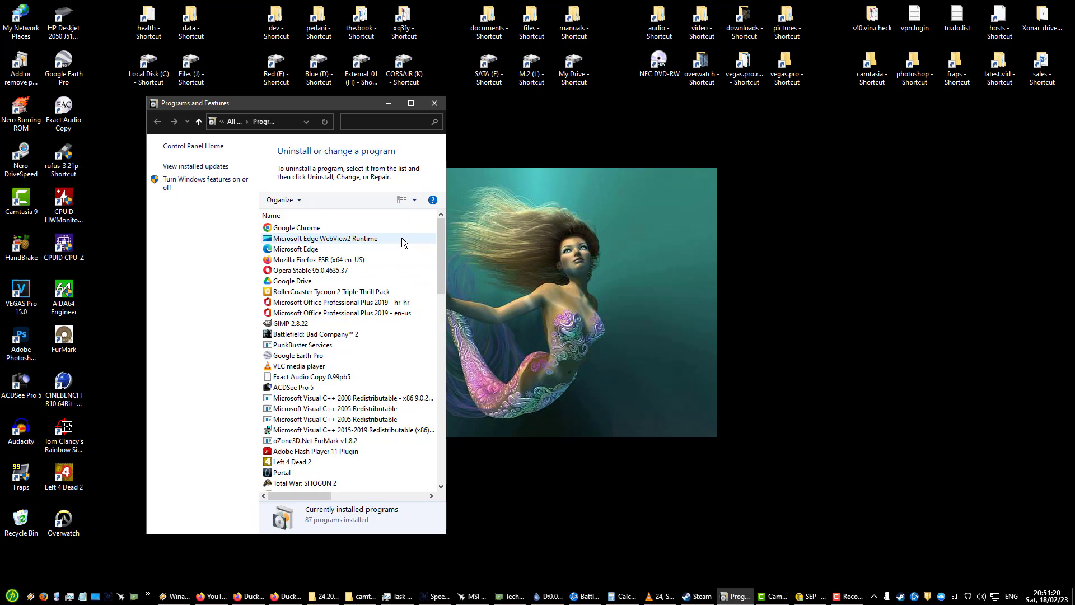
scroll("down", 3)
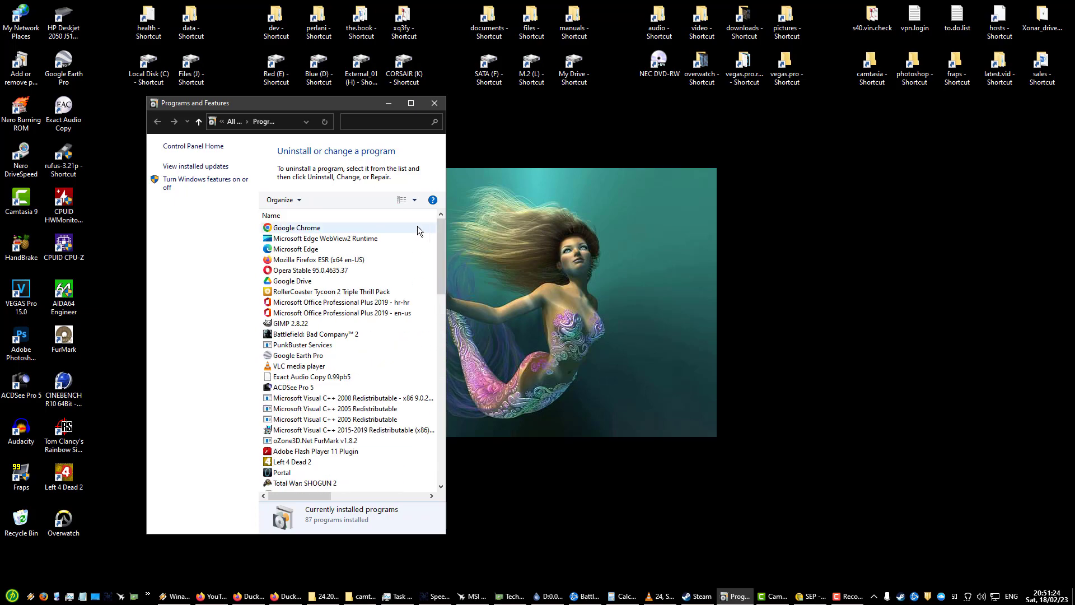
left_click(295, 228)
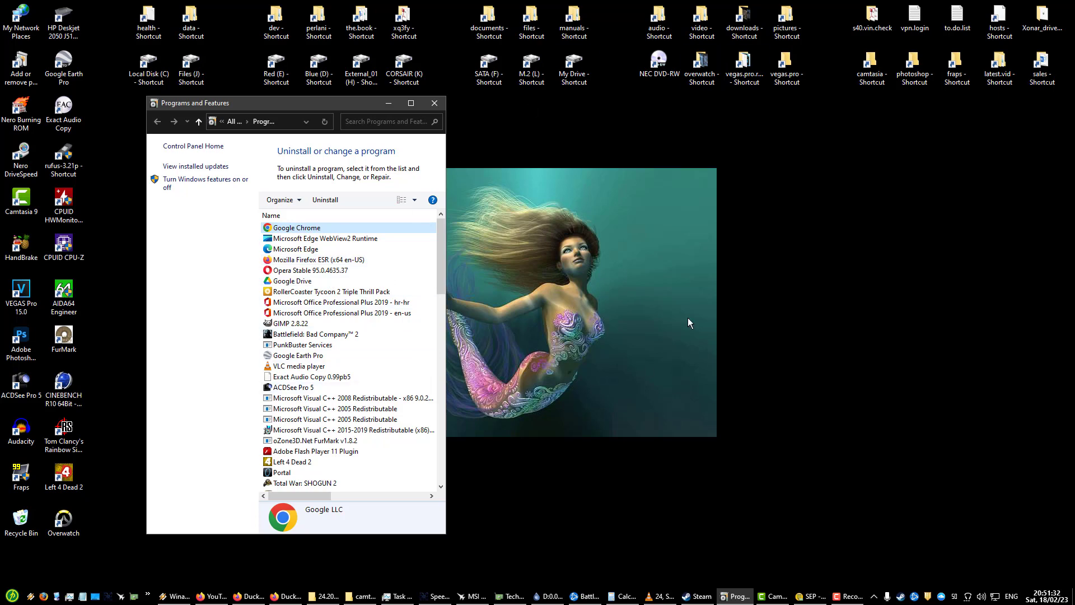
mouse_move(629, 183)
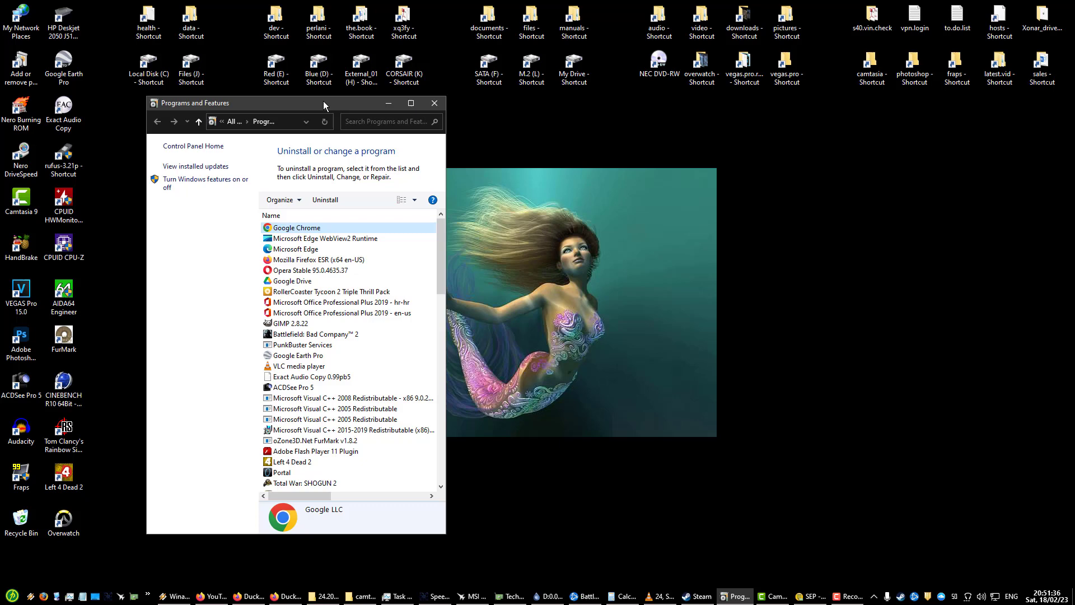
left_click_drag(325, 103, 315, 94)
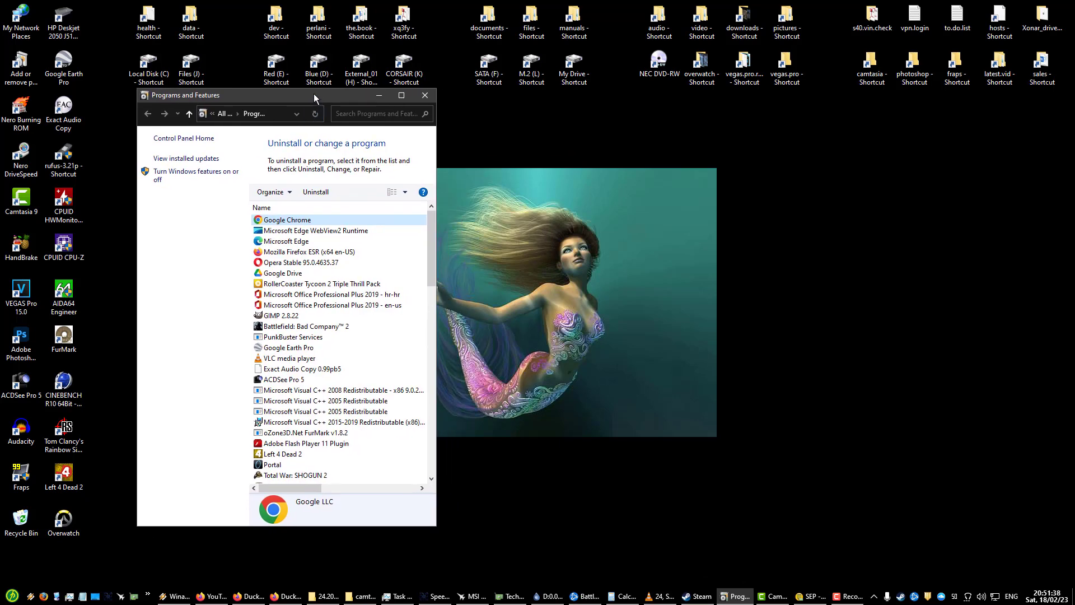
mouse_move(352, 184)
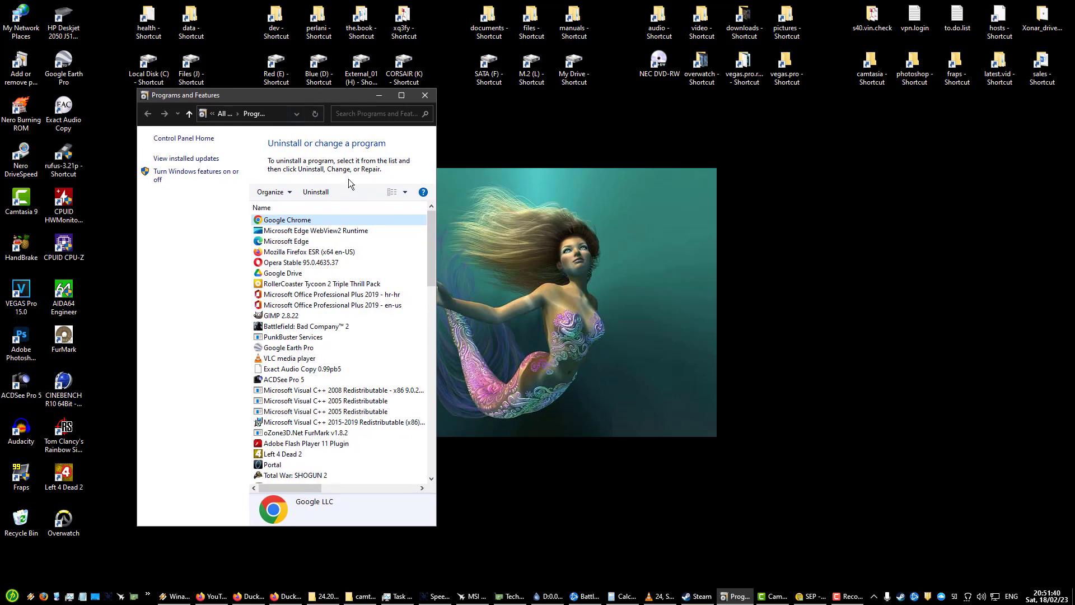
left_click(309, 250)
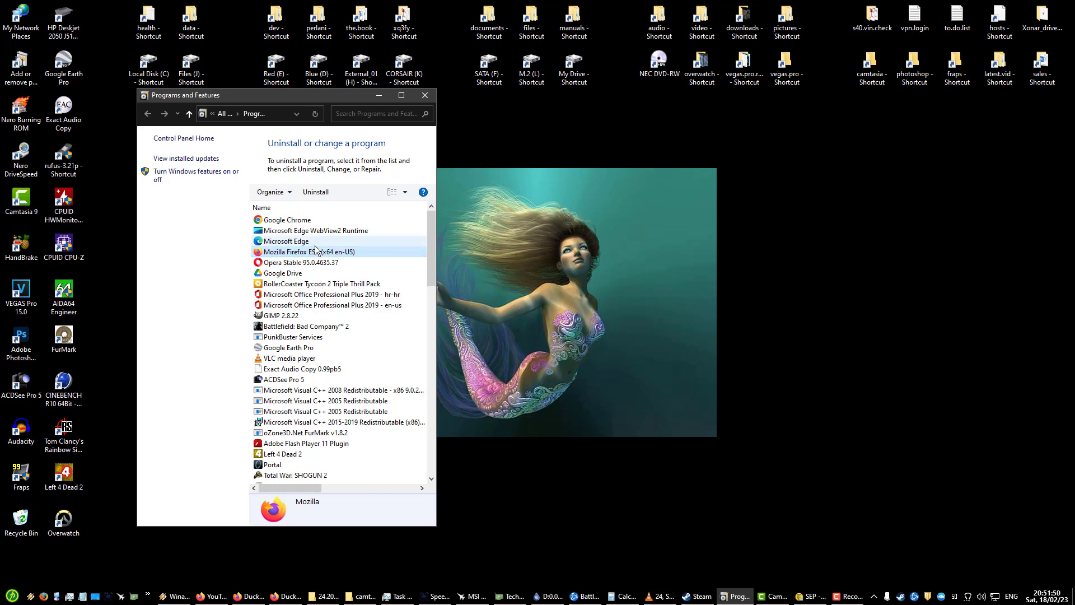
mouse_move(309, 253)
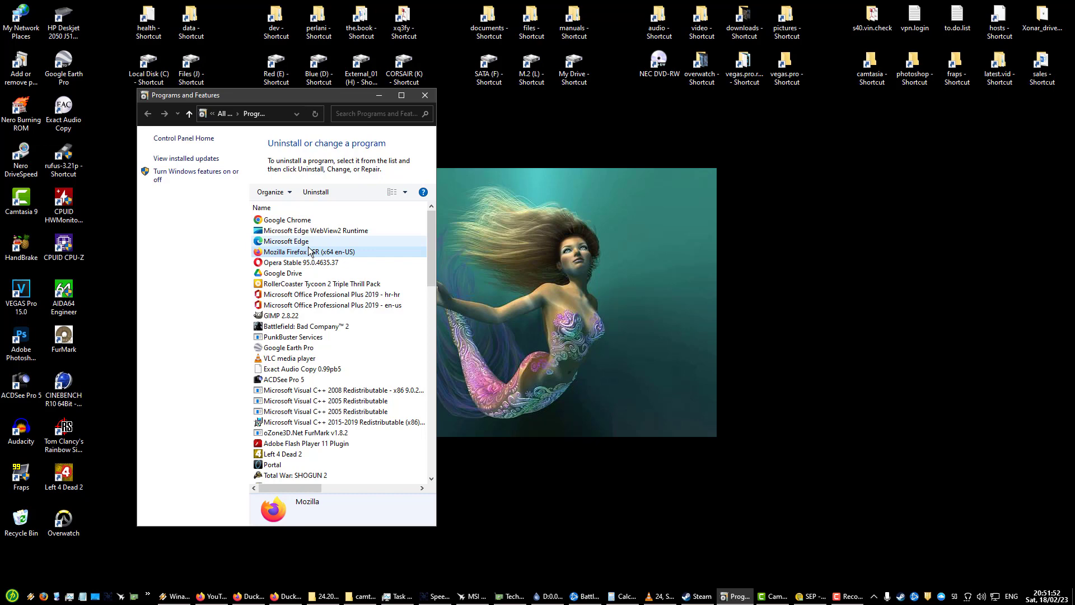
left_click(309, 251)
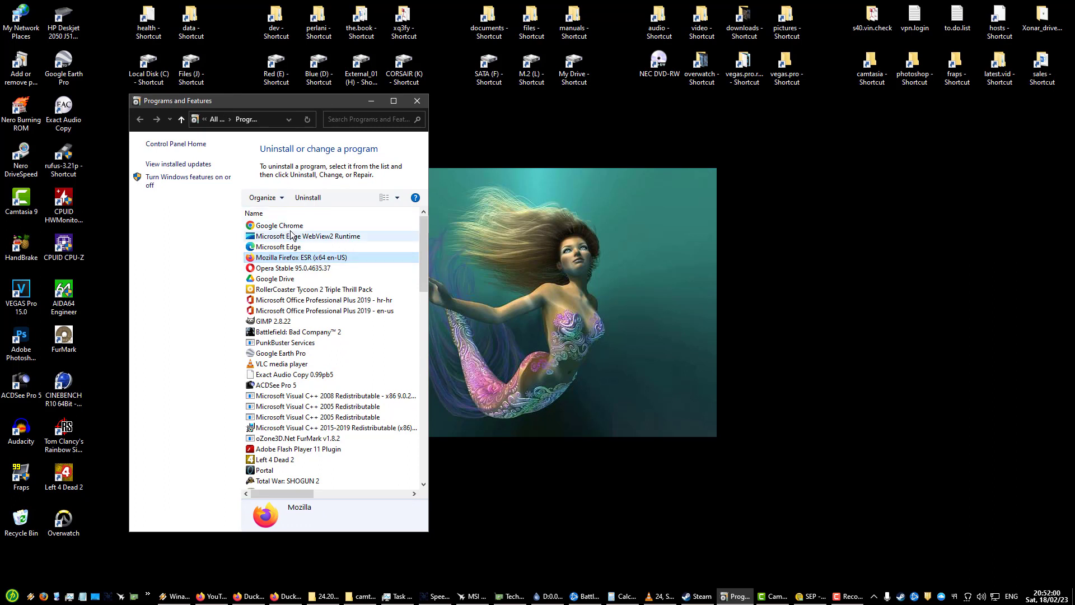
left_click(279, 225)
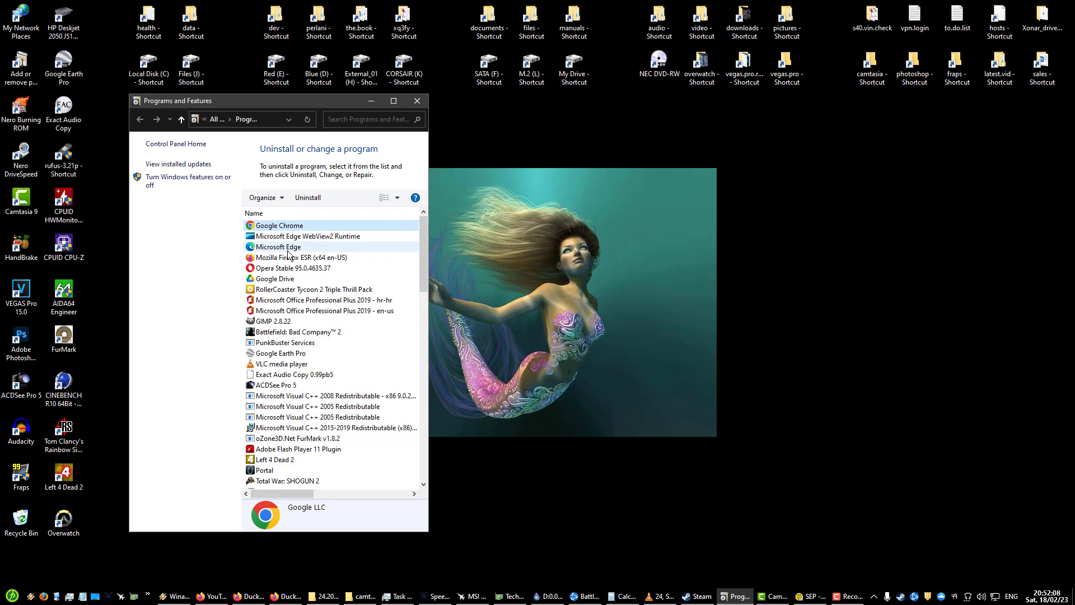
left_click(287, 246)
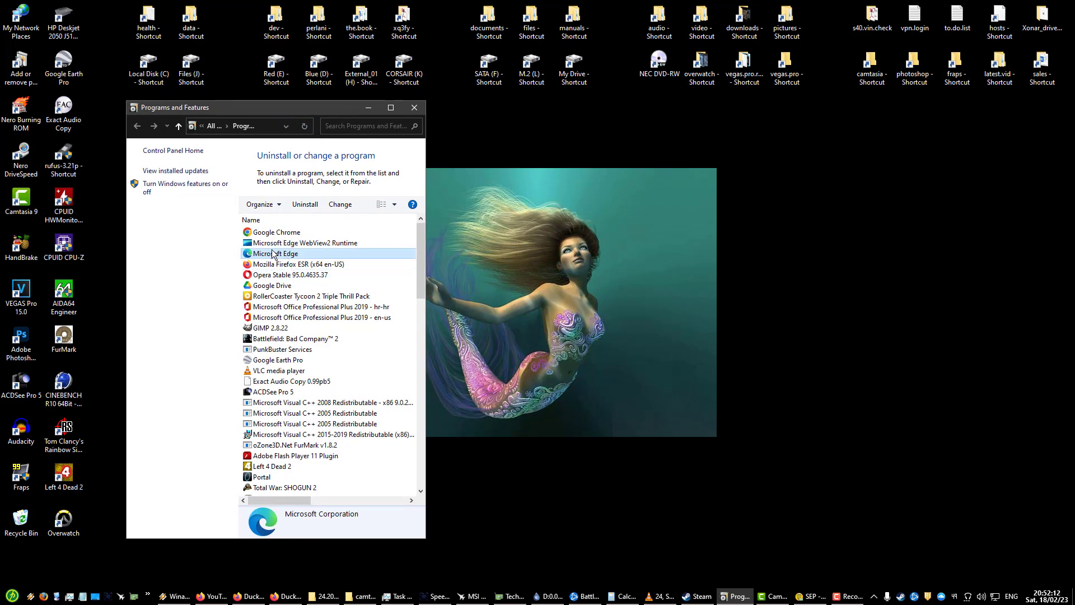
mouse_move(308, 259)
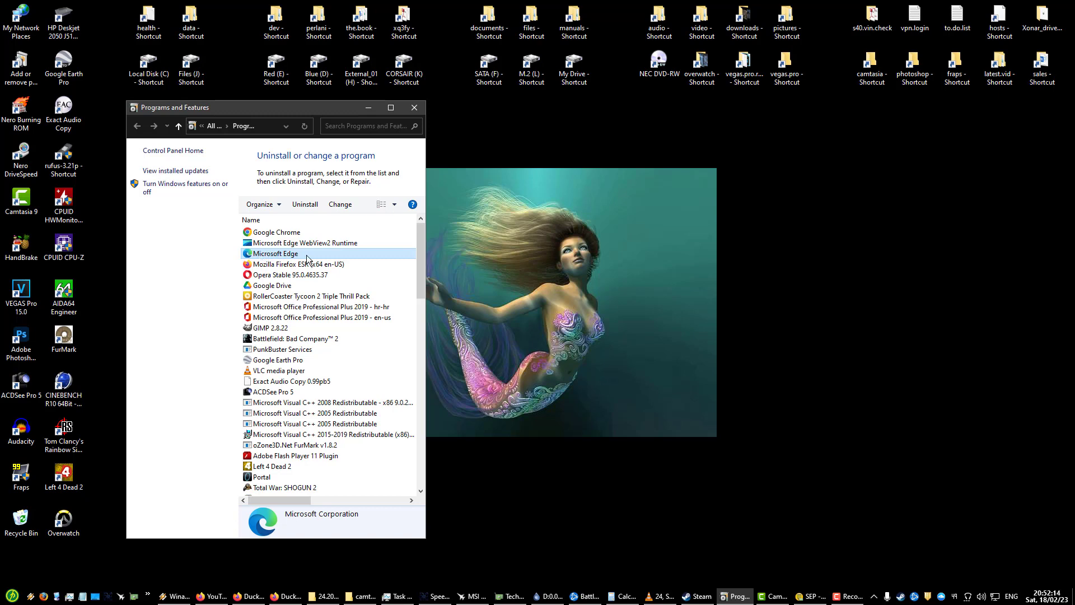
mouse_move(368, 259)
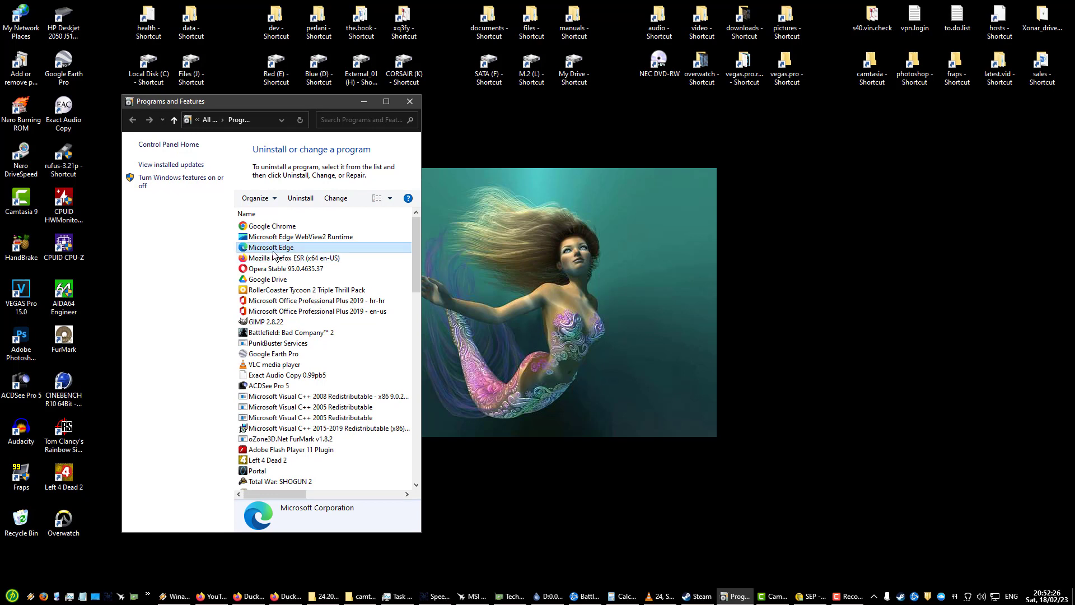
mouse_move(309, 252)
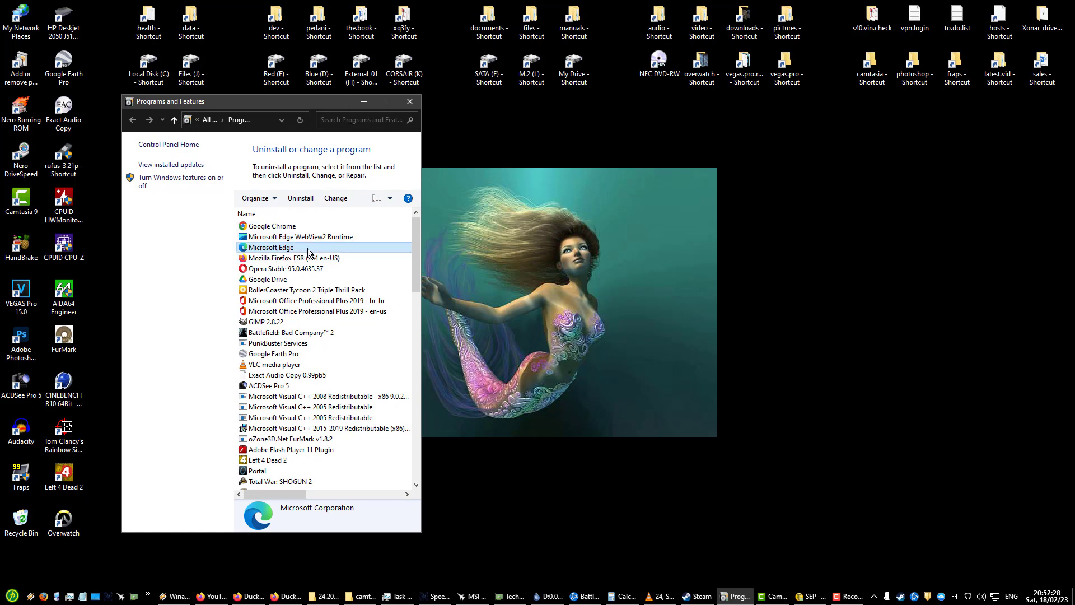
left_click(294, 257)
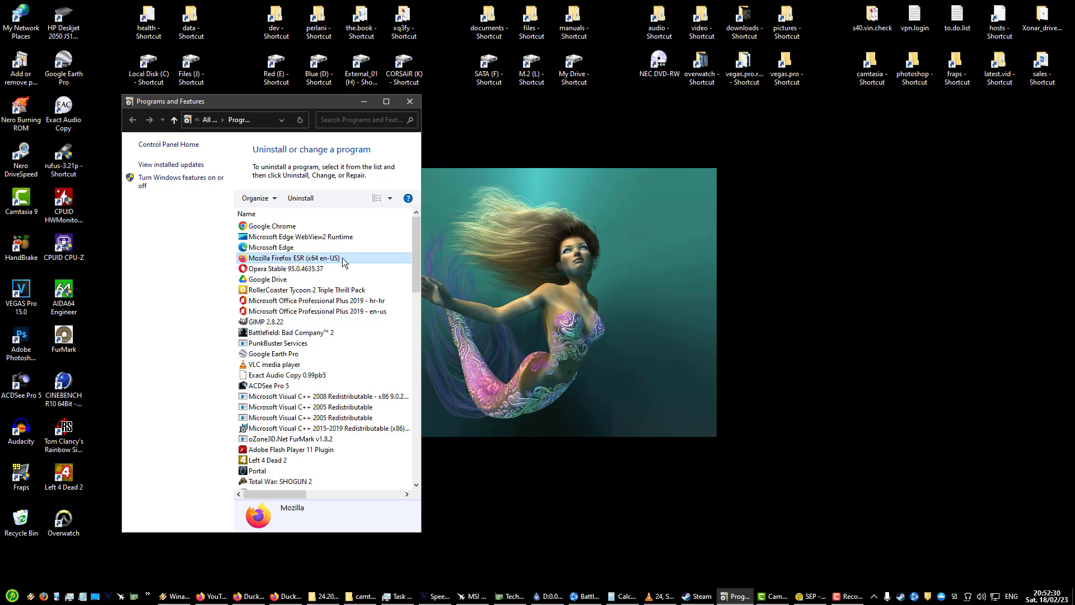
left_click(285, 269)
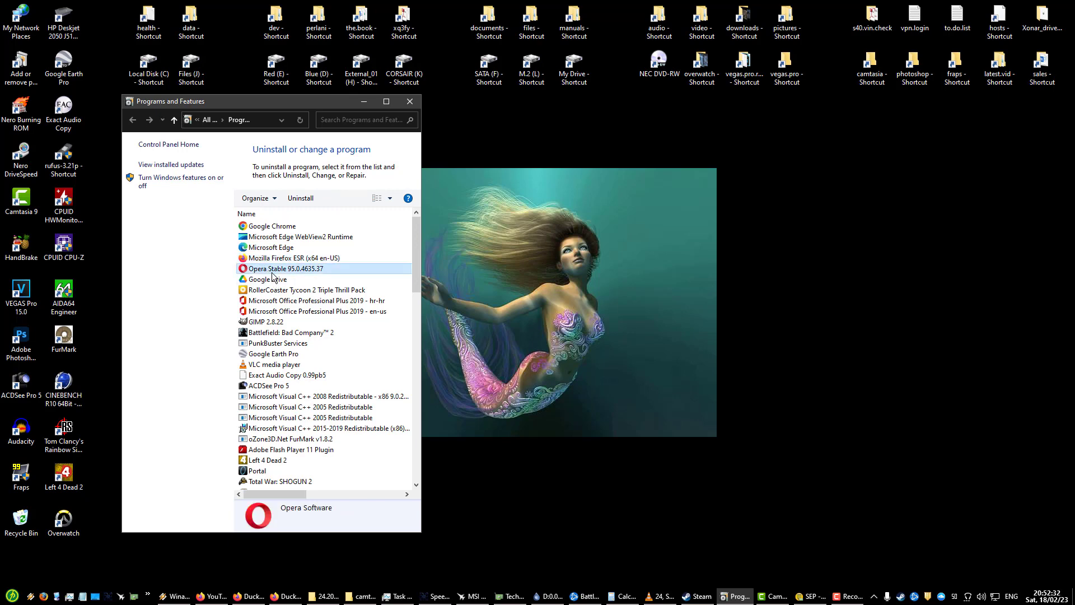
mouse_move(270, 269)
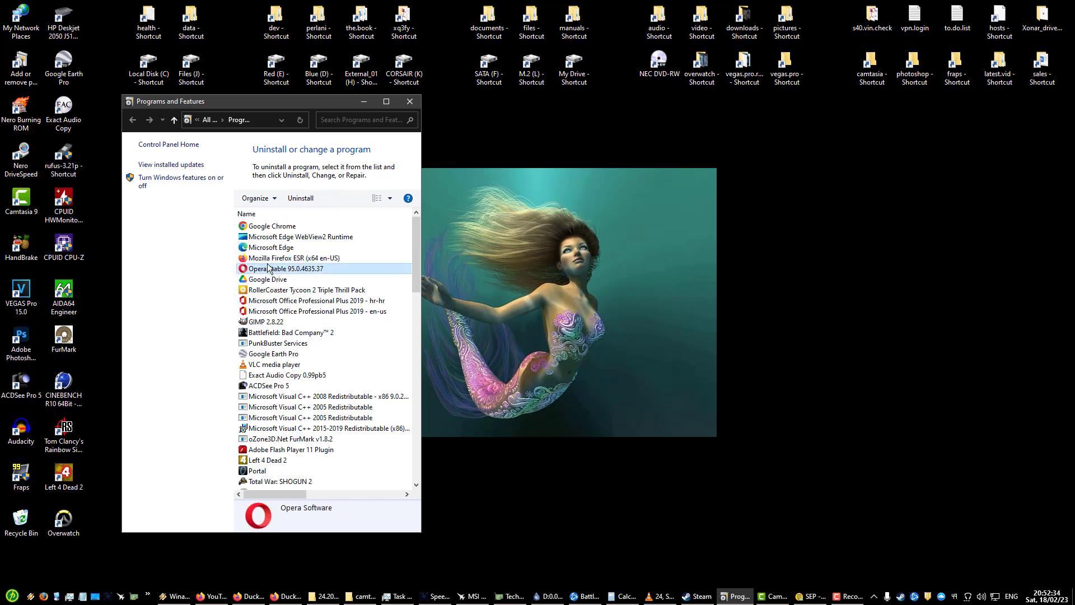
left_click(288, 226)
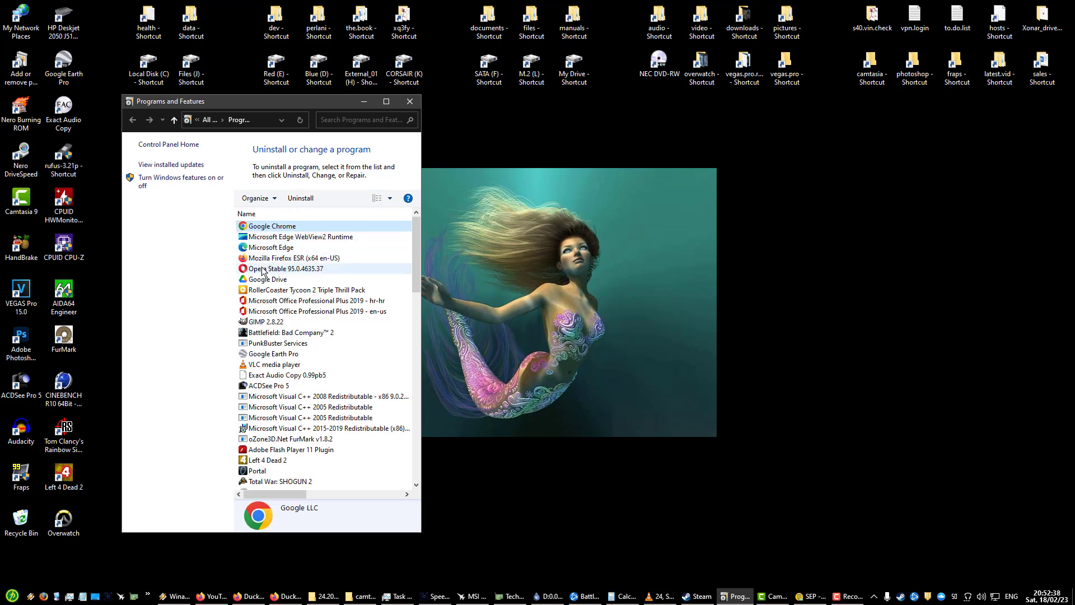
mouse_move(282, 258)
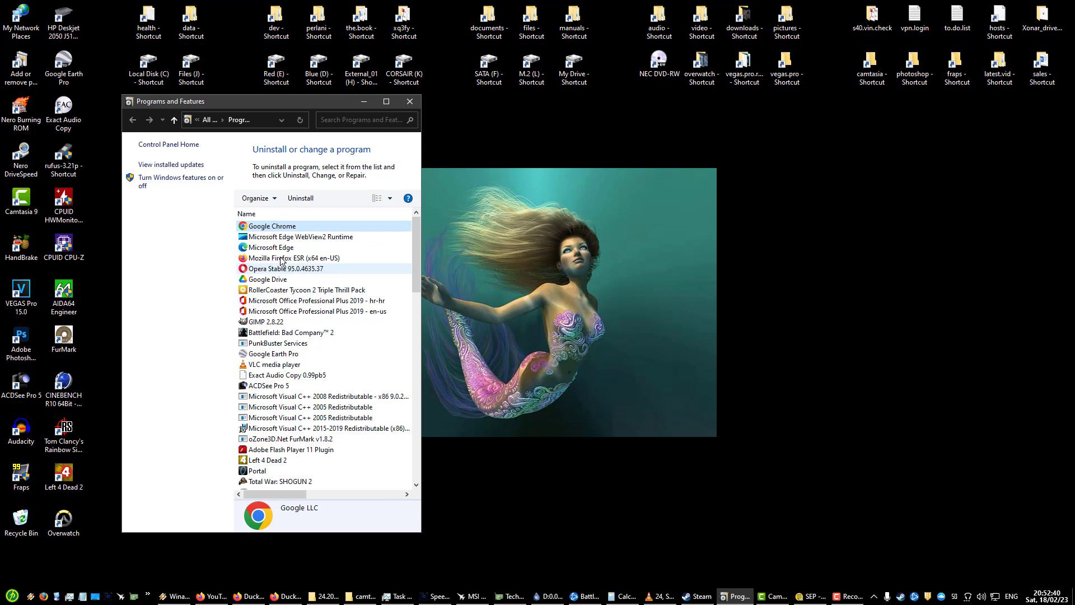
left_click(294, 257)
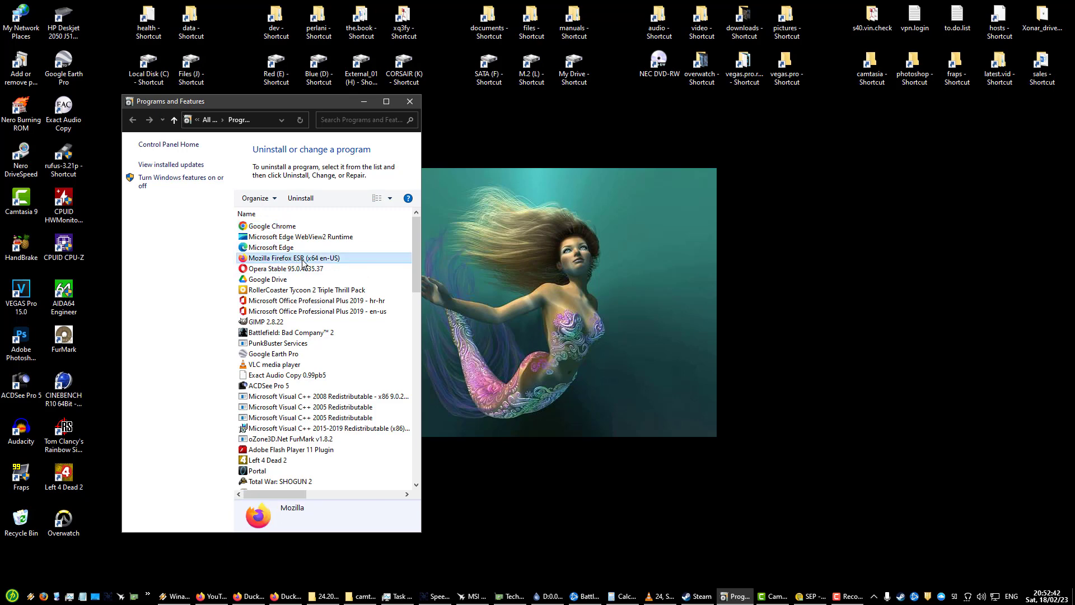
left_click(286, 269)
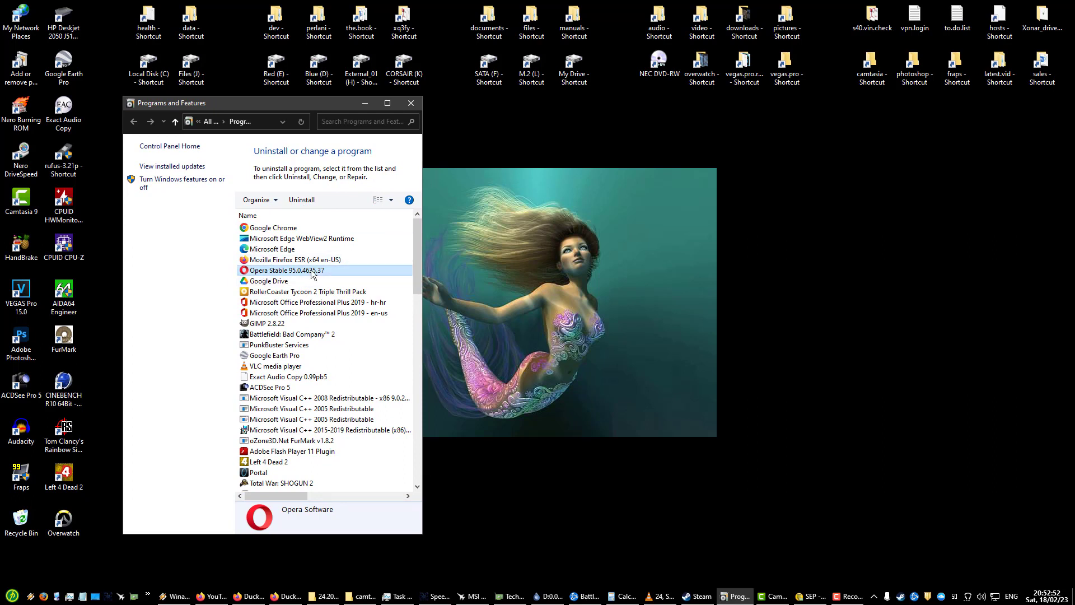
left_click(269, 280)
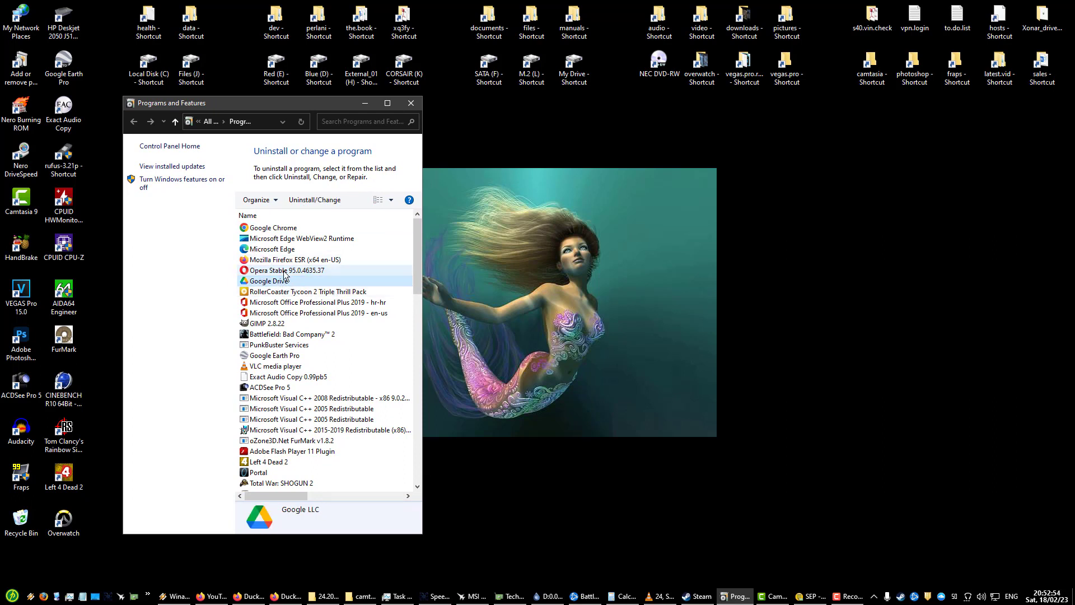
left_click(308, 291)
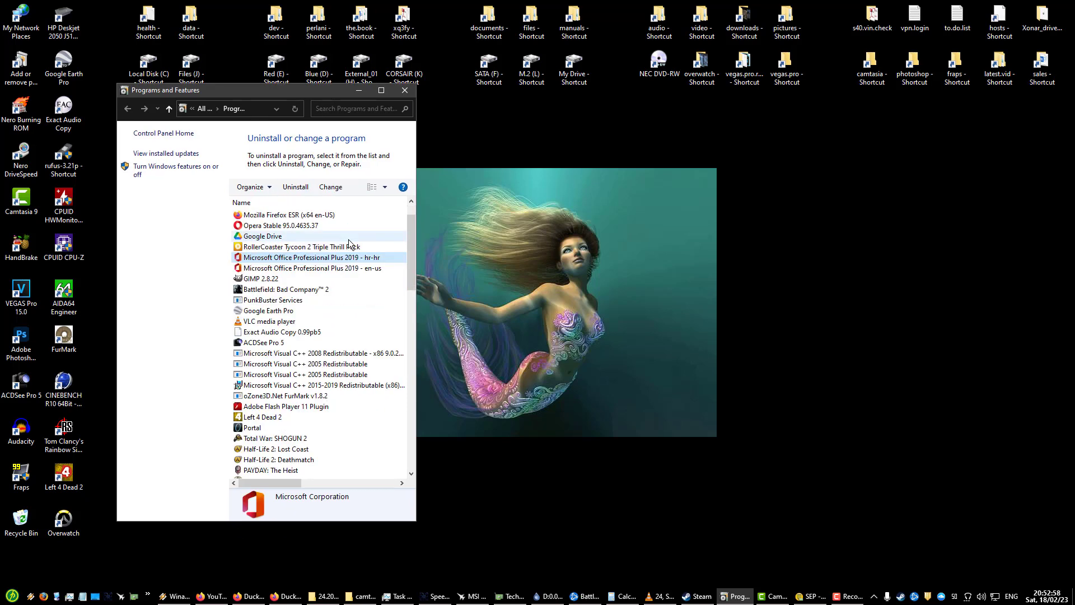
left_click(312, 268)
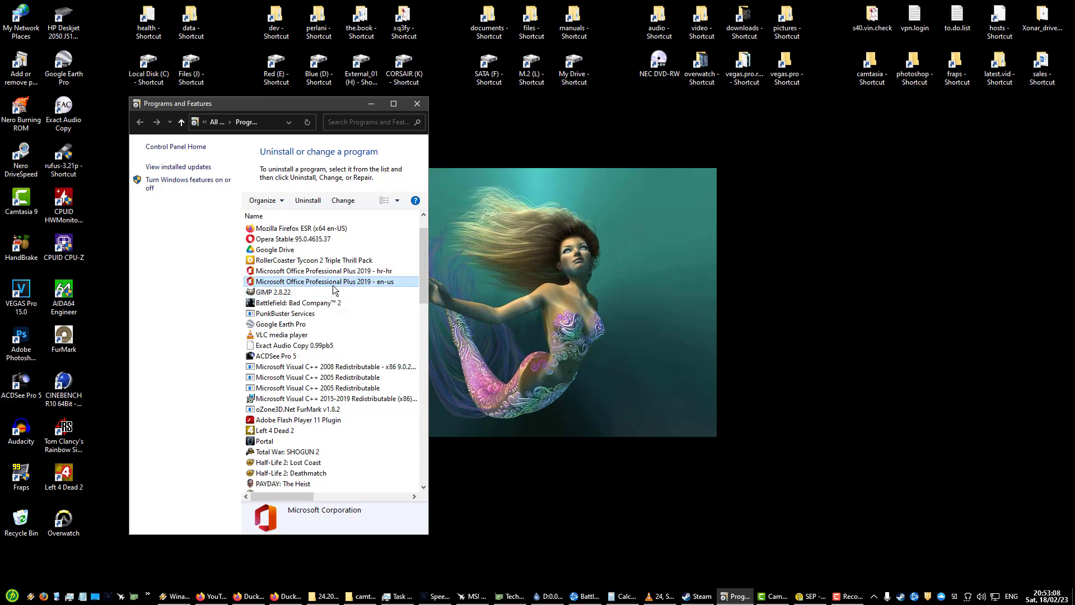
mouse_move(302, 291)
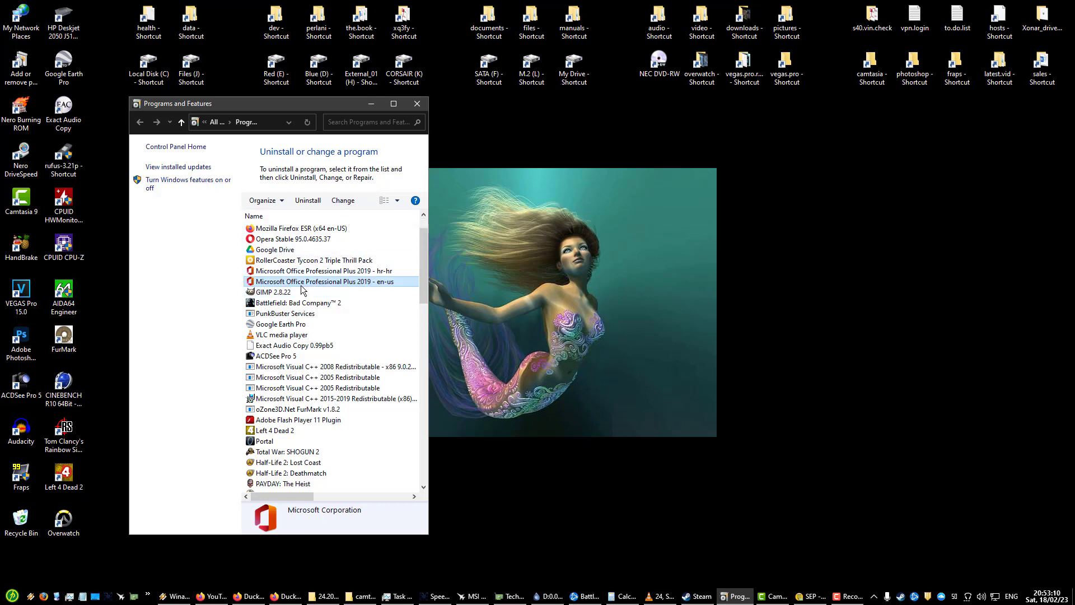
mouse_move(321, 270)
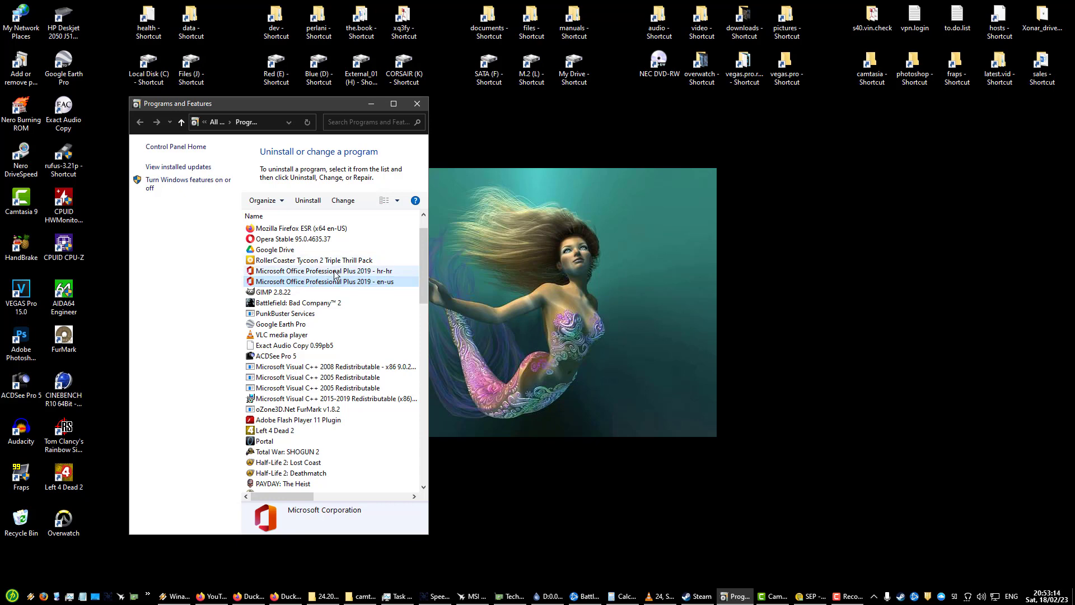
left_click(324, 282)
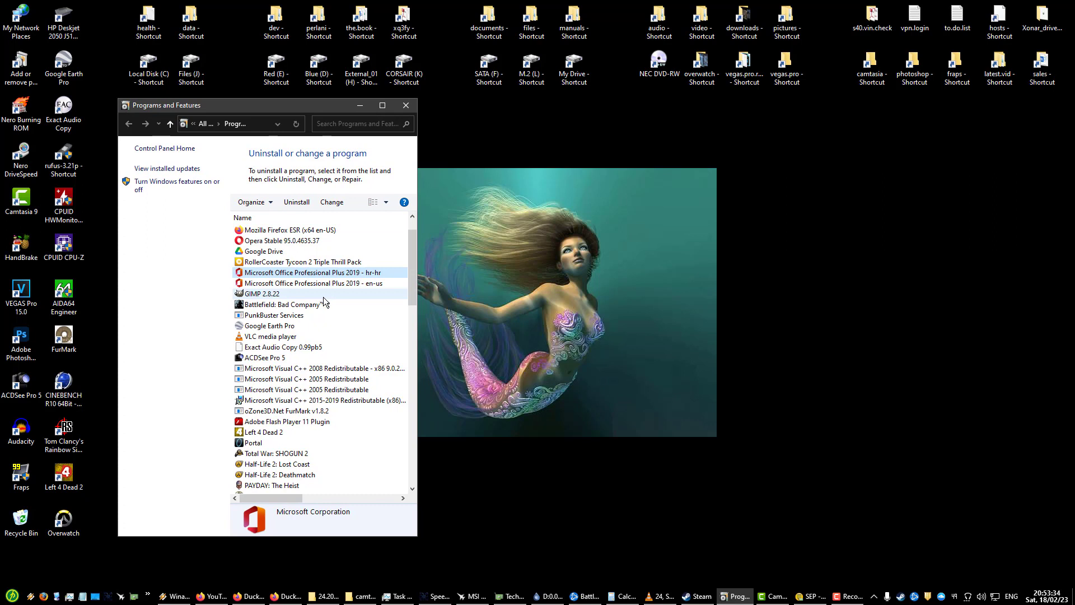
left_click(273, 294)
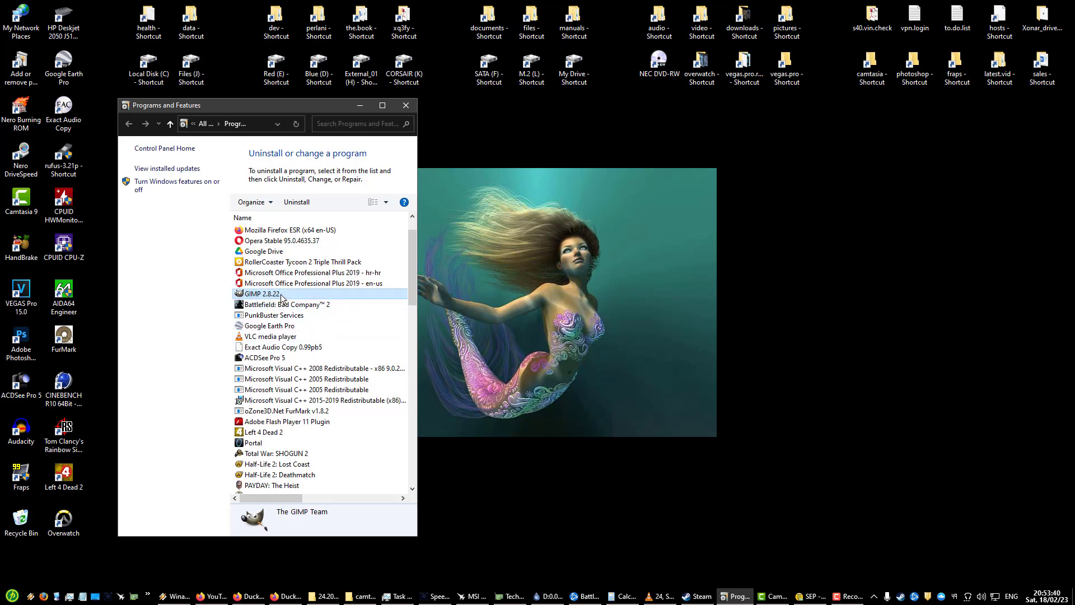
mouse_move(424, 268)
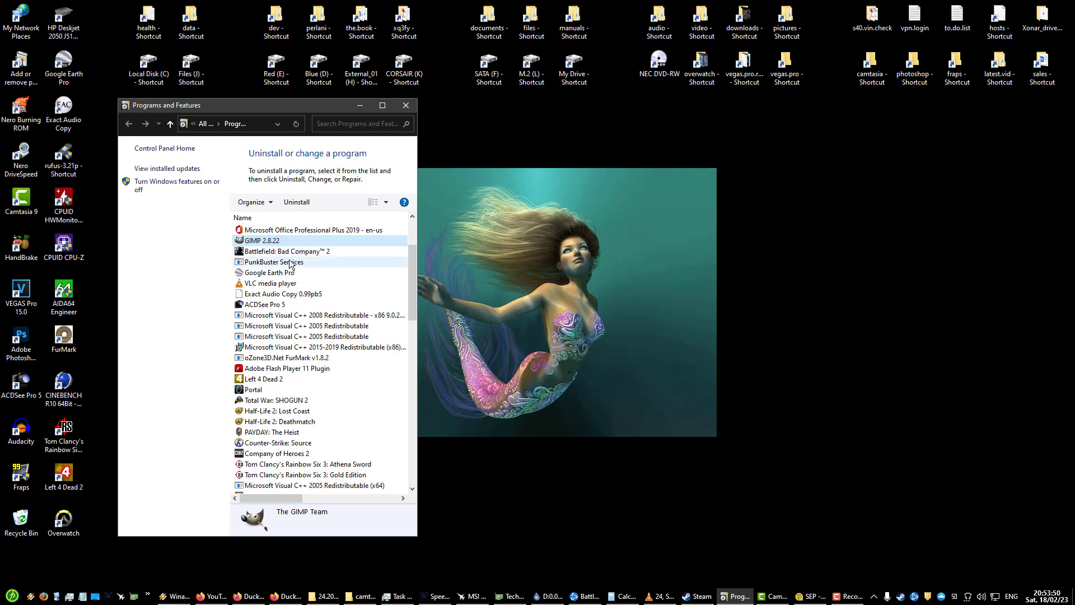
left_click(300, 251)
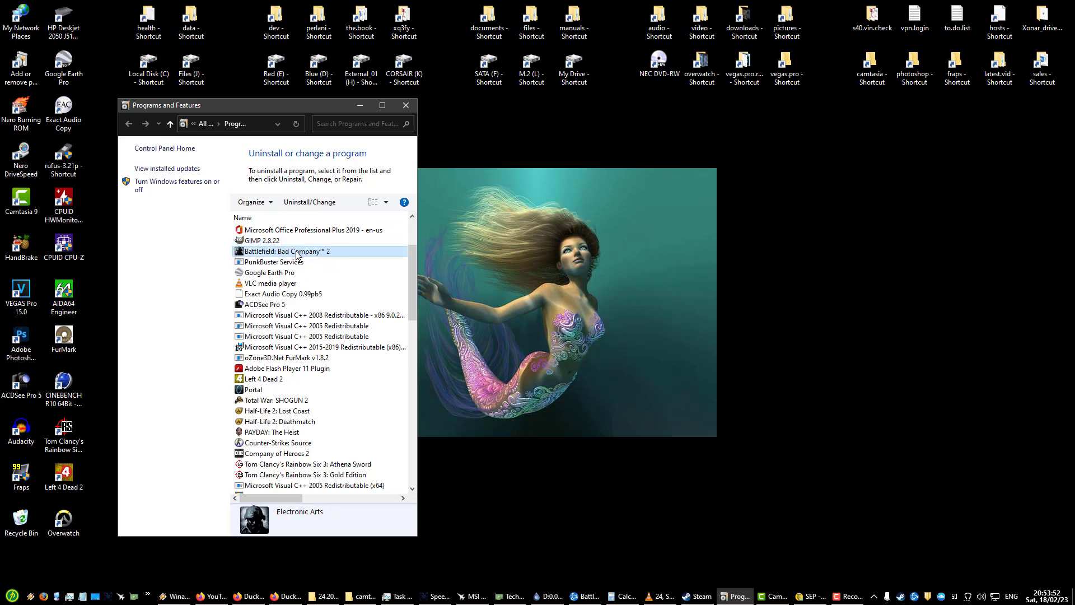
left_click(290, 262)
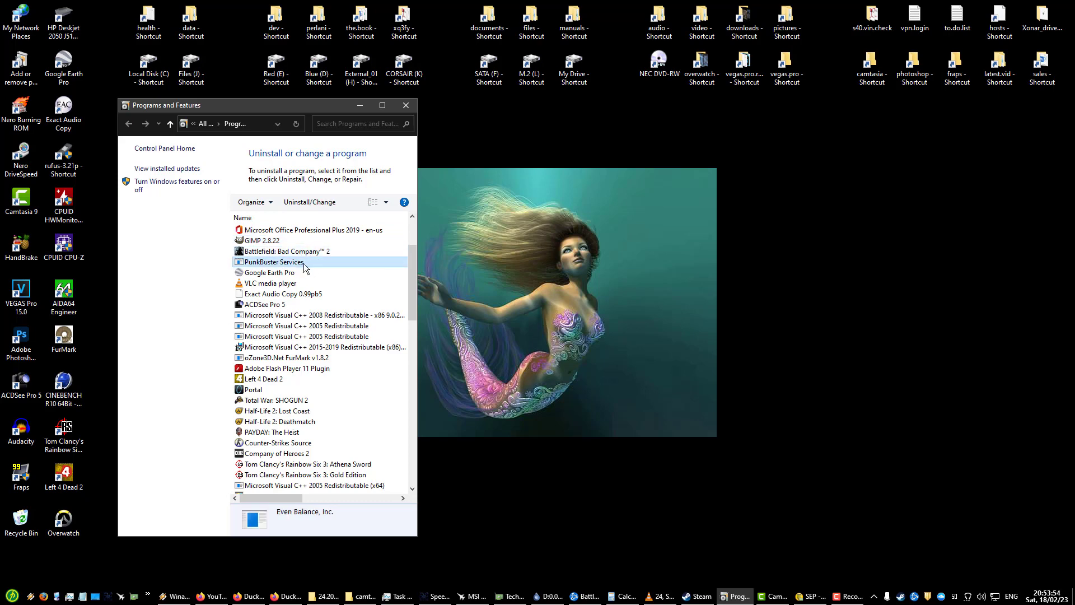
left_click(269, 272)
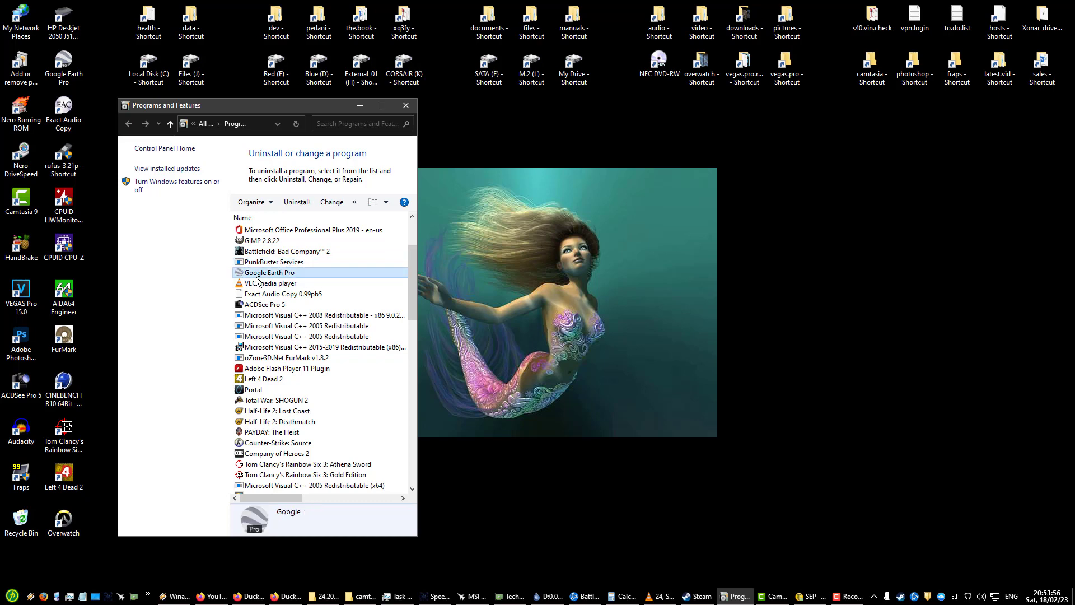
Step: Select VLC media player, then Exact Audio Copy 0.99pb5, then ACDSee Pro 5 in the list
scroll("down", 3)
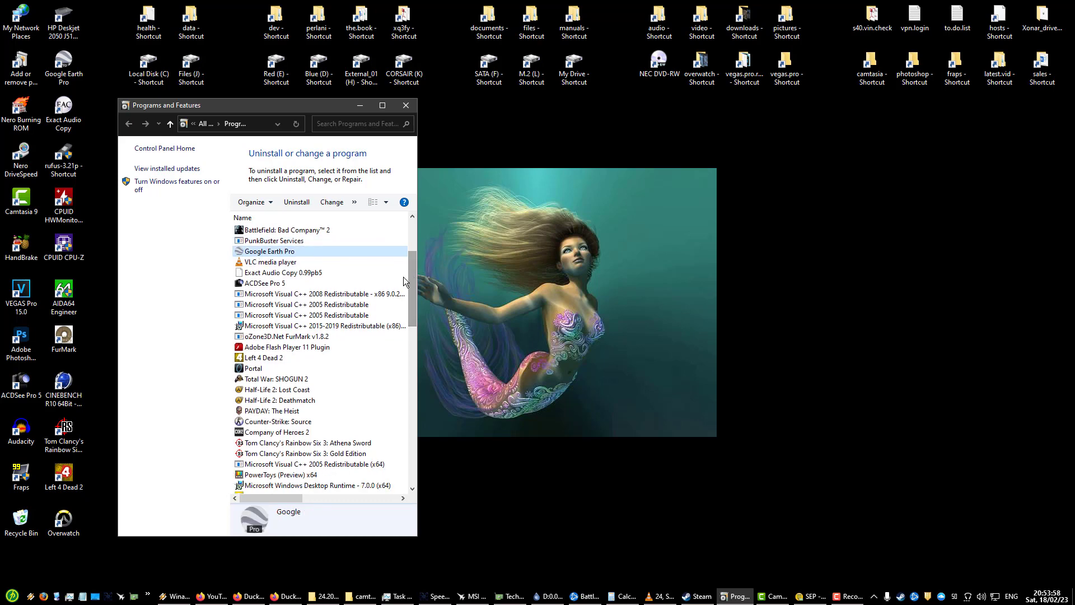
mouse_move(319, 262)
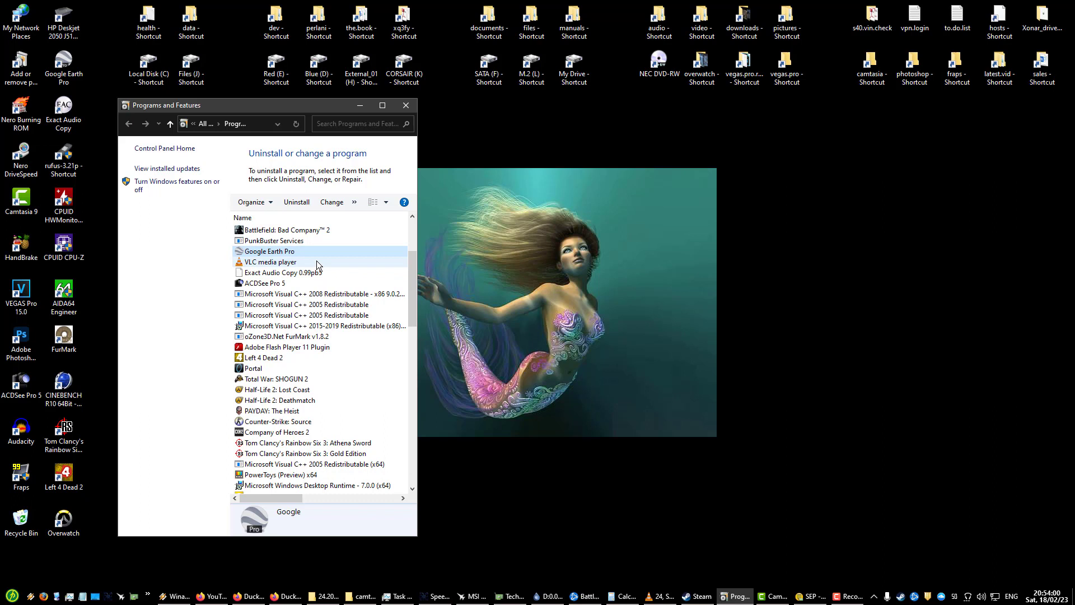
left_click(270, 262)
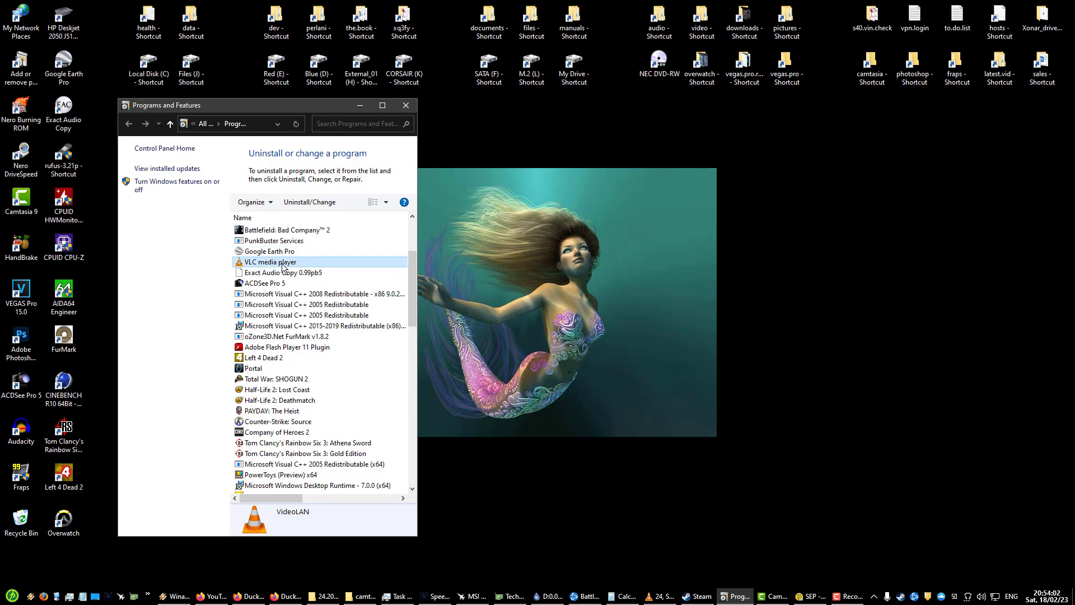
left_click(268, 251)
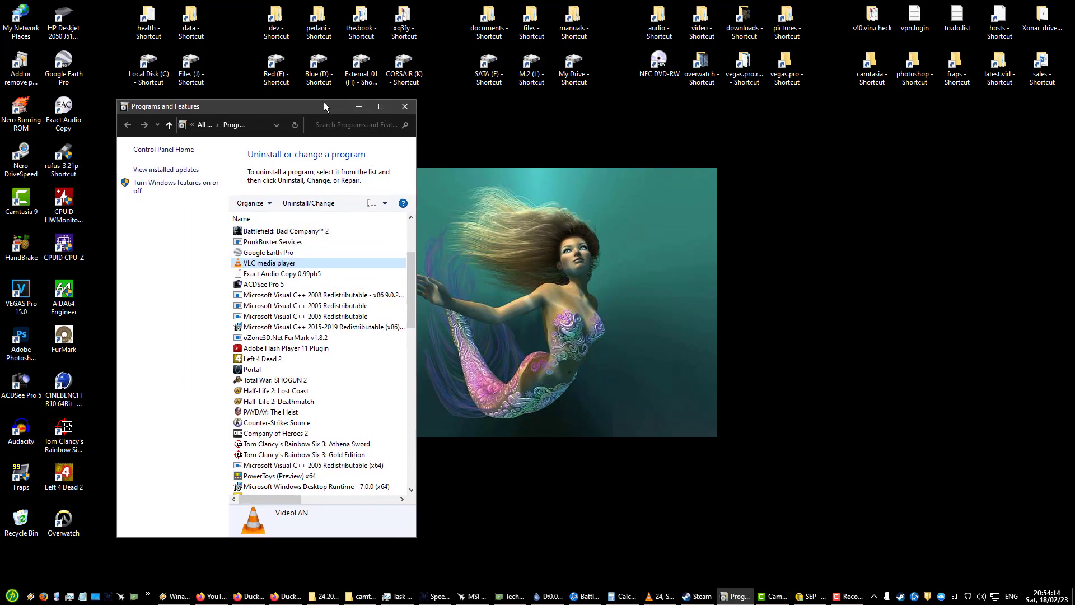
mouse_move(312, 202)
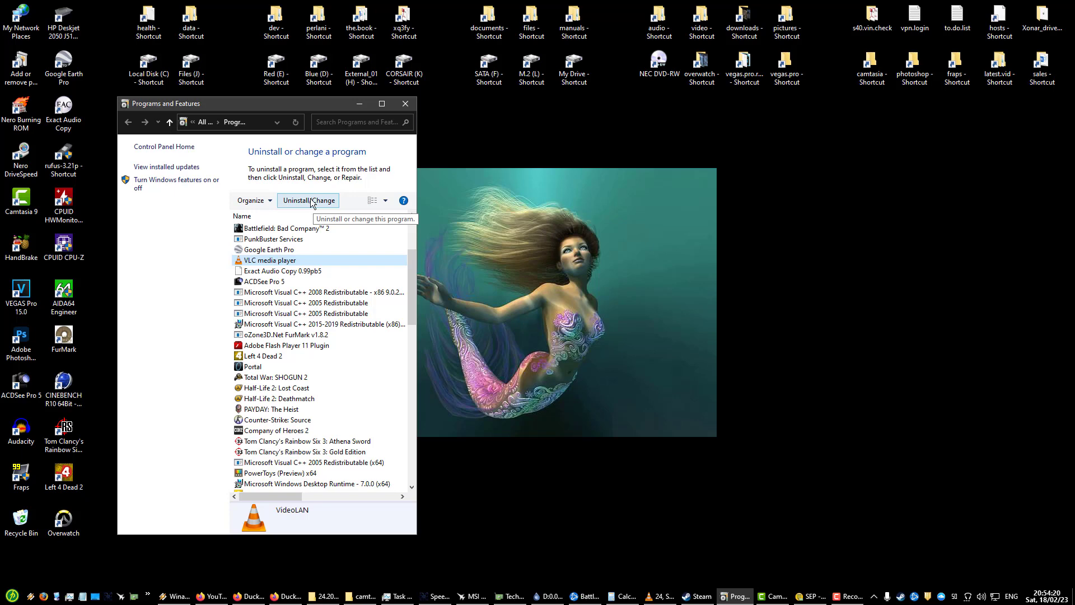
mouse_move(302, 270)
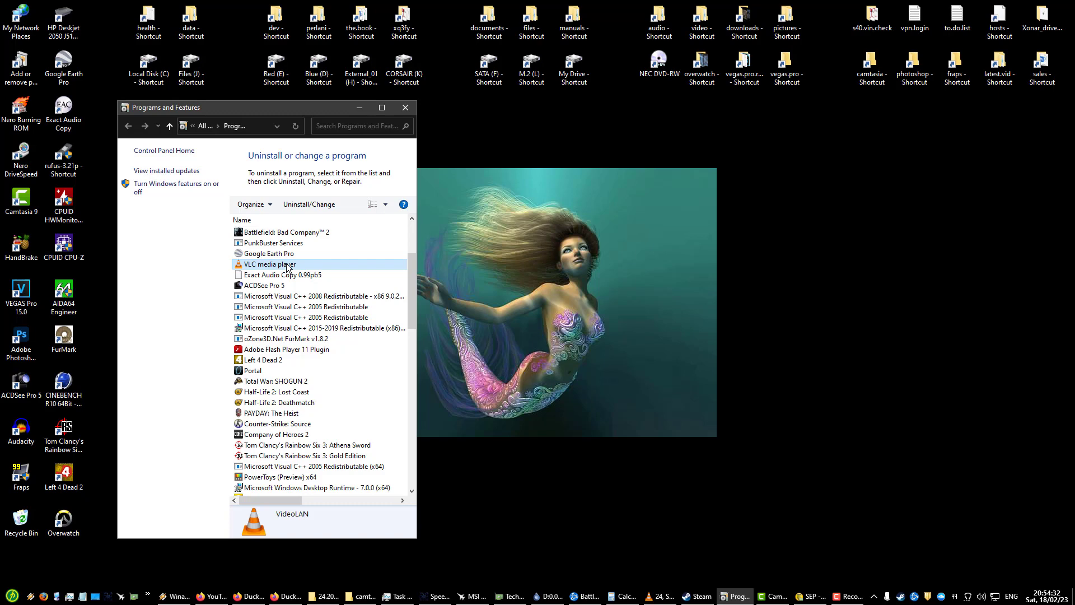
left_click(284, 274)
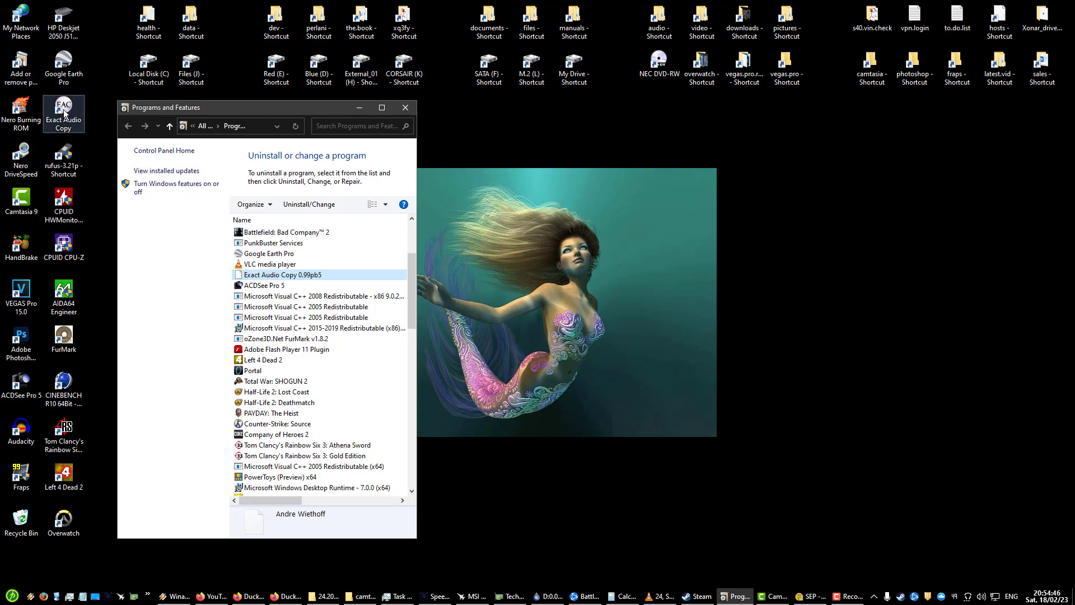
mouse_move(296, 185)
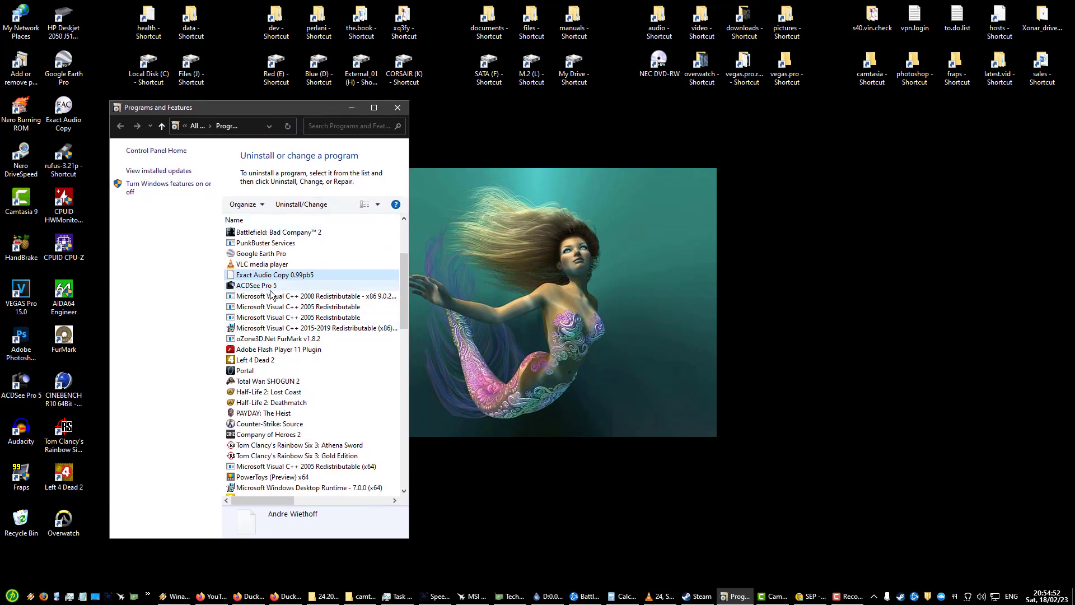
left_click(256, 286)
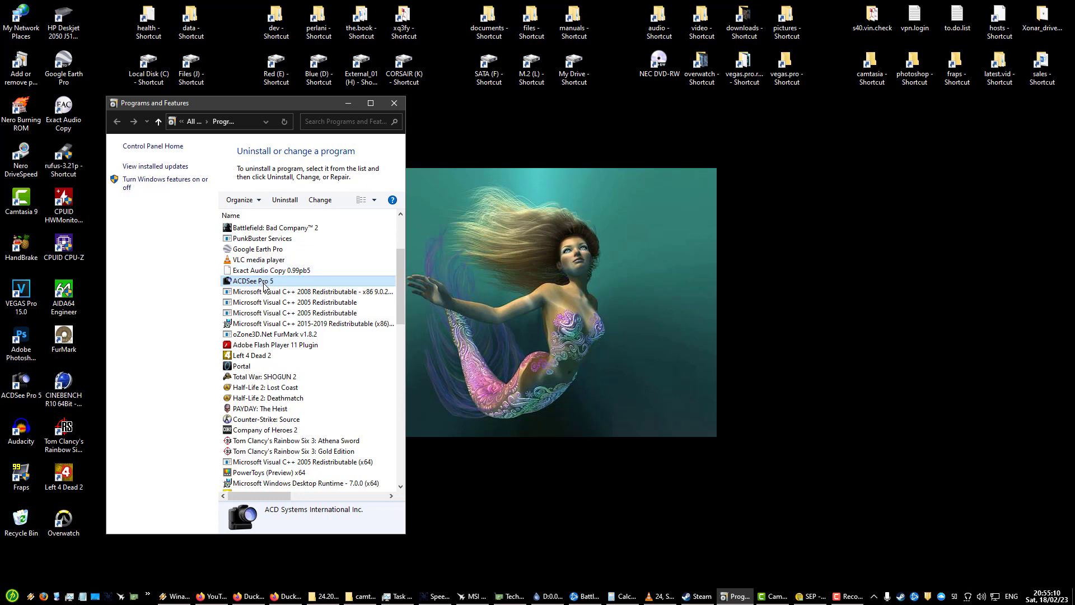
mouse_move(287, 288)
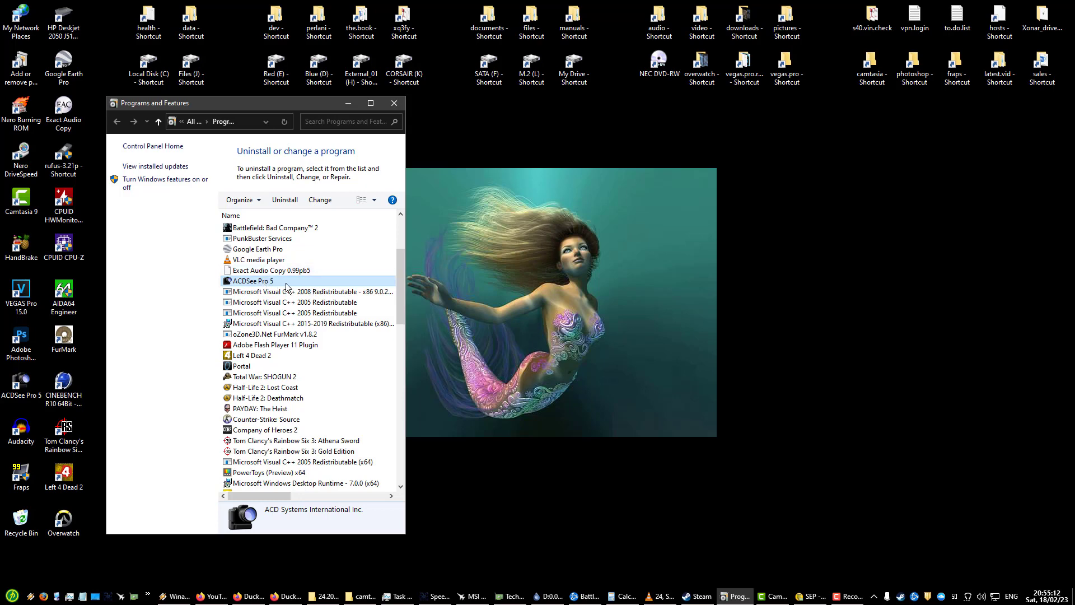
mouse_move(296, 286)
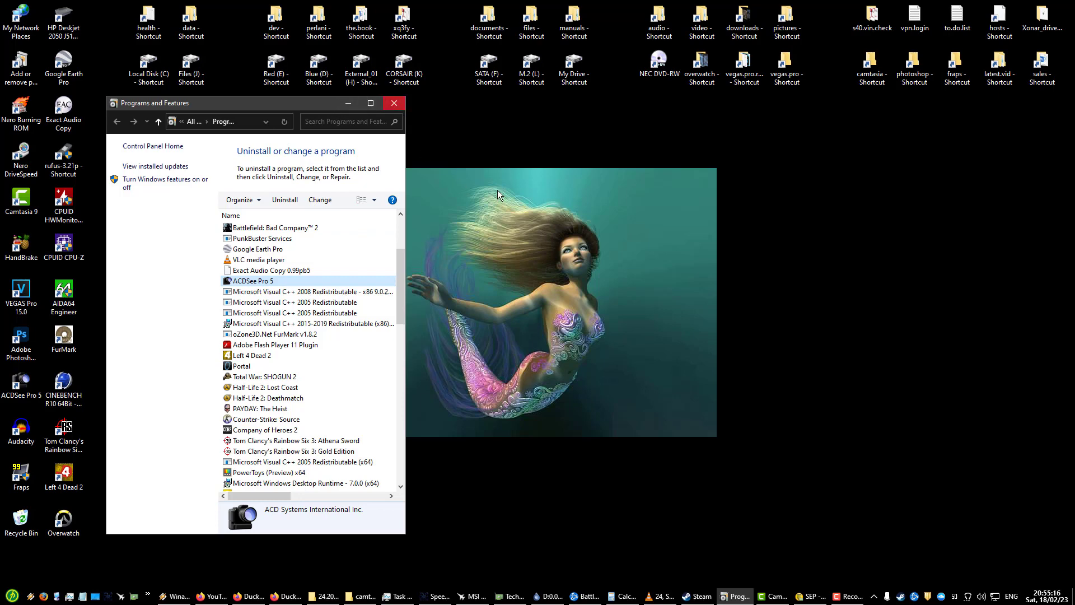
mouse_move(607, 213)
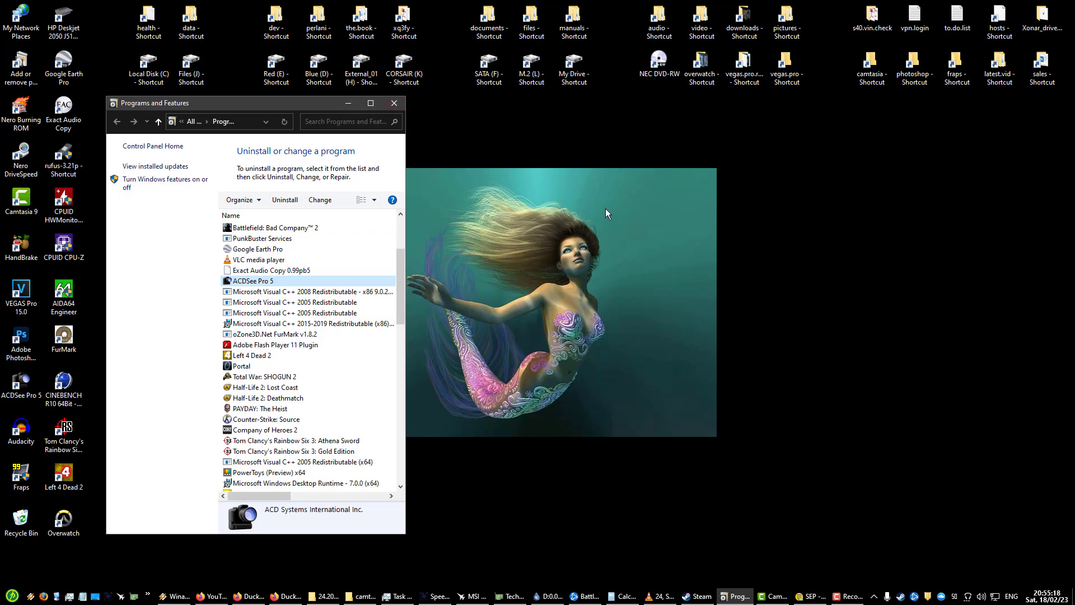
mouse_move(740, 87)
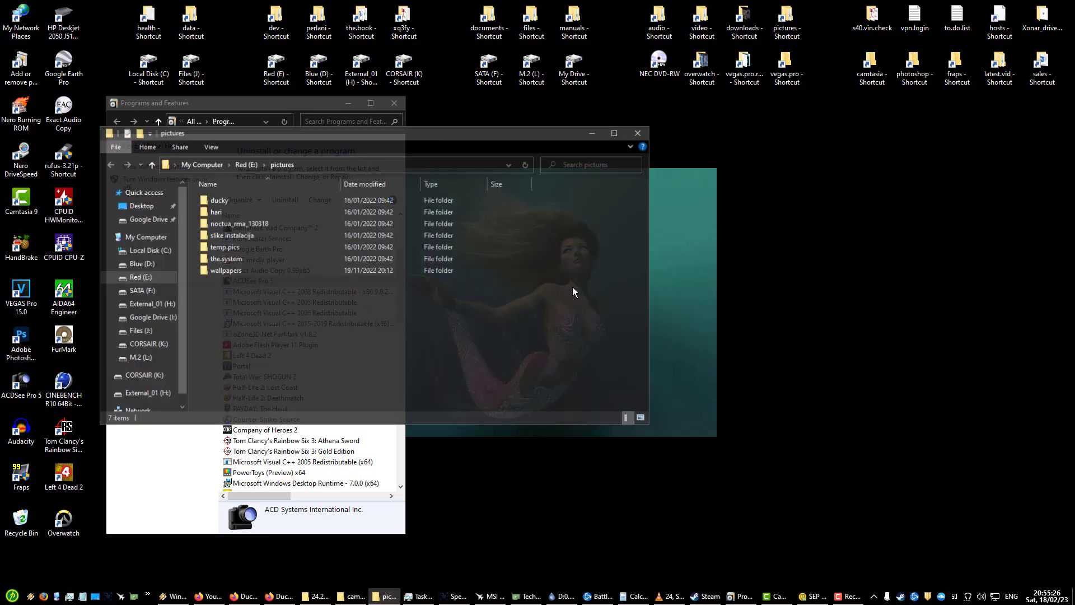
Step: View the black_box photos from the.system folder in ACDSee Quick View, then close it
double_click(210, 259)
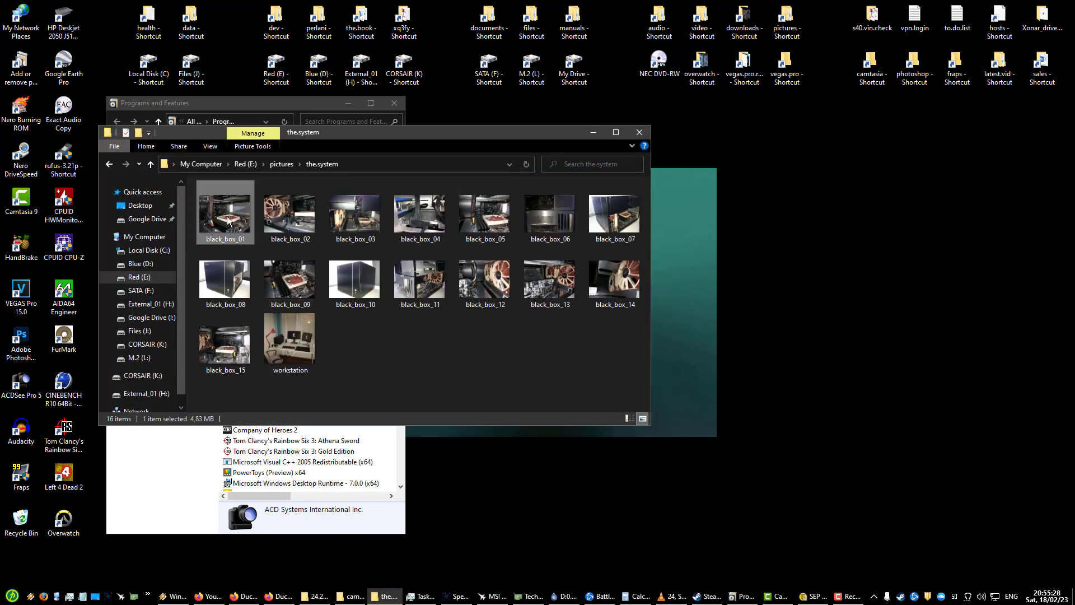
double_click(224, 213)
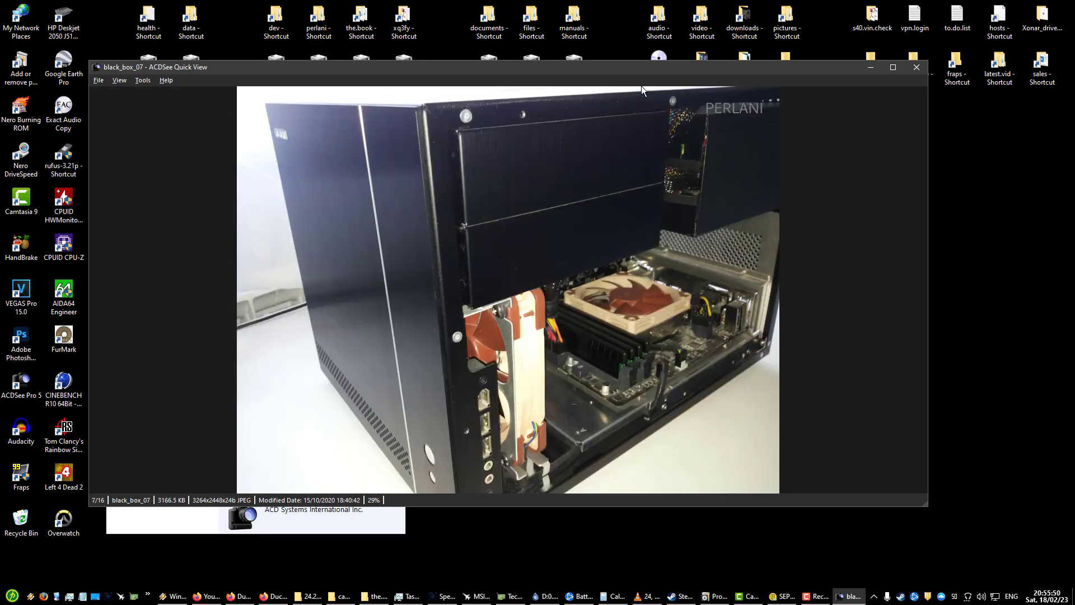
left_click_drag(643, 67, 790, 75)
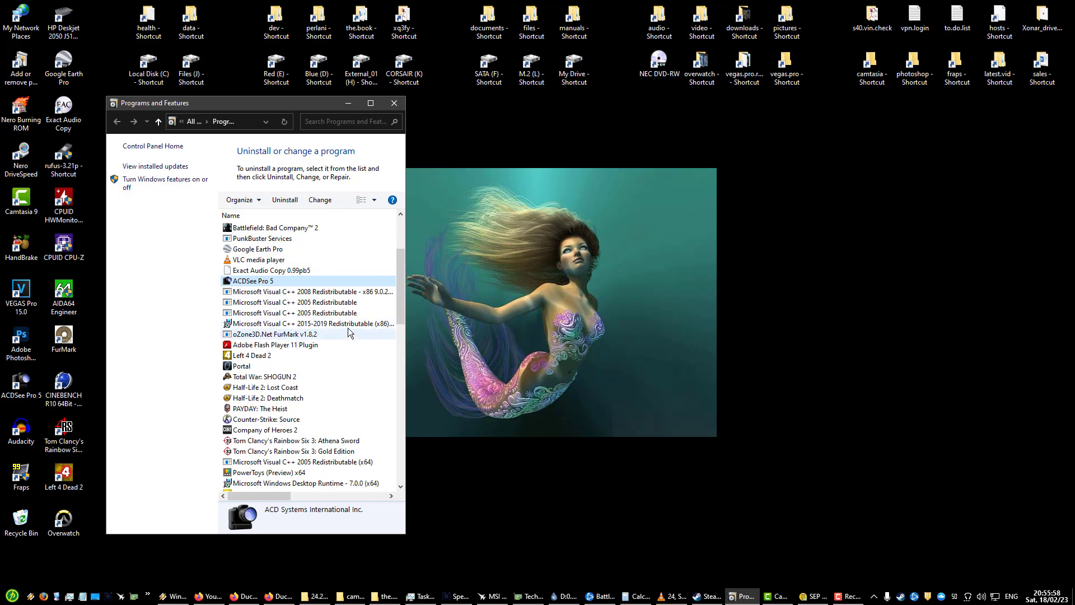
Step: Select oZone3D.Net FurMark v1.8.2 and launch FurMark from Start > Programs > oZone3D > Benchmarks
left_click(275, 334)
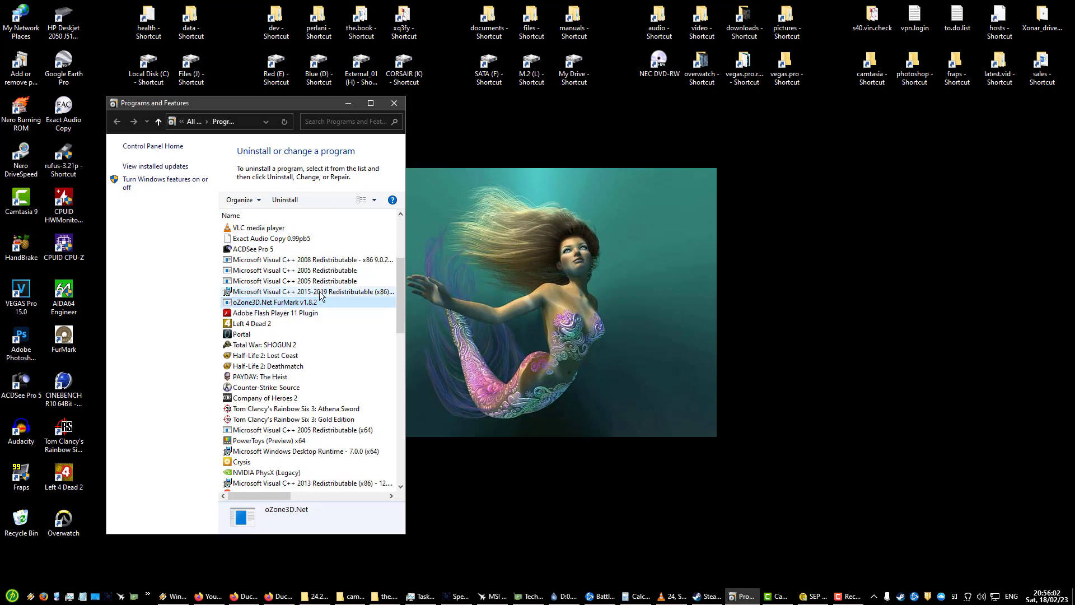
left_click(286, 303)
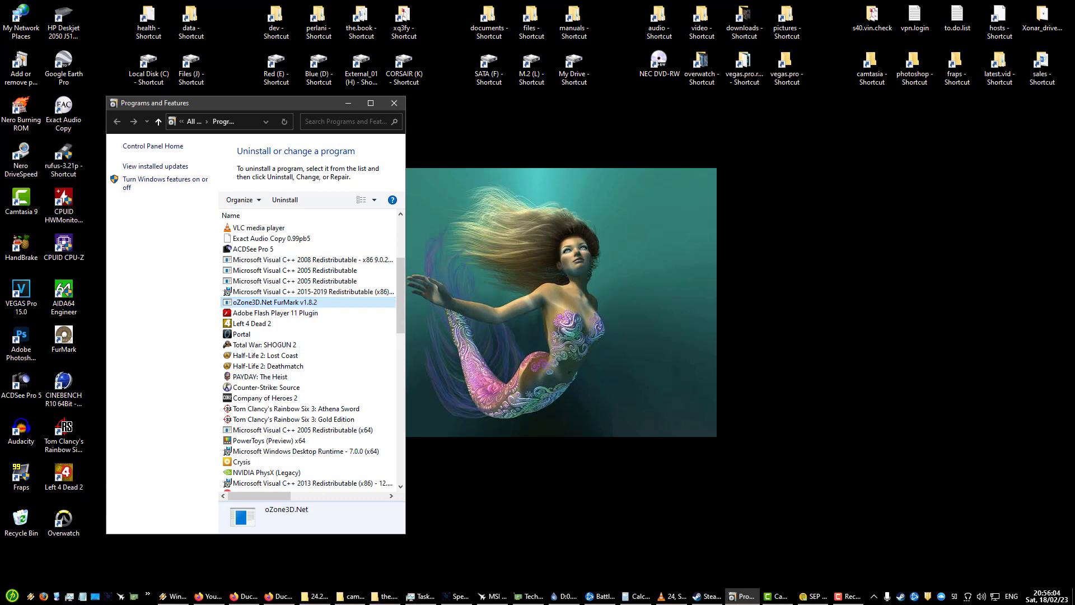
left_click(9, 591)
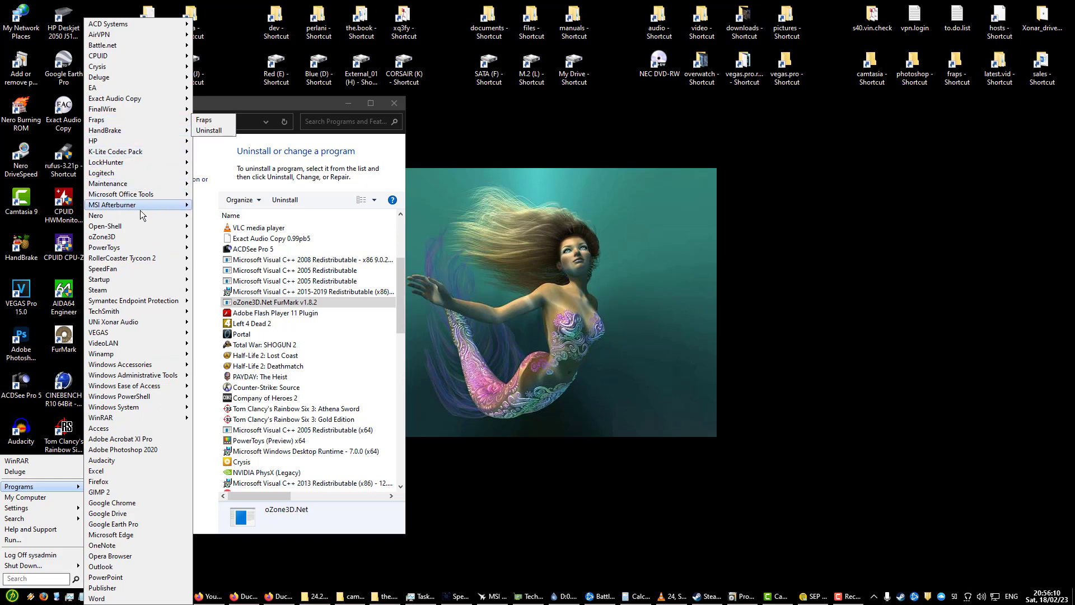
mouse_move(112, 236)
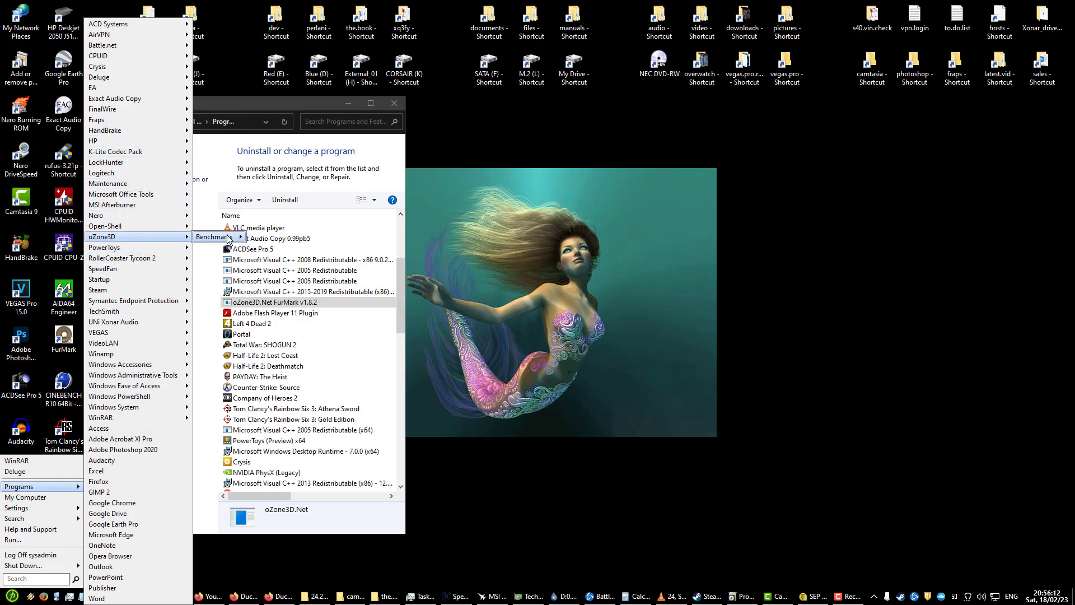
mouse_move(276, 236)
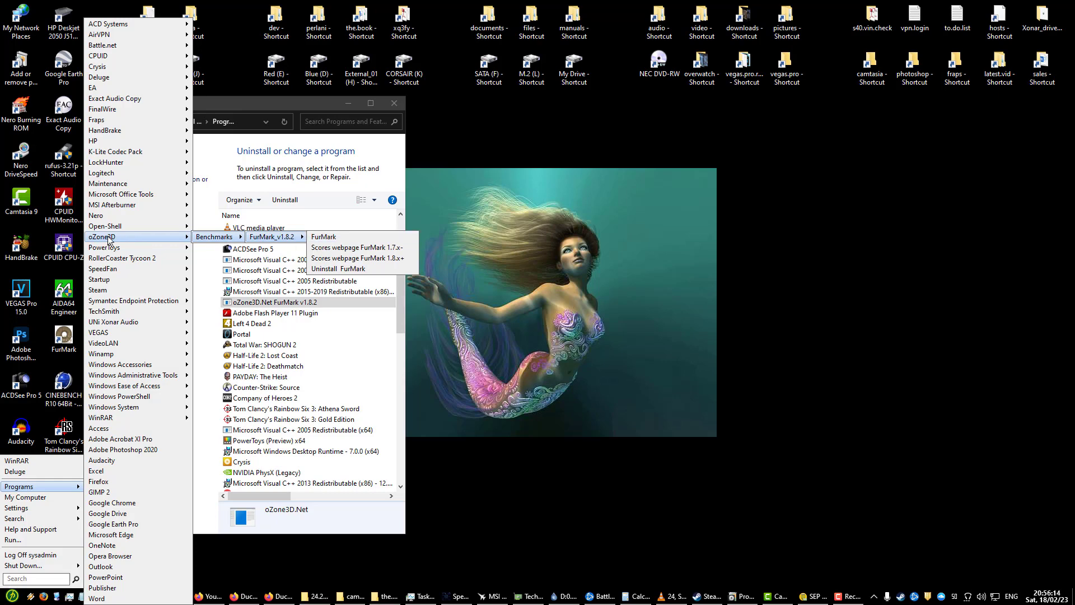
mouse_move(282, 244)
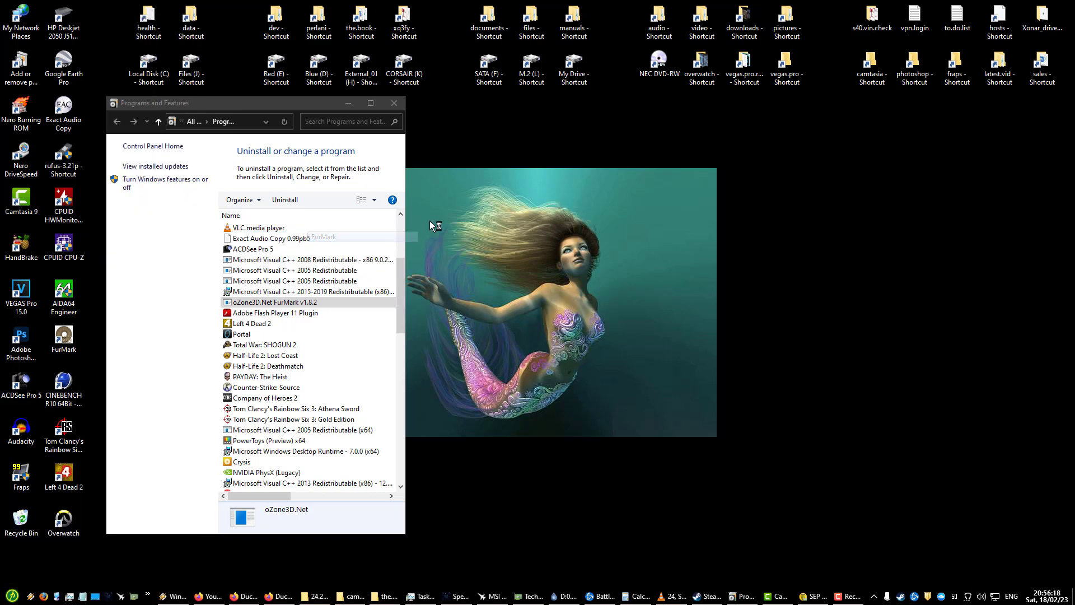
left_click(190, 65)
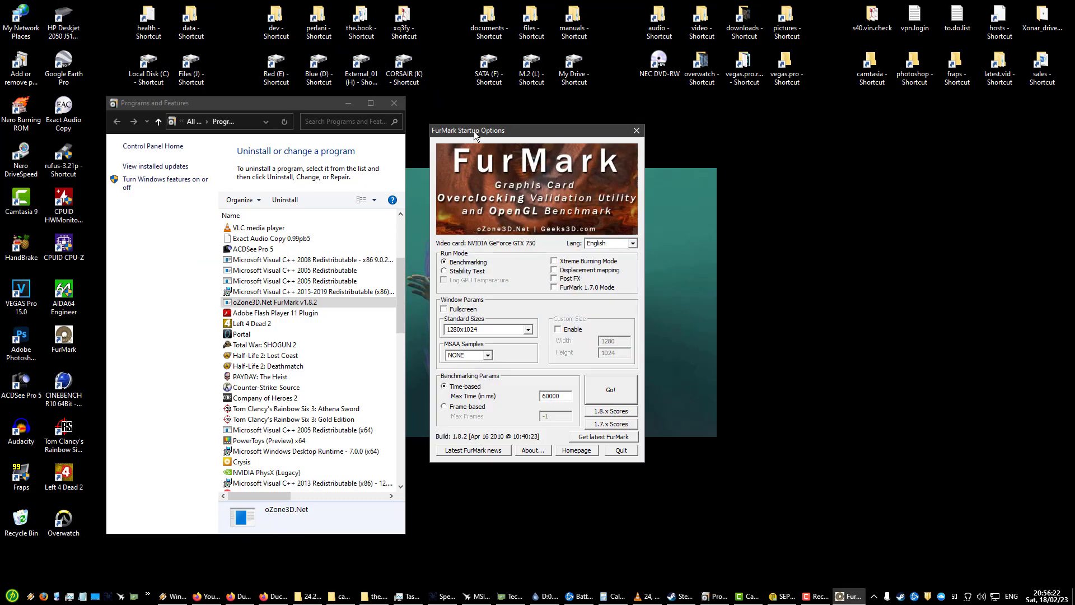
Step: Reposition the FurMark startup options window, then close it without running the benchmark
left_click_drag(475, 130, 497, 131)
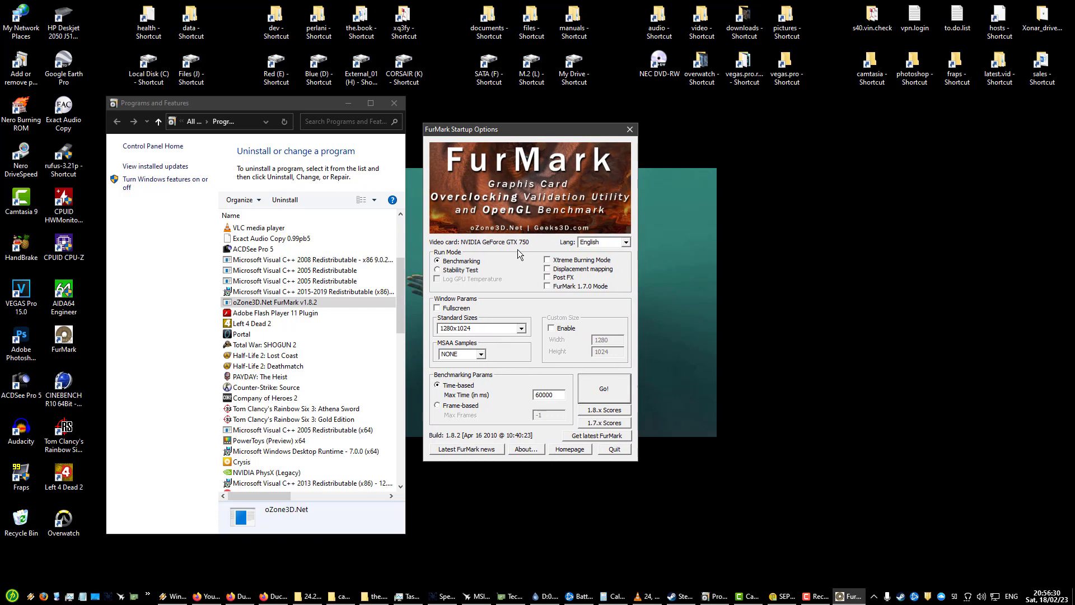
mouse_move(540, 242)
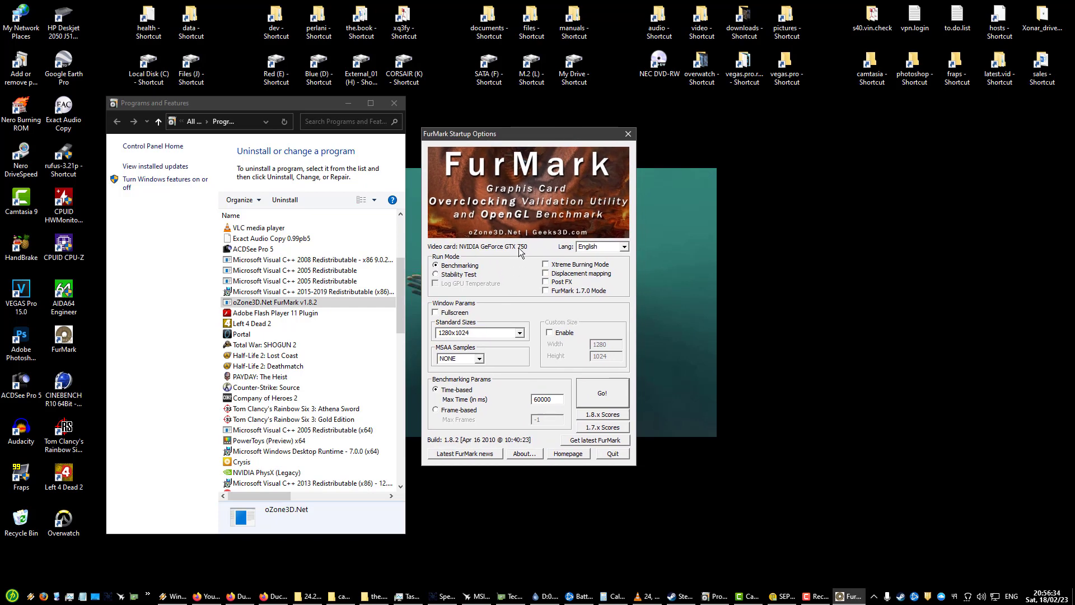
mouse_move(529, 242)
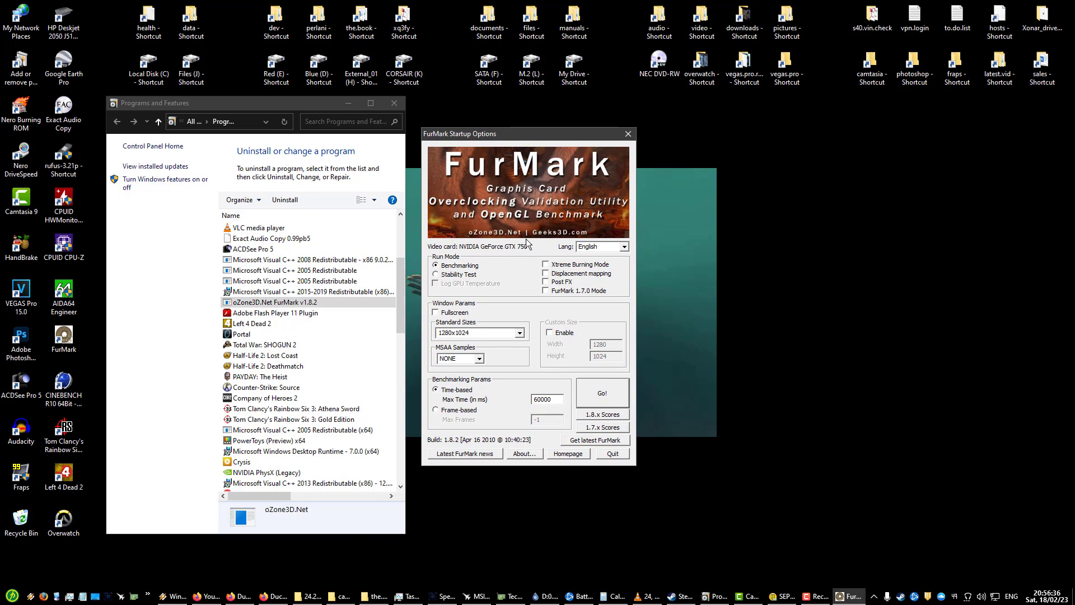
mouse_move(573, 136)
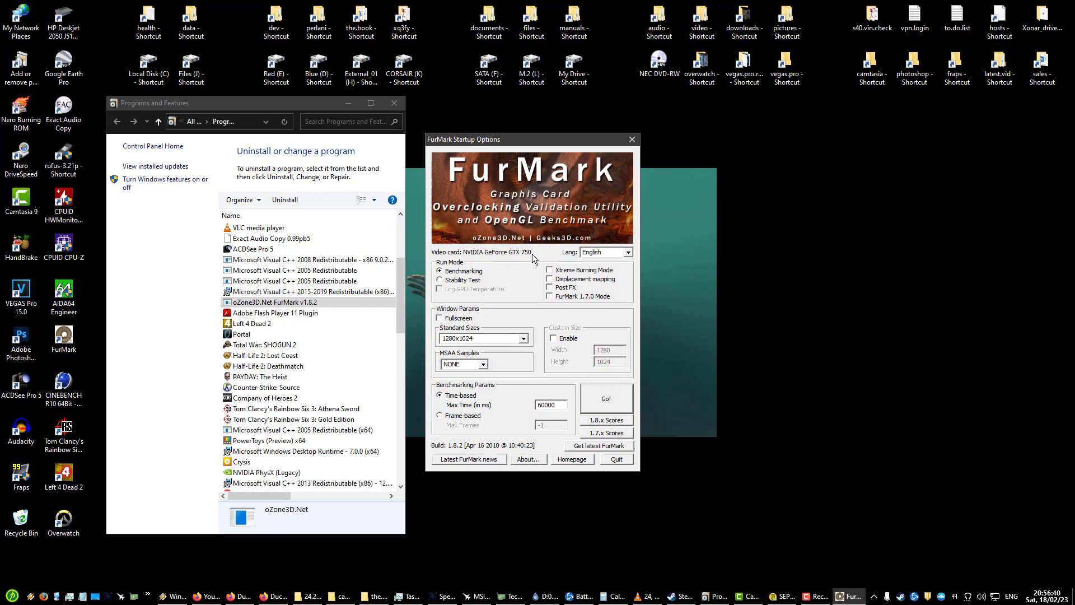
mouse_move(571, 143)
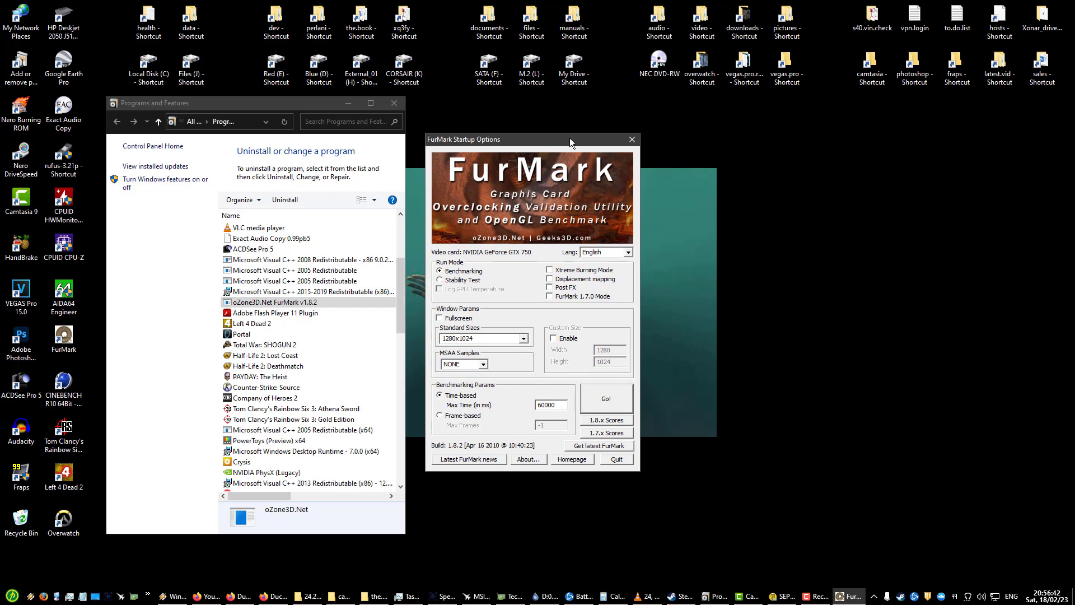
mouse_move(537, 180)
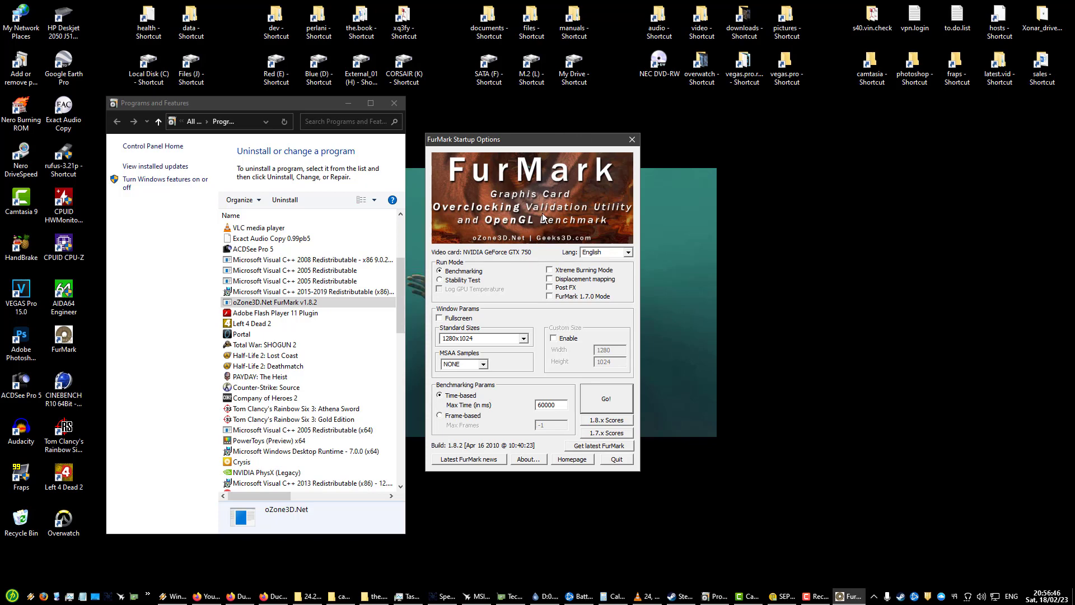
left_click_drag(531, 139, 524, 136)
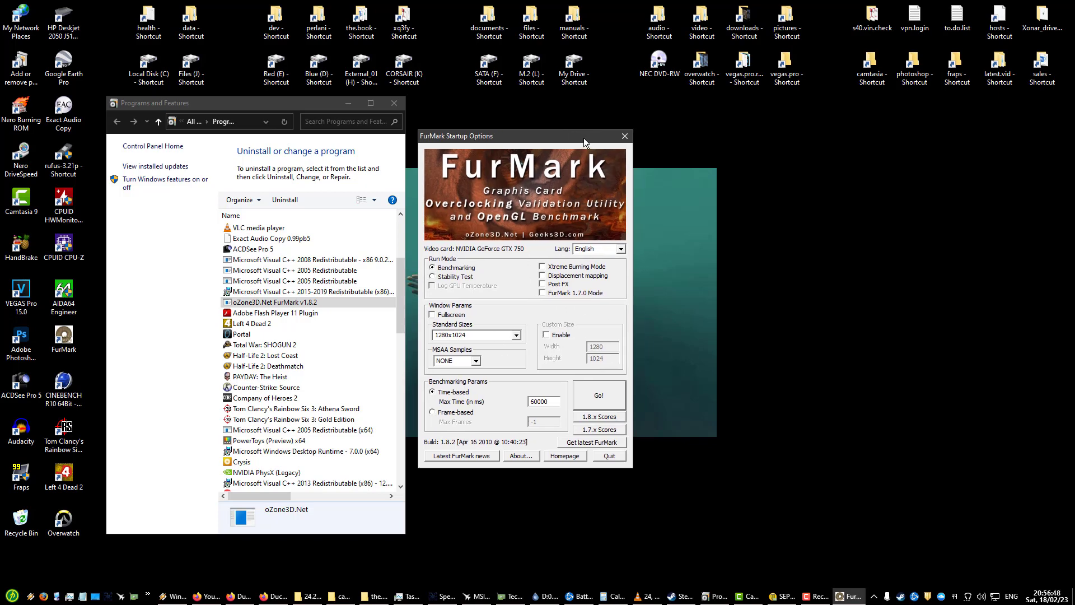
mouse_move(494, 301)
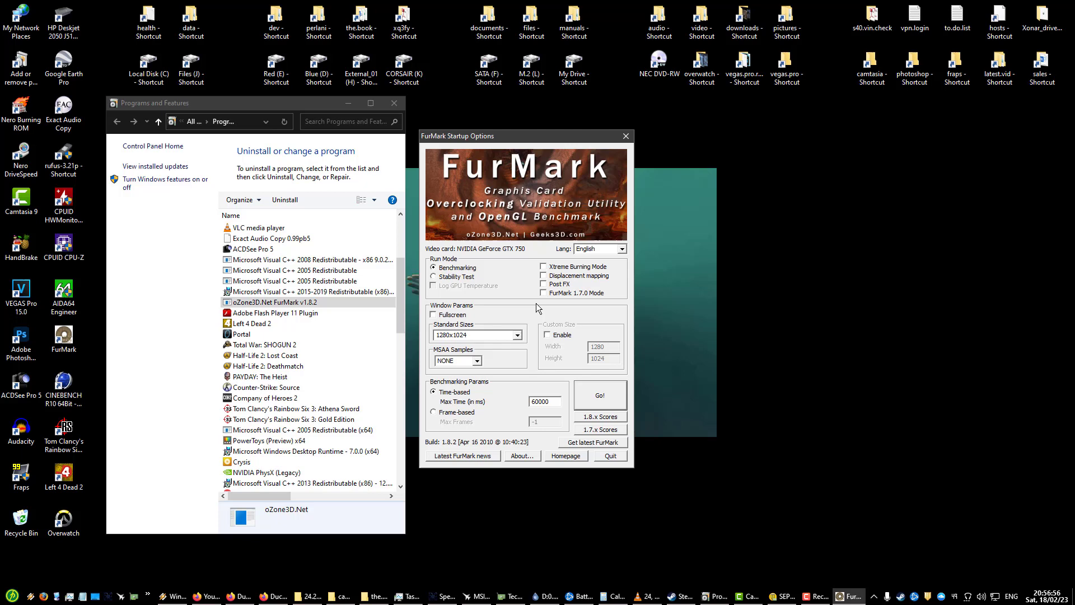
mouse_move(496, 291)
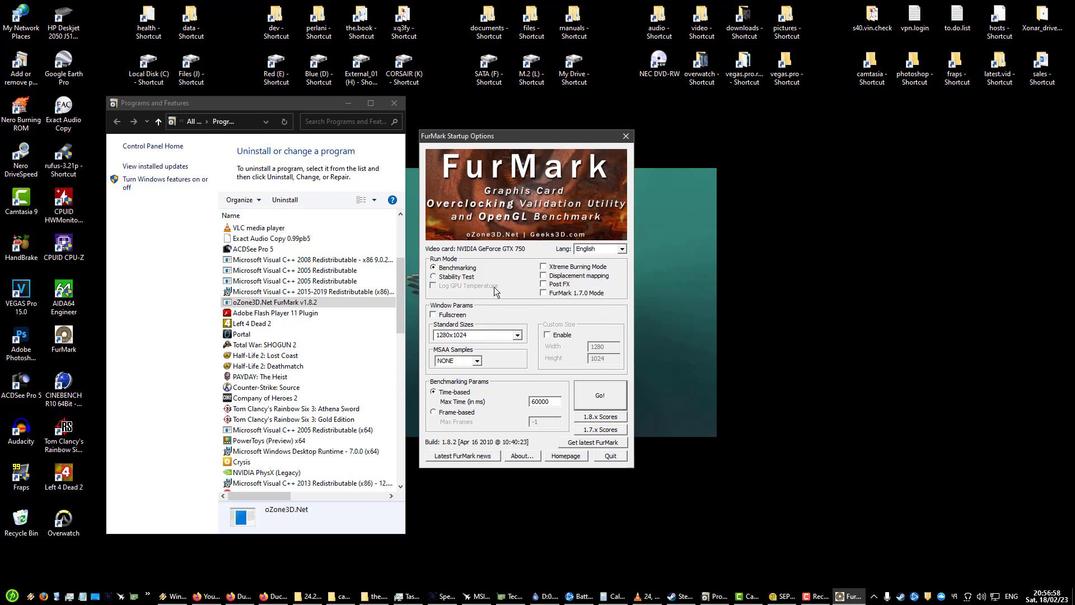
mouse_move(515, 291)
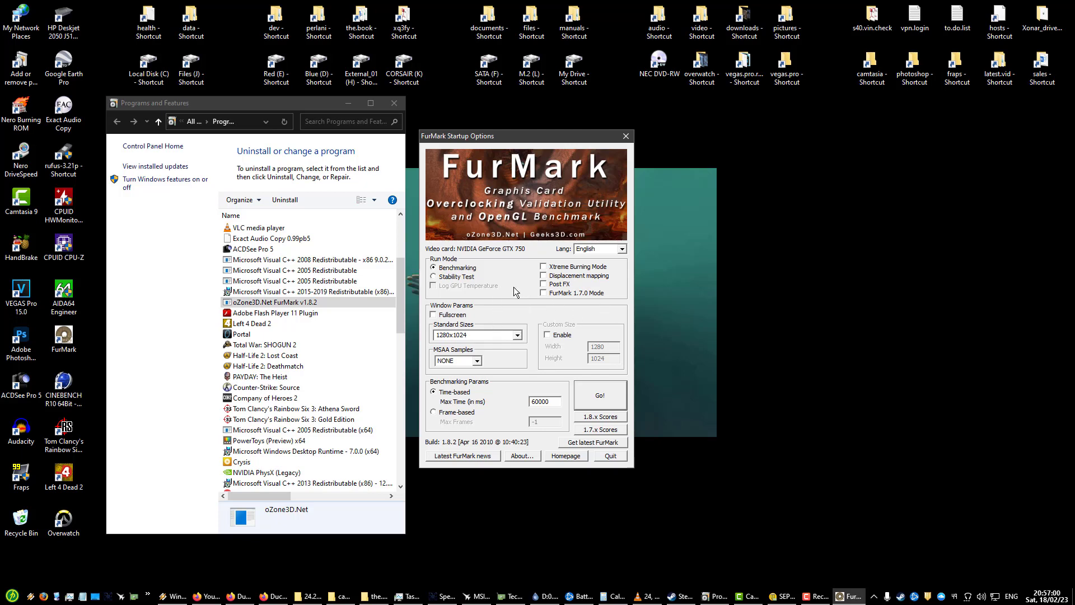
mouse_move(454, 449)
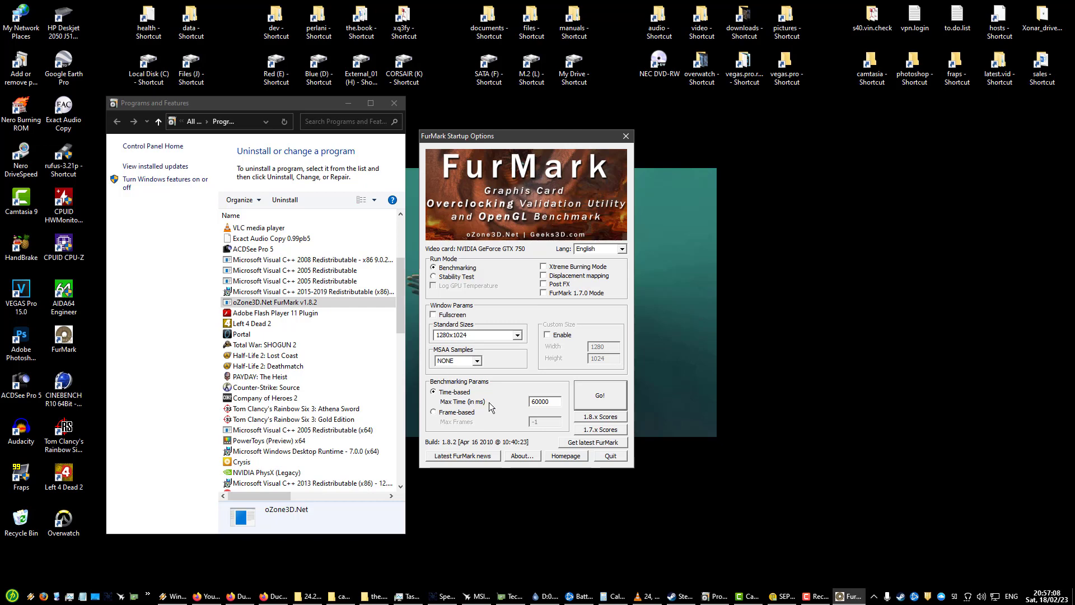
mouse_move(555, 257)
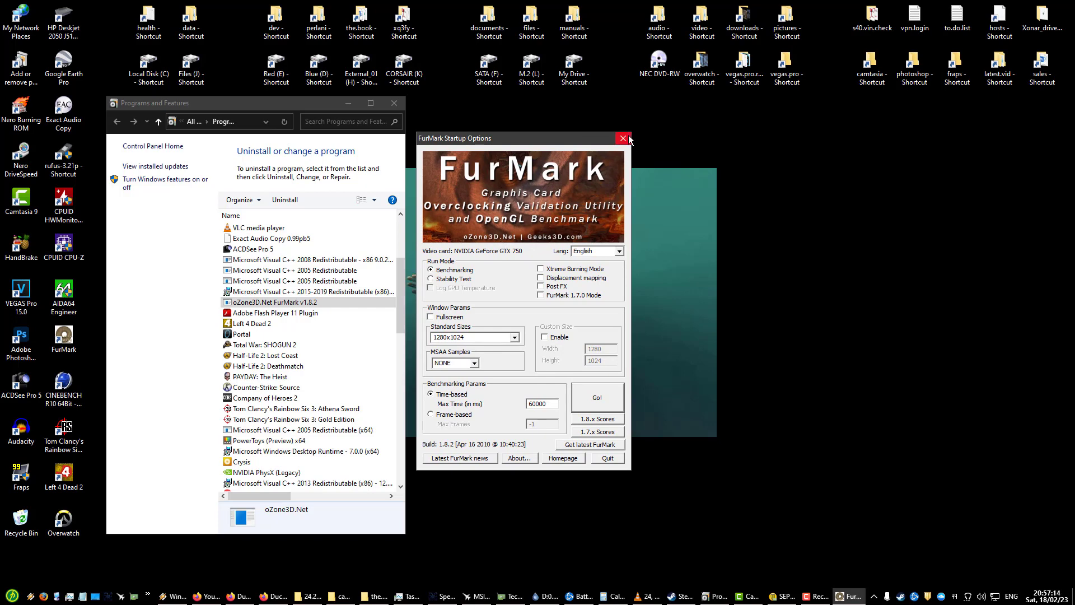
left_click(622, 139)
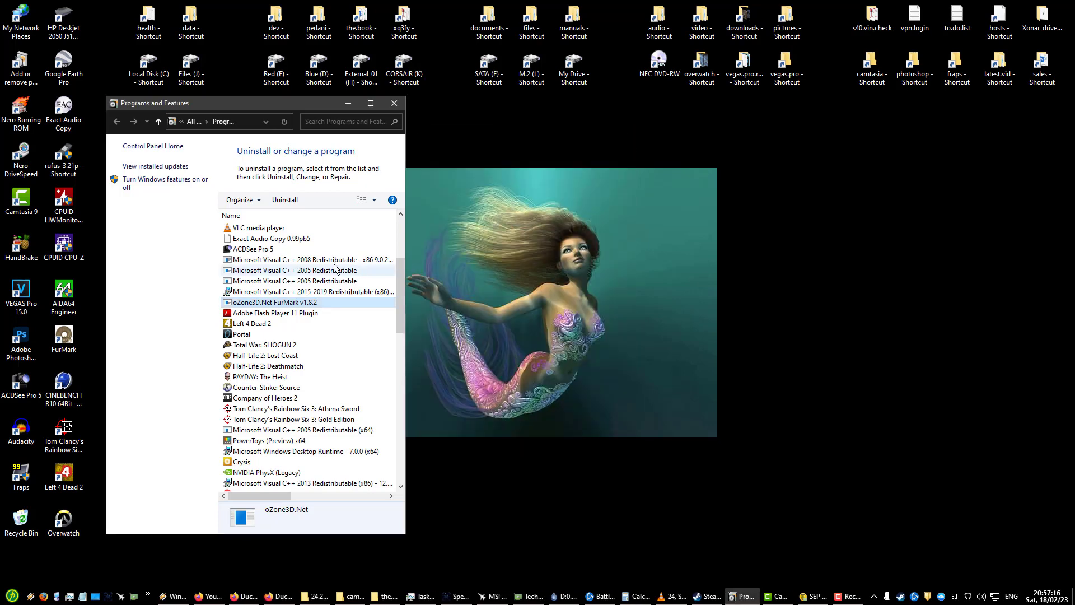
Step: Check the Adobe Flash Player 11 Plugin and Left 4 Dead 2 entries in the programs list
scroll("down", 3)
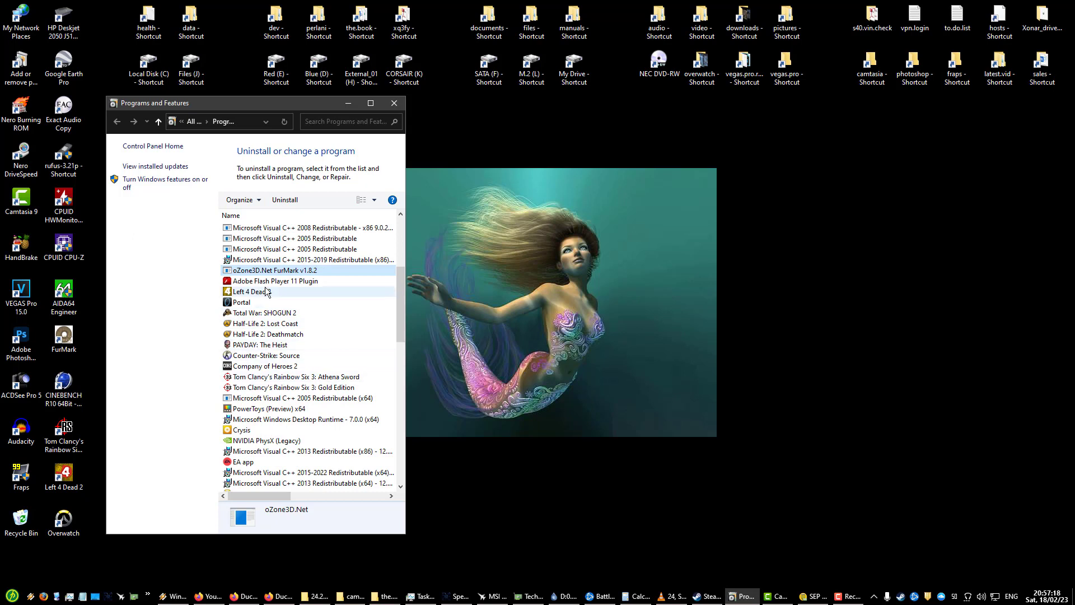
left_click(276, 280)
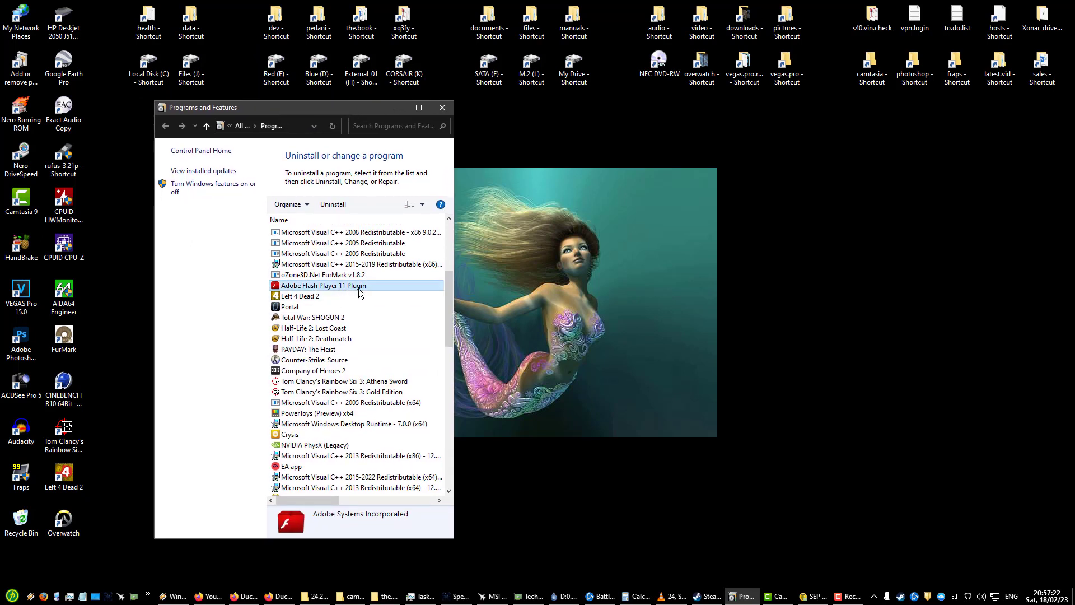
left_click(300, 296)
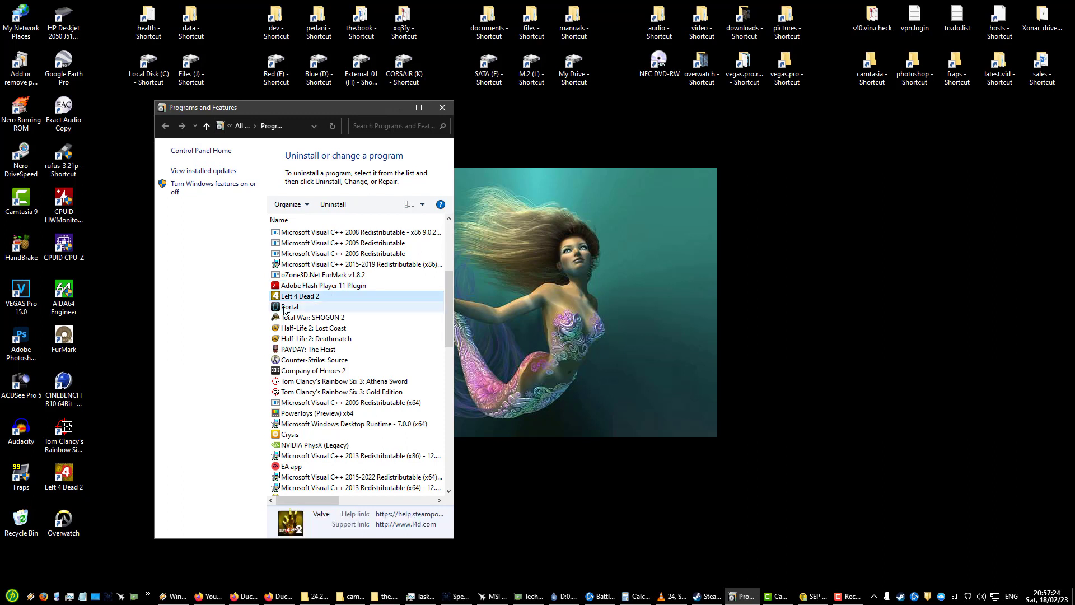
mouse_move(372, 311)
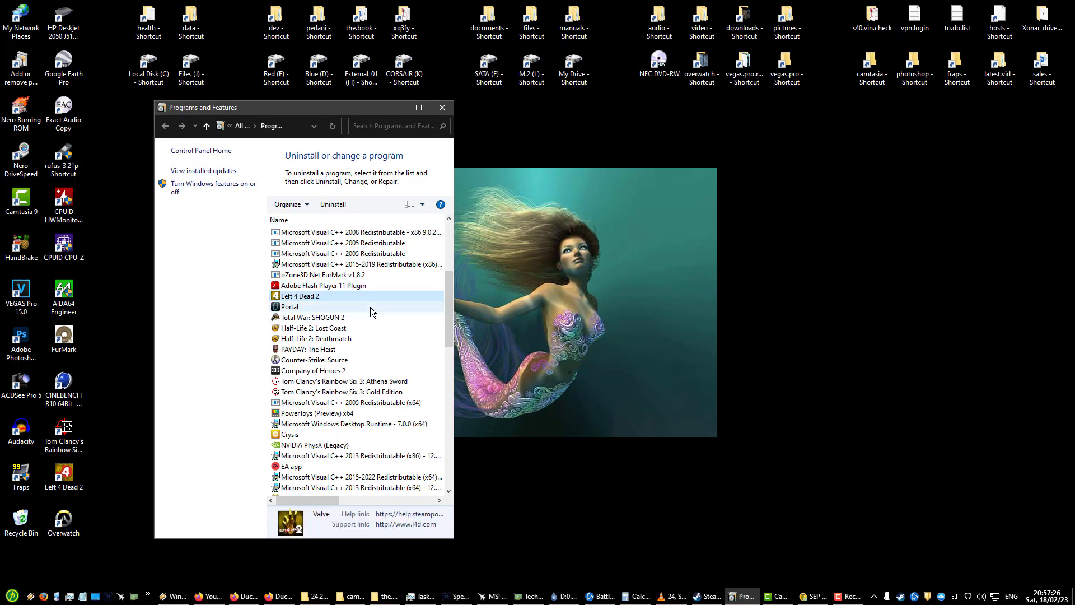
left_click(309, 350)
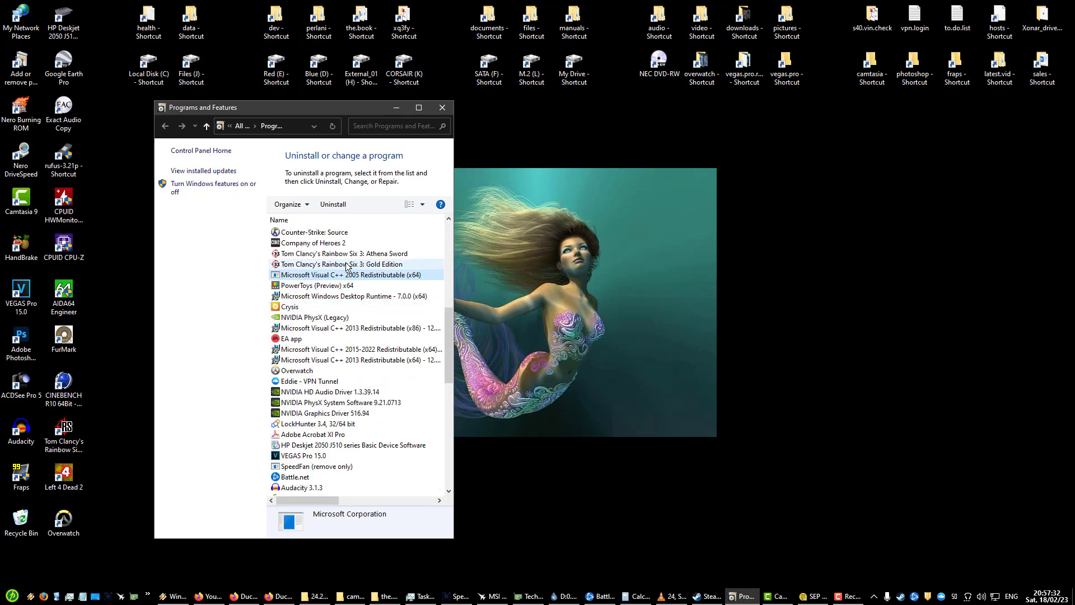
Step: Check Rainbow Six 3: Athena Sword and PowerToys (Preview) x64, then reveal the hidden tray icons
left_click(343, 254)
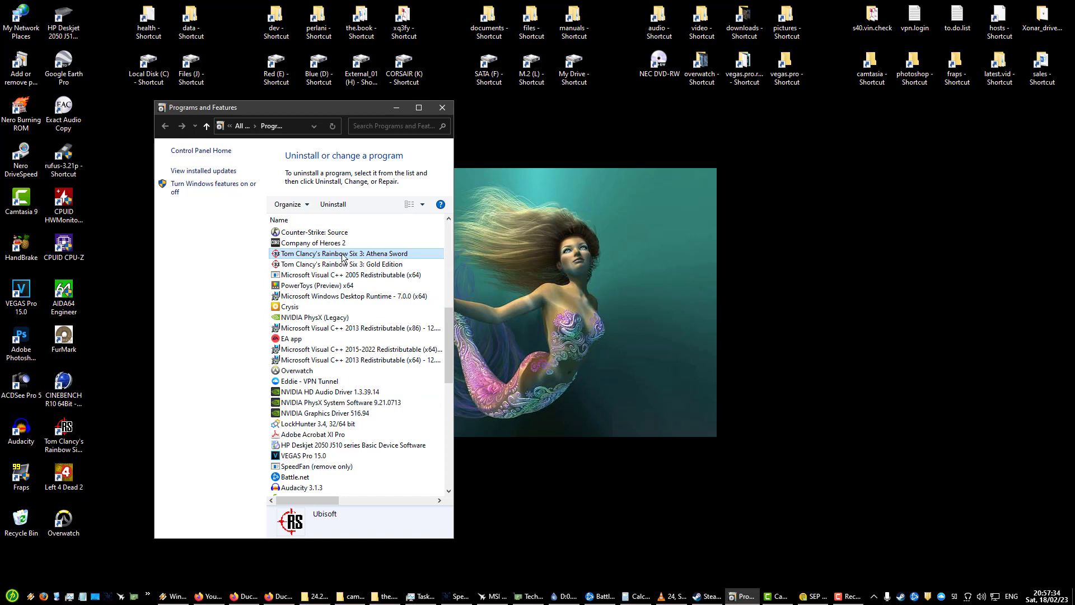
left_click(356, 263)
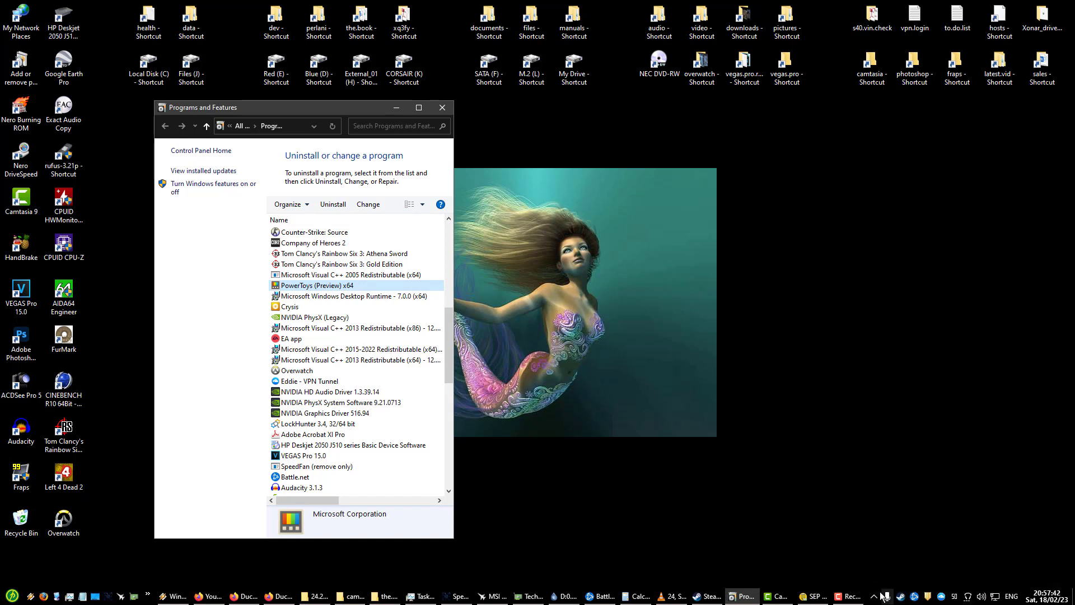
left_click(875, 596)
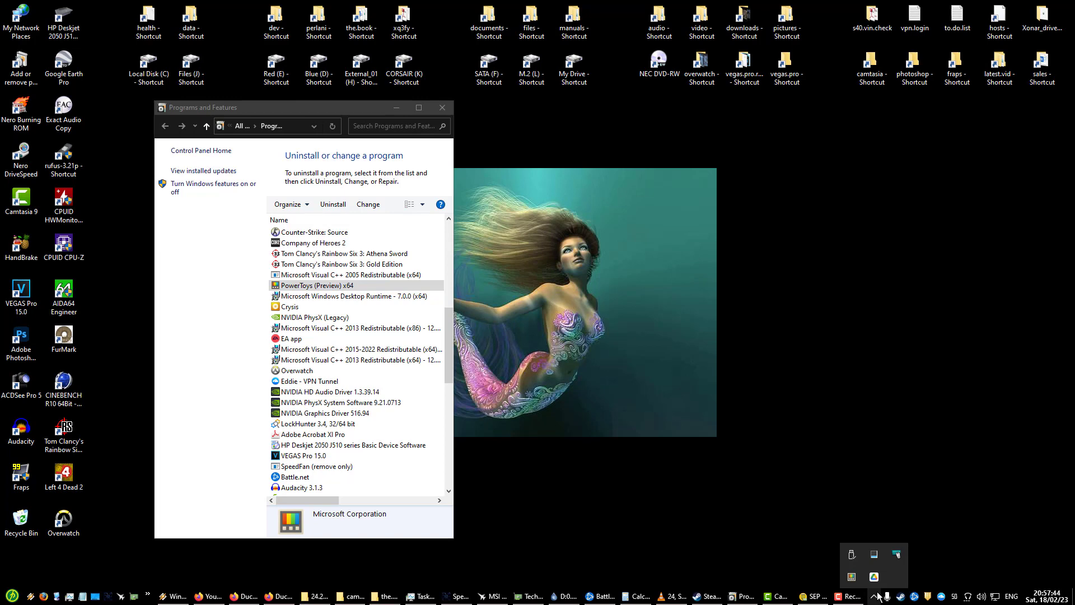
mouse_move(451, 252)
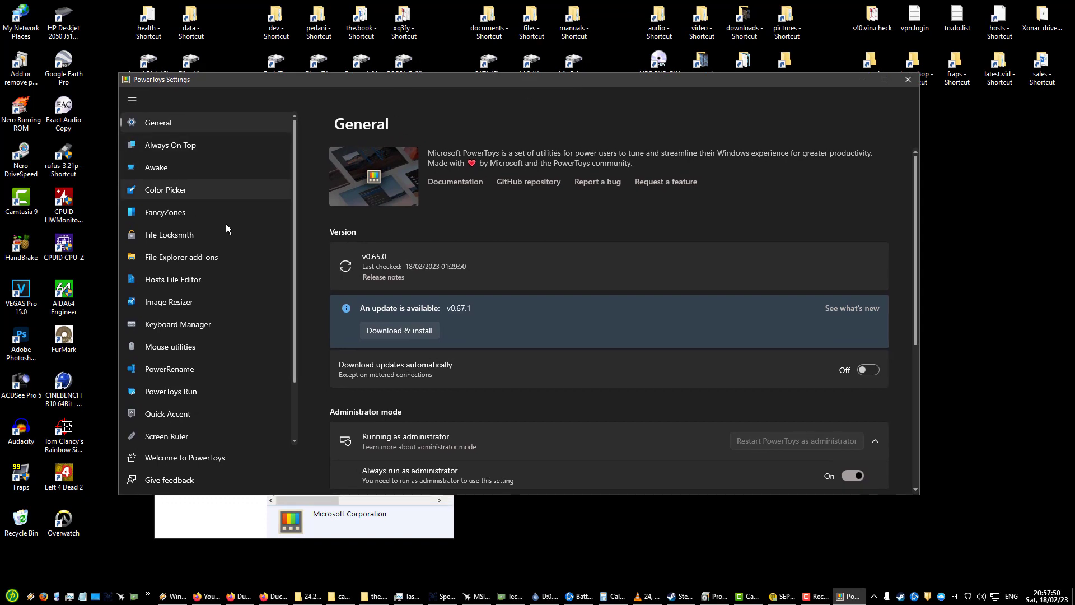
Step: Review the Keyboard Manager remappings such as Caps Lock to Ctrl (Left) in PowerToys Settings
scroll("down", 3)
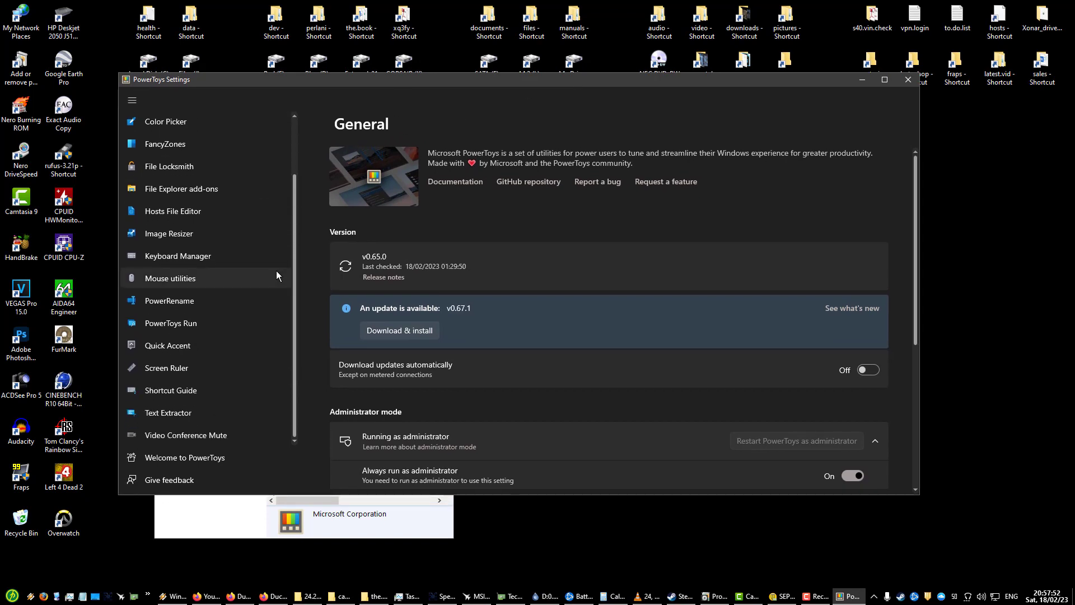
mouse_move(188, 255)
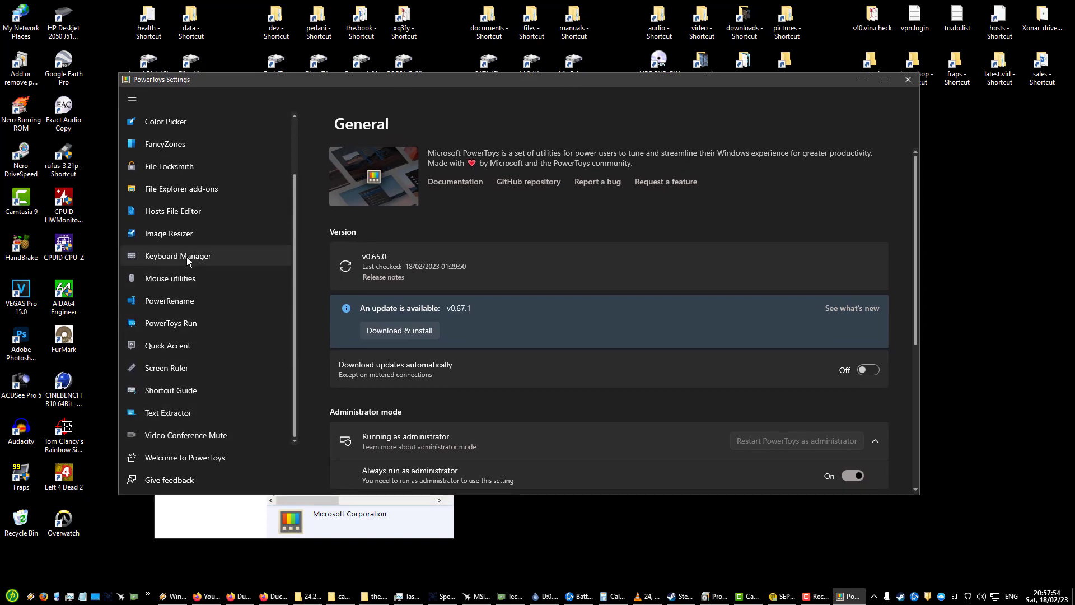
left_click(177, 256)
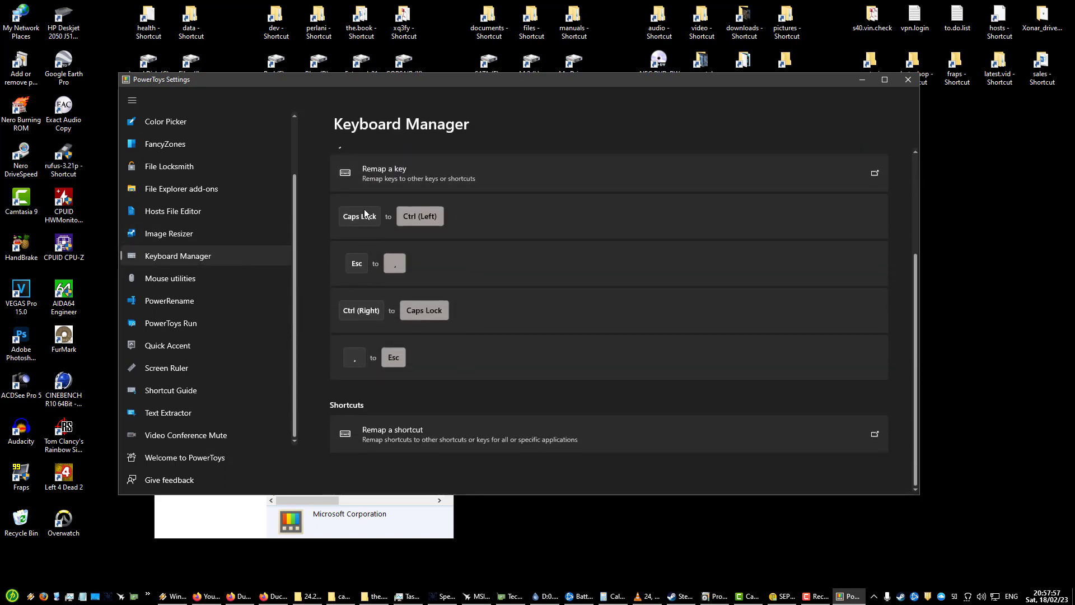
mouse_move(401, 233)
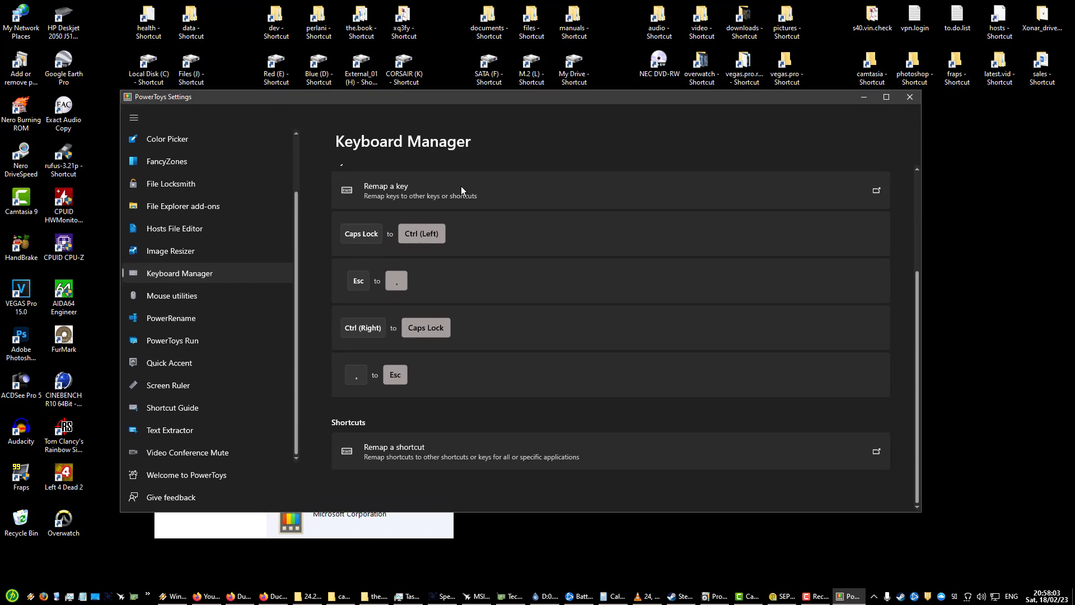
mouse_move(471, 246)
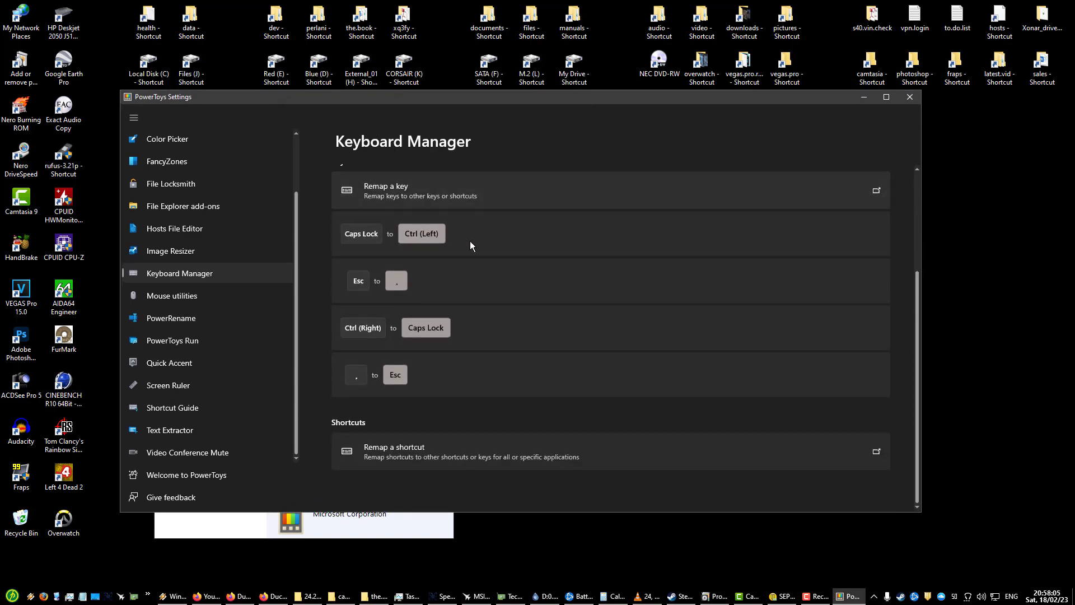
mouse_move(444, 357)
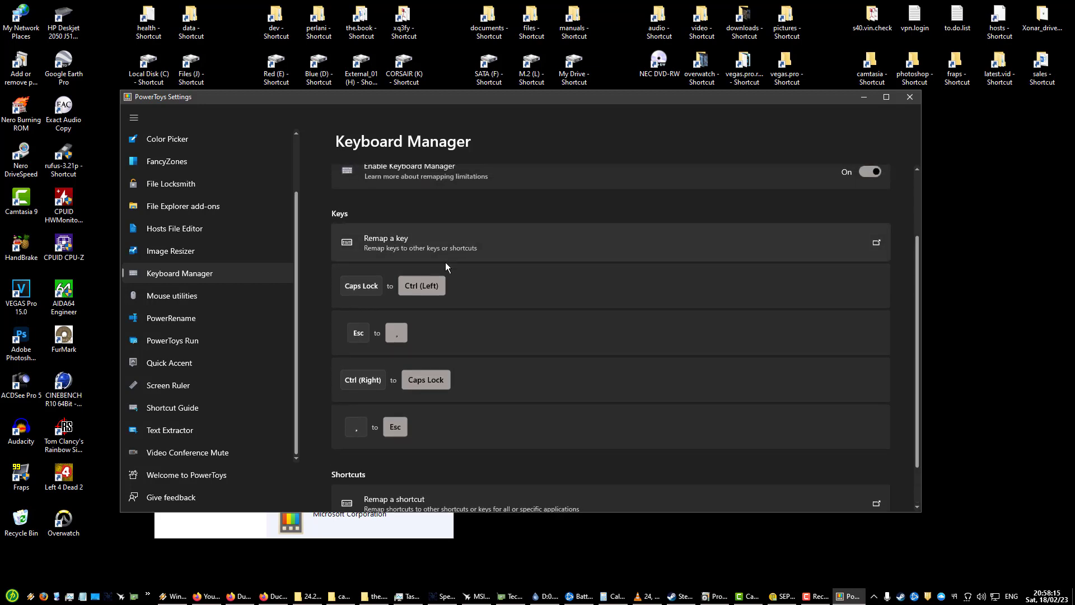
mouse_move(477, 325)
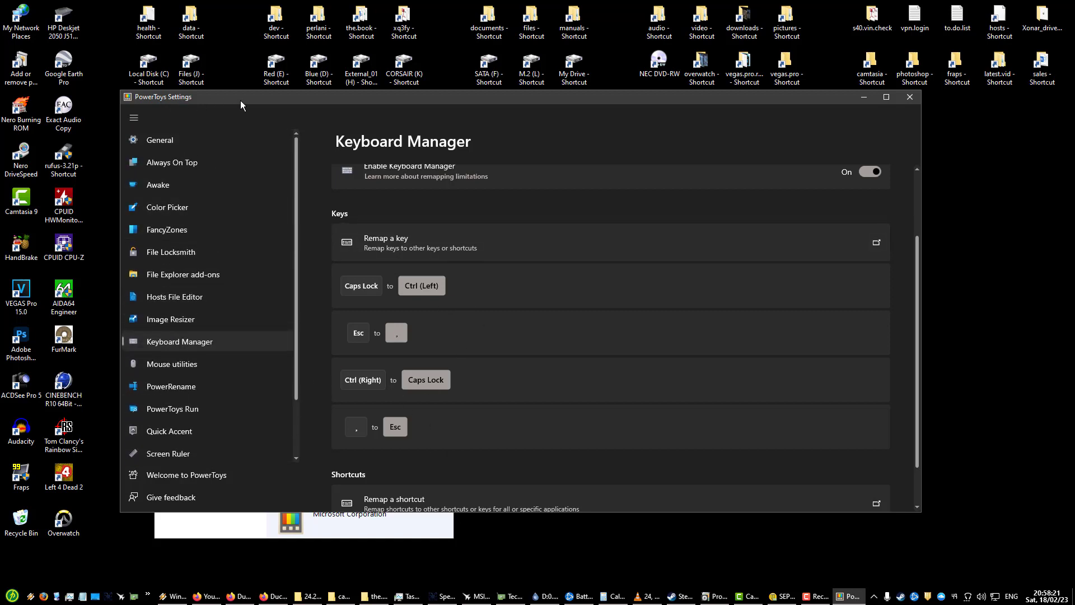
mouse_move(240, 227)
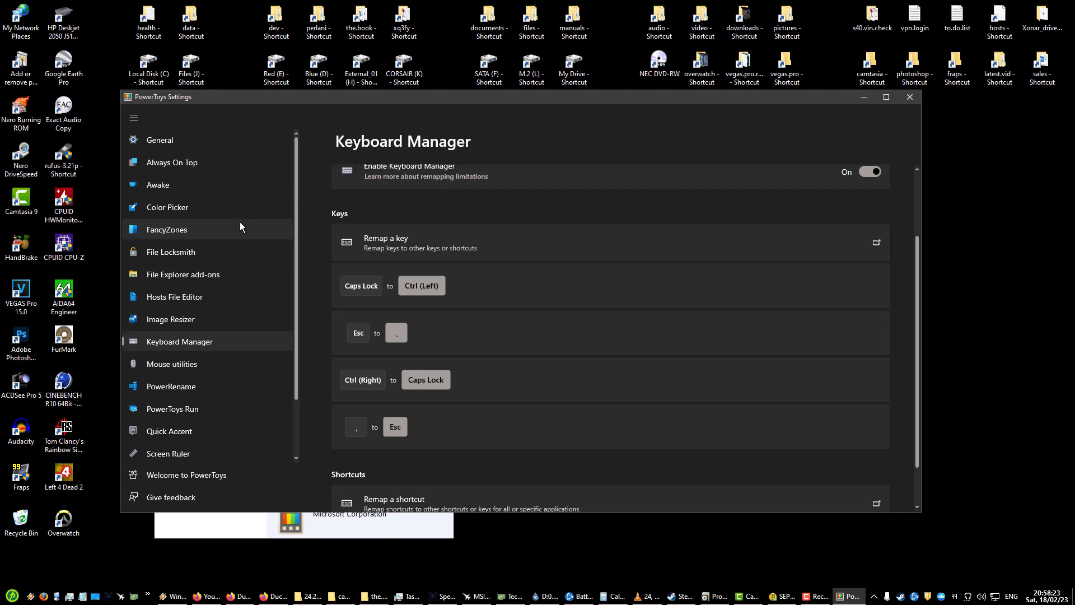
mouse_move(197, 298)
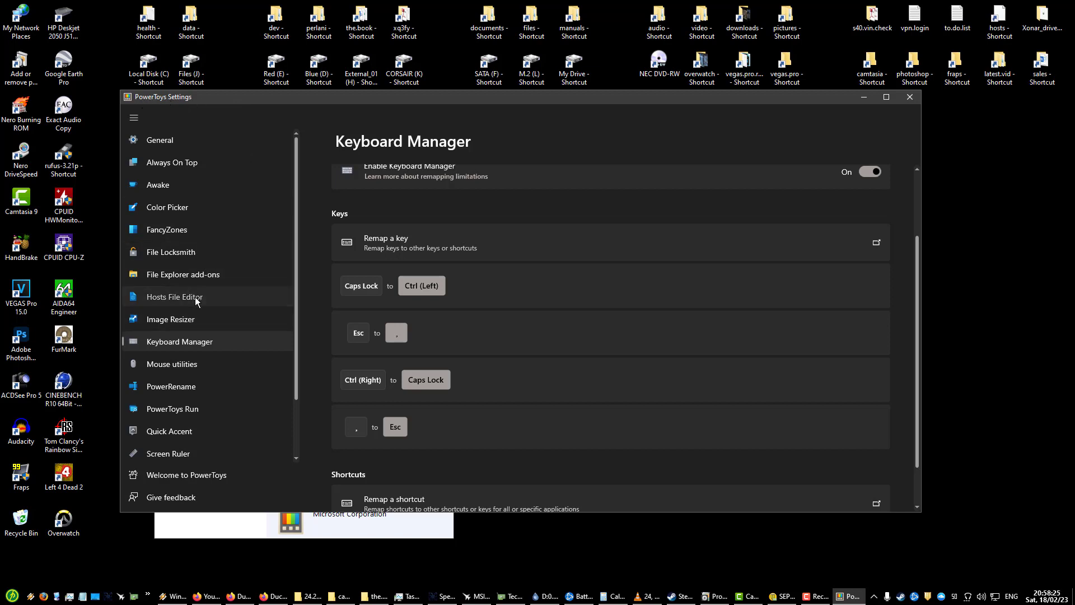
Step: View the File Explorer add-ons page and then the File Locksmith page
left_click(182, 275)
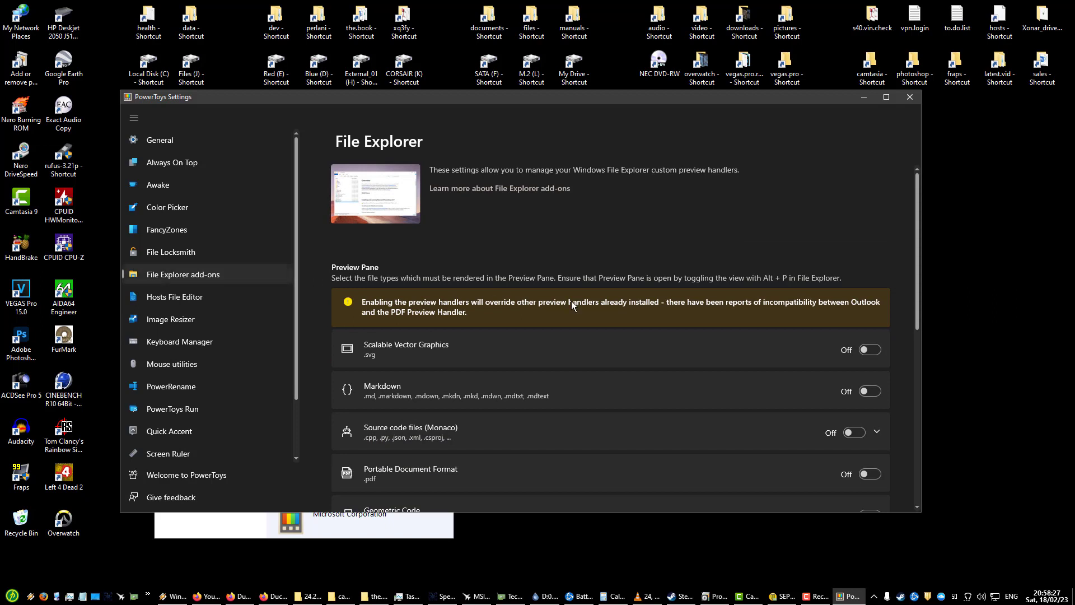
left_click(170, 252)
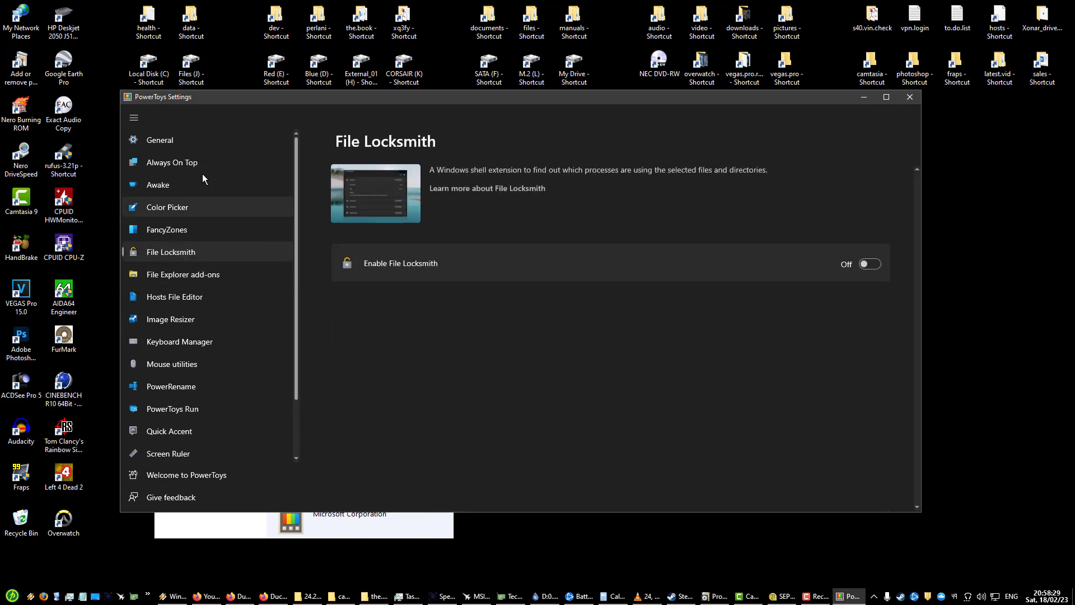
mouse_move(170, 223)
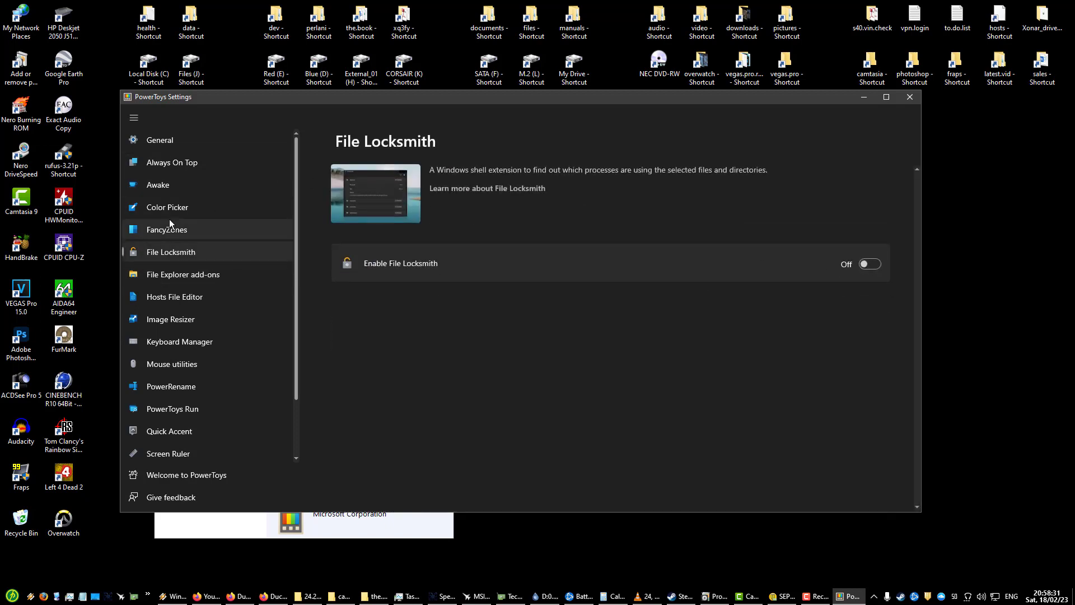
mouse_move(225, 209)
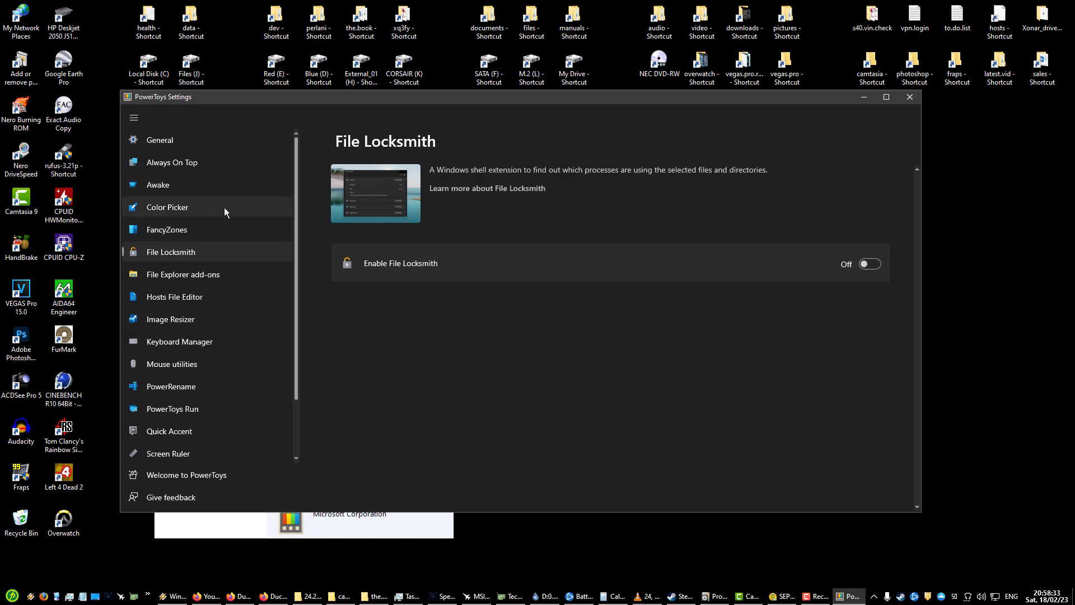
mouse_move(286, 177)
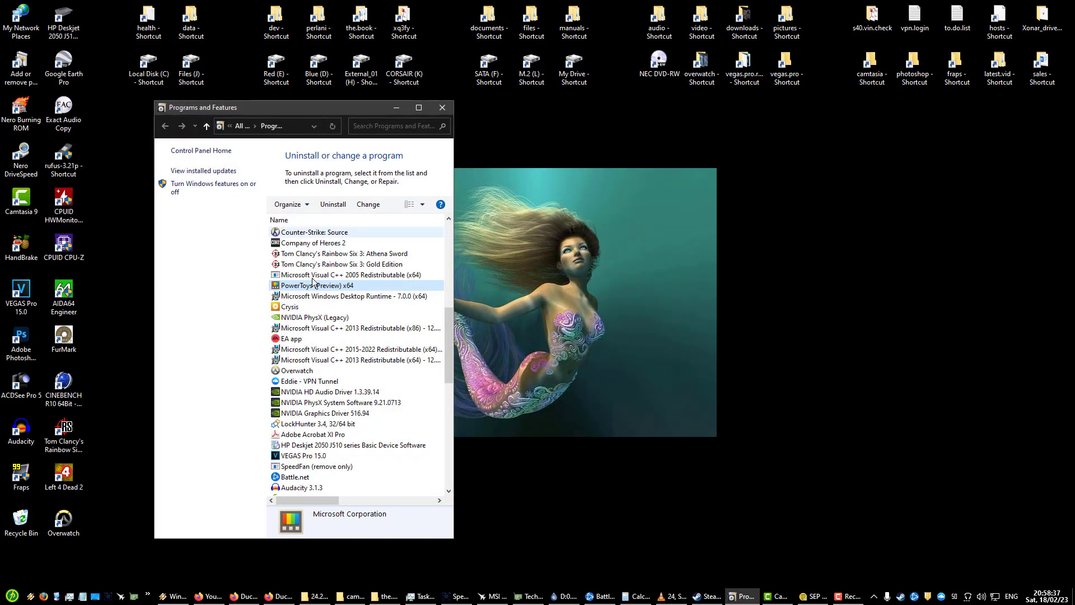
Step: Check the Crysis, NVIDIA PhysX (Legacy), Visual C++ 2015-2022 redistributable and Eddie - VPN Tunnel entries
left_click(291, 305)
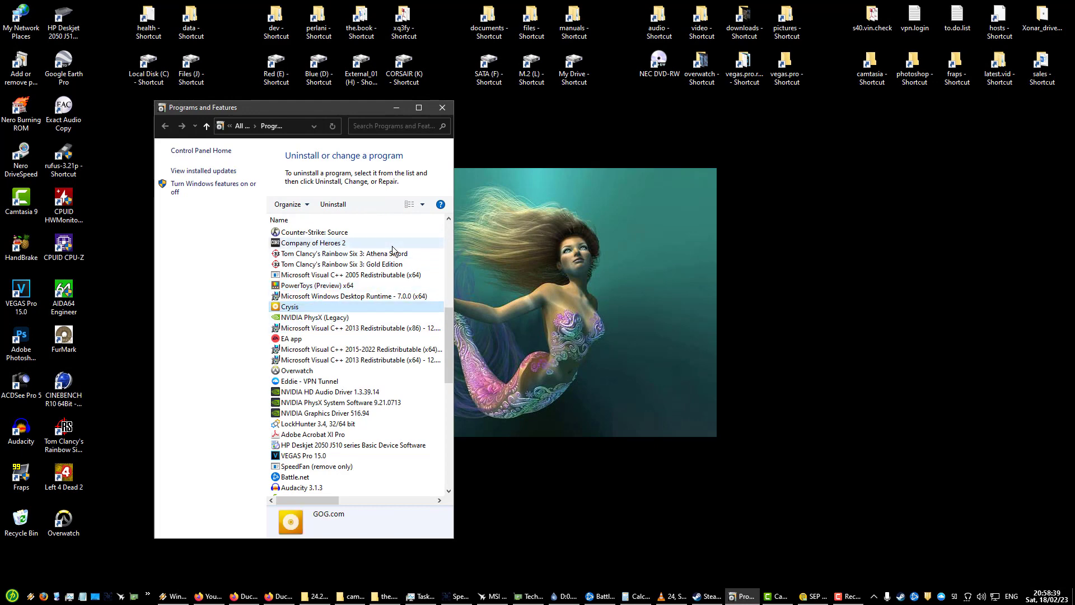
scroll("down", 3)
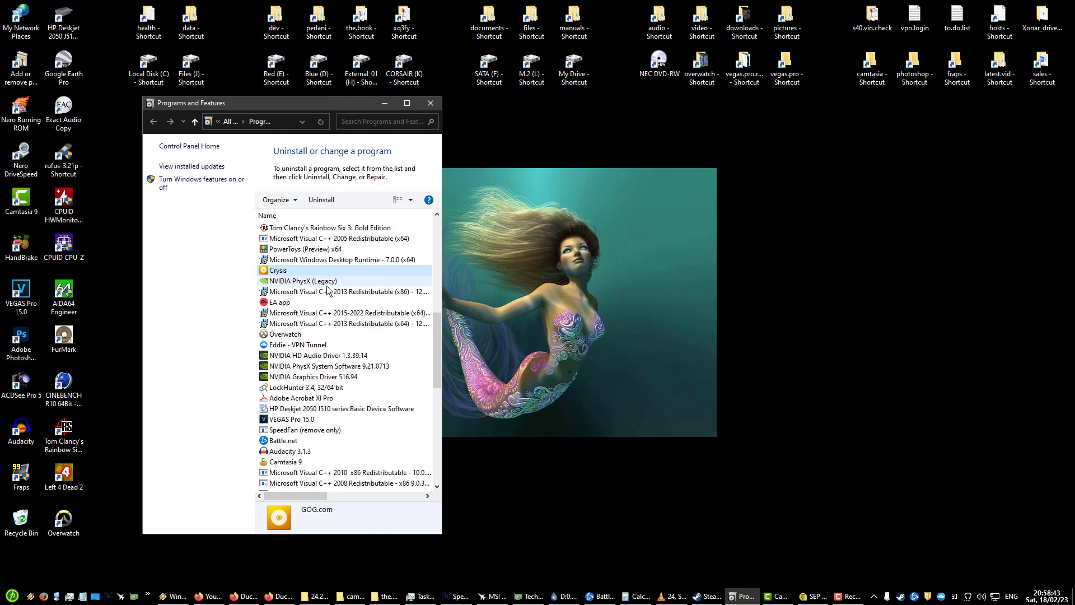
mouse_move(369, 309)
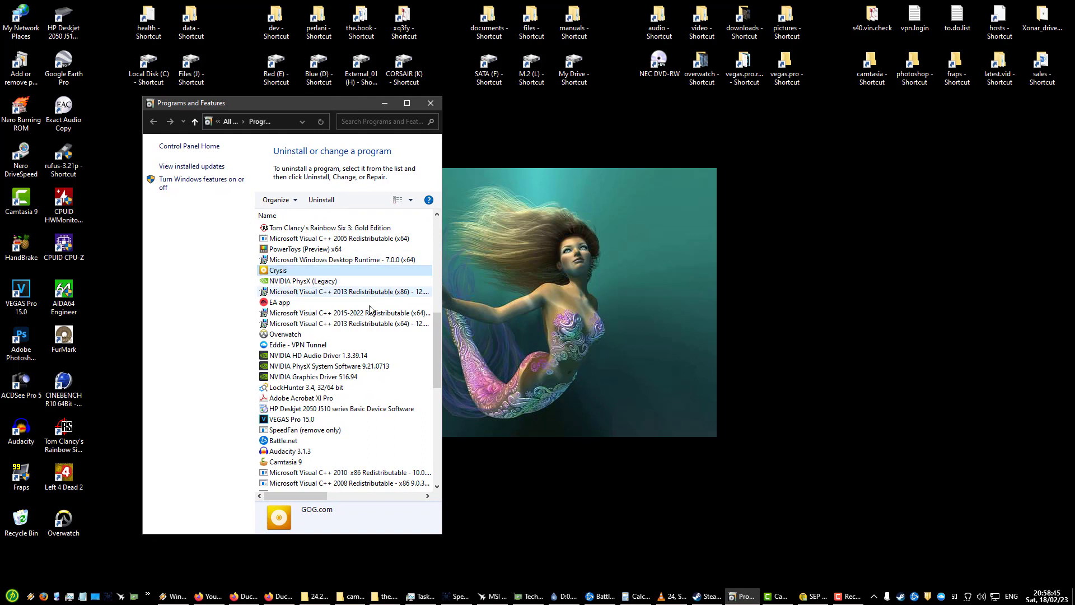
left_click(303, 280)
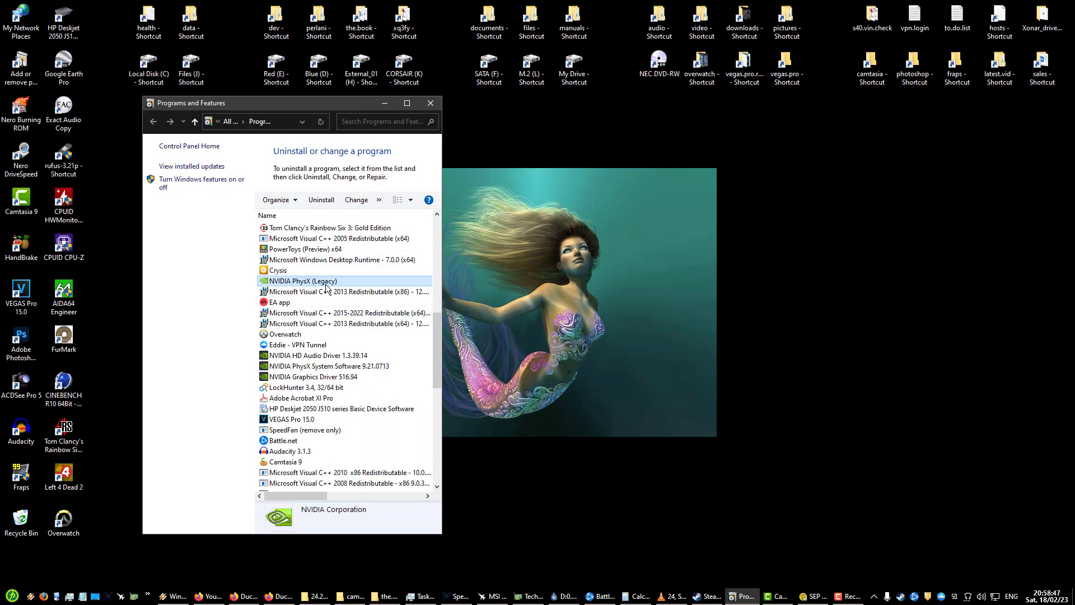
mouse_move(352, 164)
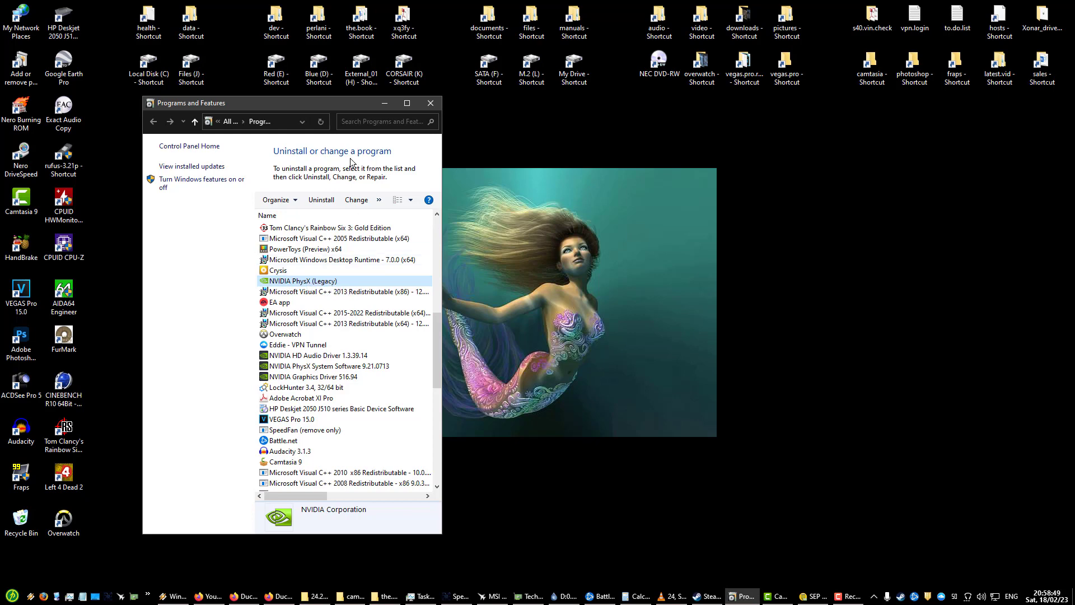
left_click(344, 313)
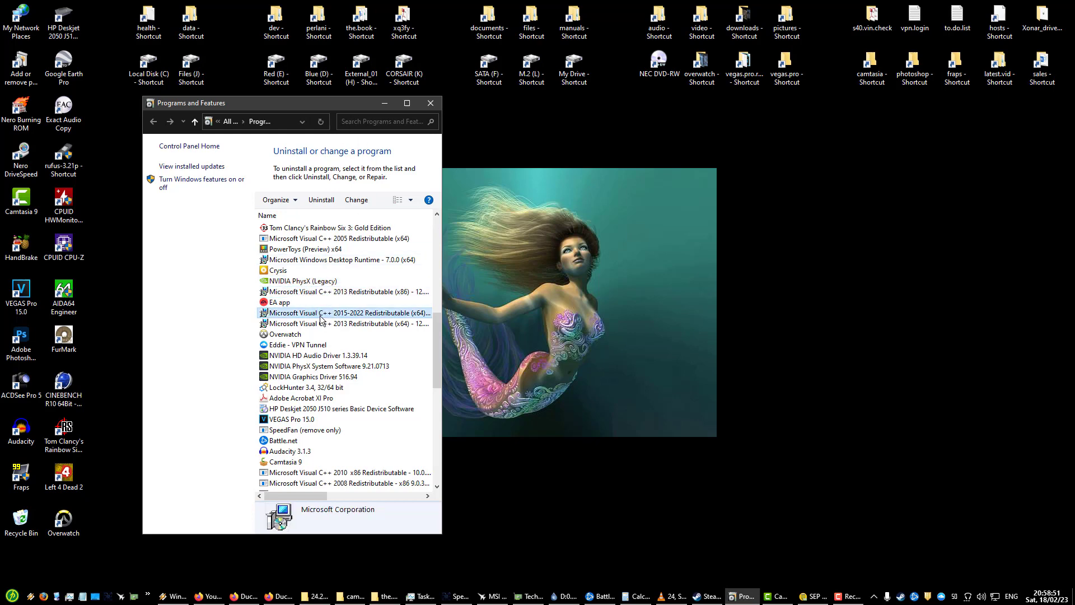
left_click(300, 345)
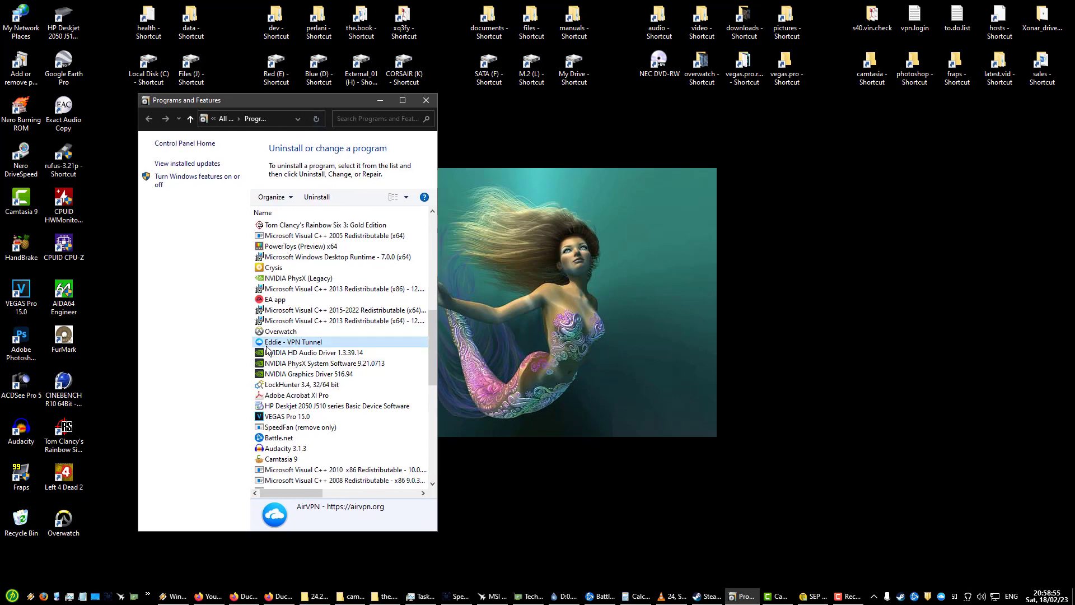
mouse_move(291, 345)
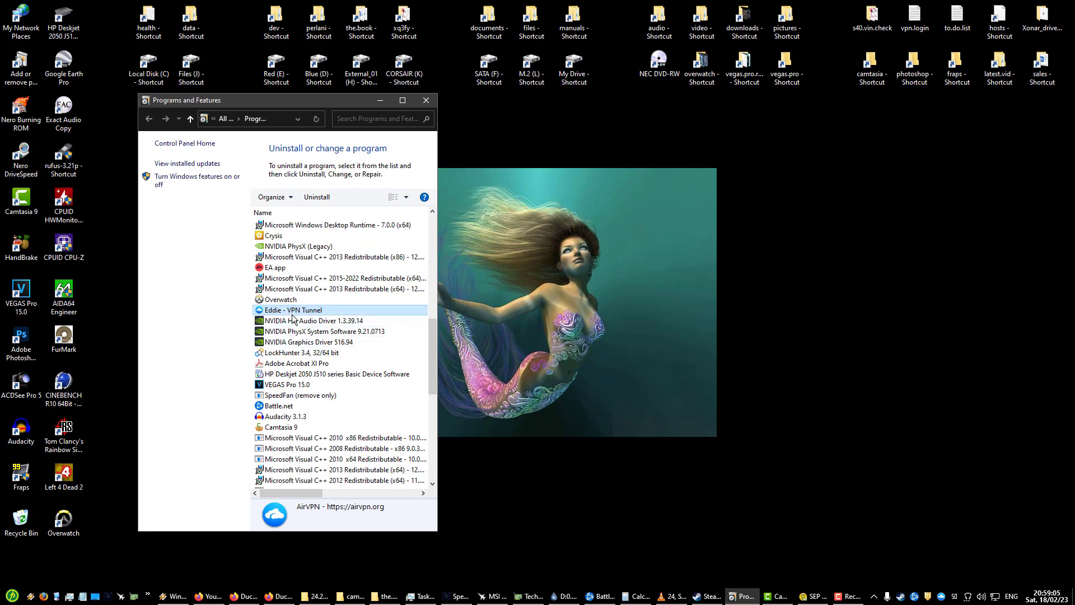
mouse_move(267, 319)
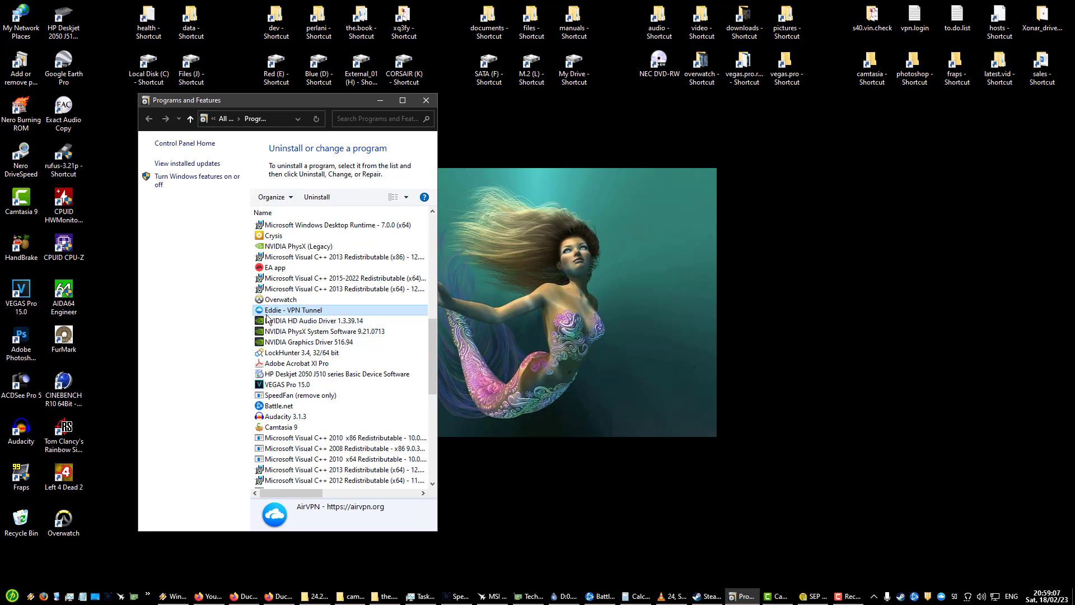
mouse_move(361, 313)
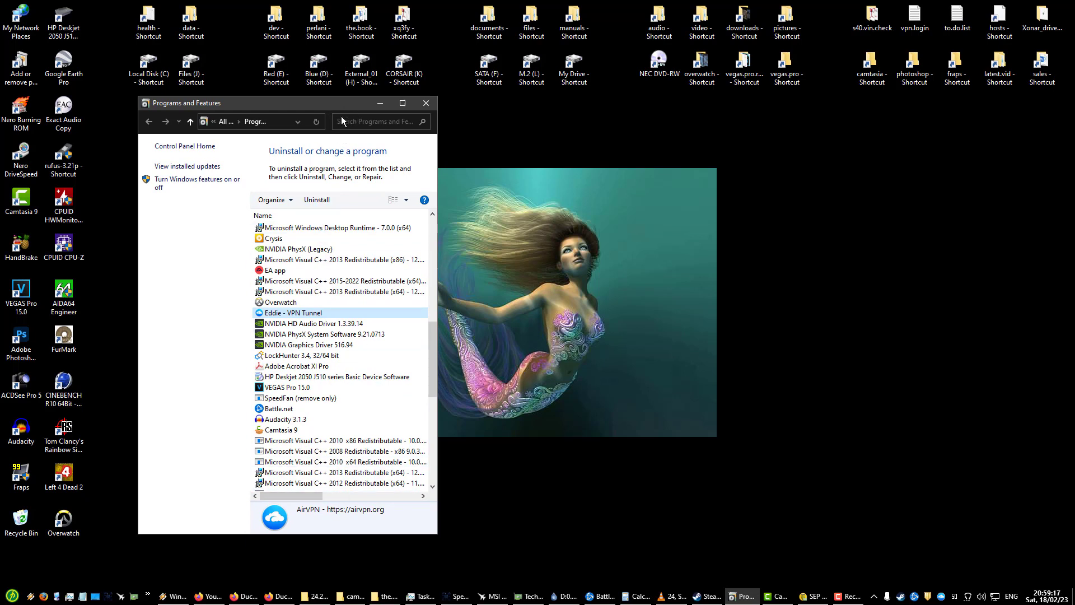
mouse_move(302, 319)
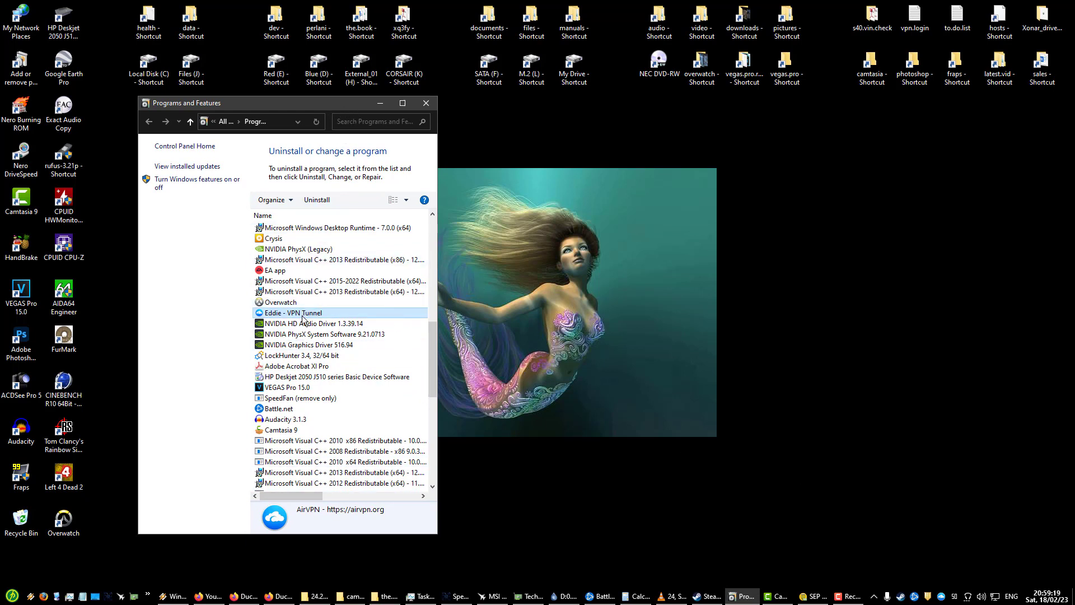
Step: Check NVIDIA HD Audio Driver and highlight LockHunter 3.4 from Crystal Rich Ltd
scroll("down", 3)
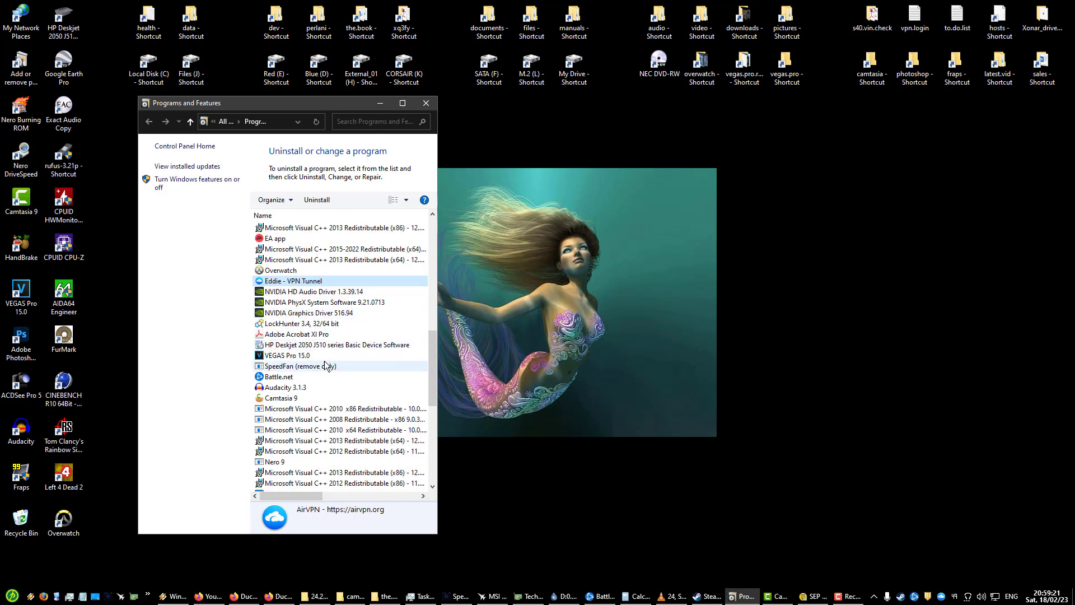
left_click(314, 292)
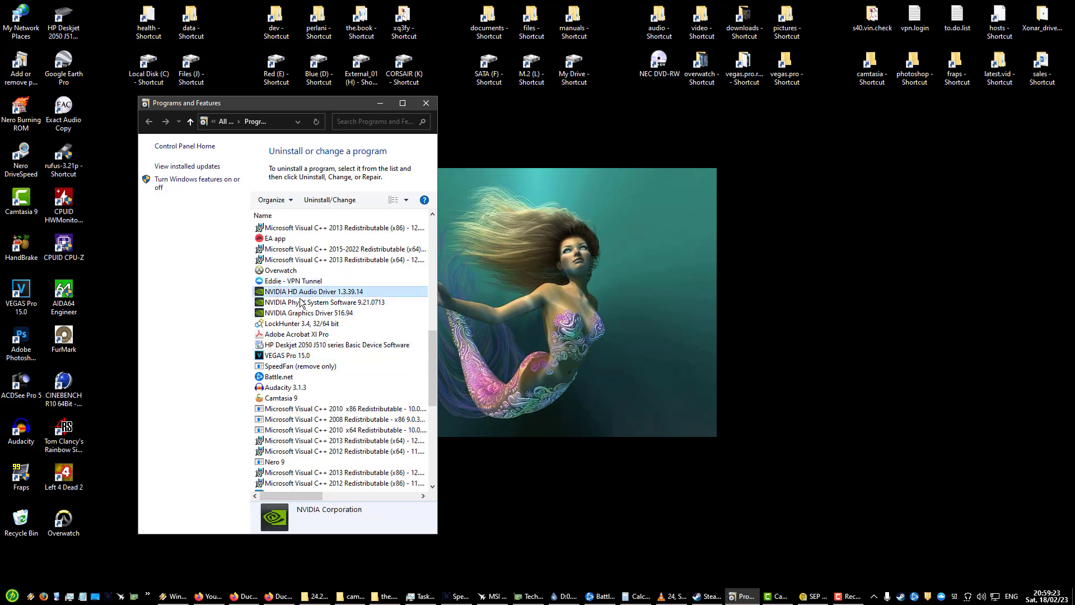
left_click(301, 323)
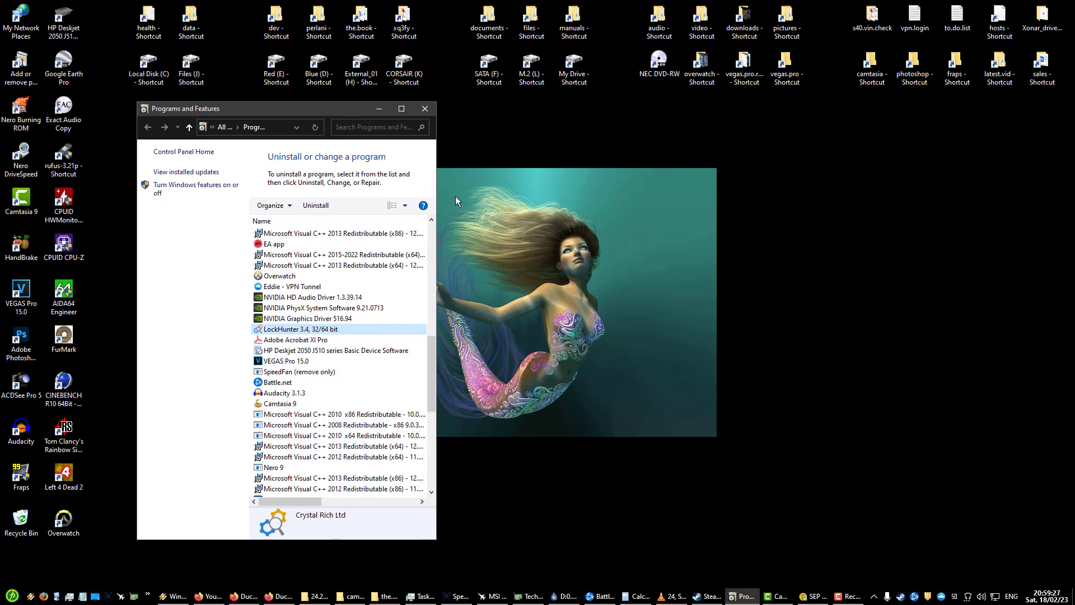
left_click(191, 14)
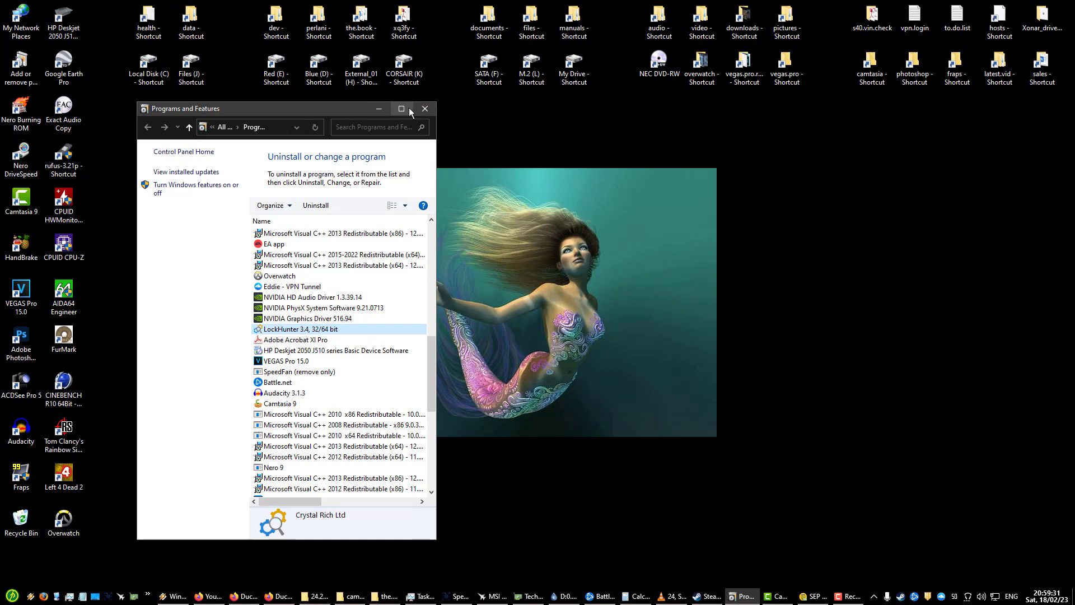
mouse_move(333, 99)
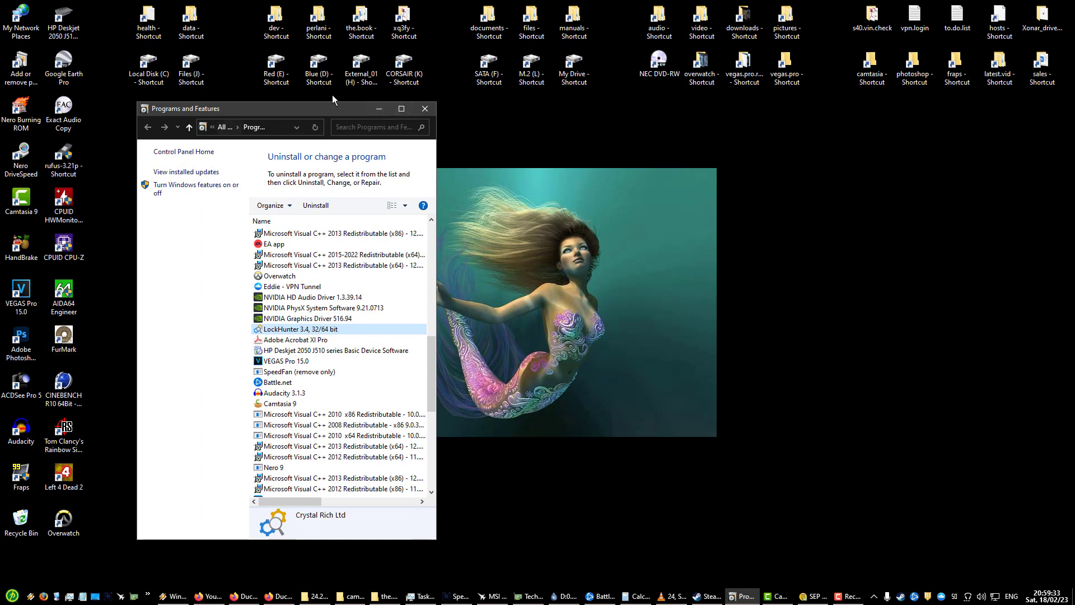
left_click(192, 17)
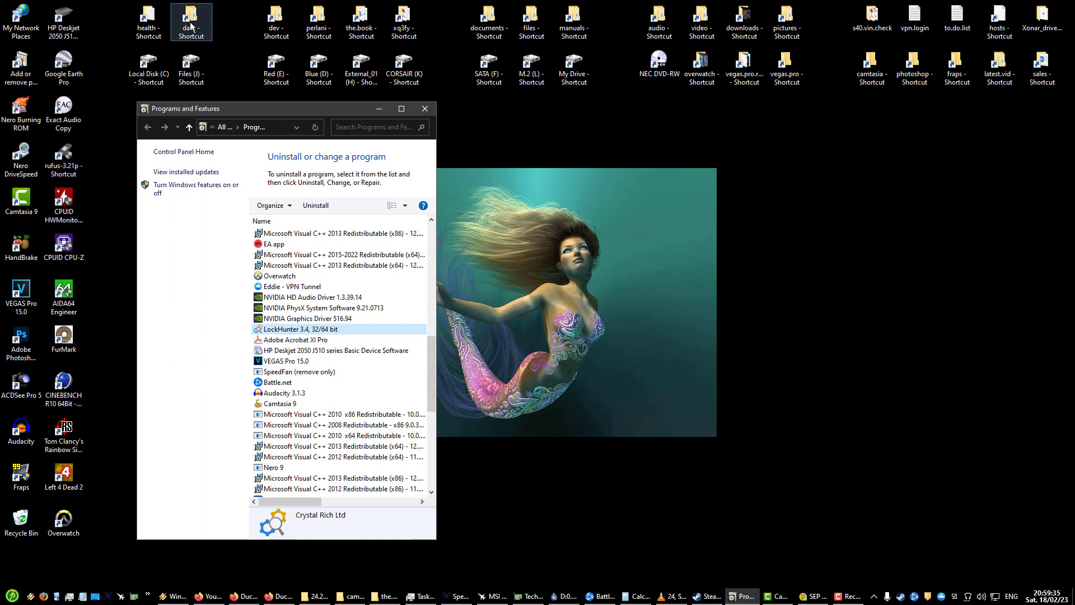
left_click(360, 20)
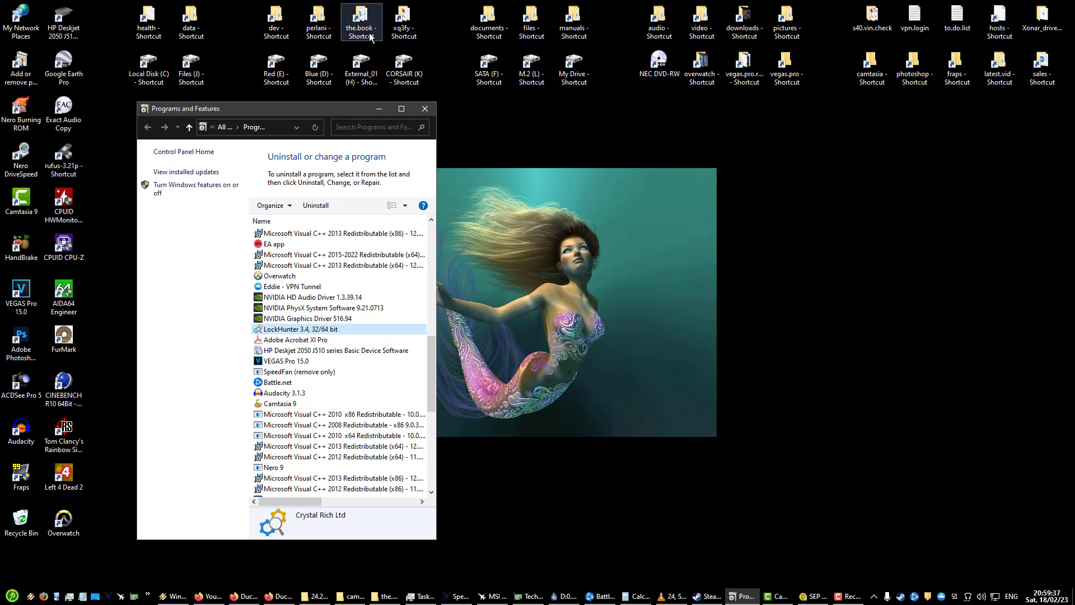
left_click(191, 20)
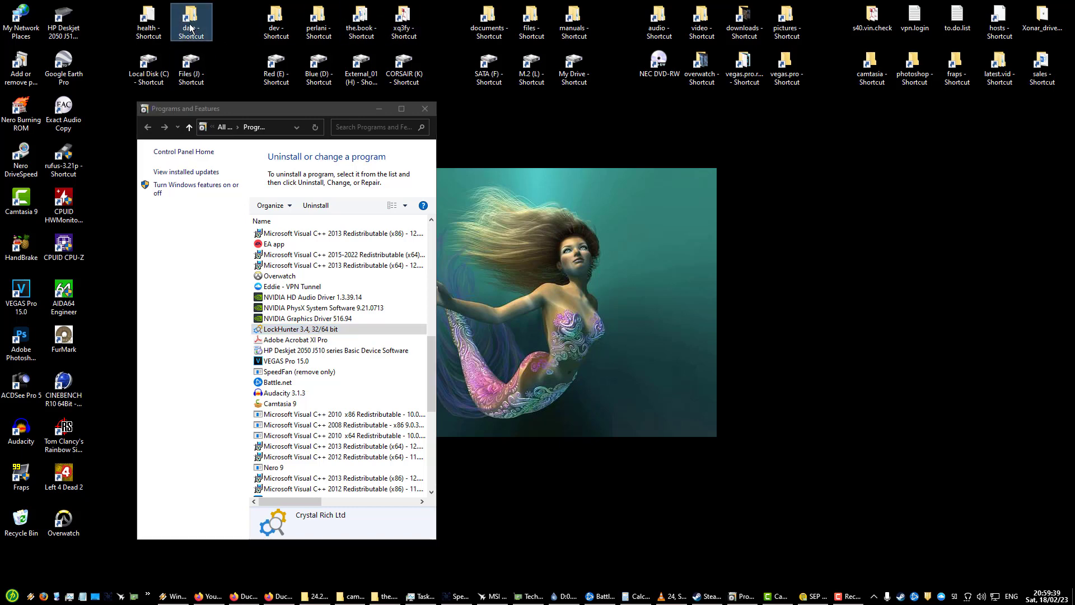
mouse_move(192, 23)
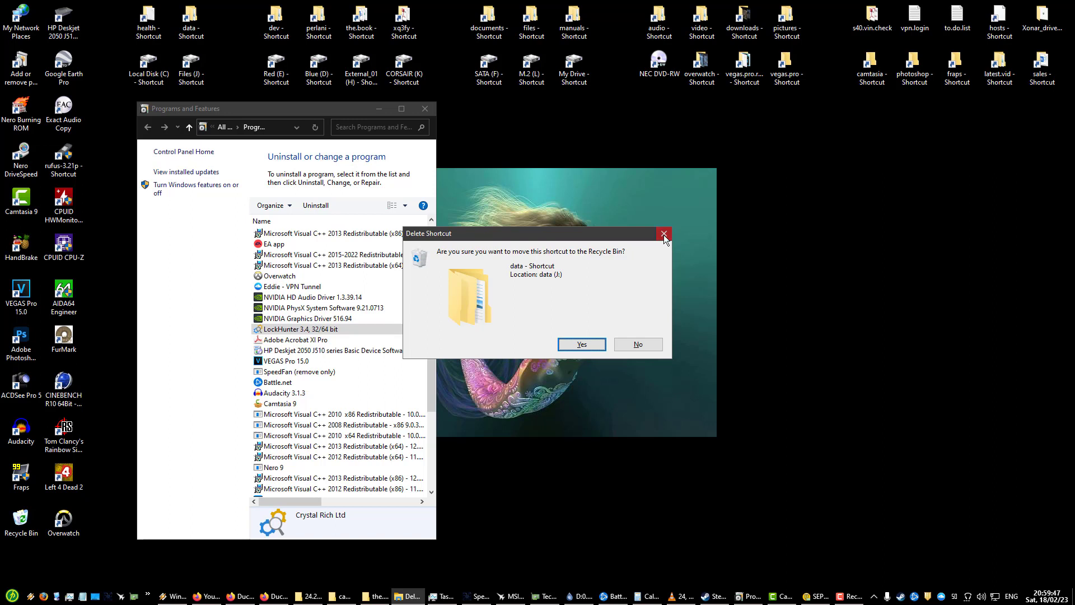
left_click(663, 233)
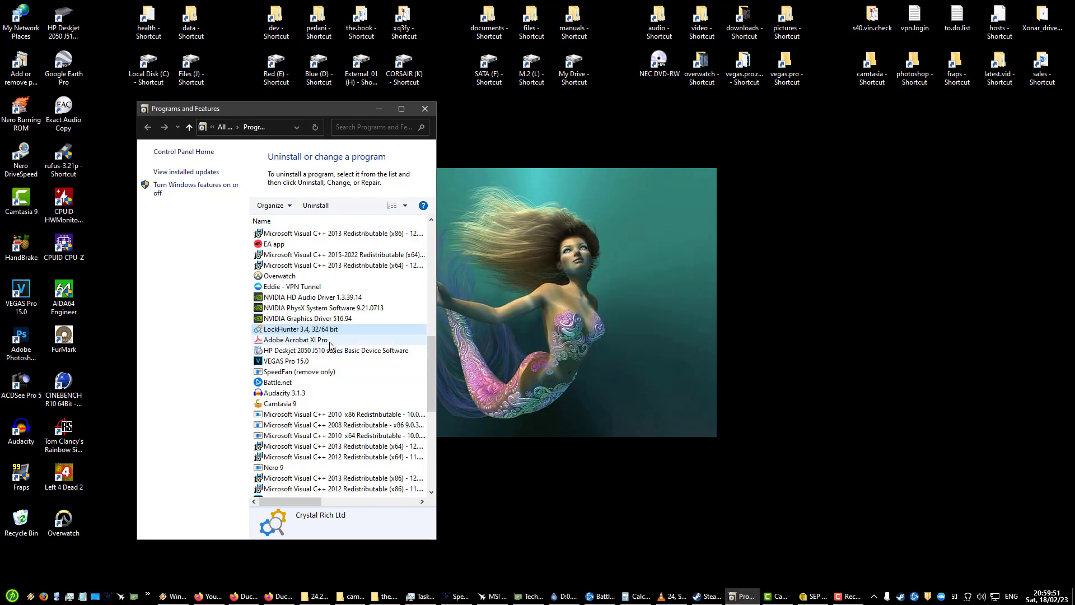
left_click(192, 16)
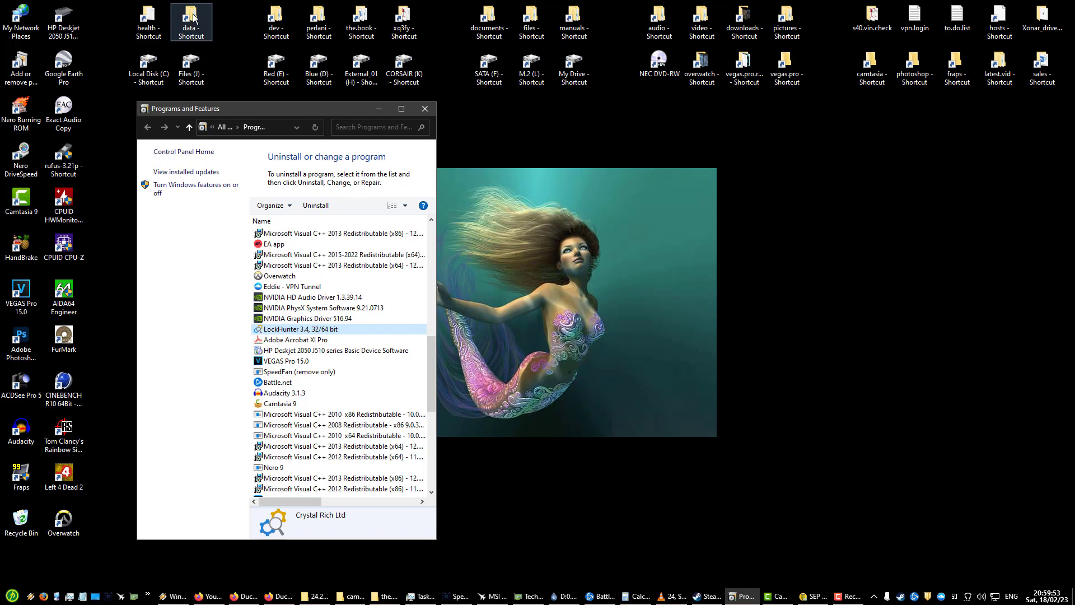
right_click(193, 15)
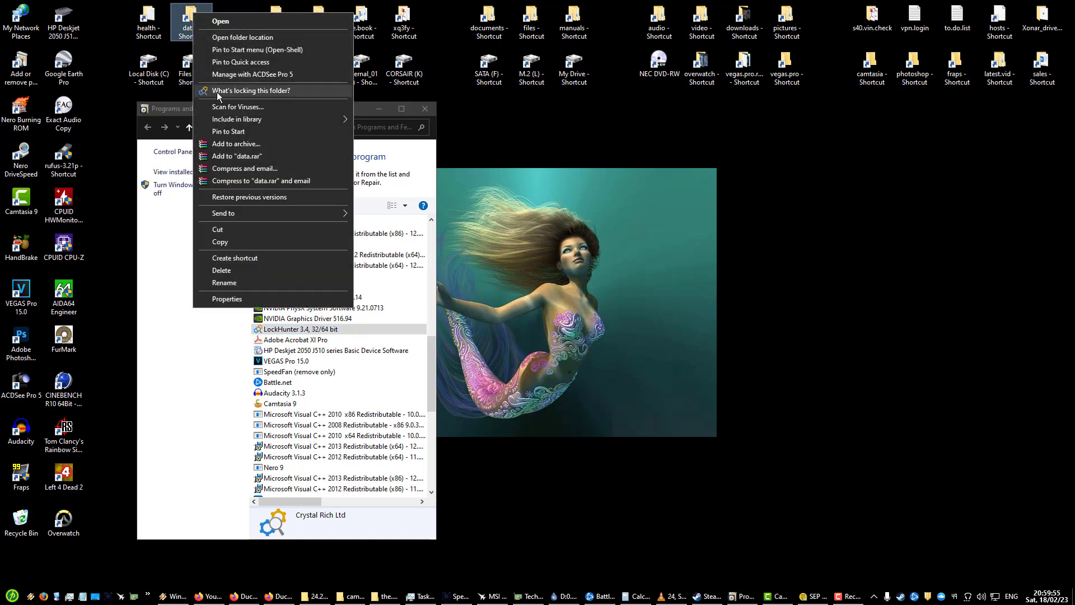
left_click(250, 89)
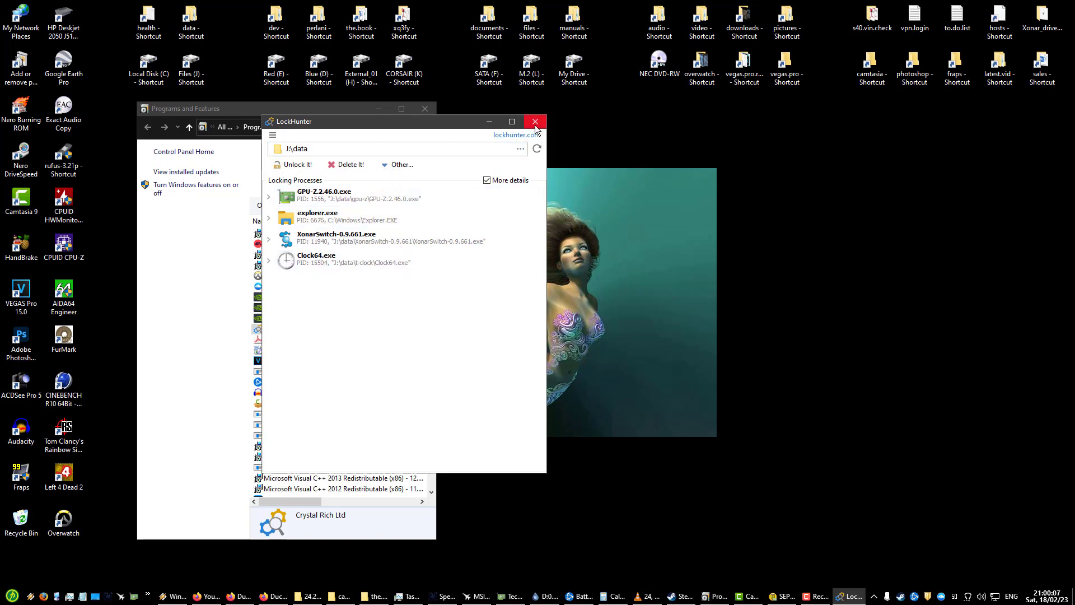
left_click(536, 121)
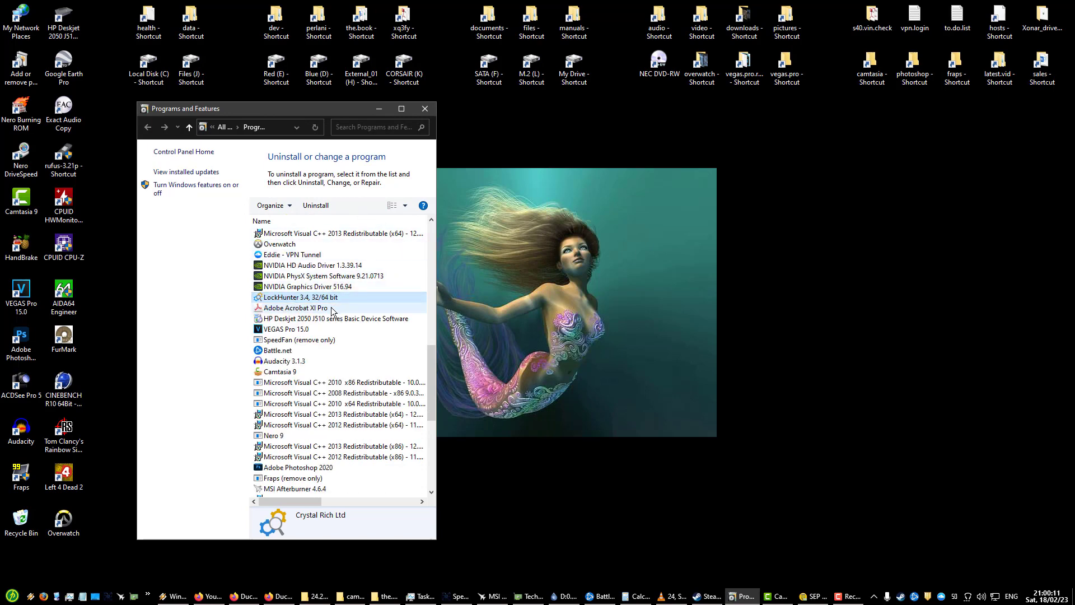
Step: Check VEGAS Pro 15.0, SpeedFan, Audacity 3.1.3 and Nero 9, then launch Nero Burning ROM
left_click(307, 307)
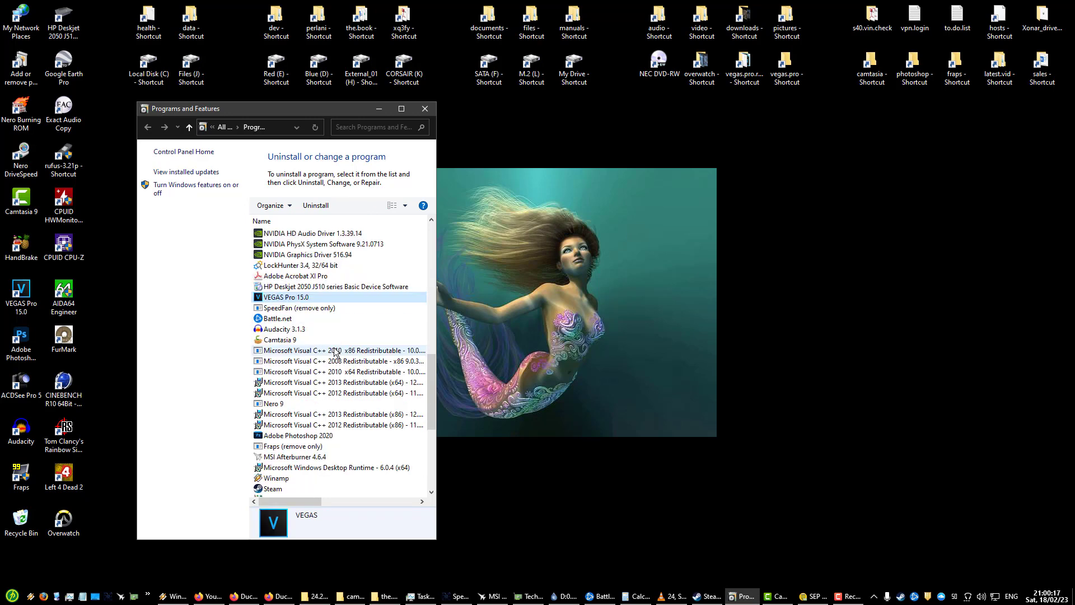
left_click(299, 307)
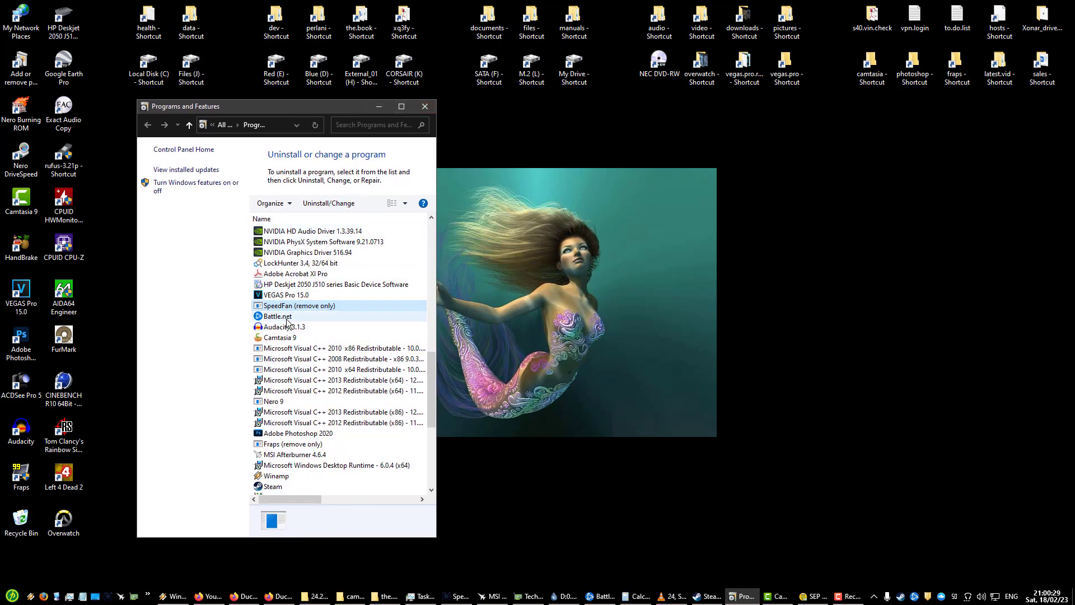
left_click(284, 327)
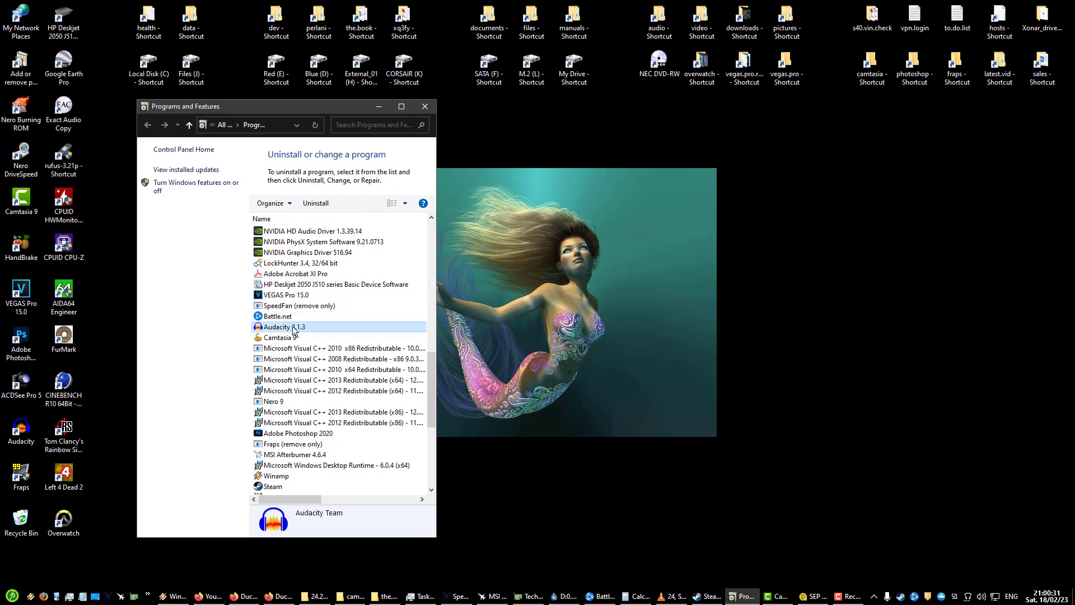
left_click(280, 337)
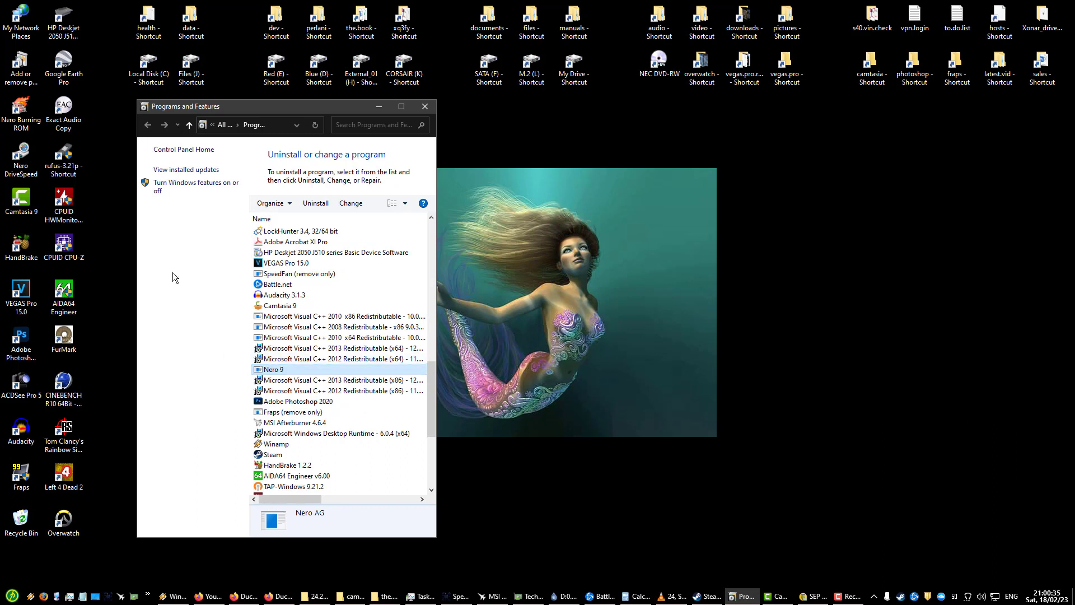
left_click(20, 158)
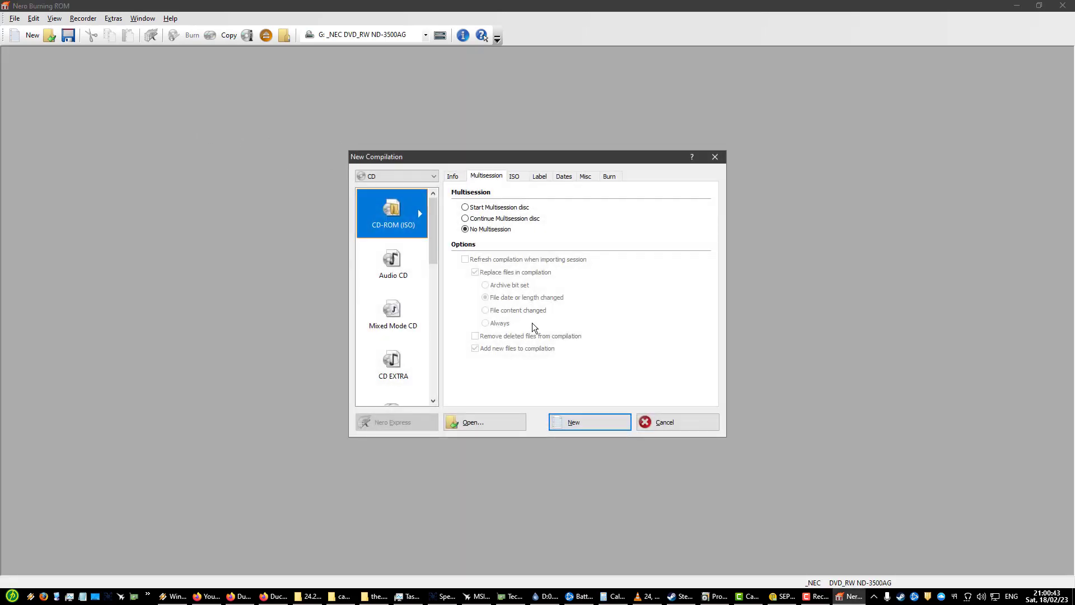
Step: Create an empty CD-ROM (ISO) compilation, then quit Nero Burning ROM
left_click(590, 421)
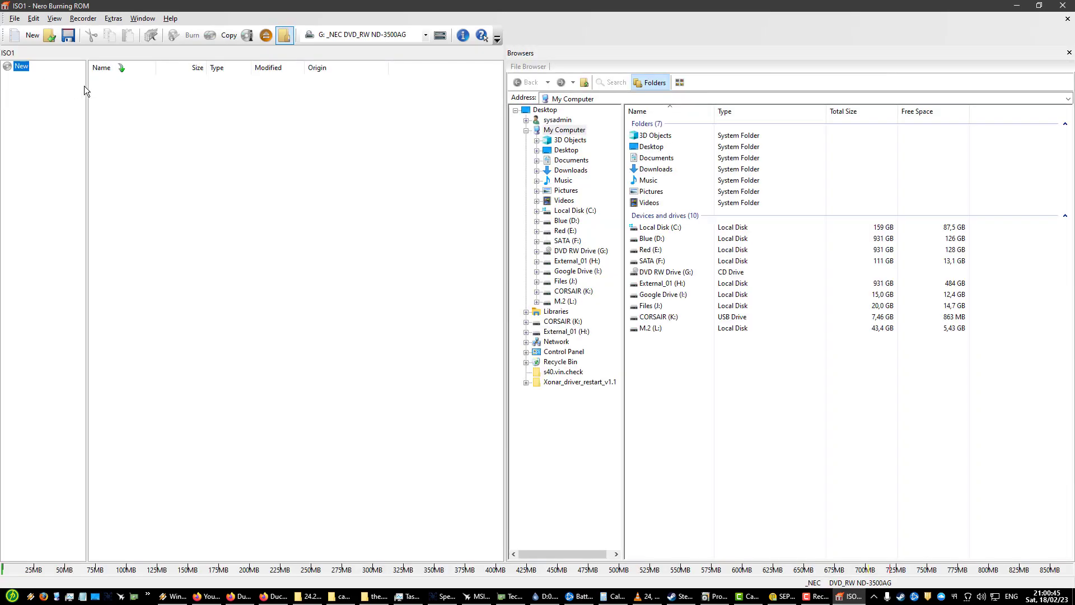
left_click(79, 18)
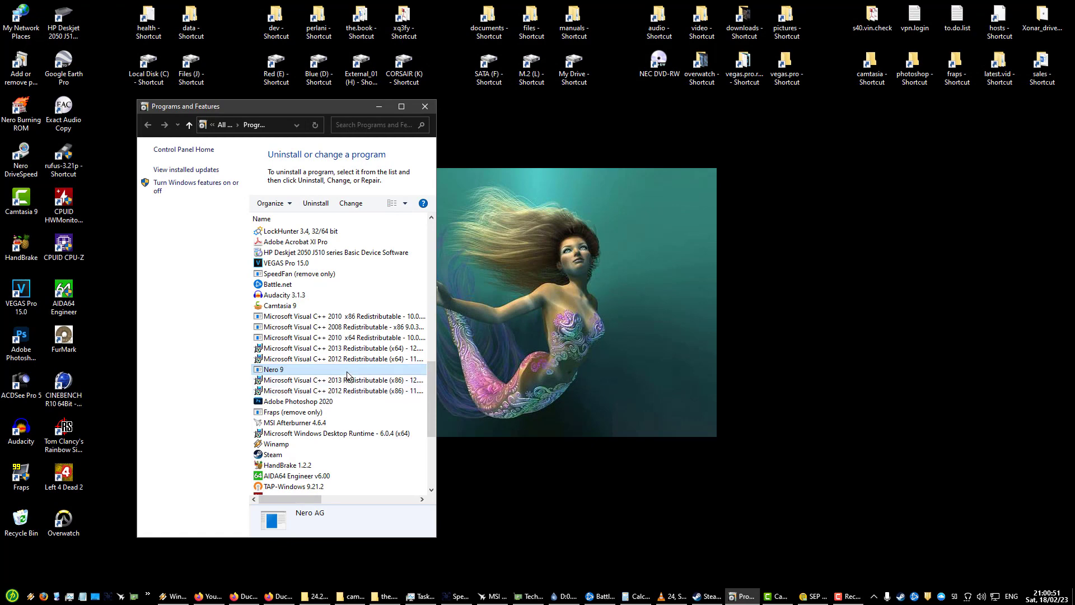
scroll("down", 3)
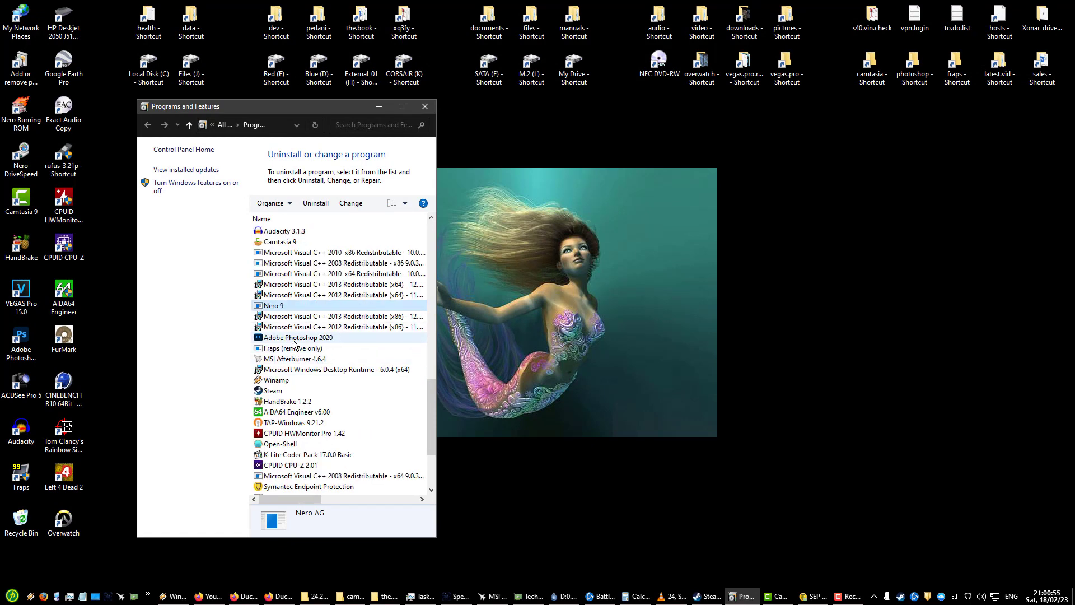
left_click(294, 348)
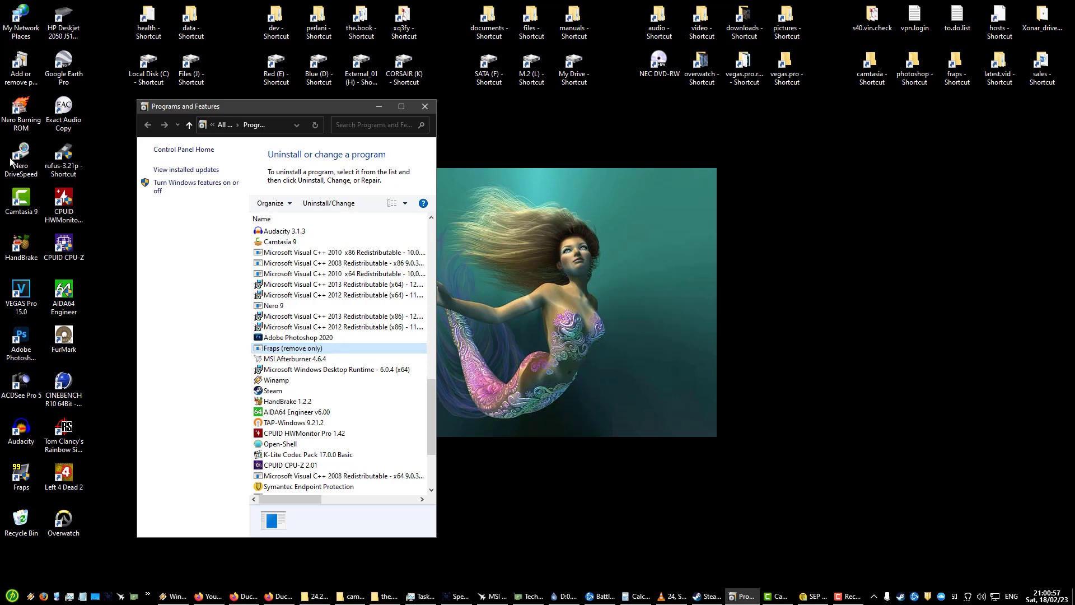
left_click(21, 475)
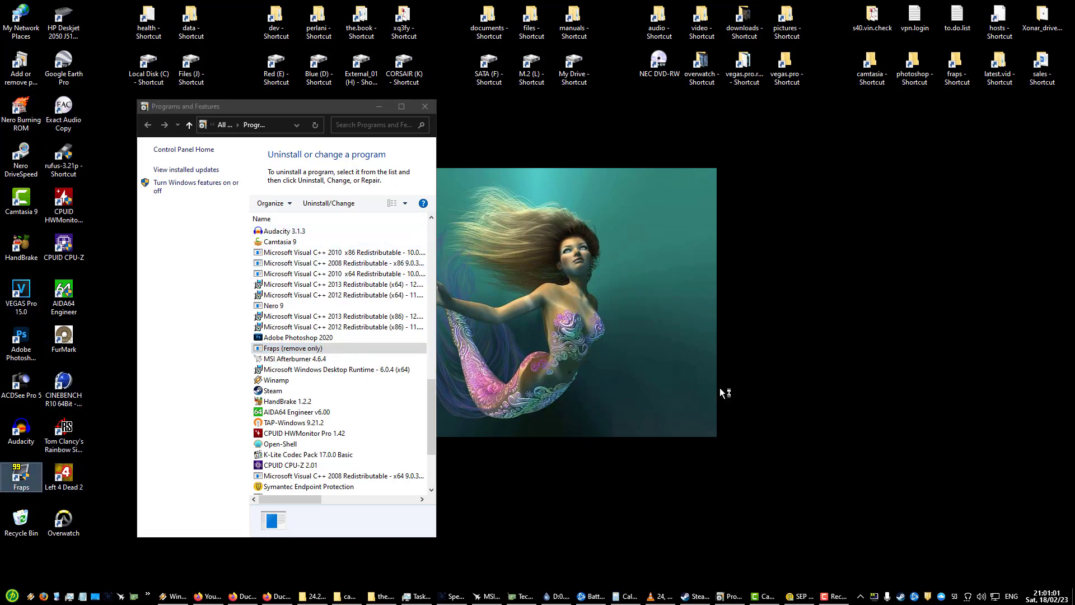
double_click(21, 471)
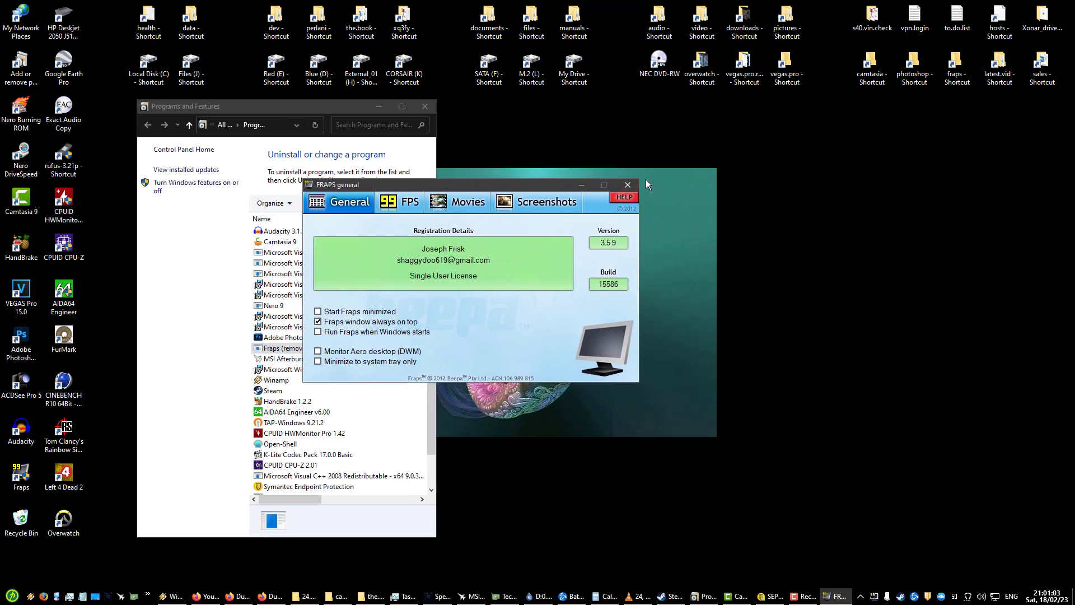
left_click(628, 185)
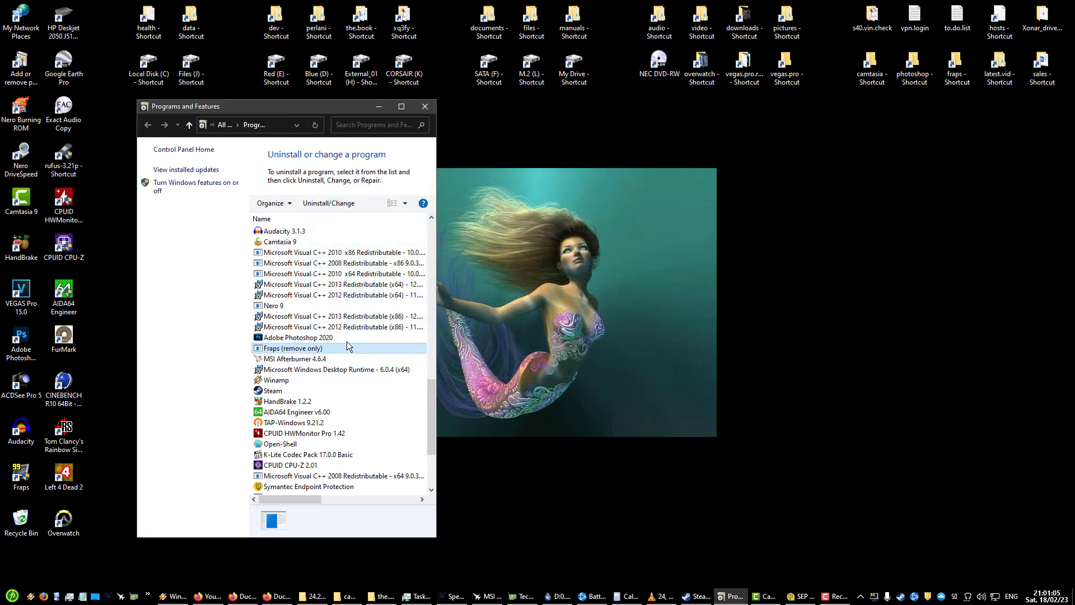
scroll("down", 3)
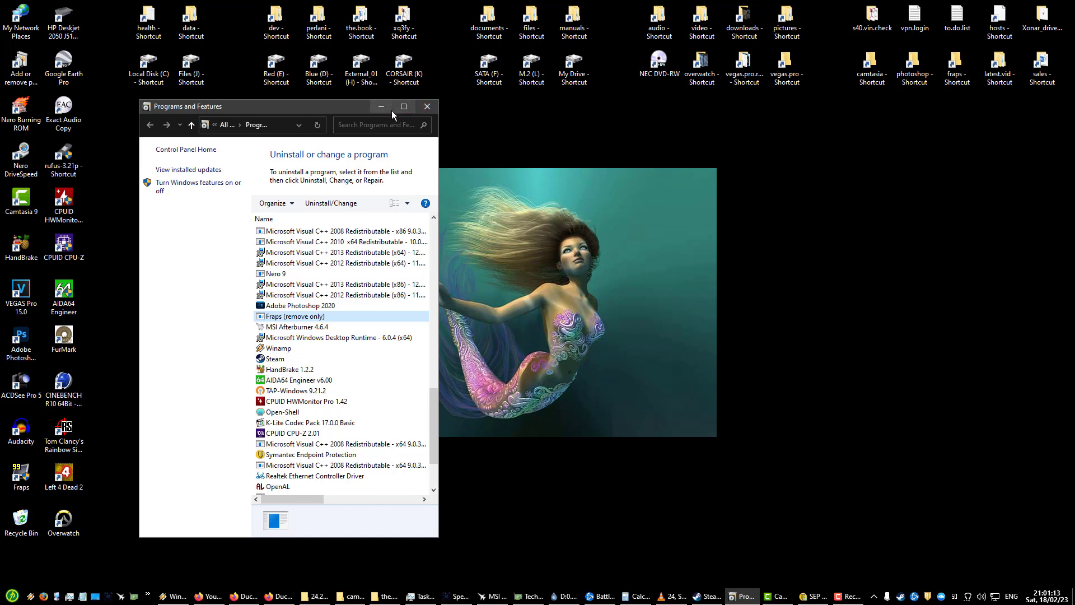
left_click(297, 327)
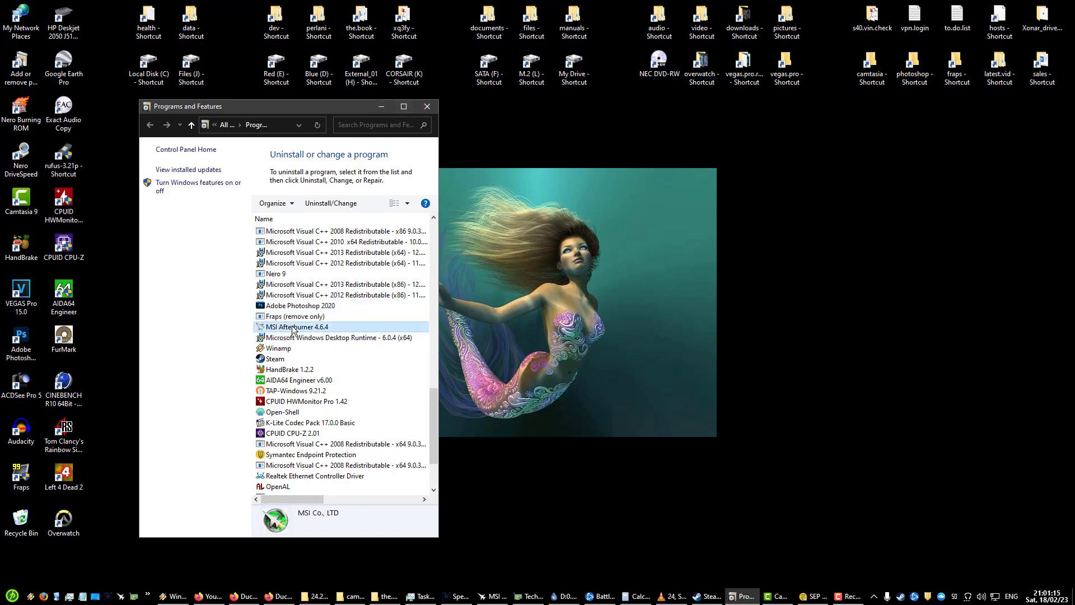
mouse_move(320, 333)
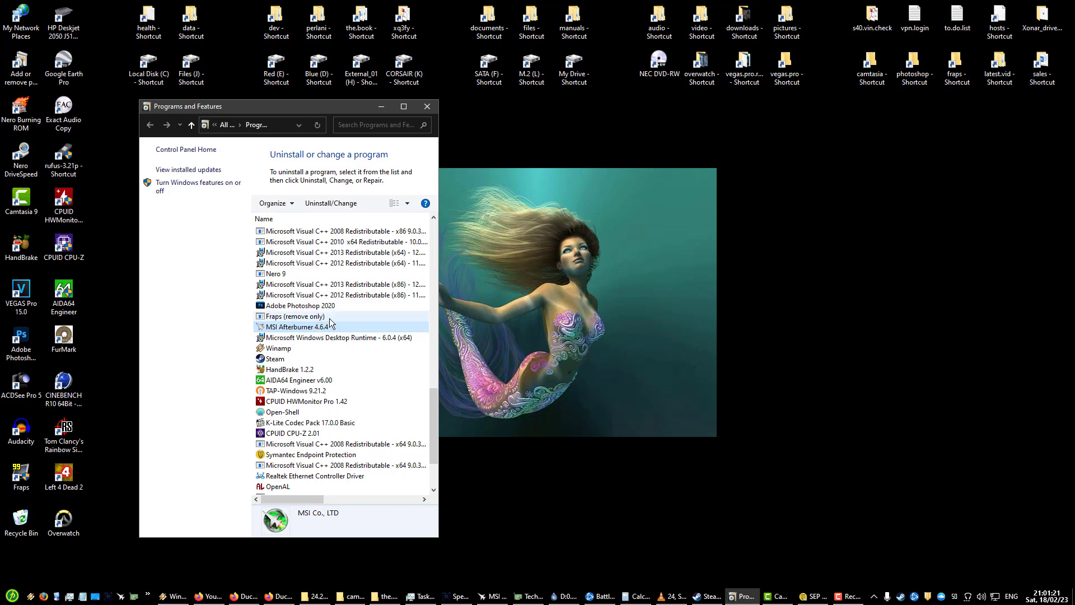
left_click(278, 347)
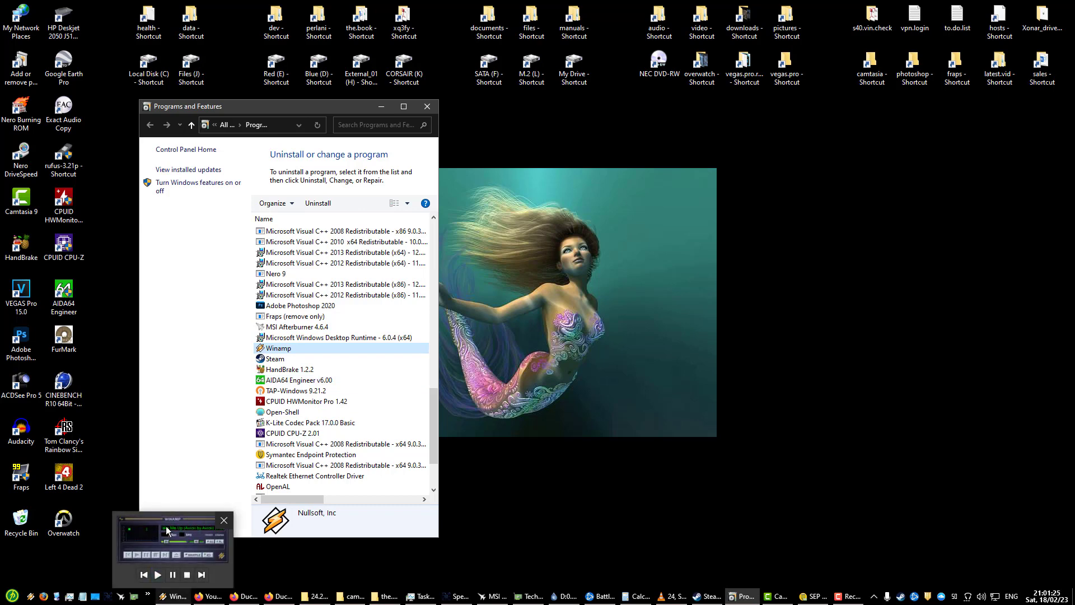
mouse_move(223, 521)
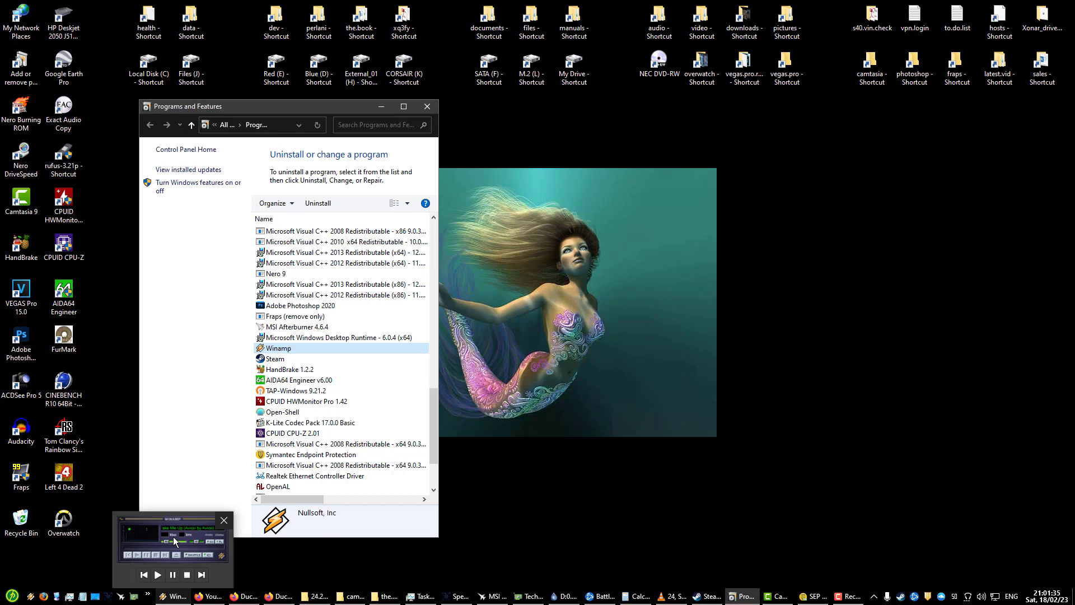
left_click(223, 520)
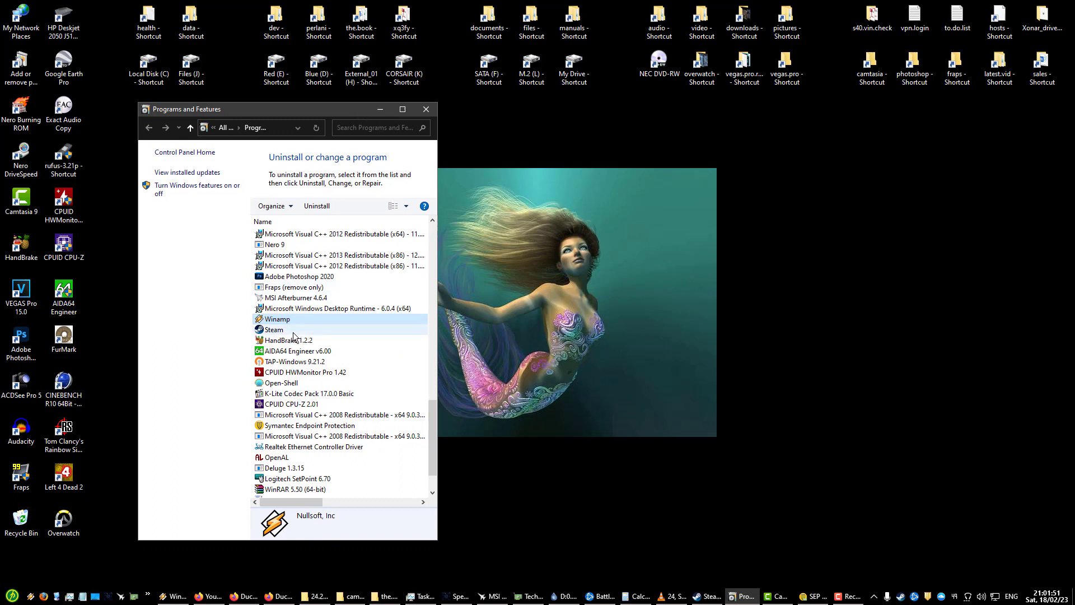
left_click(298, 351)
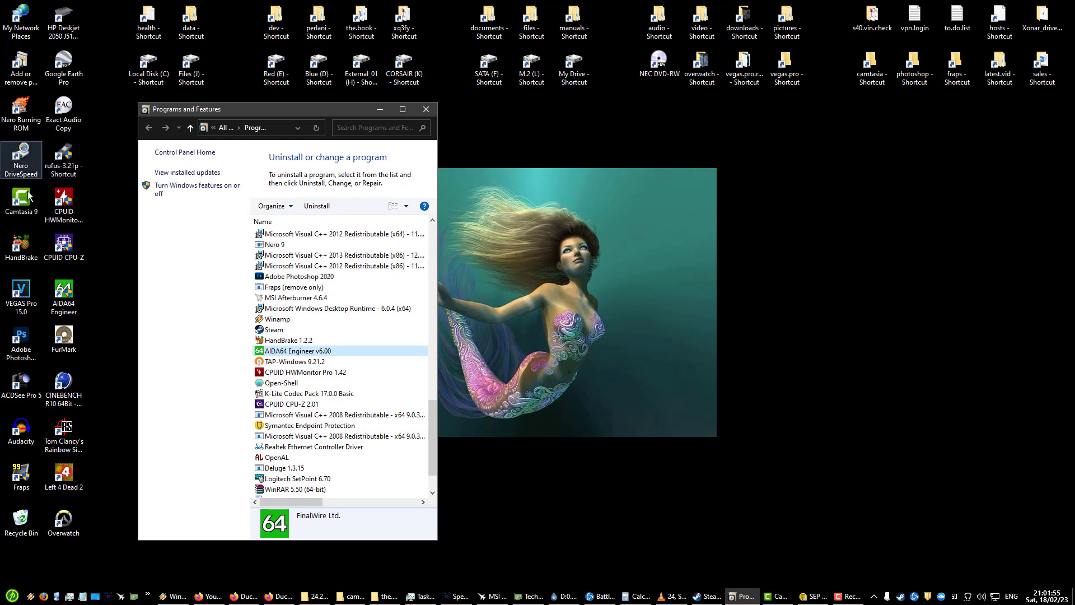
left_click(63, 291)
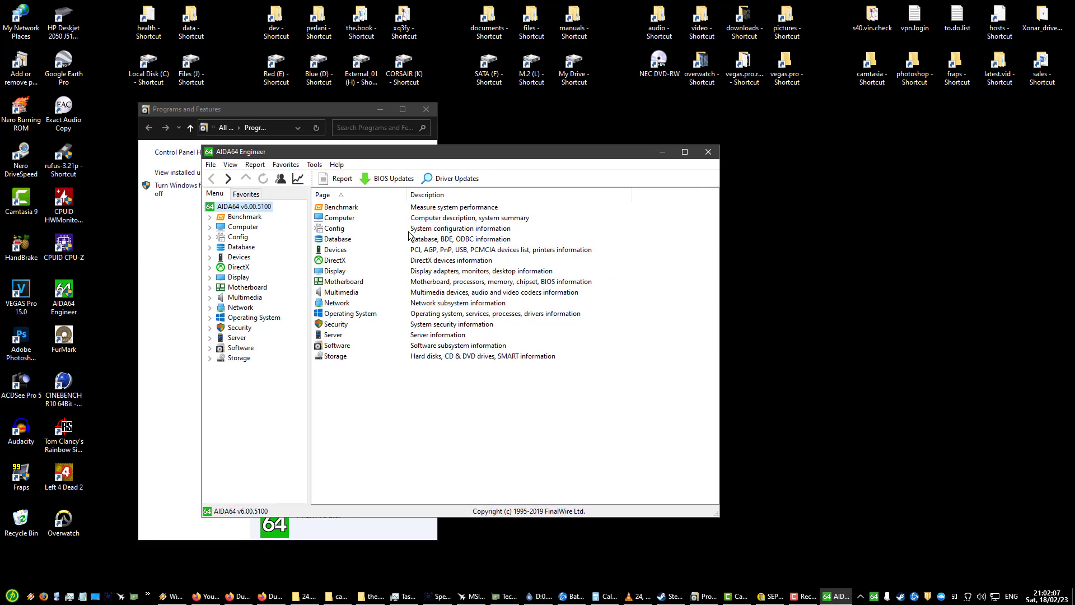
left_click(708, 152)
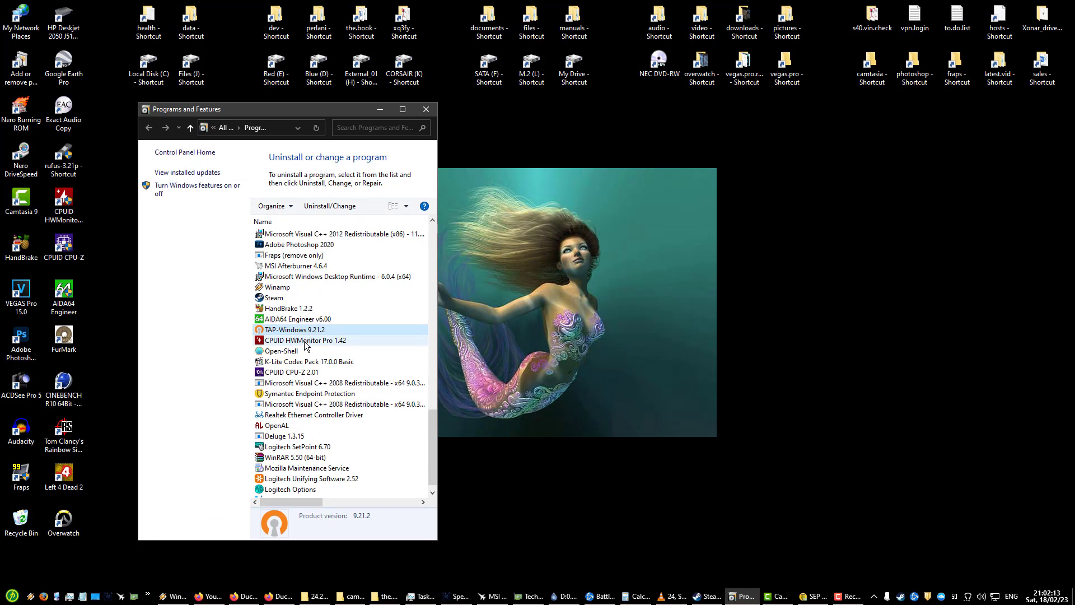
left_click(304, 341)
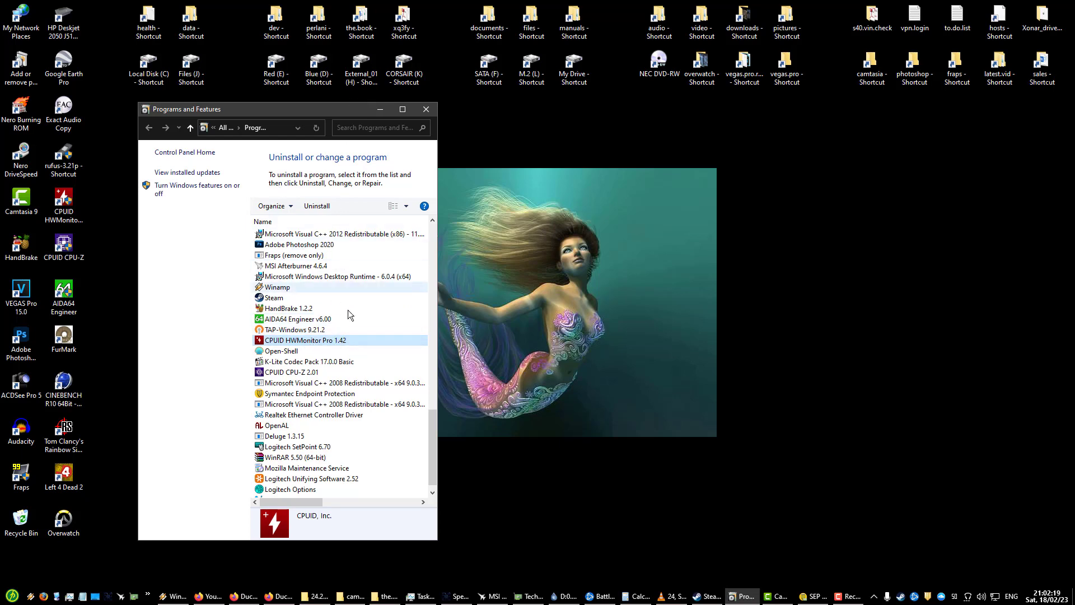
left_click(309, 361)
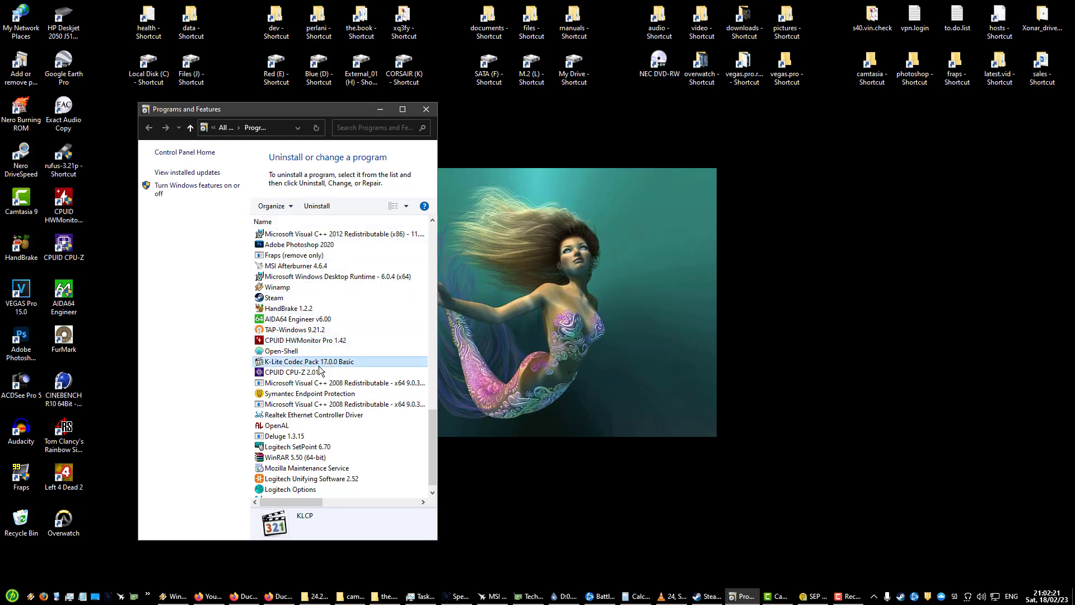
scroll("down", 3)
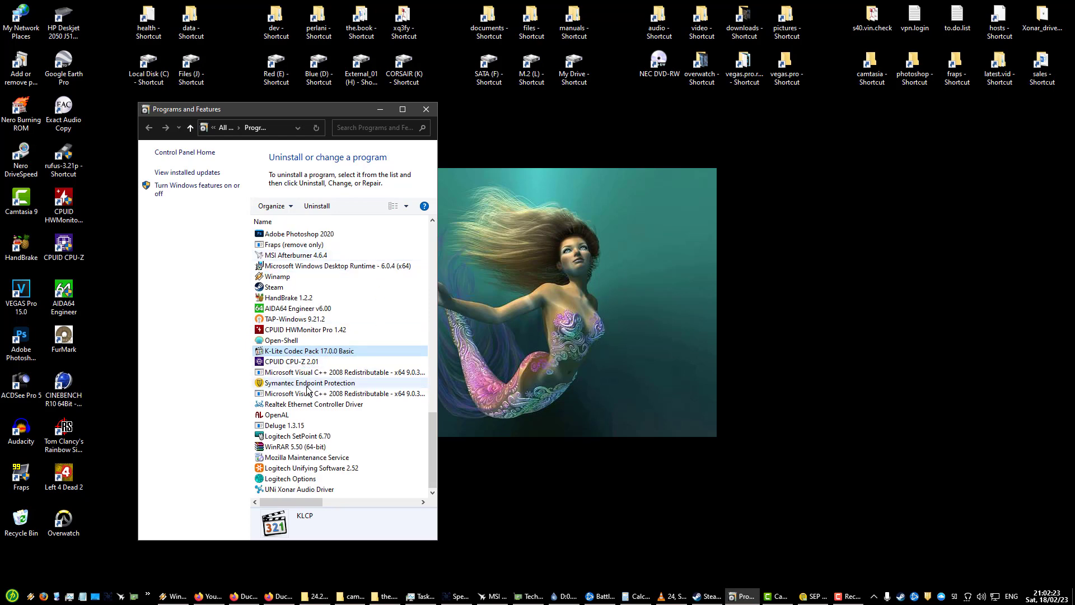
left_click(309, 383)
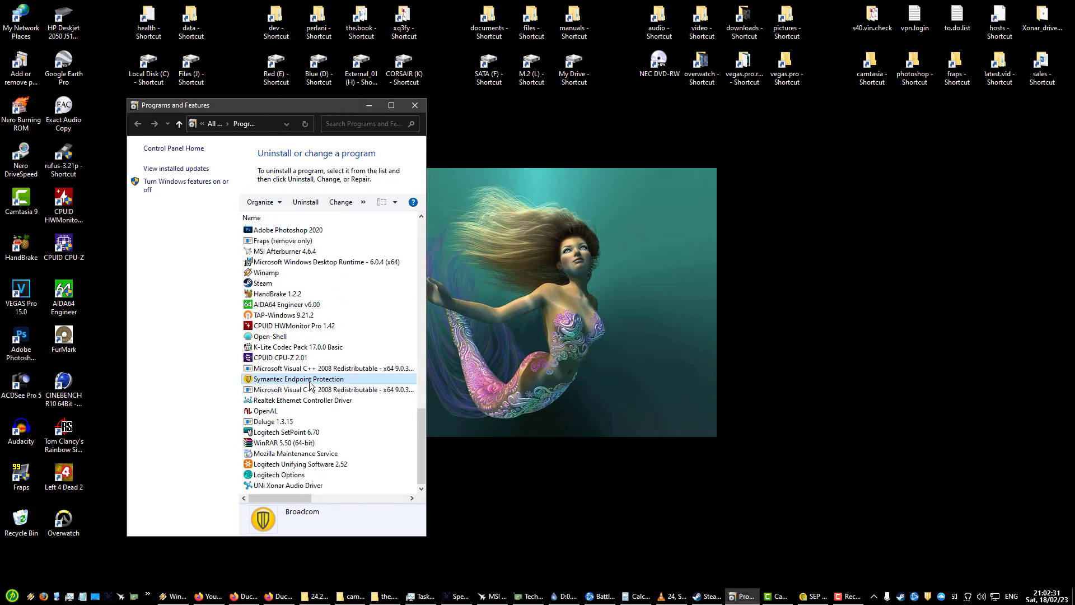
mouse_move(258, 382)
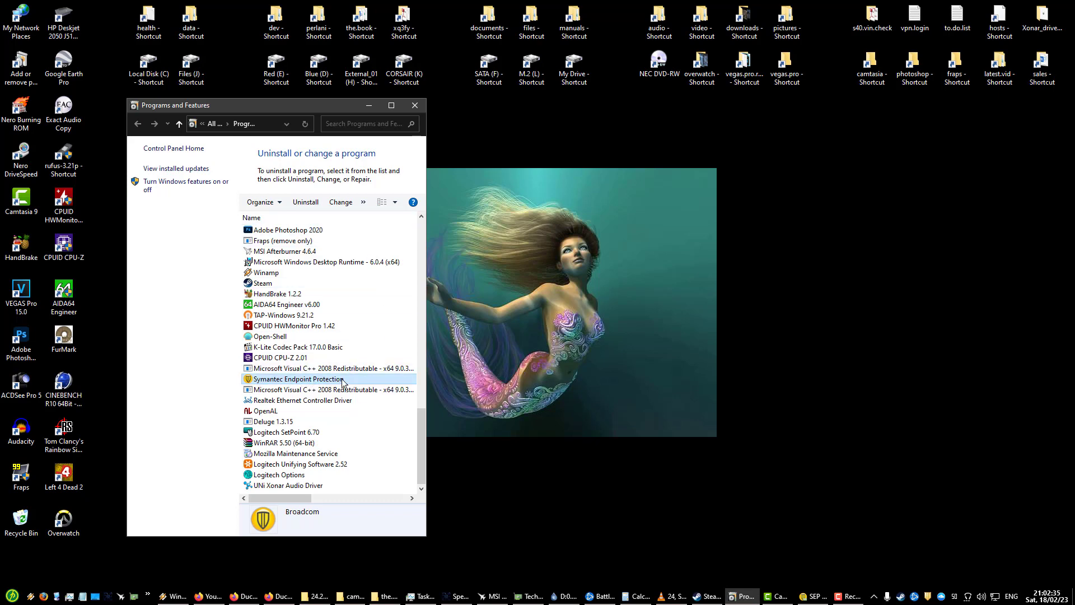
double_click(298, 379)
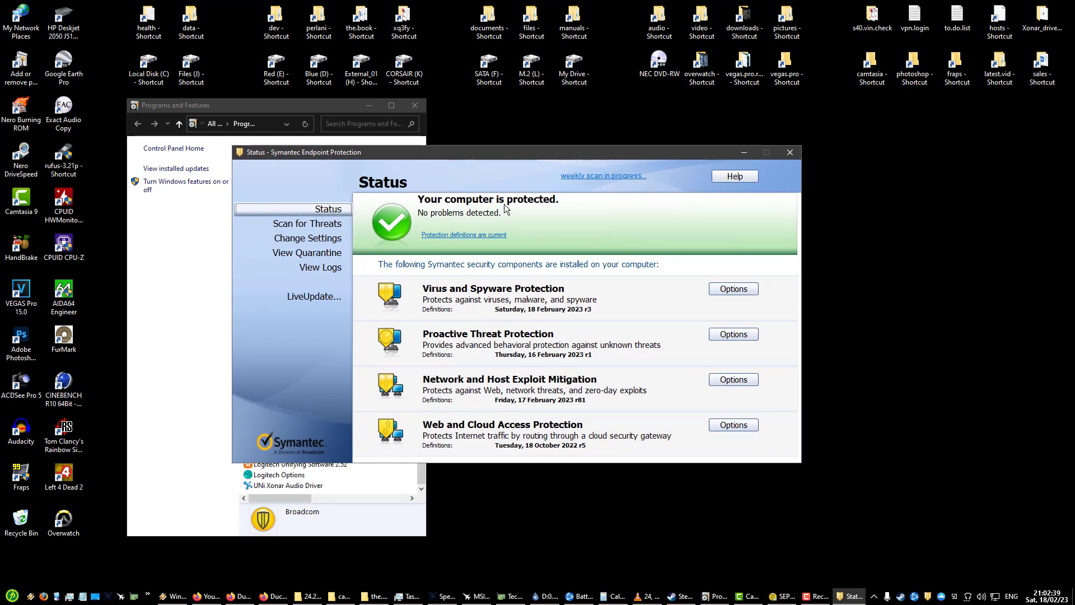
mouse_move(574, 217)
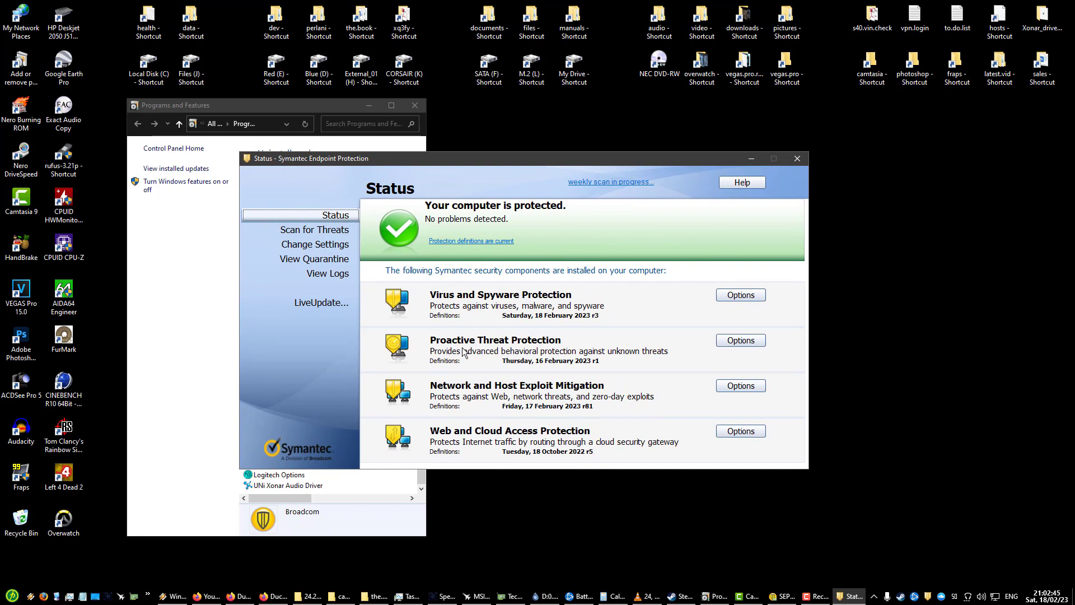
mouse_move(560, 393)
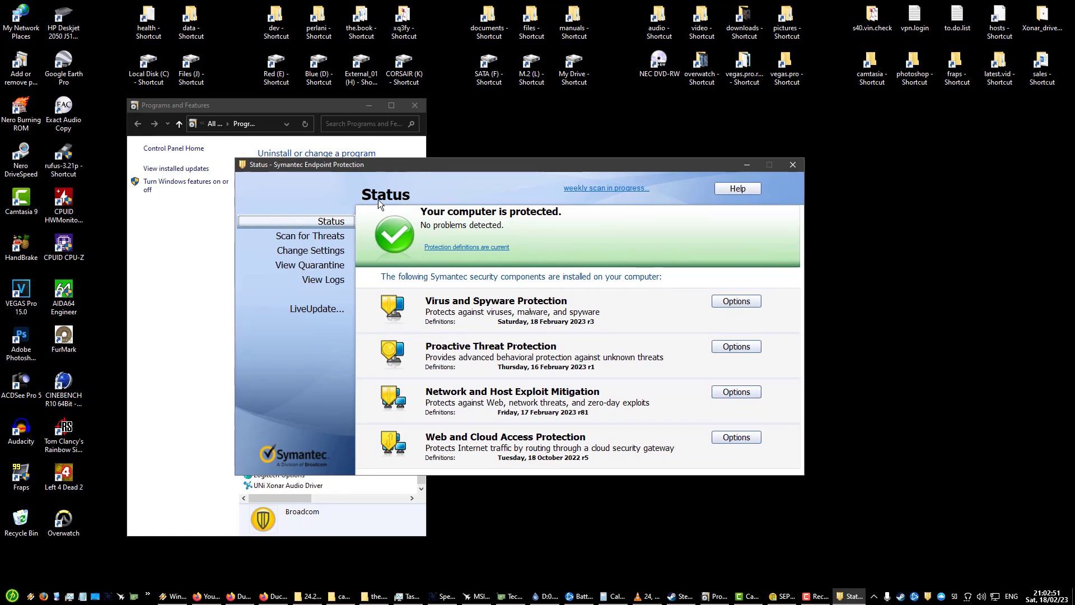
mouse_move(453, 170)
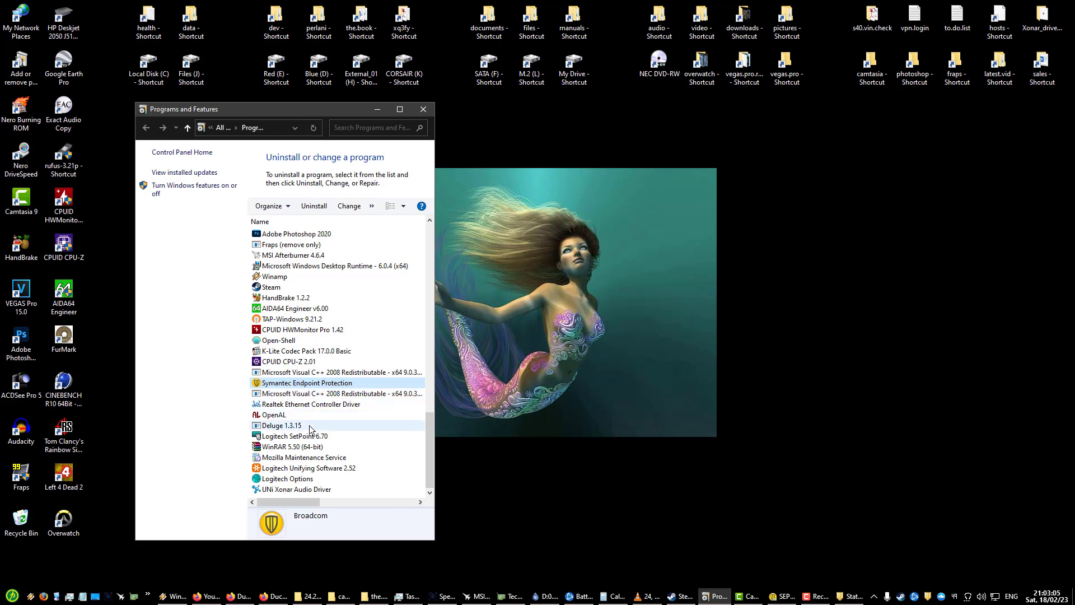
Step: Check the OpenAL, Deluge 1.3.15 and WinRAR 5.50 entries in the programs list
left_click(273, 414)
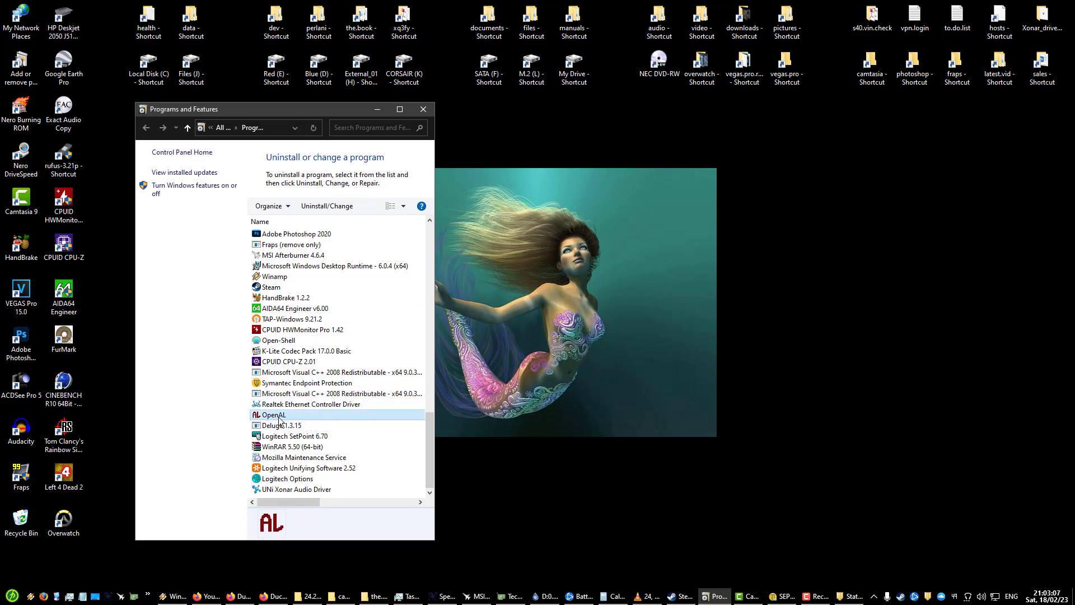
left_click(282, 425)
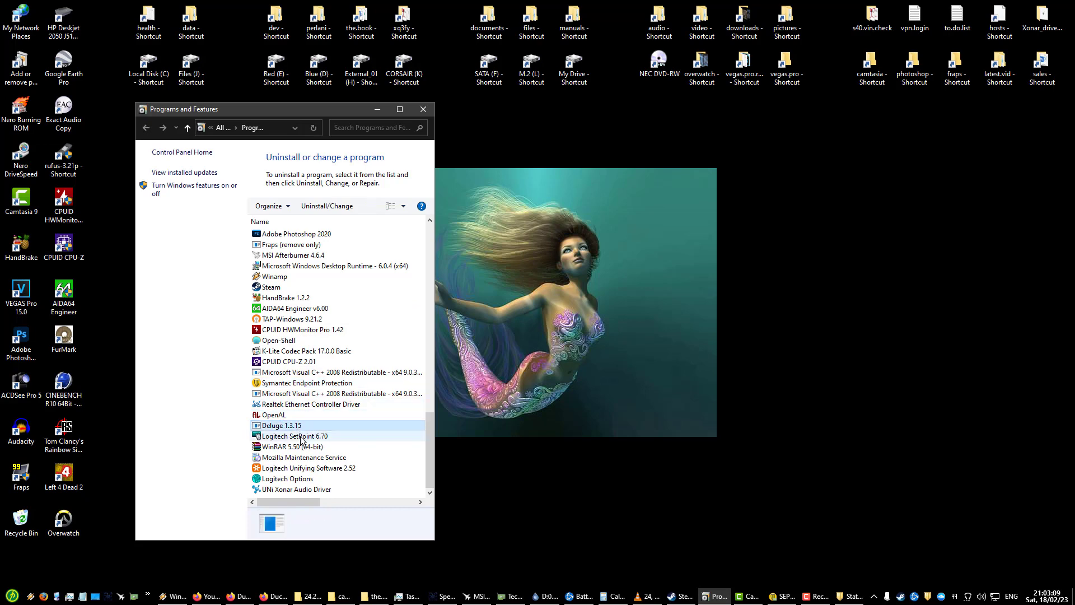
left_click(292, 445)
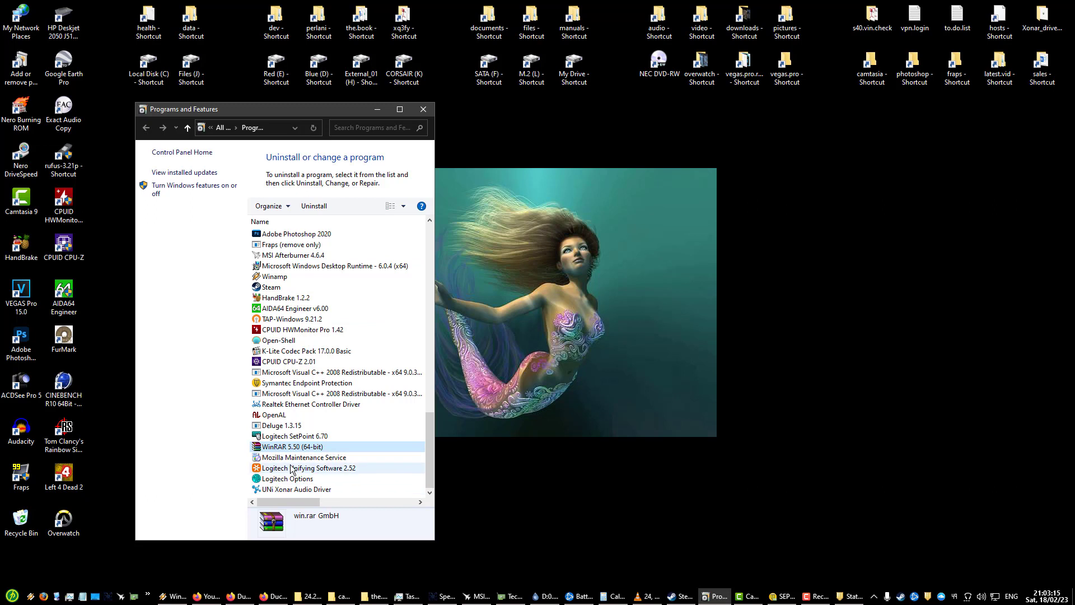
left_click(297, 489)
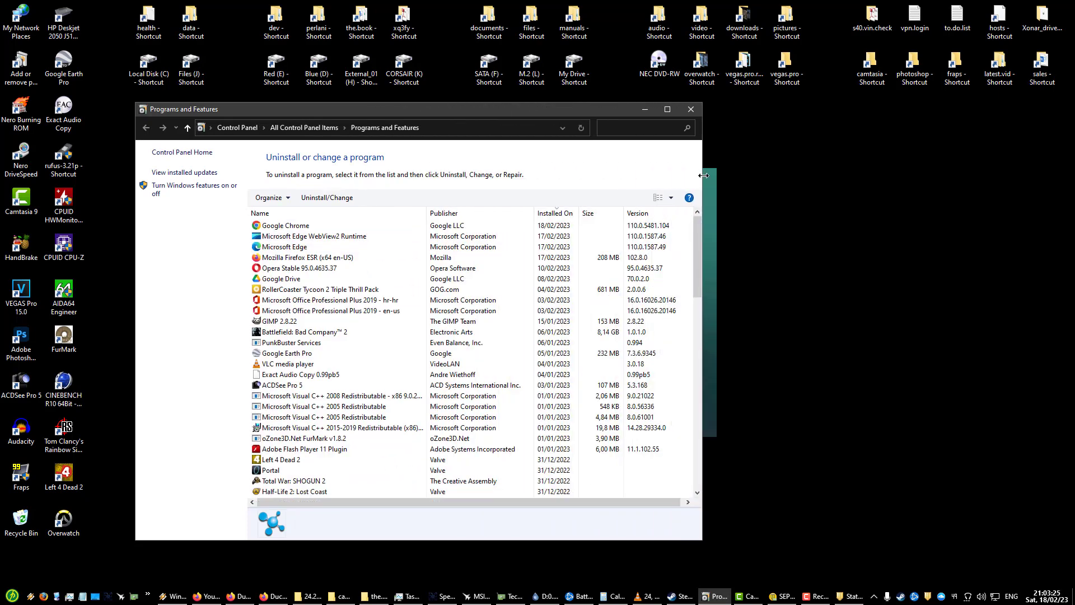
Step: Centre the enlarged Programs and Features window on screen, then close it to the desktop
left_click_drag(417, 109, 598, 101)
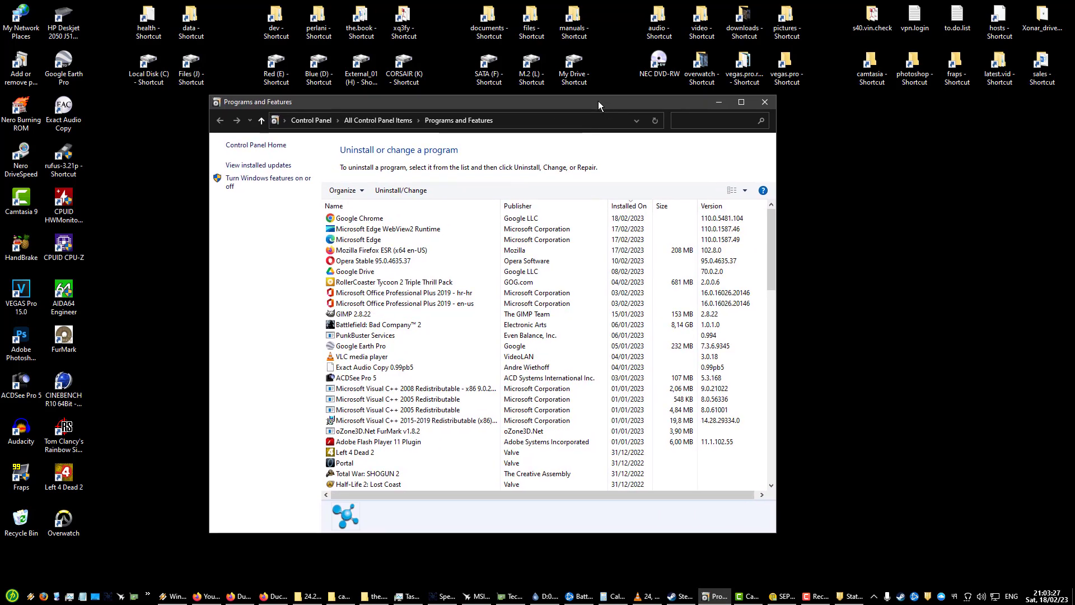
mouse_move(278, 184)
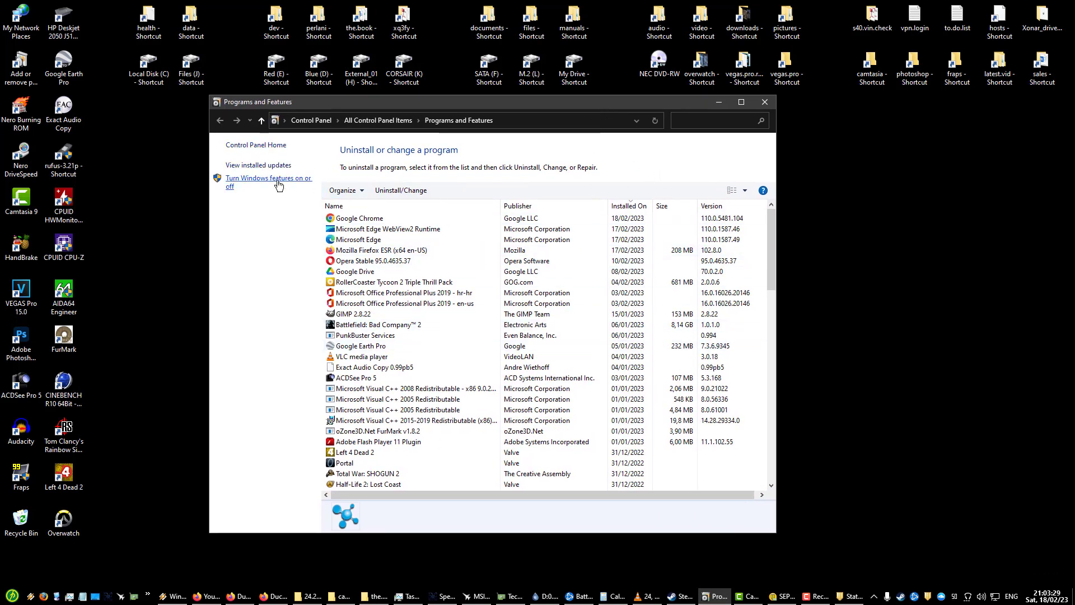
left_click(764, 102)
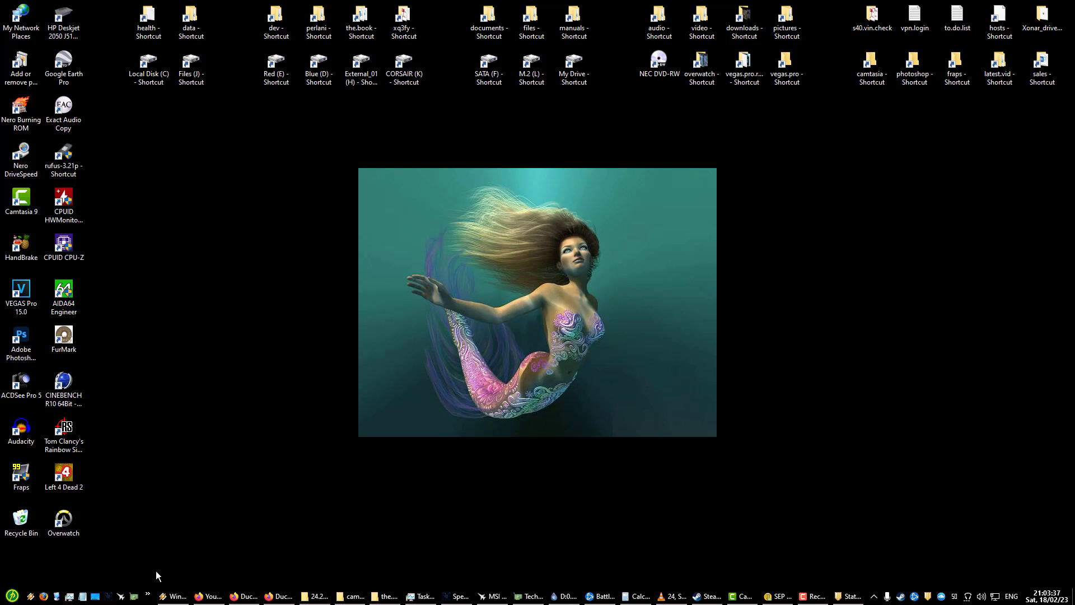
mouse_move(180, 159)
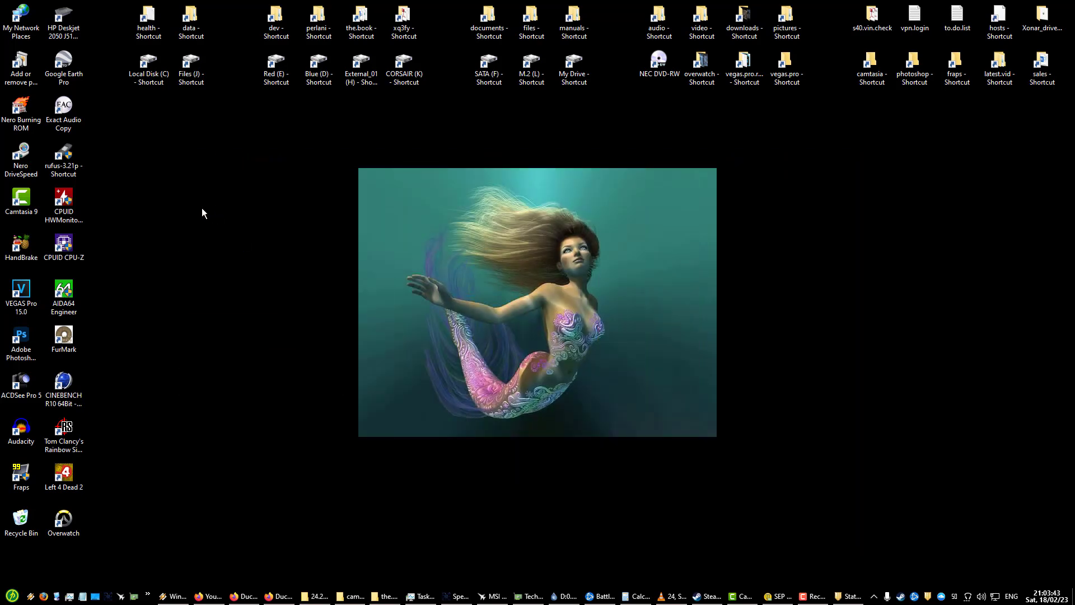
mouse_move(177, 242)
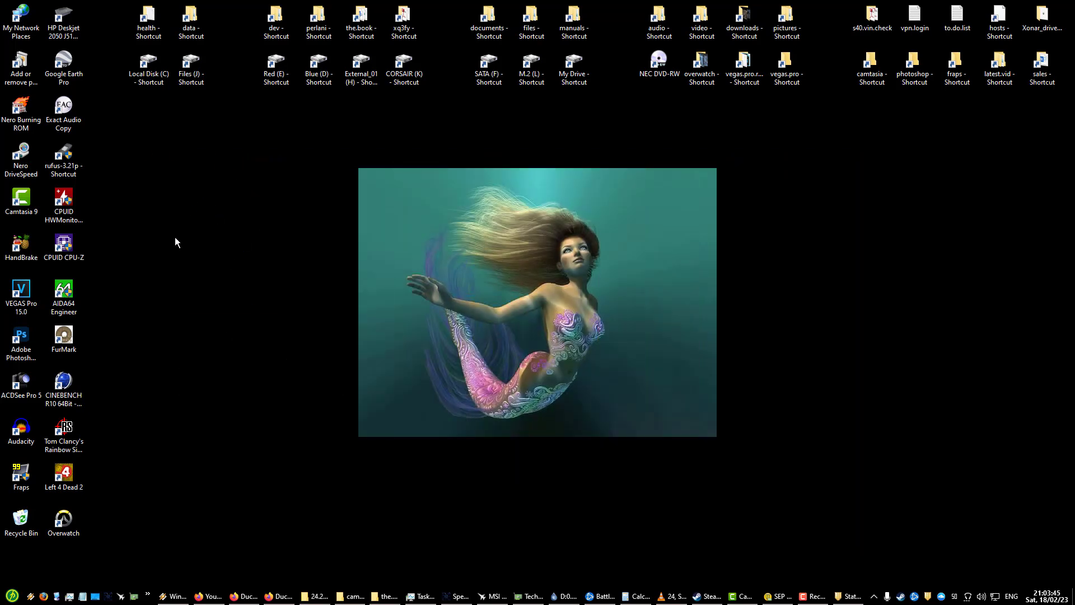
mouse_move(232, 285)
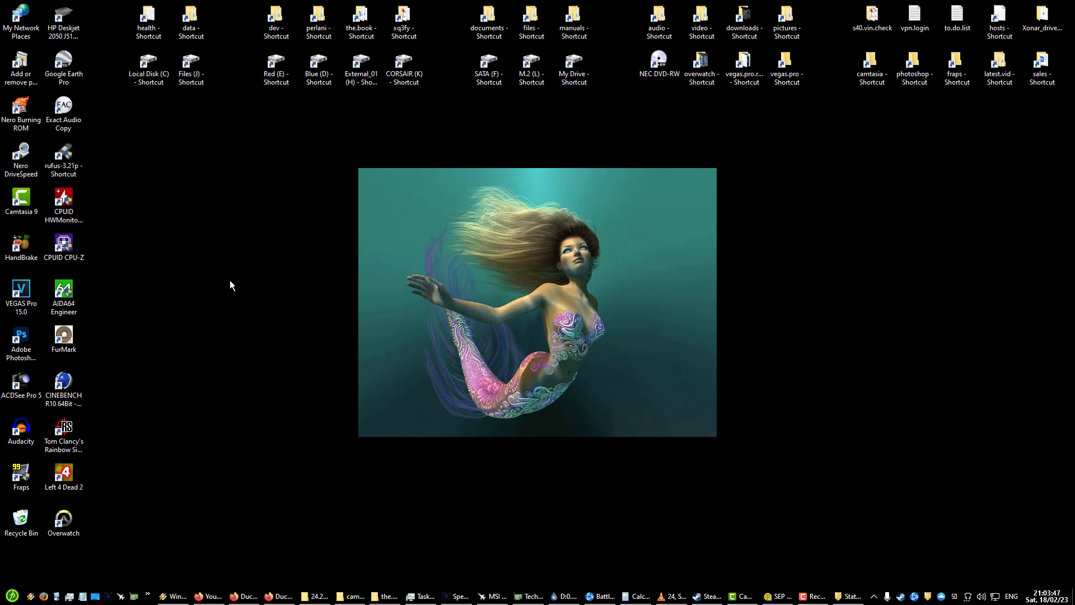
mouse_move(277, 329)
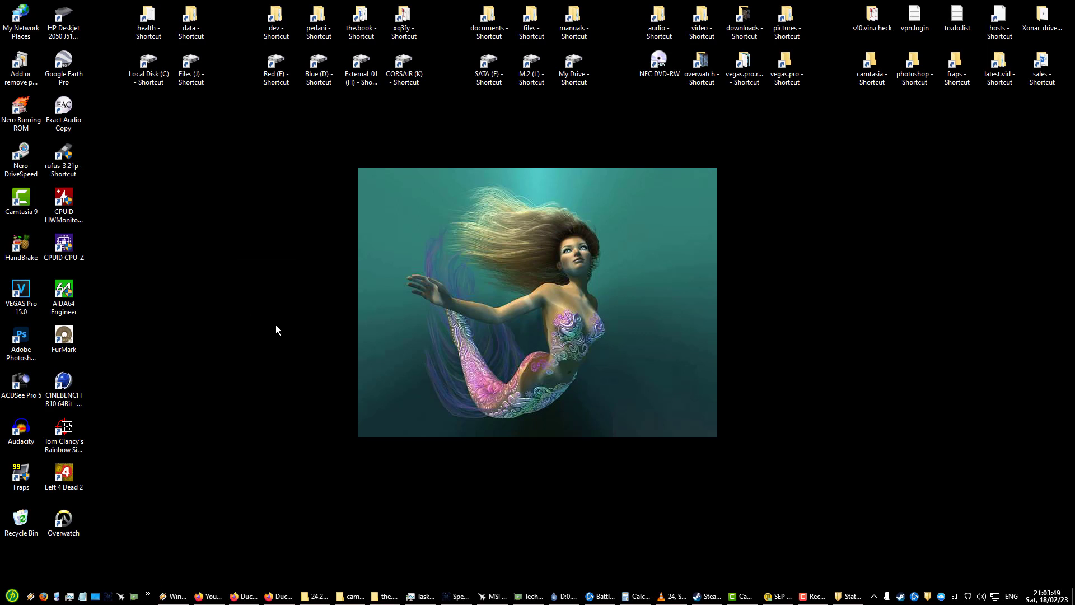
mouse_move(376, 310)
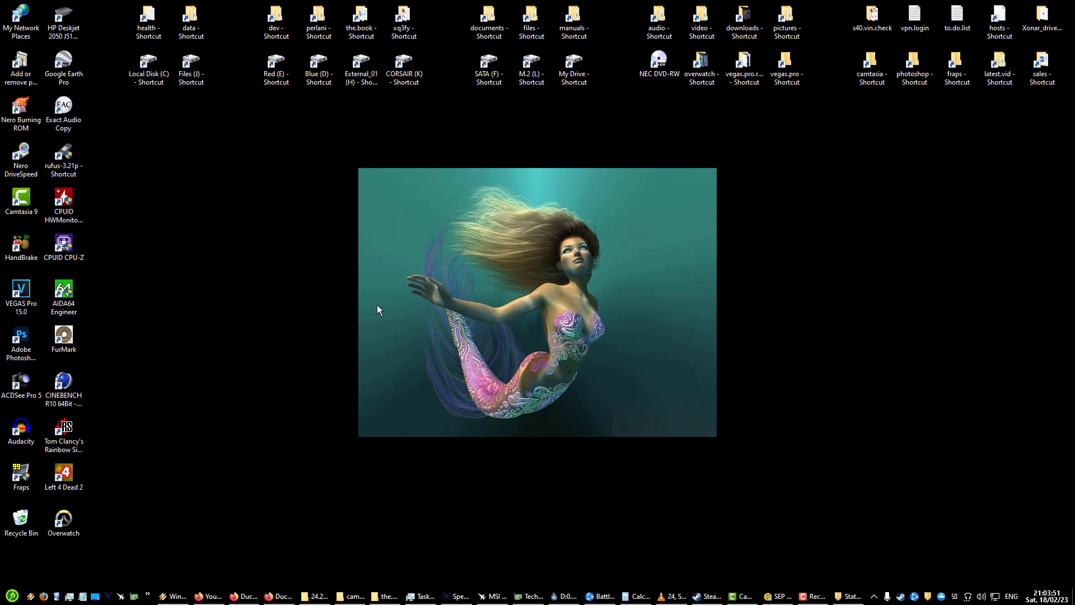